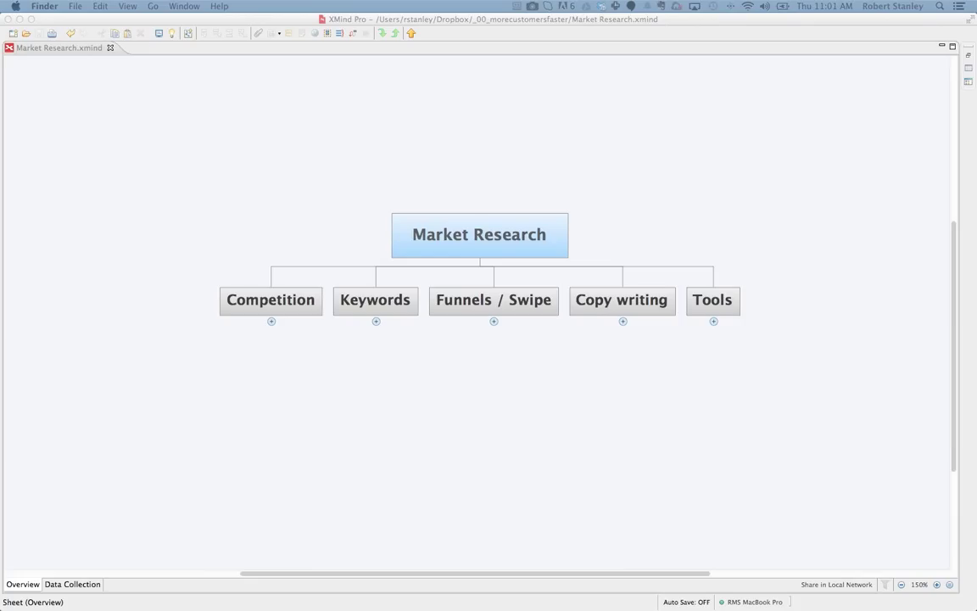
mouse_move(227, 376)
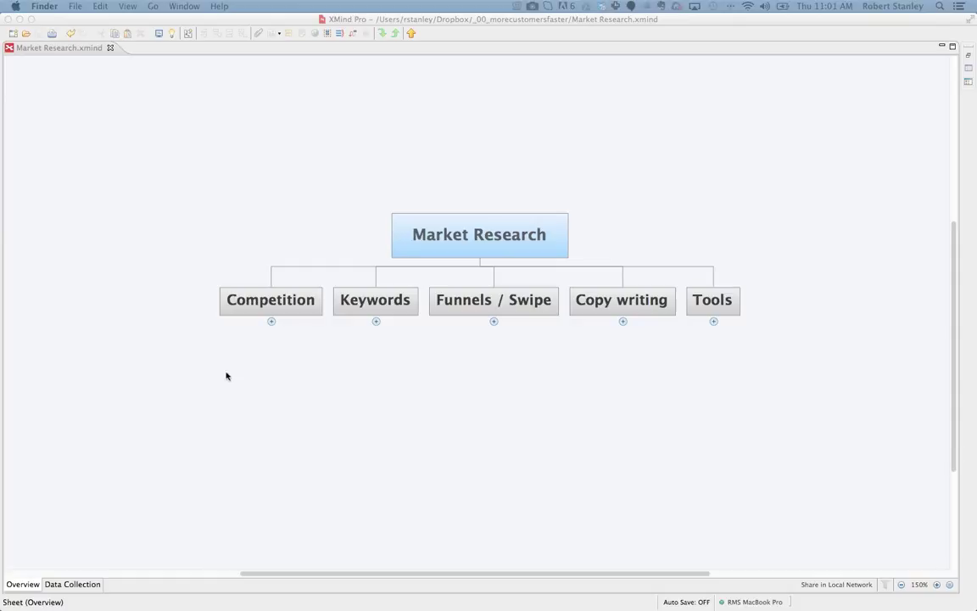
Step: Switch to the Google Trends page and focus its search box
left_click(269, 298)
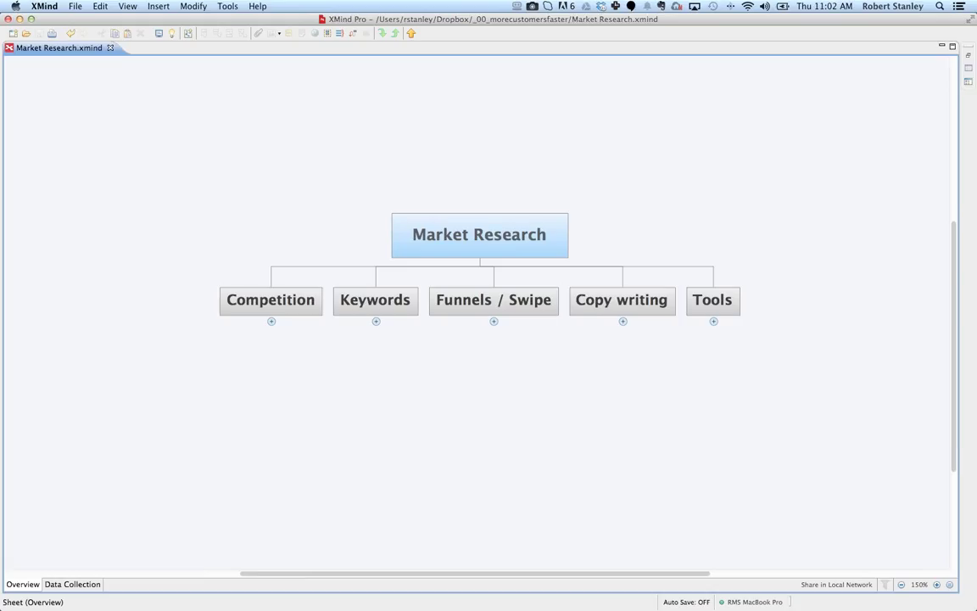
mouse_move(261, 443)
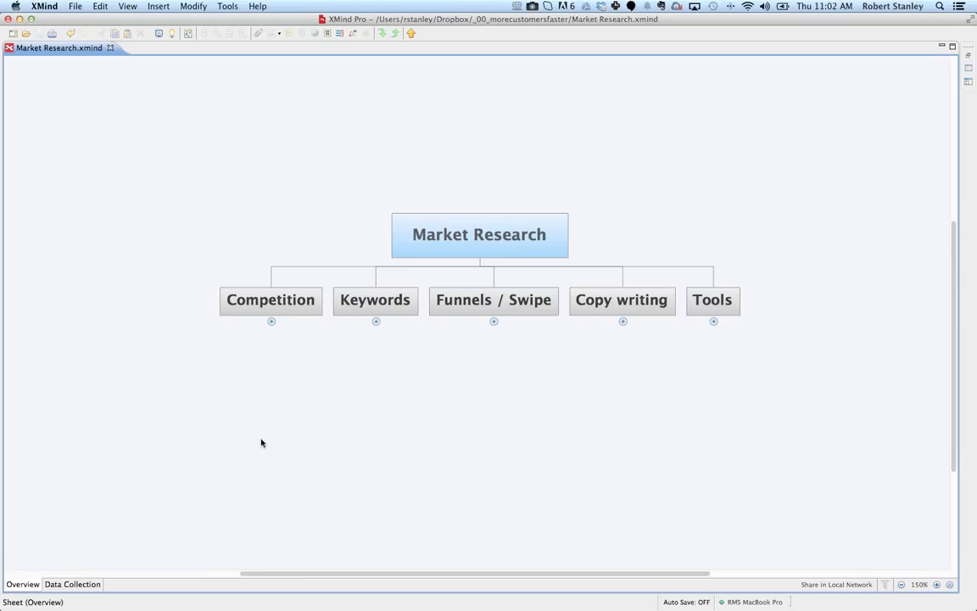
left_click(271, 299)
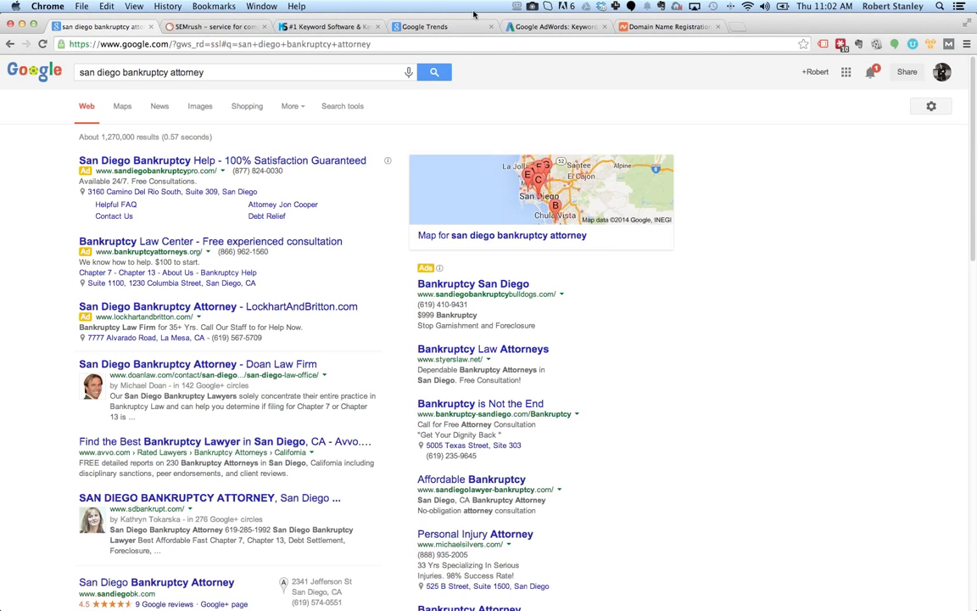
left_click(438, 27)
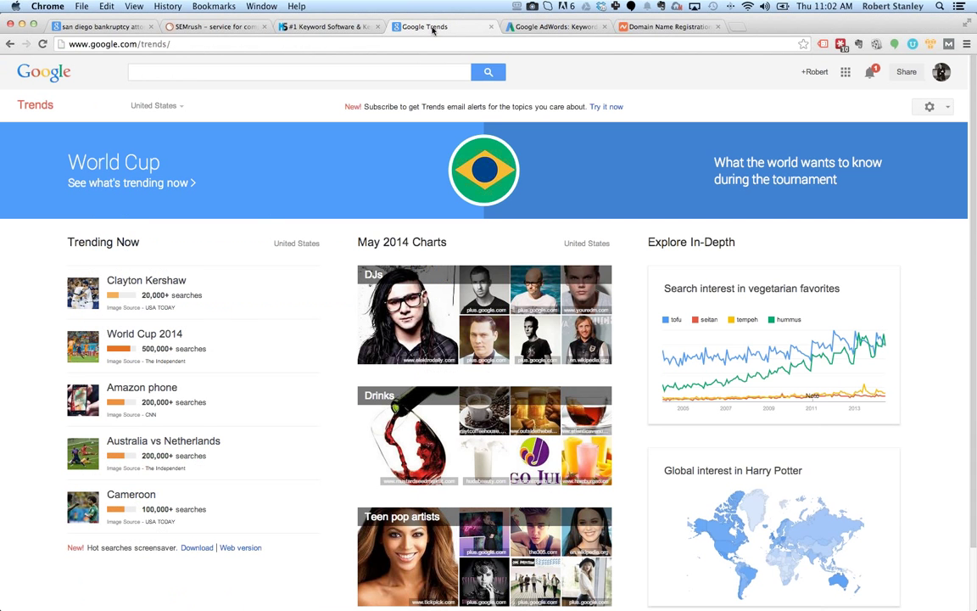
mouse_move(272, 223)
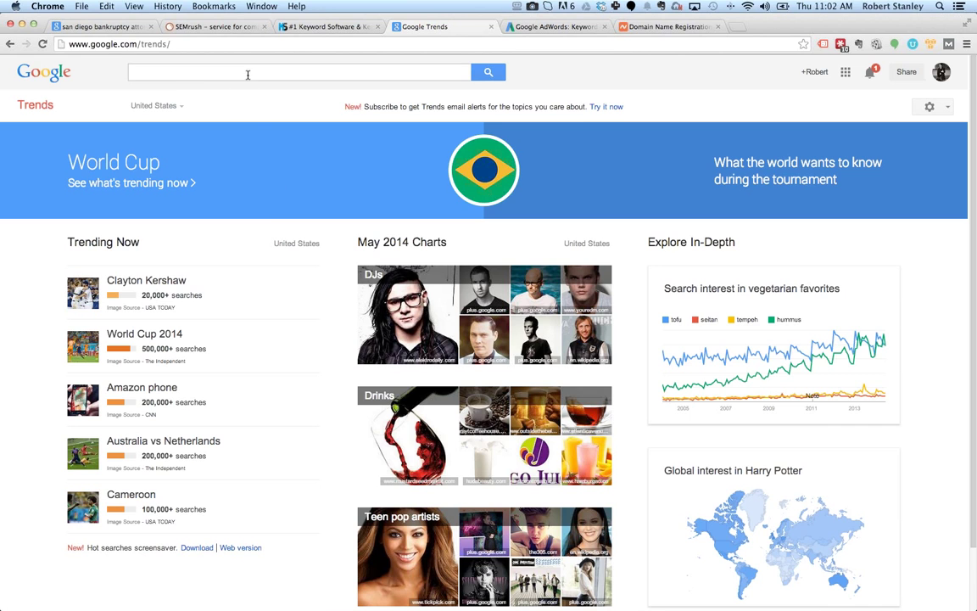
left_click(255, 71)
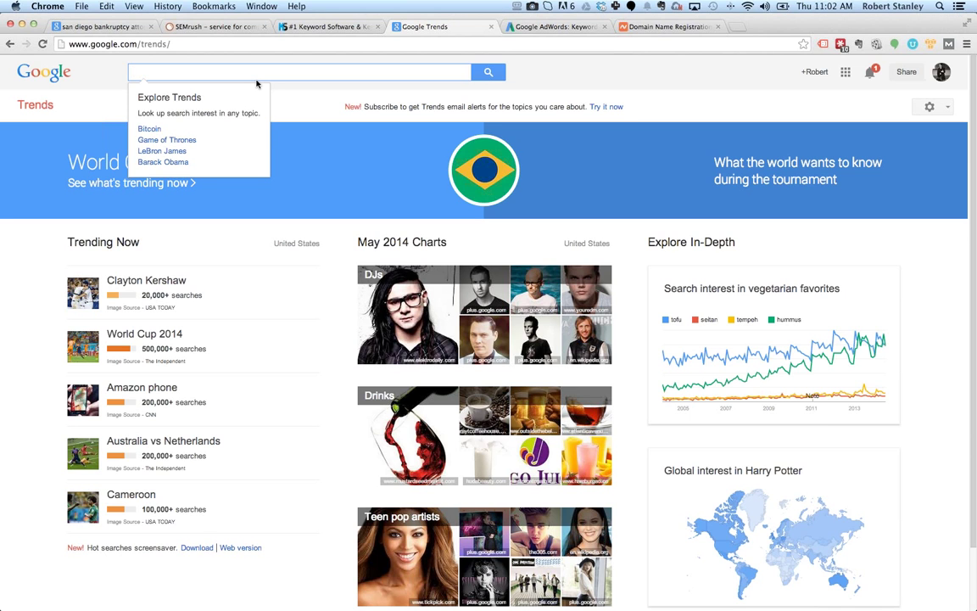
Step: Enter the start of 'bankruptcy' to bring up matching topic suggestions
type("b")
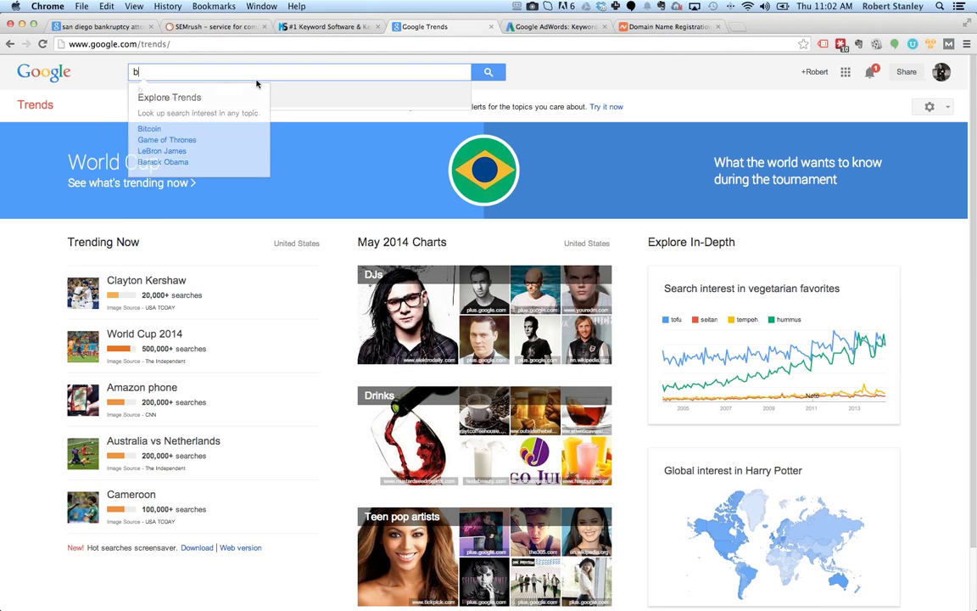
type("u")
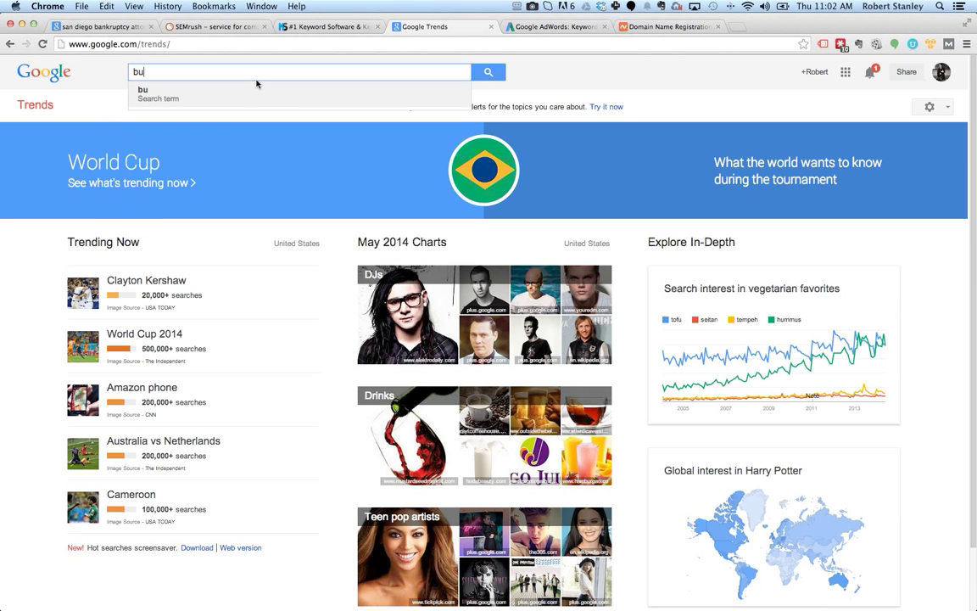
type("ankr")
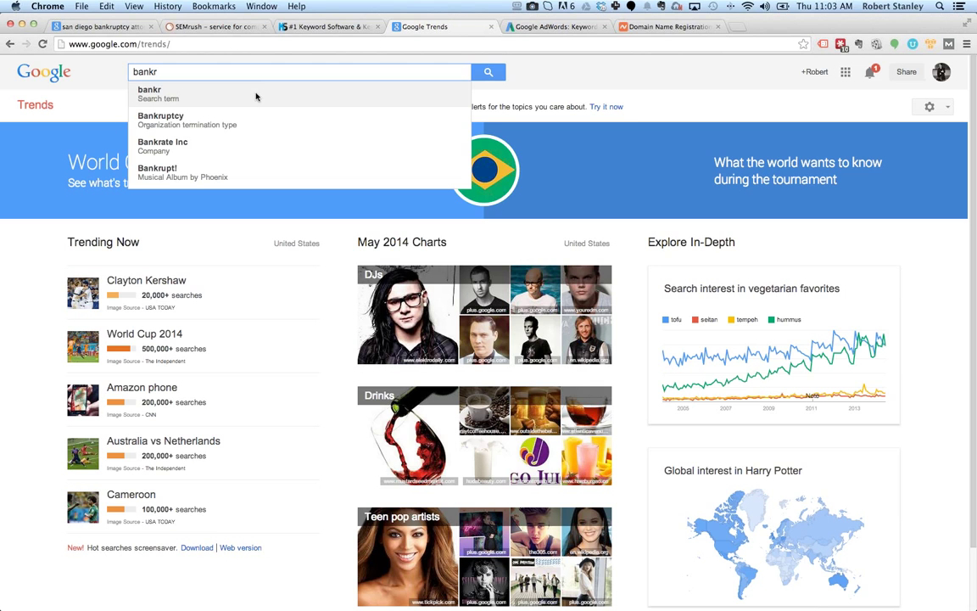
Step: Open the Bankruptcy topic and review interest over time, regional interest and related searches
left_click(160, 115)
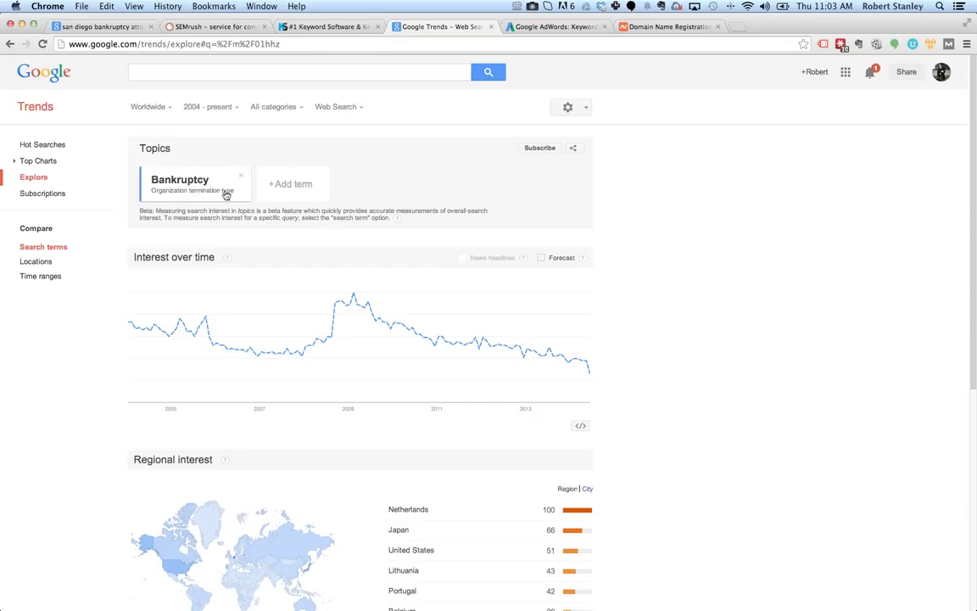
scroll("down", 3)
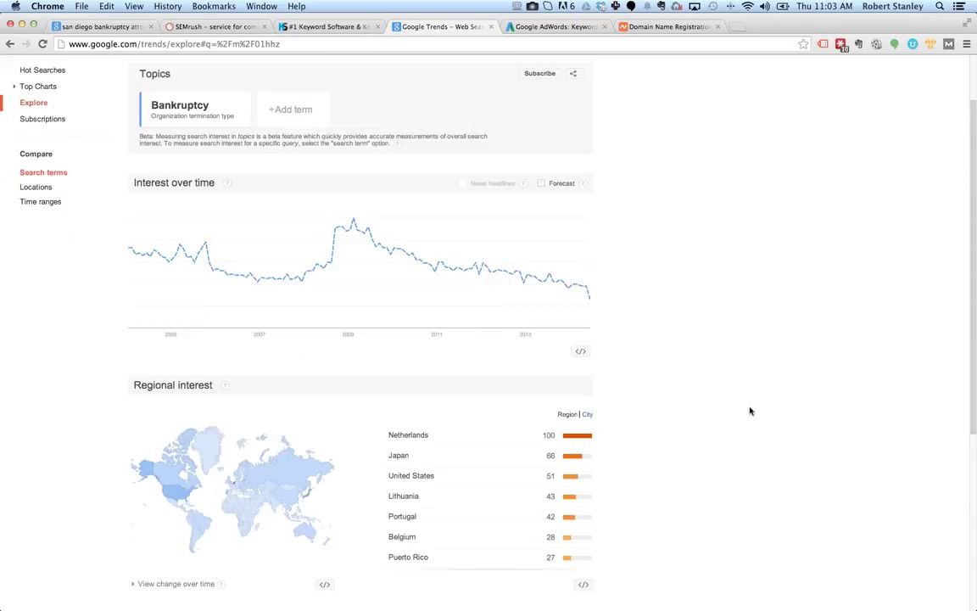
mouse_move(346, 234)
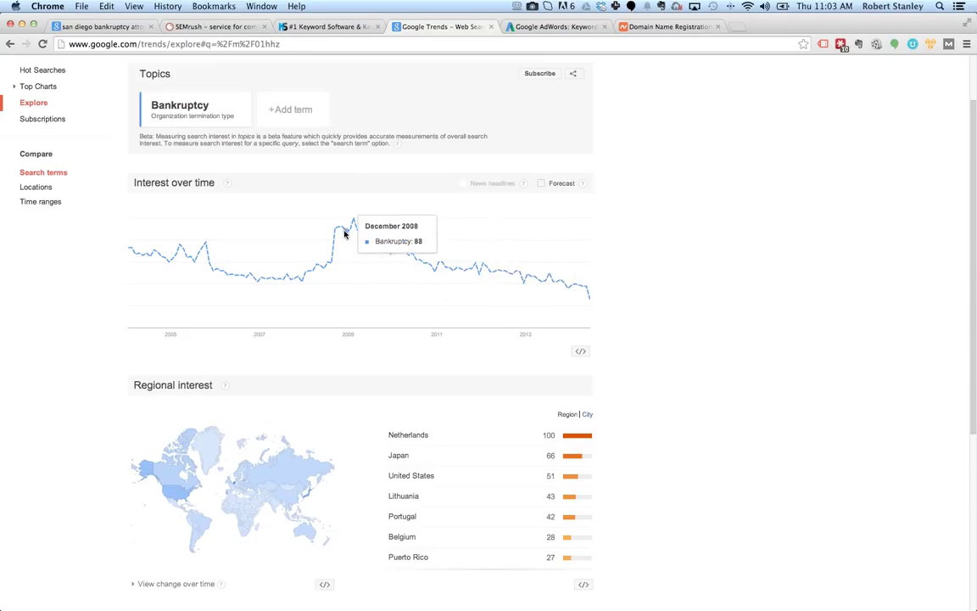
mouse_move(338, 244)
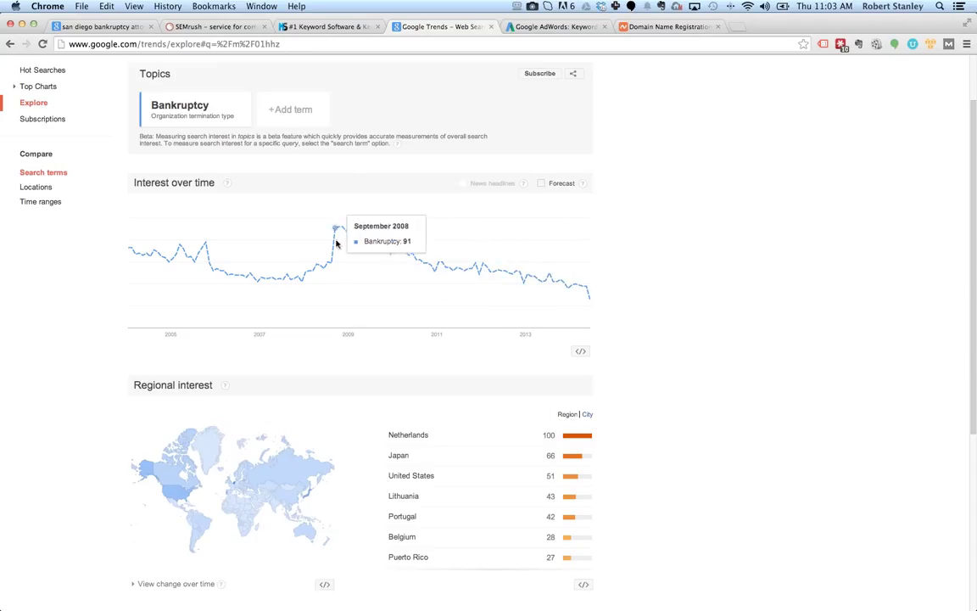
mouse_move(339, 241)
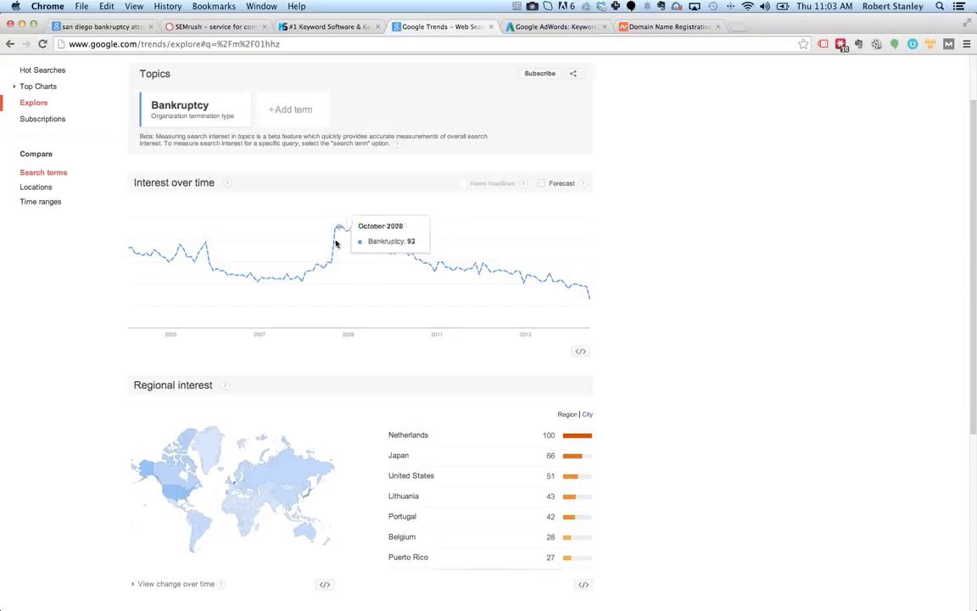
mouse_move(594, 301)
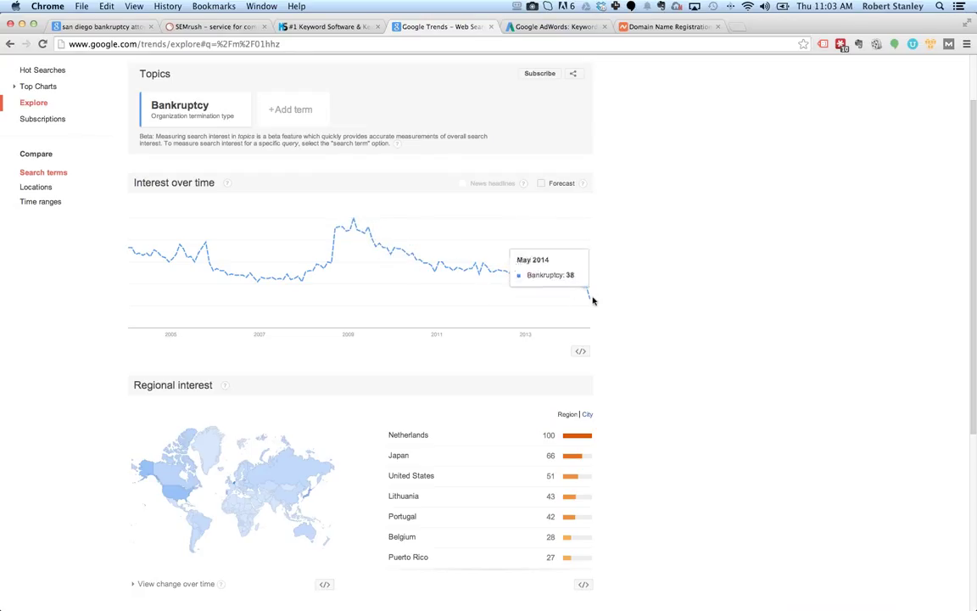
mouse_move(224, 122)
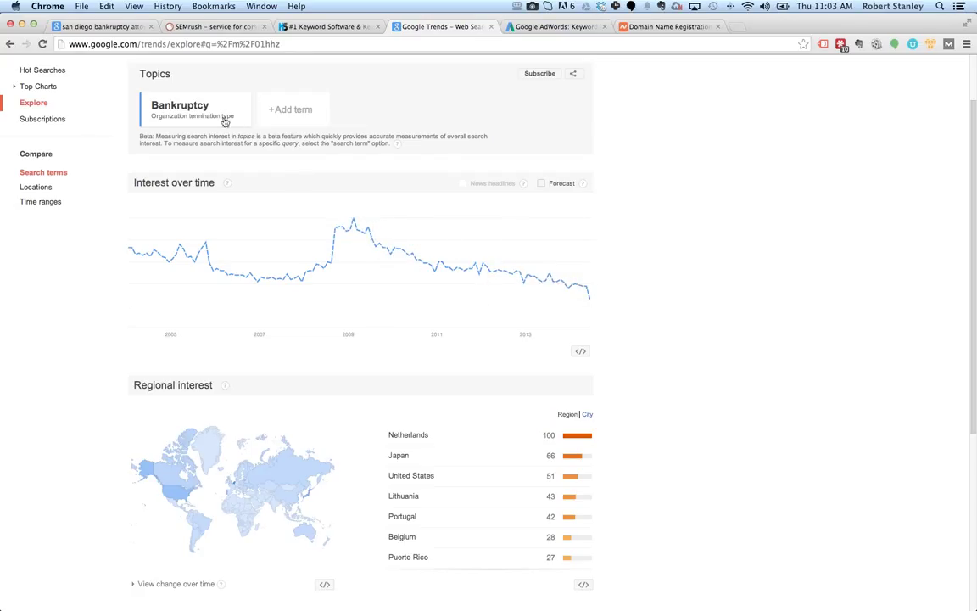
mouse_move(329, 169)
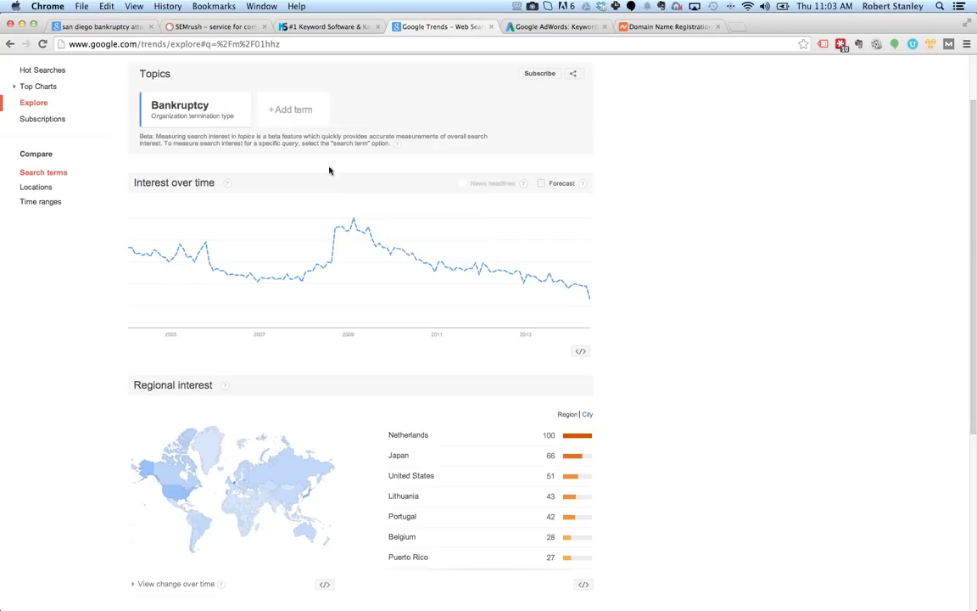
scroll("down", 3)
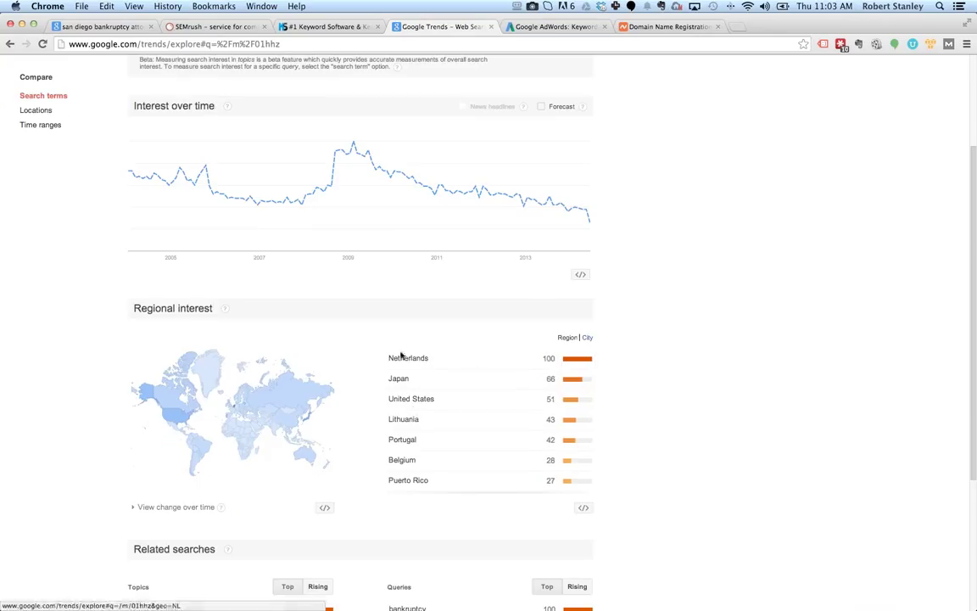
scroll("down", 3)
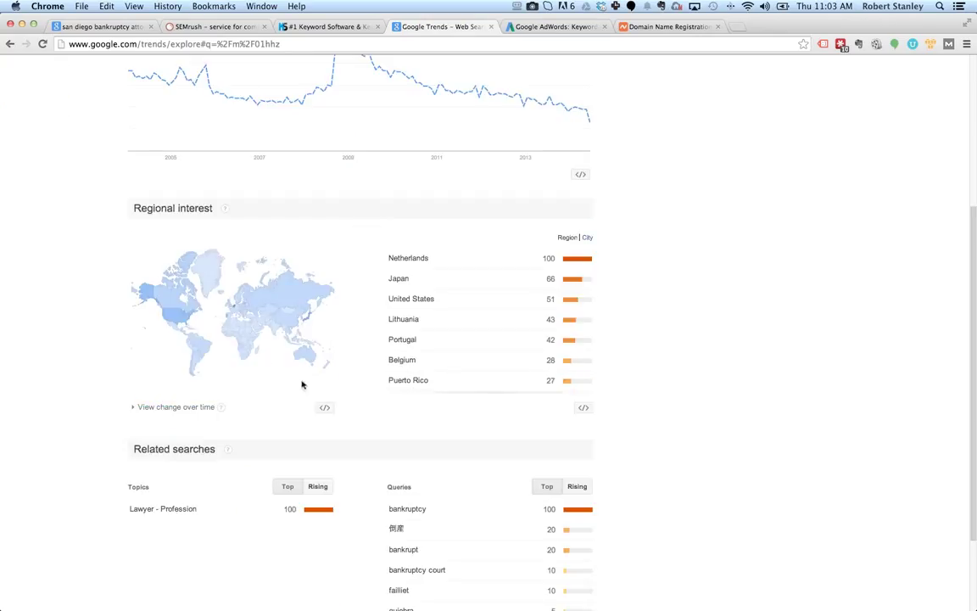
mouse_move(255, 370)
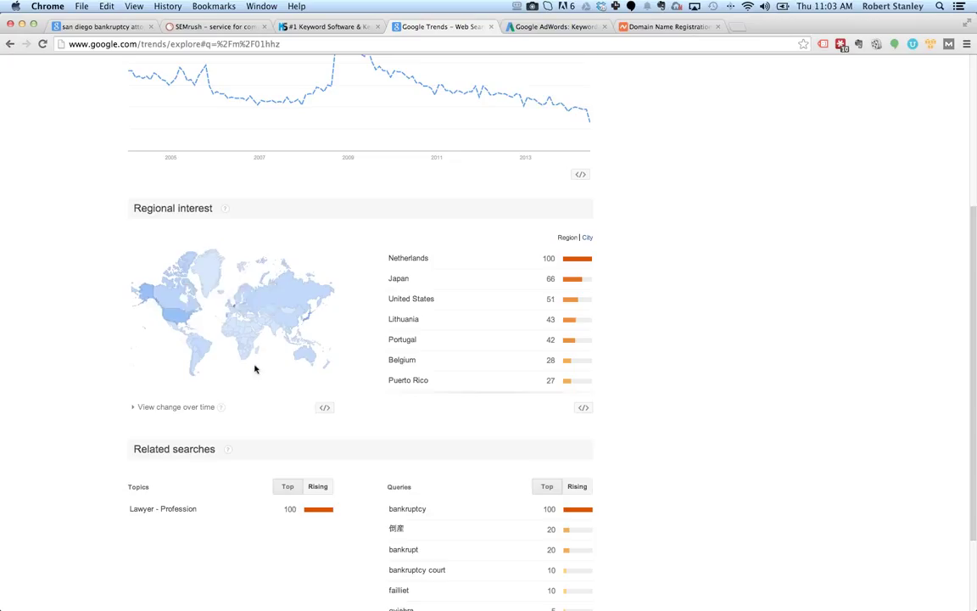
scroll("down", 3)
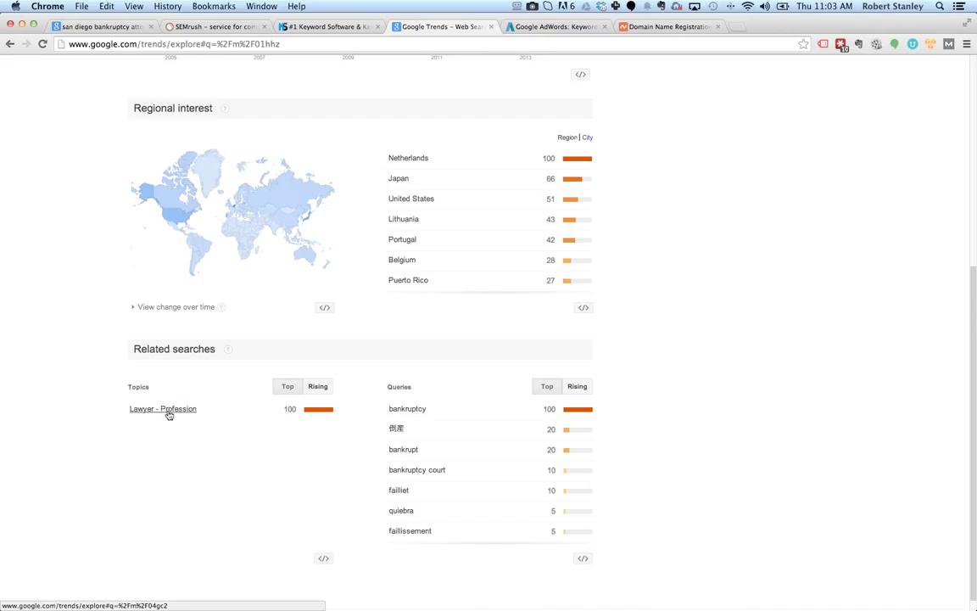
Step: Drill into Bankruptcy interest within the United States
left_click(163, 407)
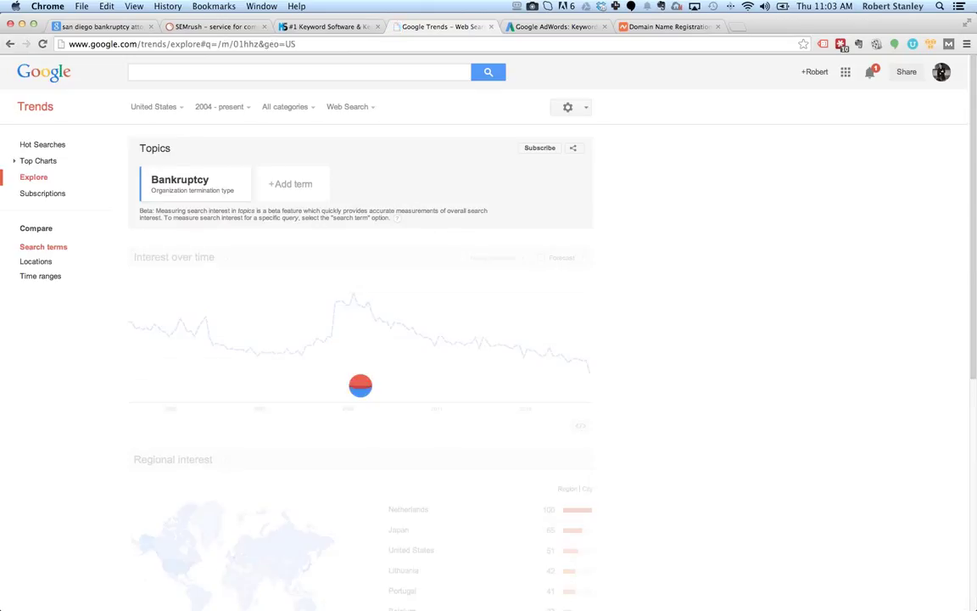
Step: Scroll through the US Bankruptcy charts, state rankings and related searches
scroll("down", 3)
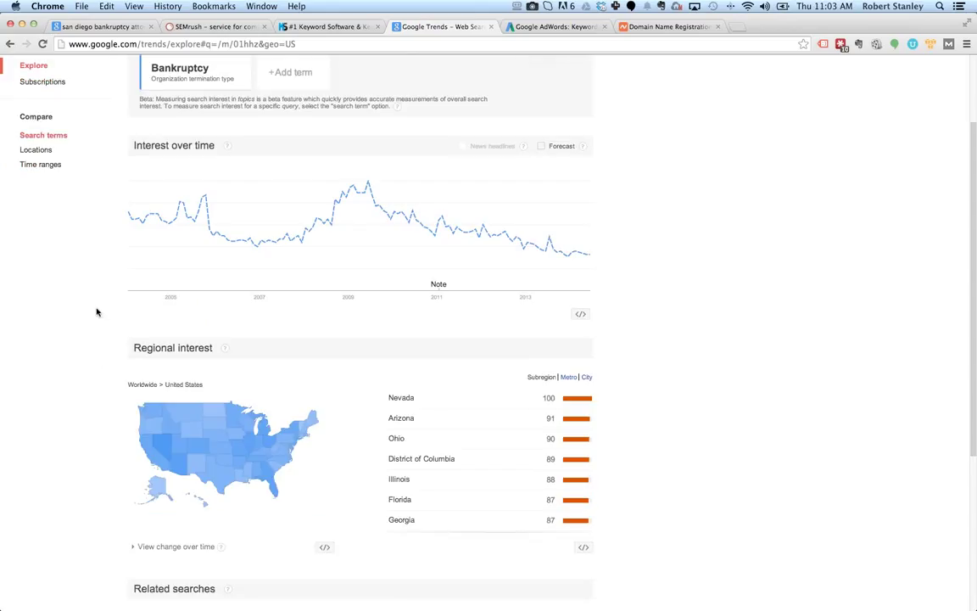
mouse_move(88, 332)
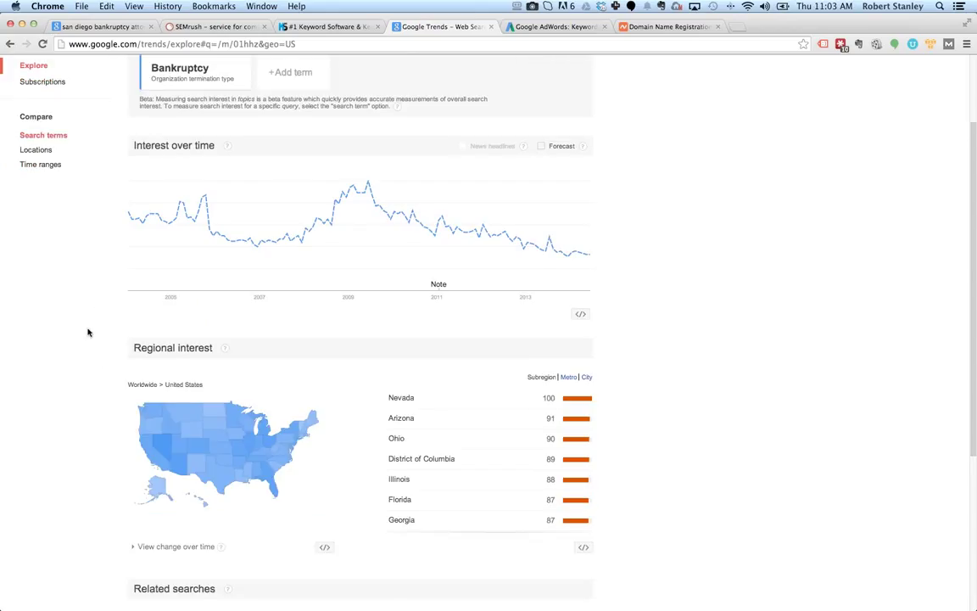
scroll("down", 3)
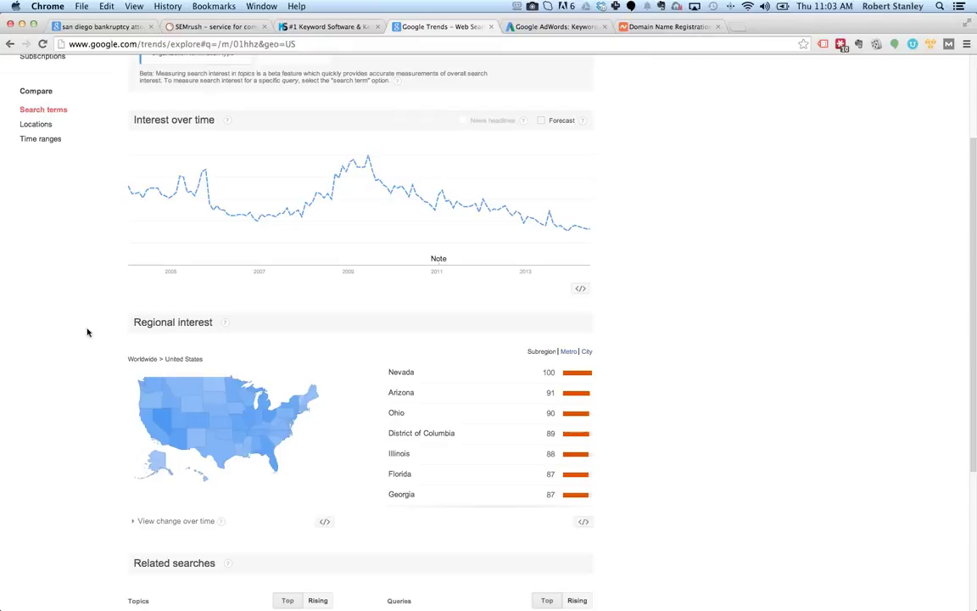
mouse_move(90, 312)
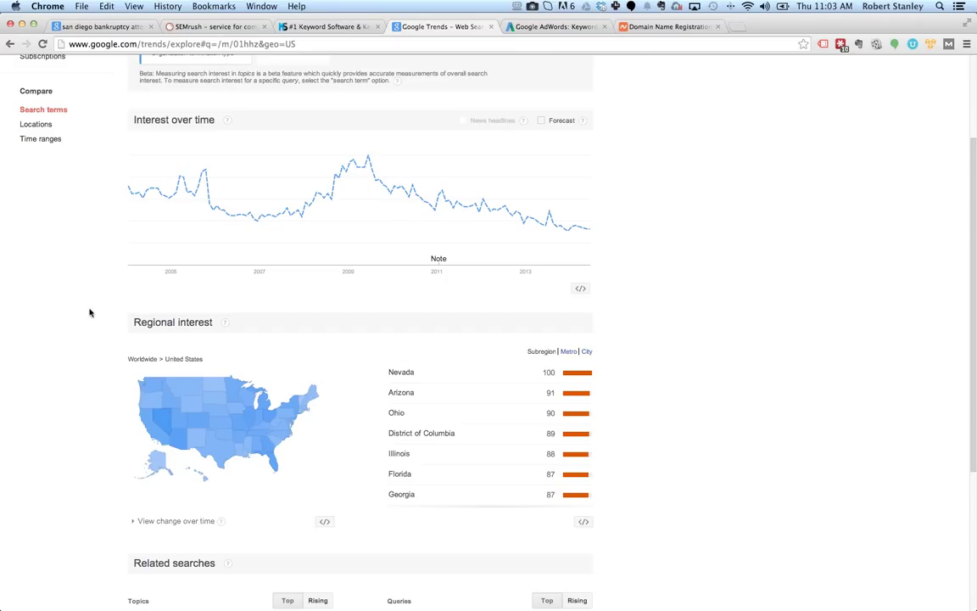
scroll("up", 3)
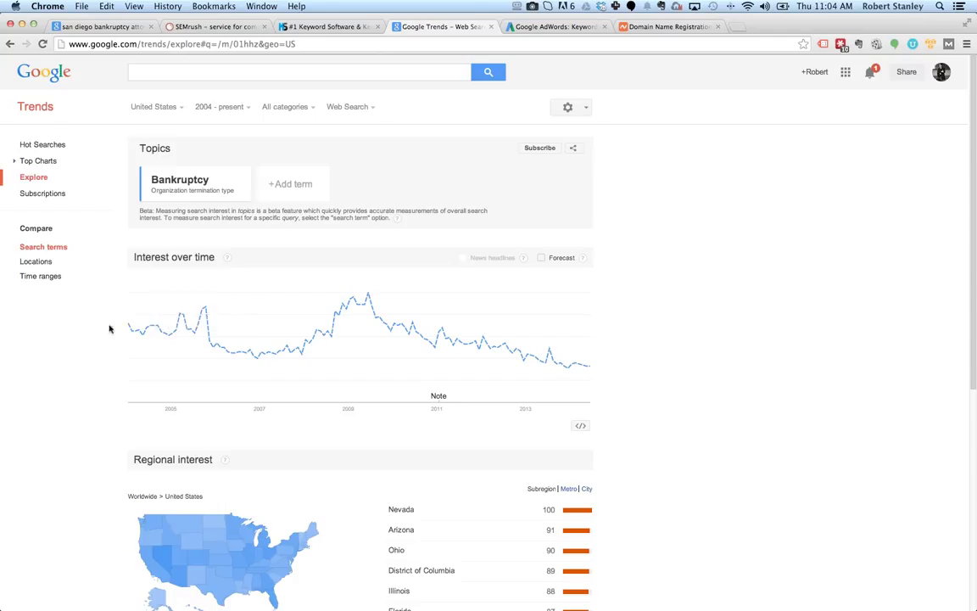
scroll("down", 3)
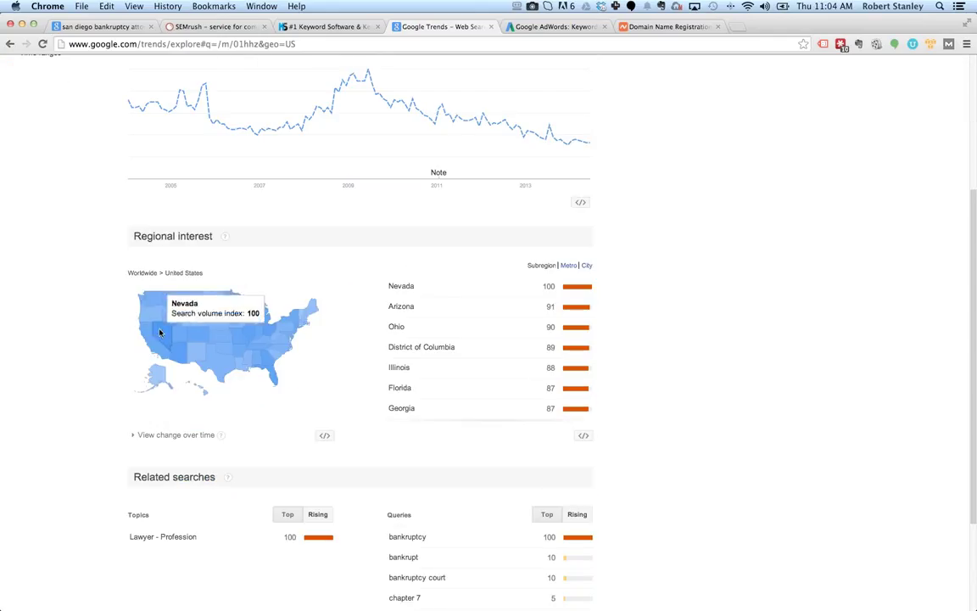
mouse_move(61, 322)
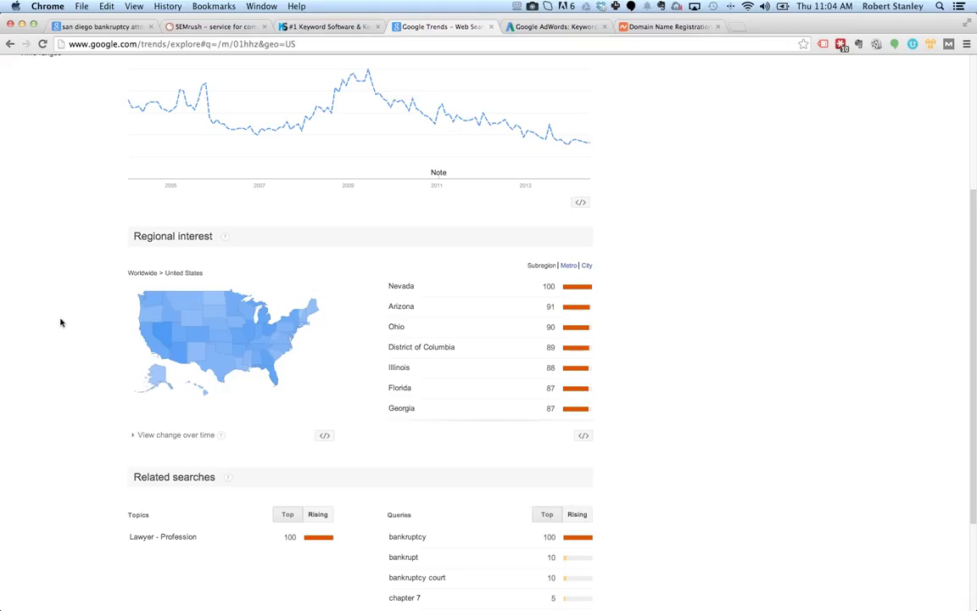
mouse_move(88, 276)
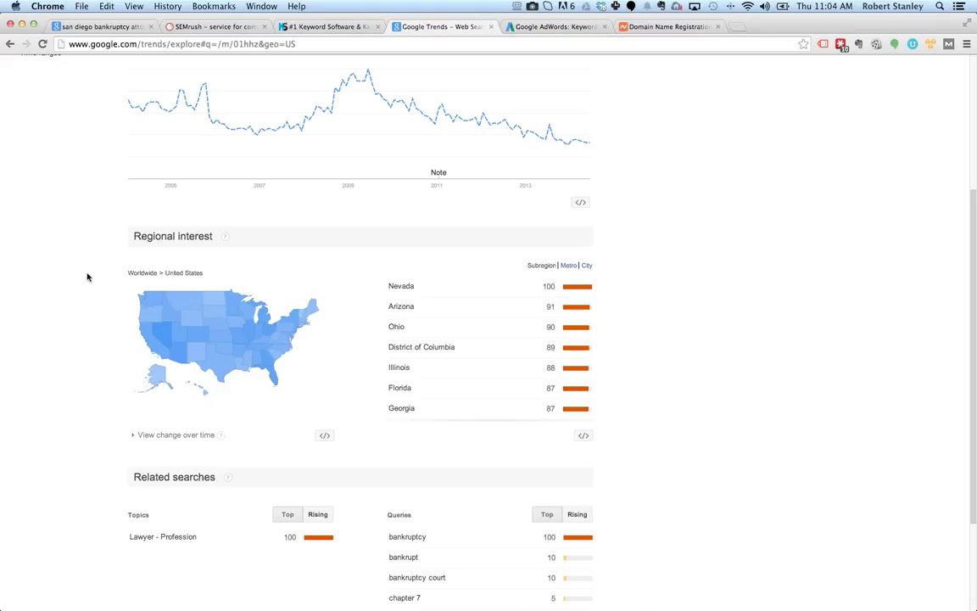
mouse_move(75, 303)
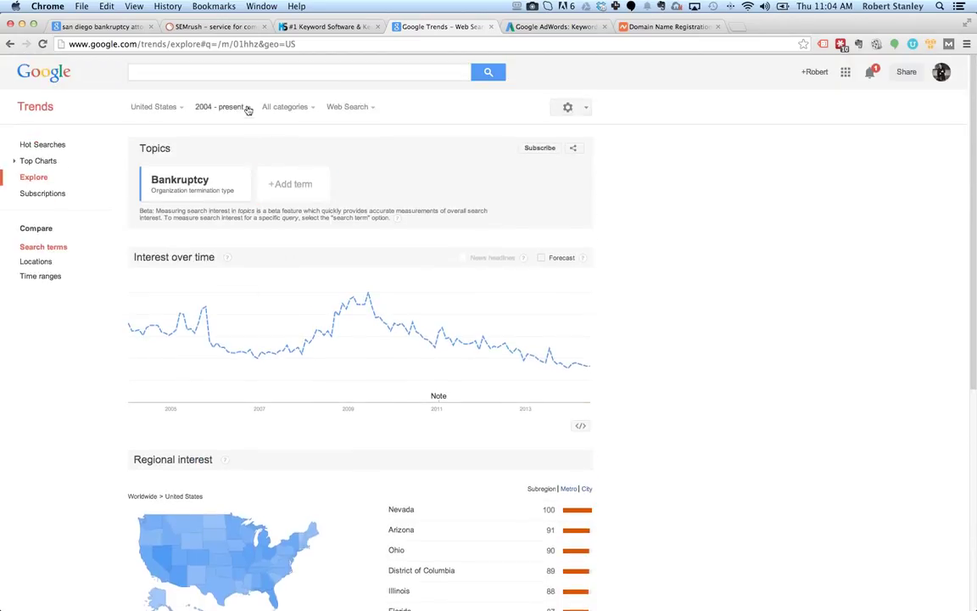
Step: Limit the Bankruptcy trends to the past 12 months and review the state rankings
left_click(224, 105)
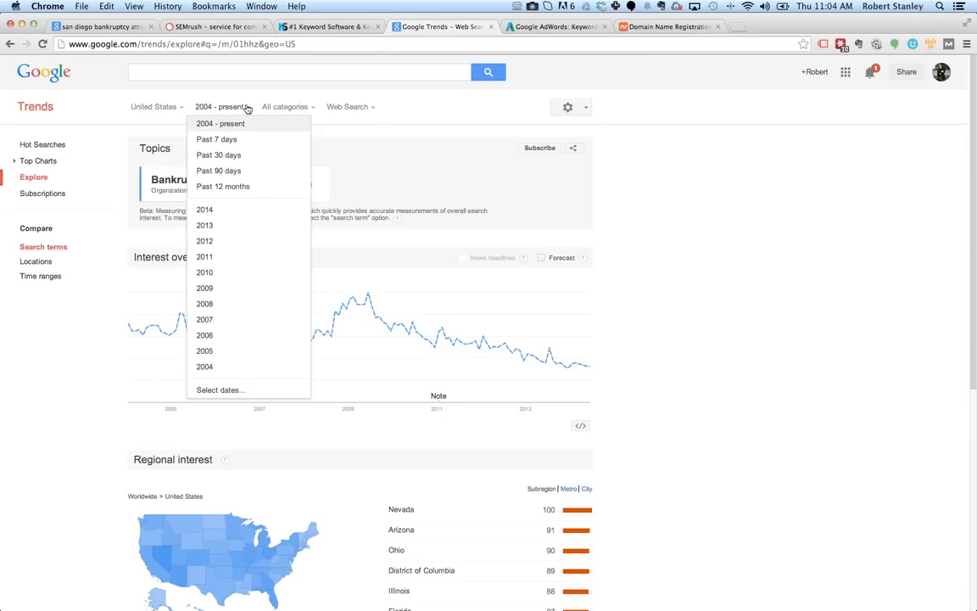
mouse_move(237, 193)
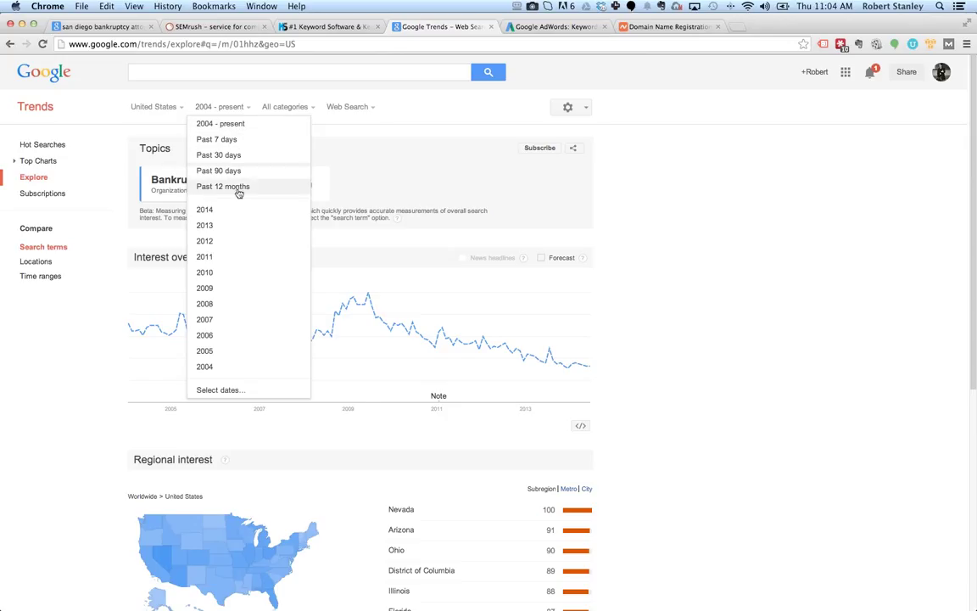
left_click(222, 184)
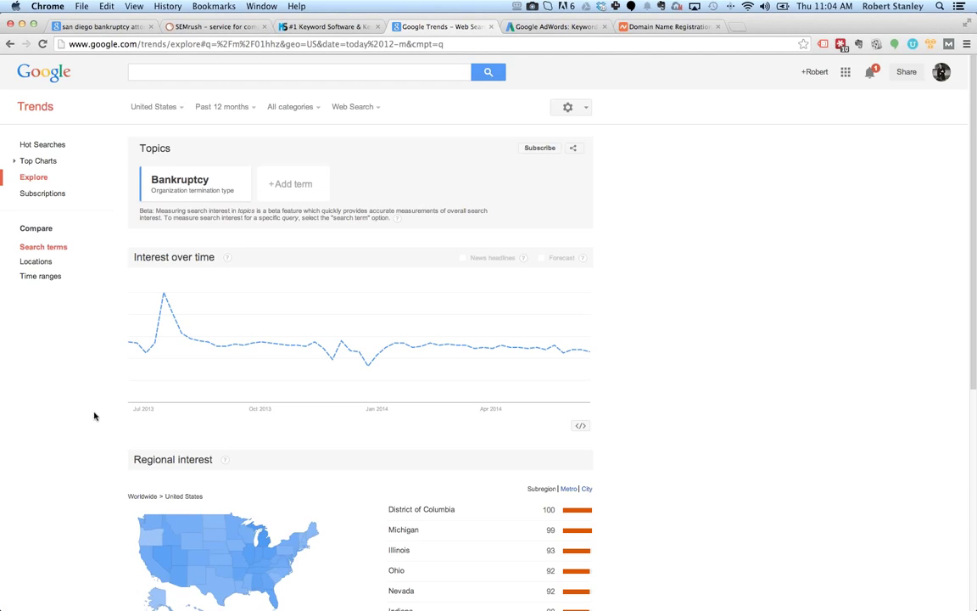
scroll("down", 3)
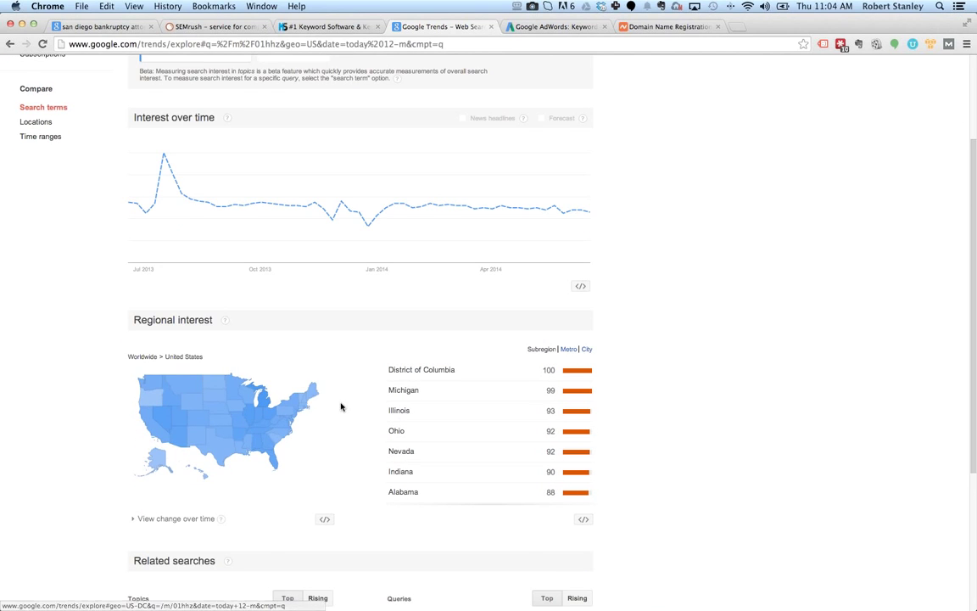
scroll("down", 3)
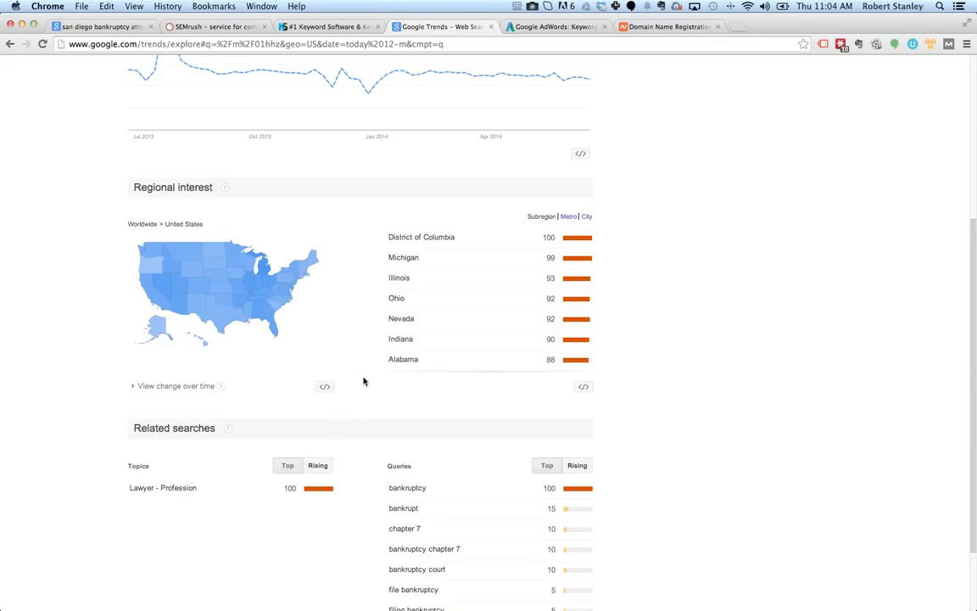
Step: Briefly switch the time range to the year 2013
left_click(224, 105)
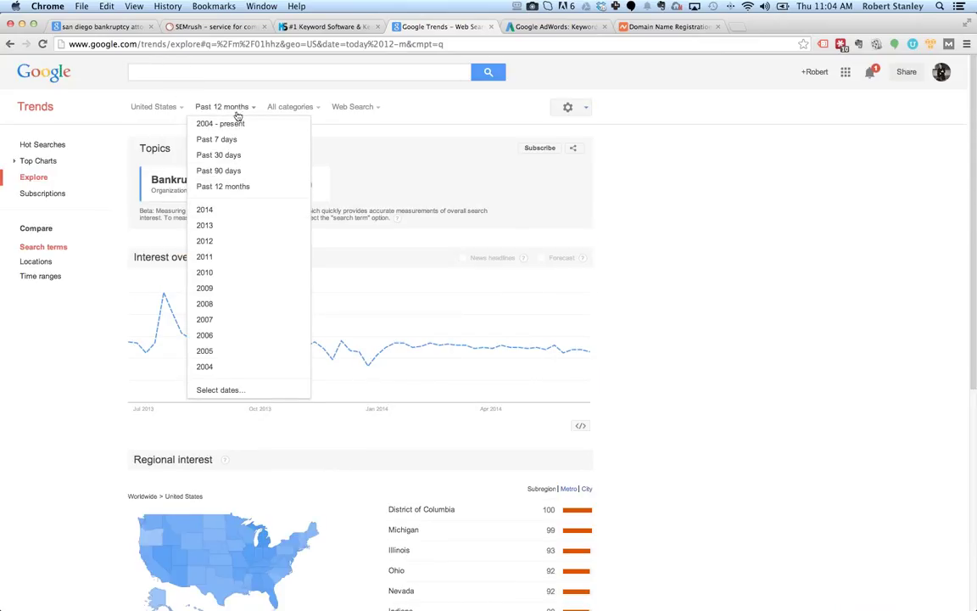
mouse_move(214, 231)
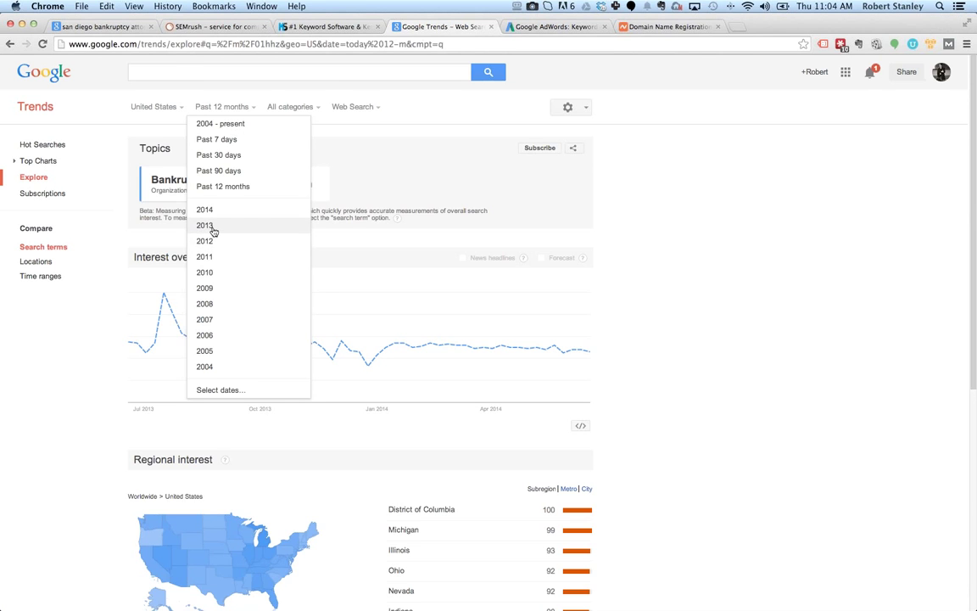
left_click(204, 224)
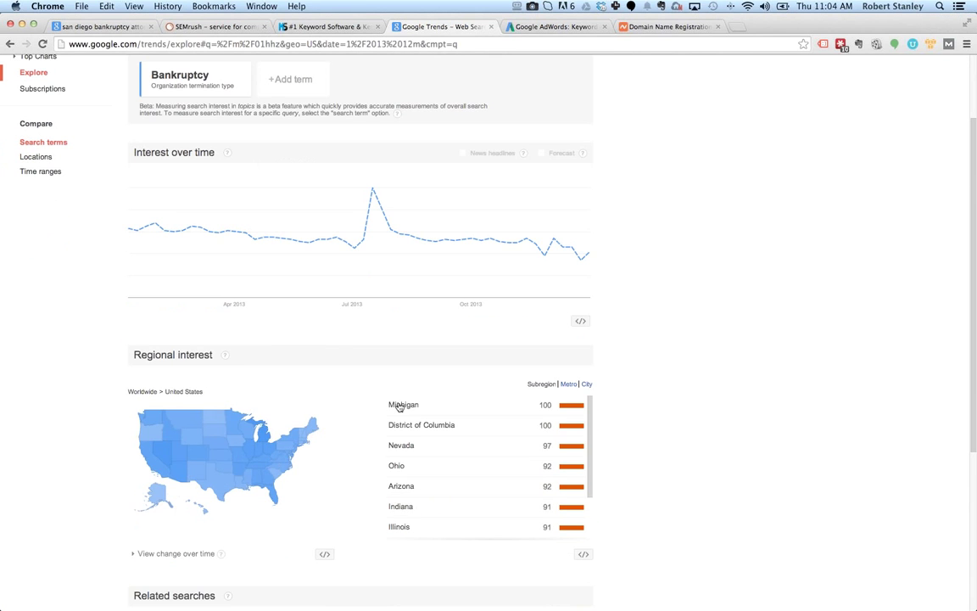
scroll("up", 3)
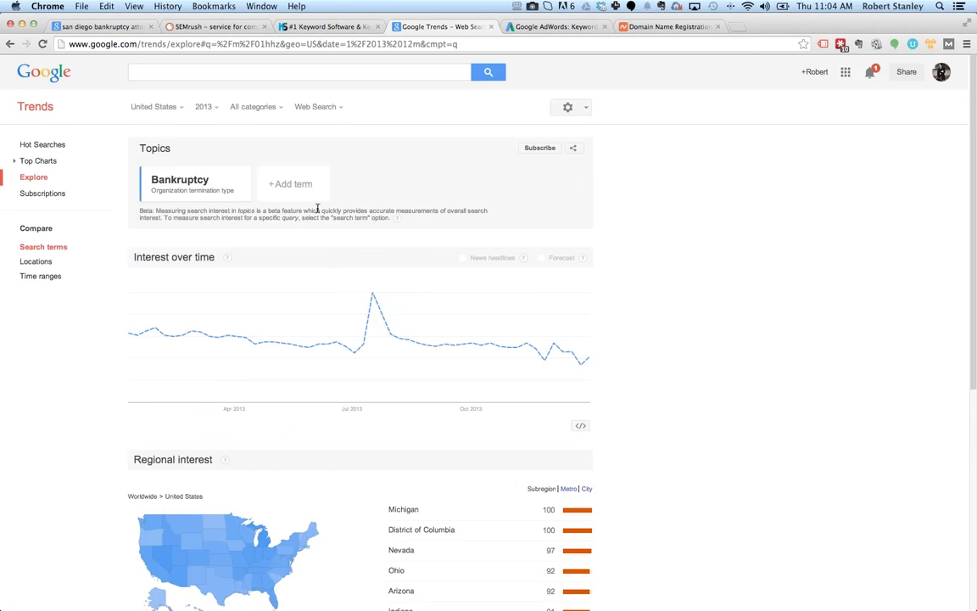
Step: Return to the past 12 months and review regional interest and related searches
left_click(205, 105)
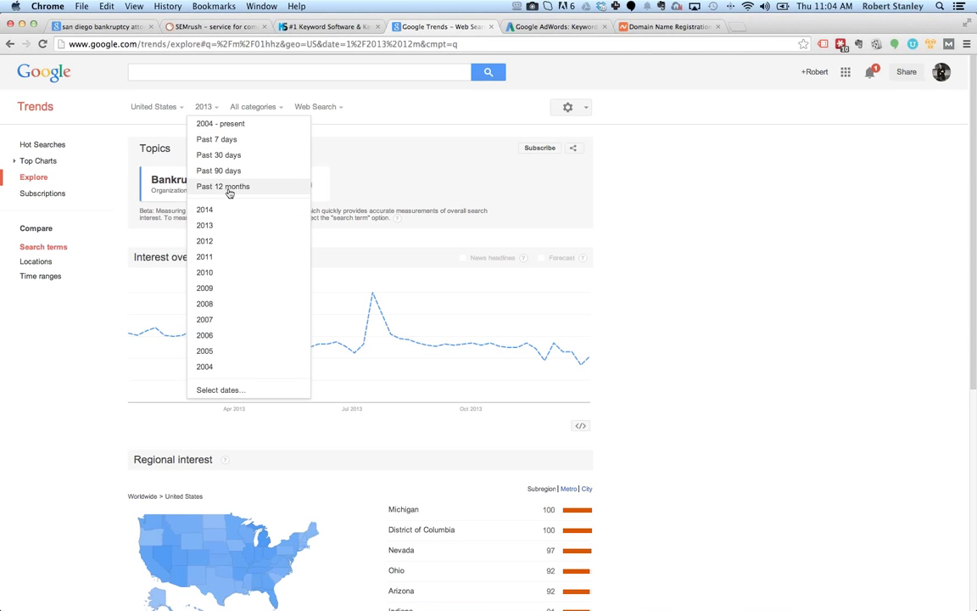
left_click(223, 185)
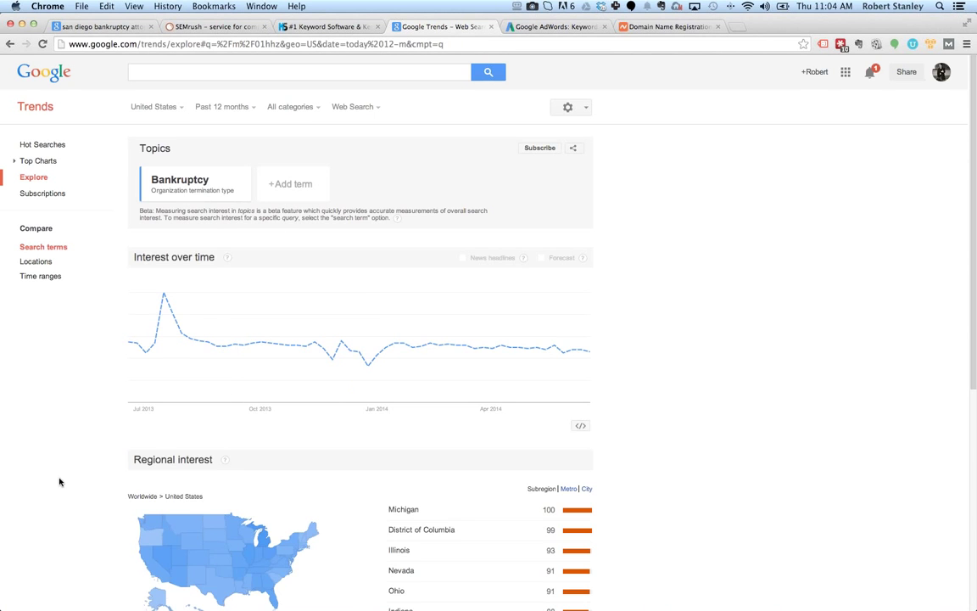
scroll("down", 3)
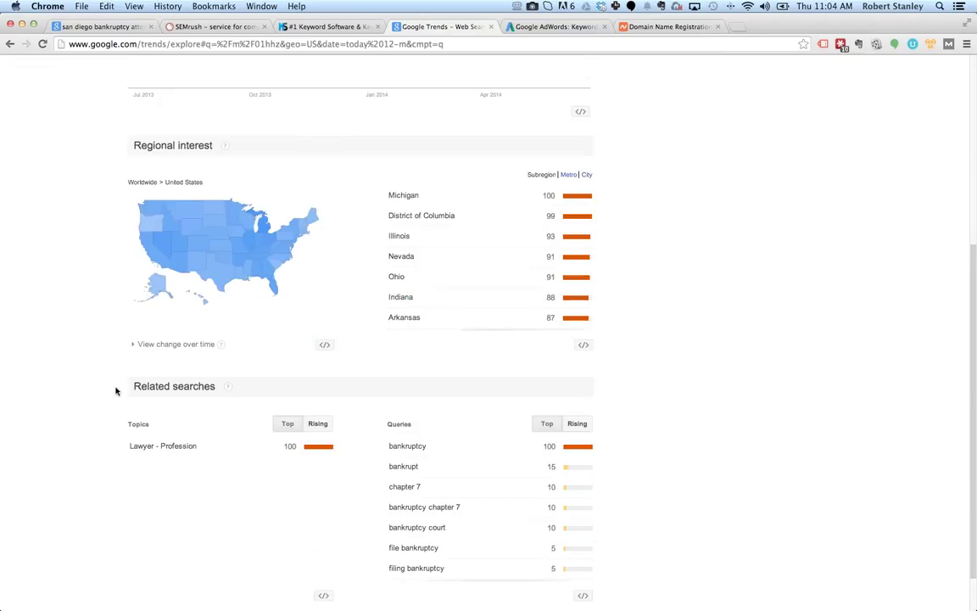
mouse_move(96, 380)
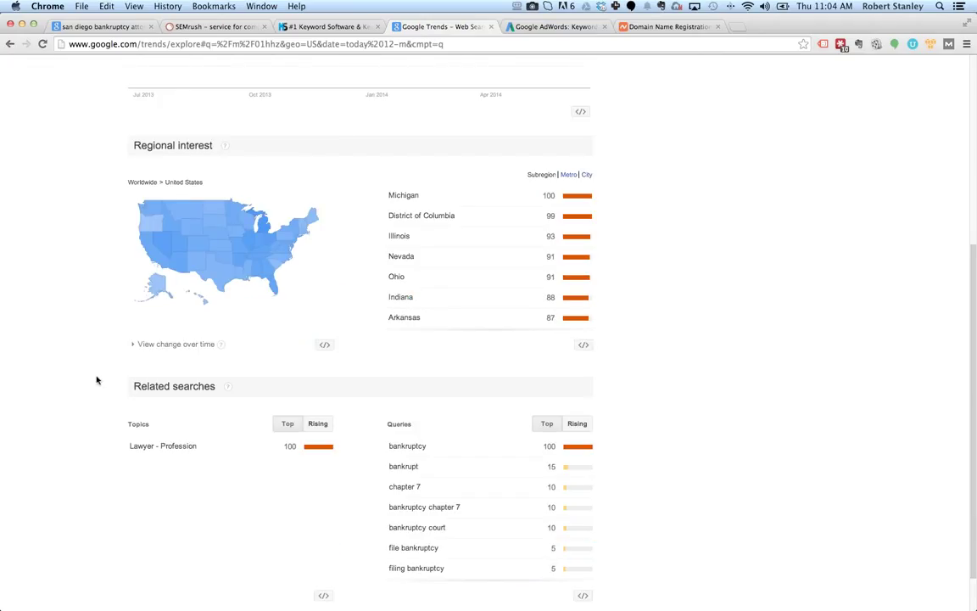
scroll("down", 3)
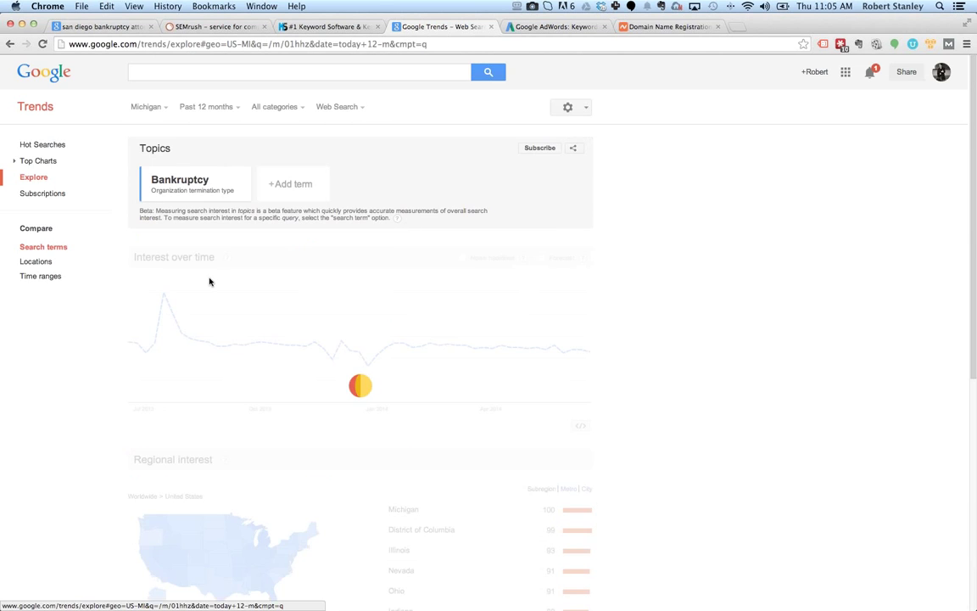
Step: Scroll to Michigan's metro-area map of Bankruptcy interest
scroll("down", 3)
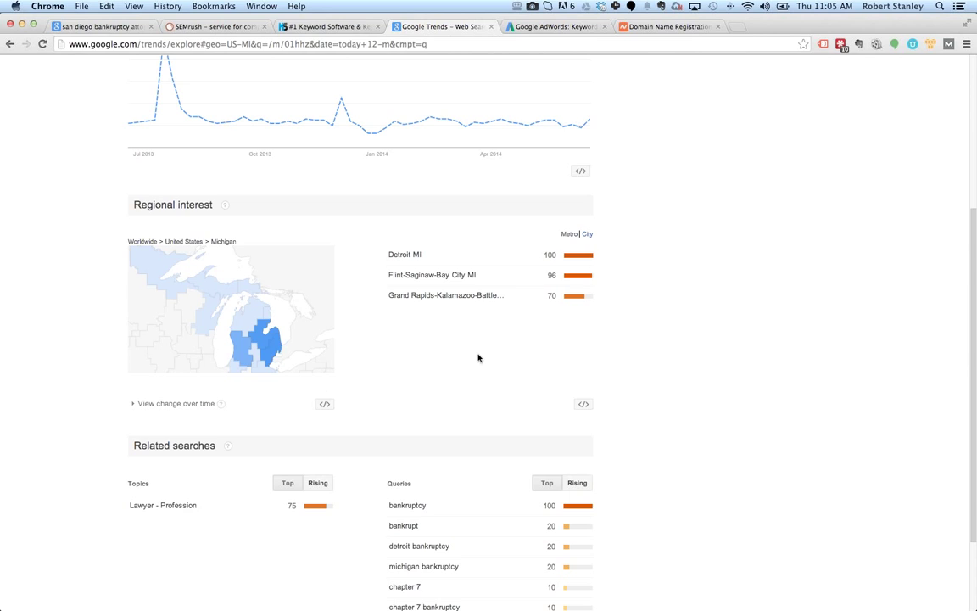
mouse_move(451, 356)
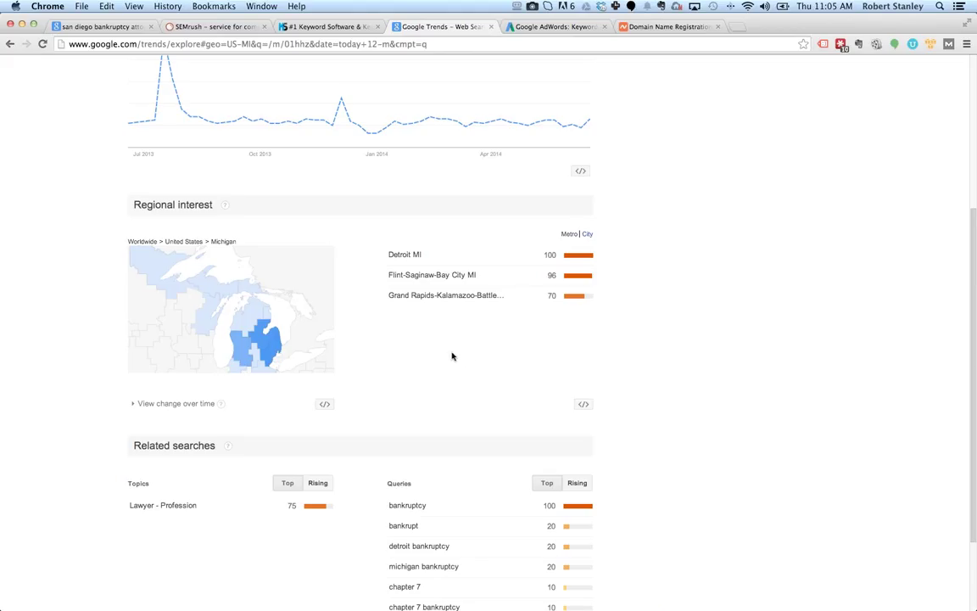
mouse_move(326, 354)
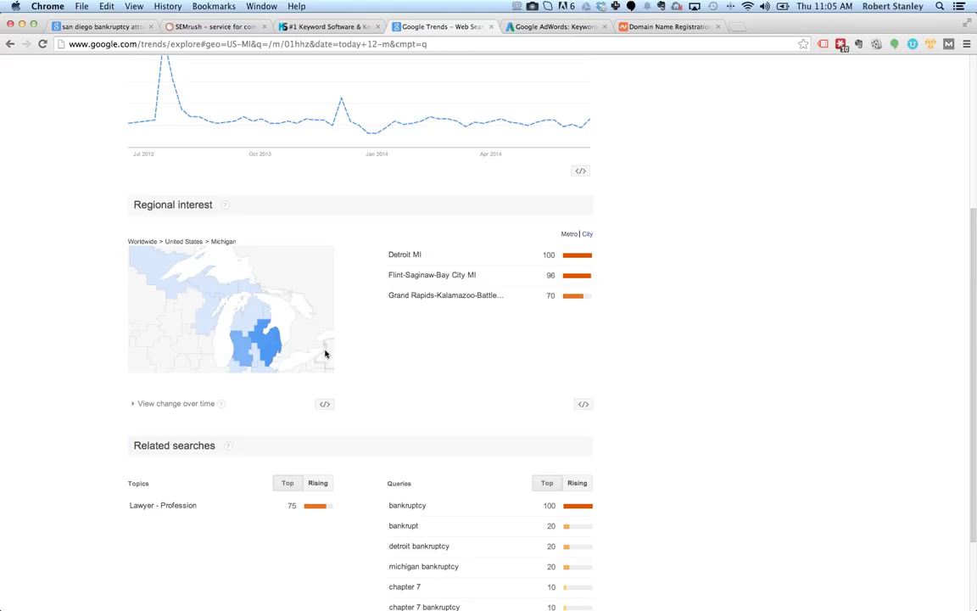
mouse_move(261, 339)
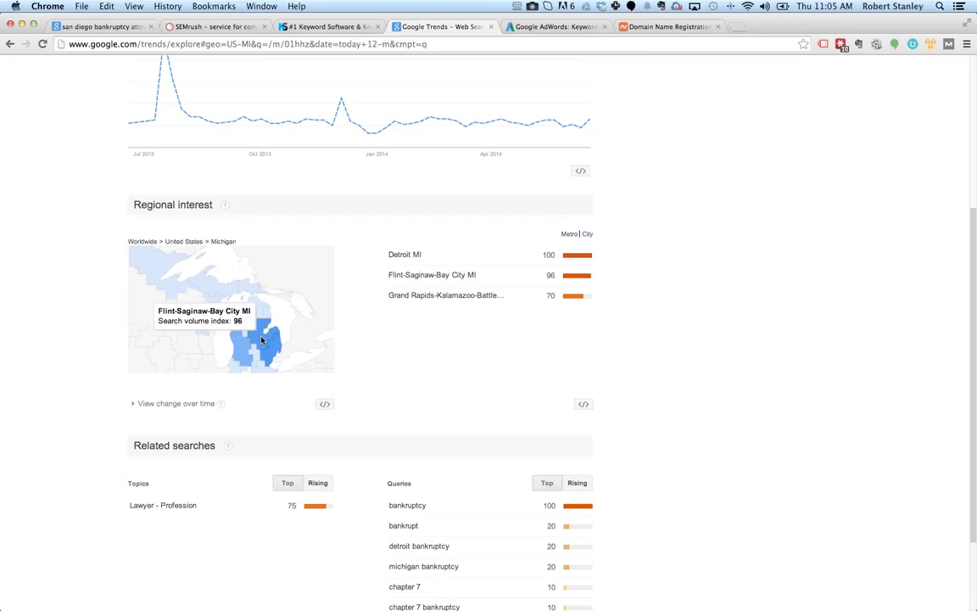
mouse_move(271, 357)
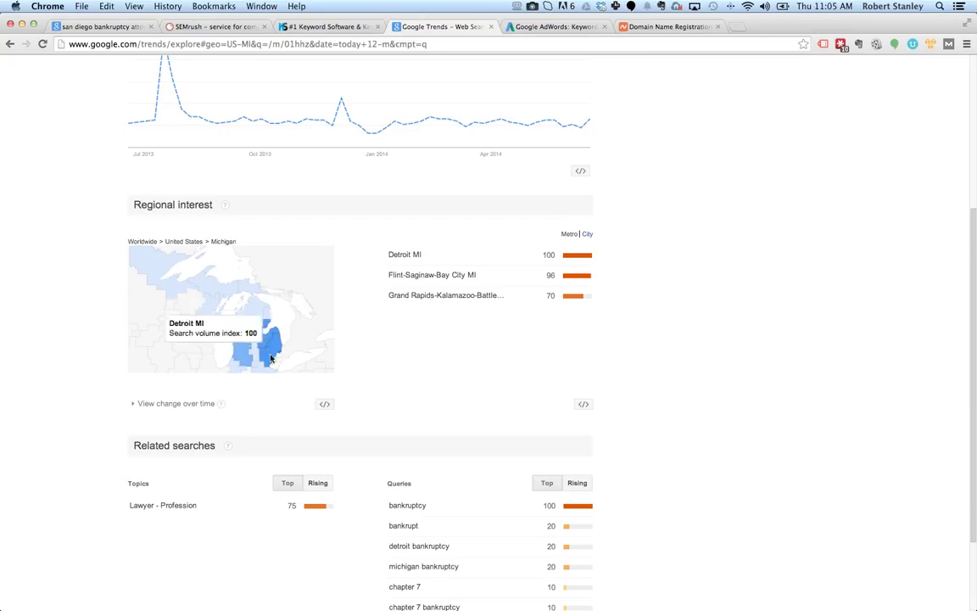
mouse_move(275, 348)
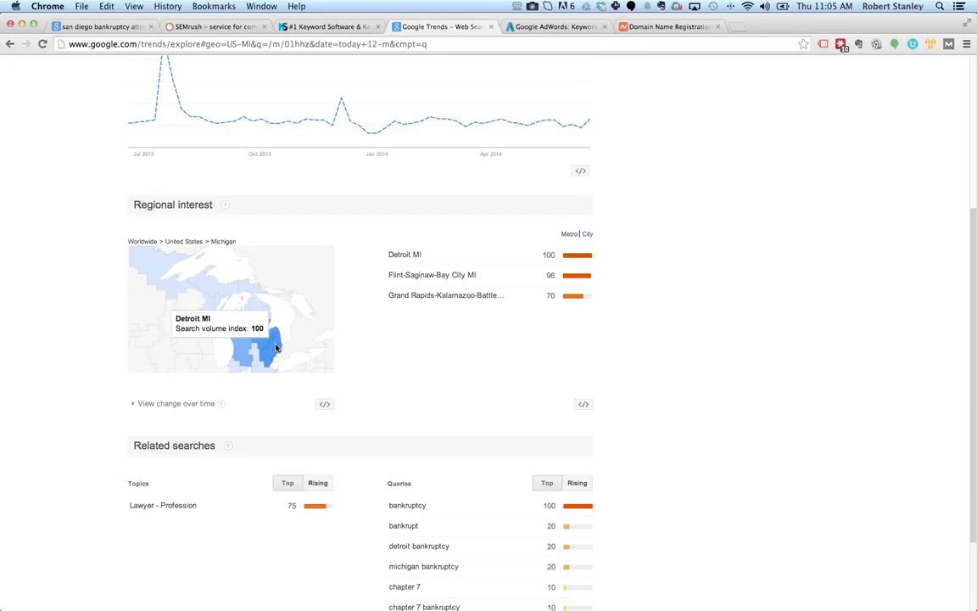
mouse_move(273, 356)
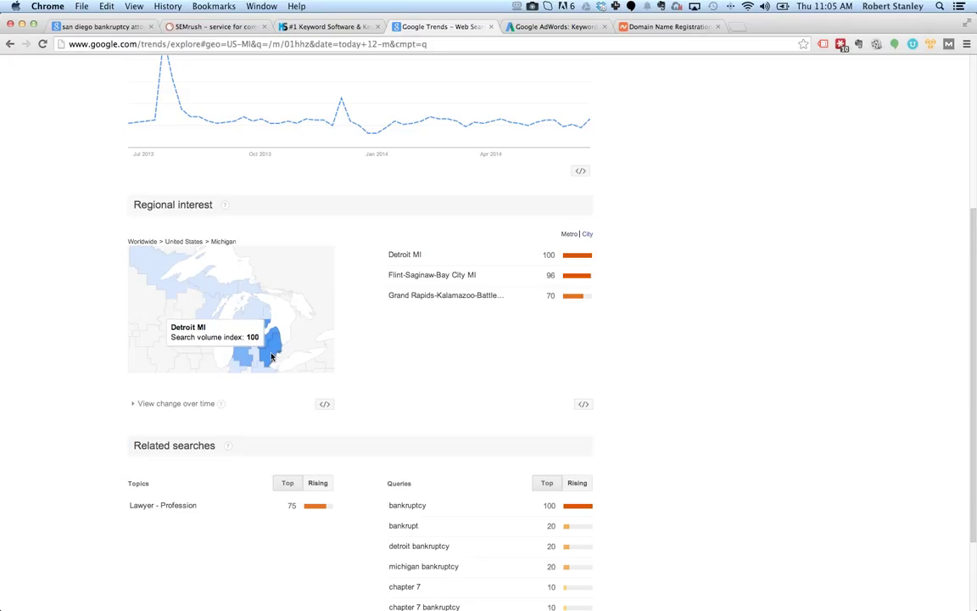
mouse_move(263, 346)
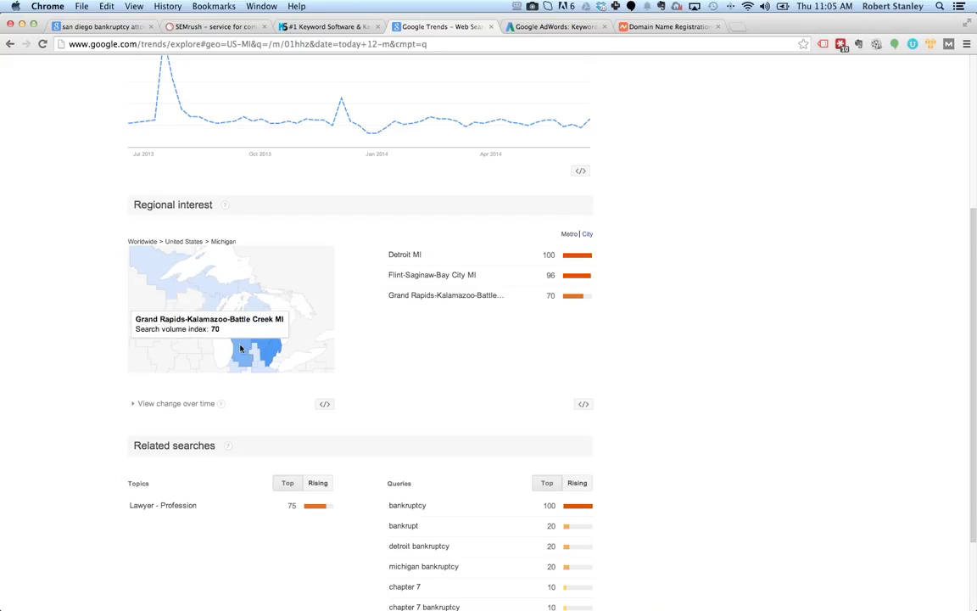
mouse_move(262, 307)
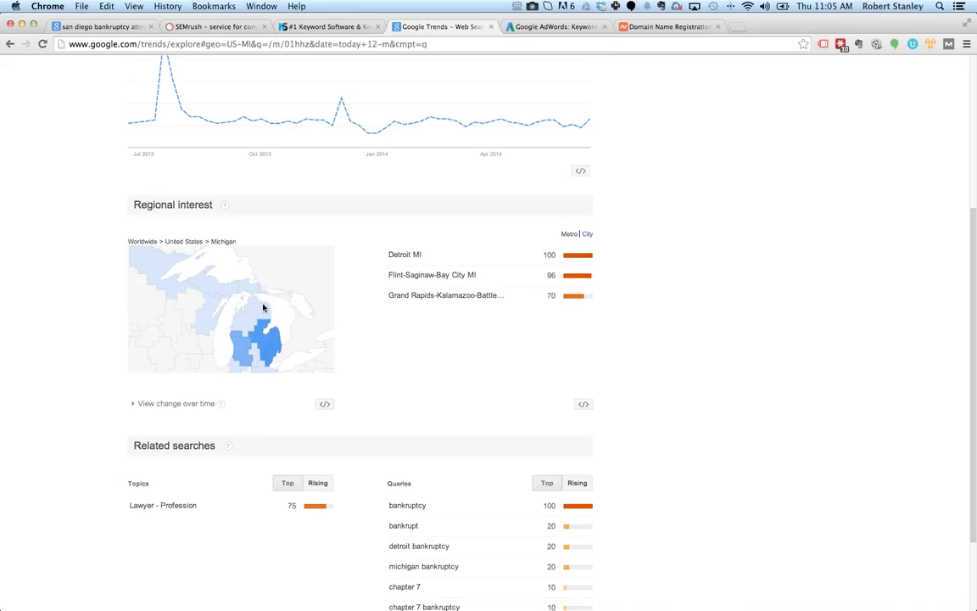
mouse_move(166, 266)
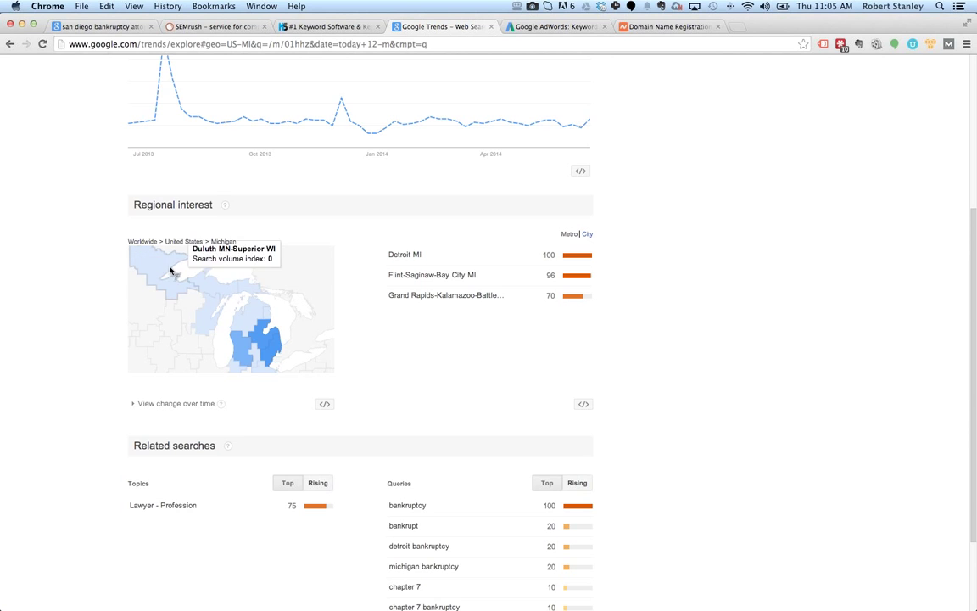
mouse_move(388, 358)
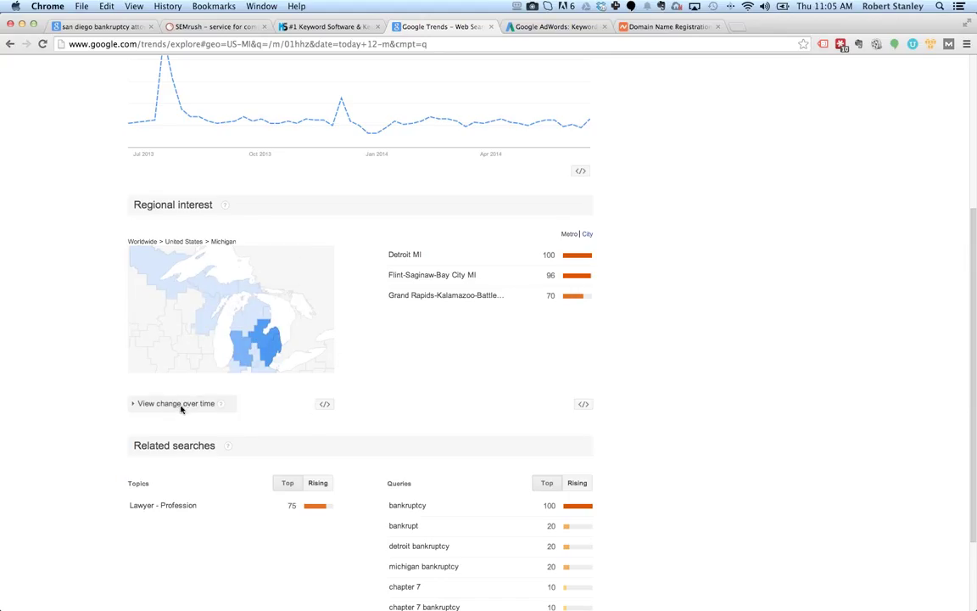
Step: Play the Michigan regional interest animation over time and review the metro list
left_click(177, 404)
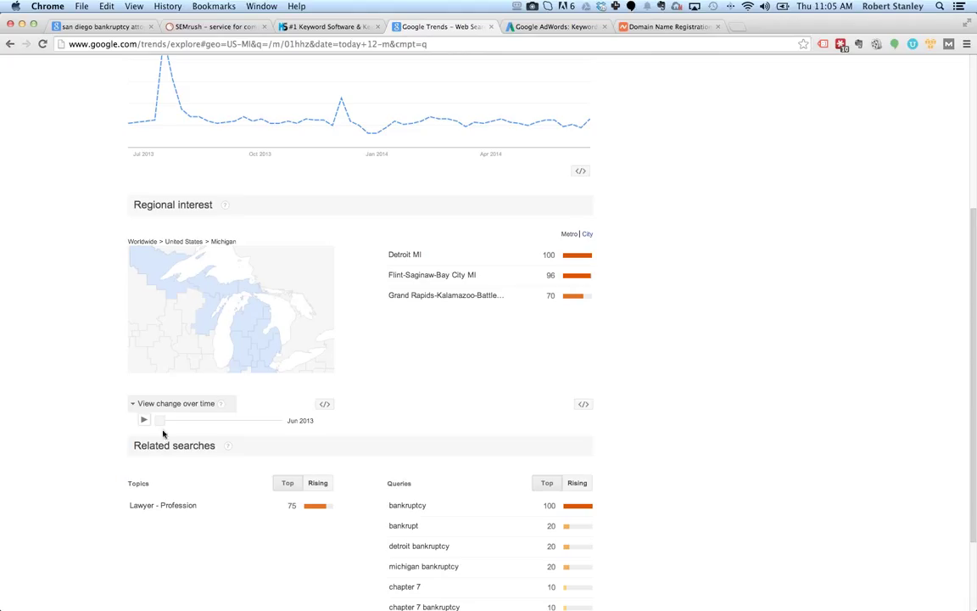
left_click(142, 421)
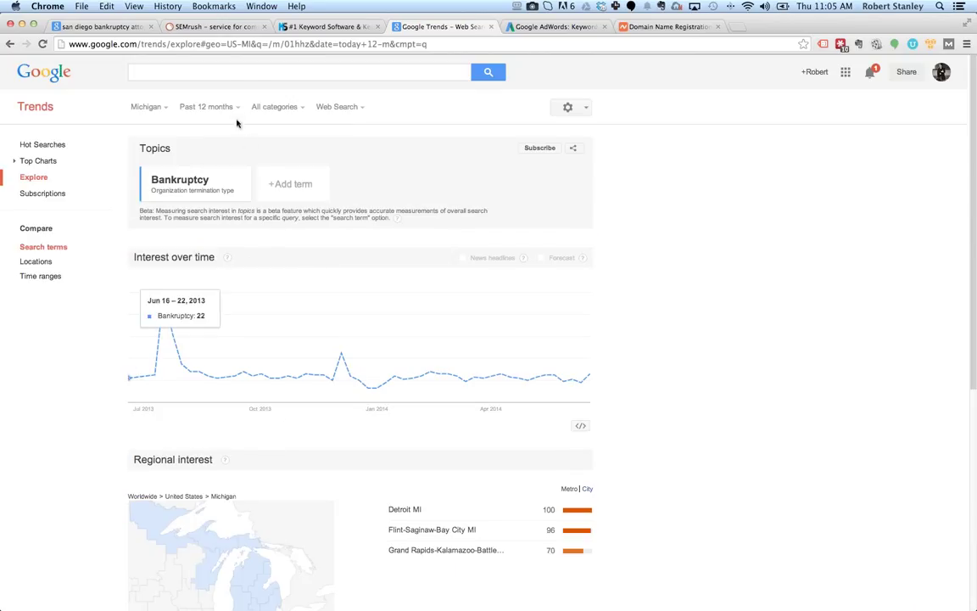
scroll("down", 3)
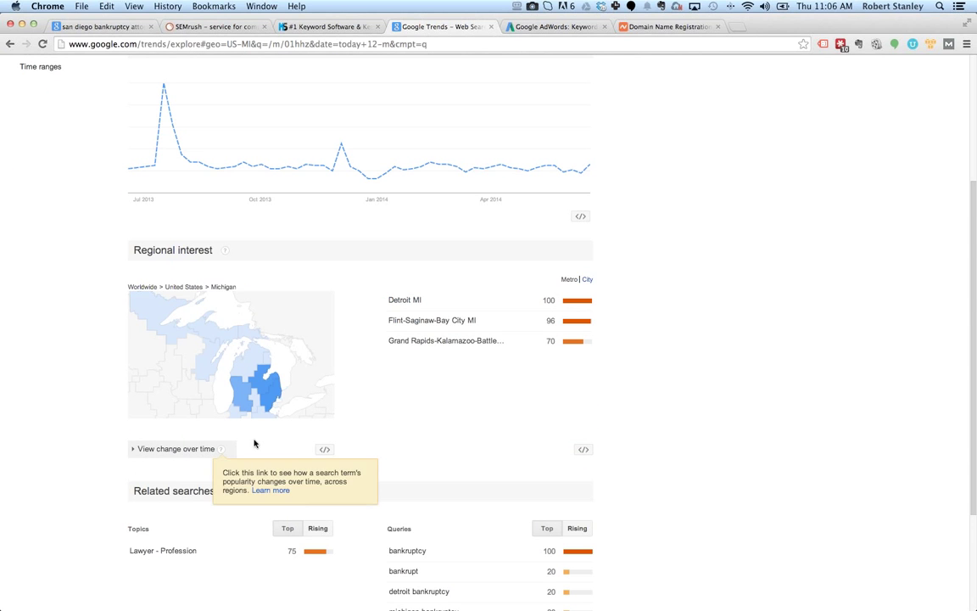
mouse_move(387, 407)
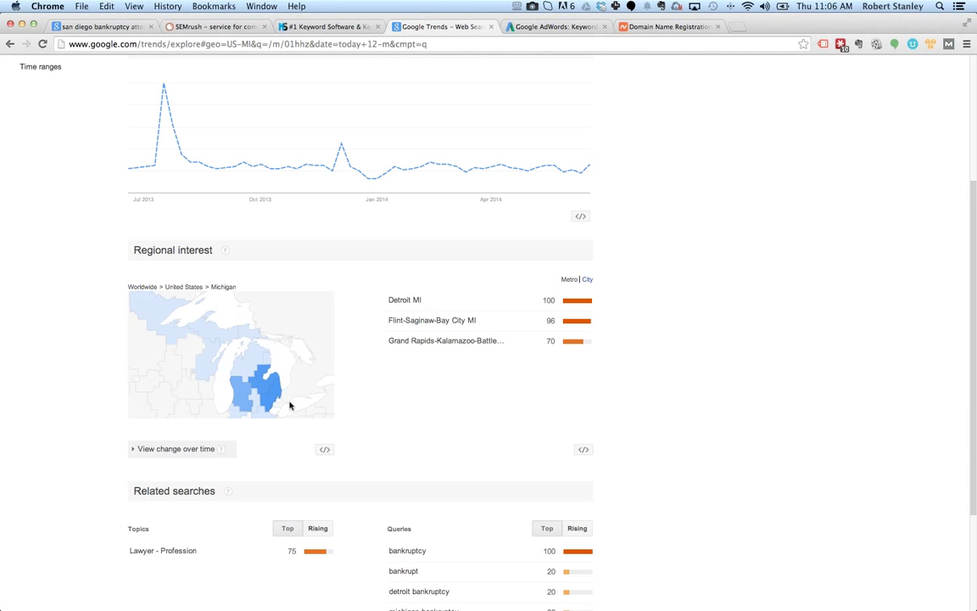
mouse_move(263, 389)
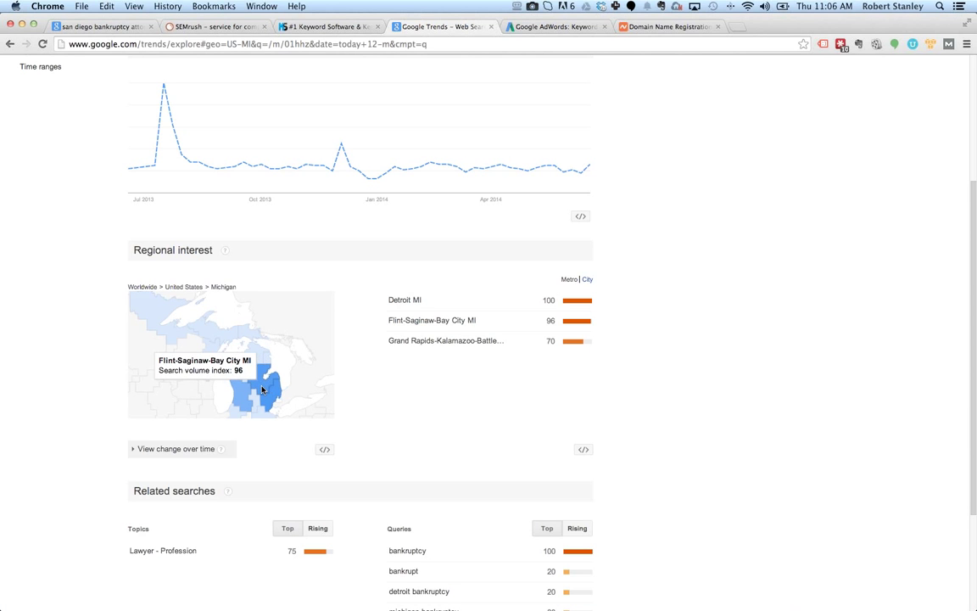
mouse_move(261, 392)
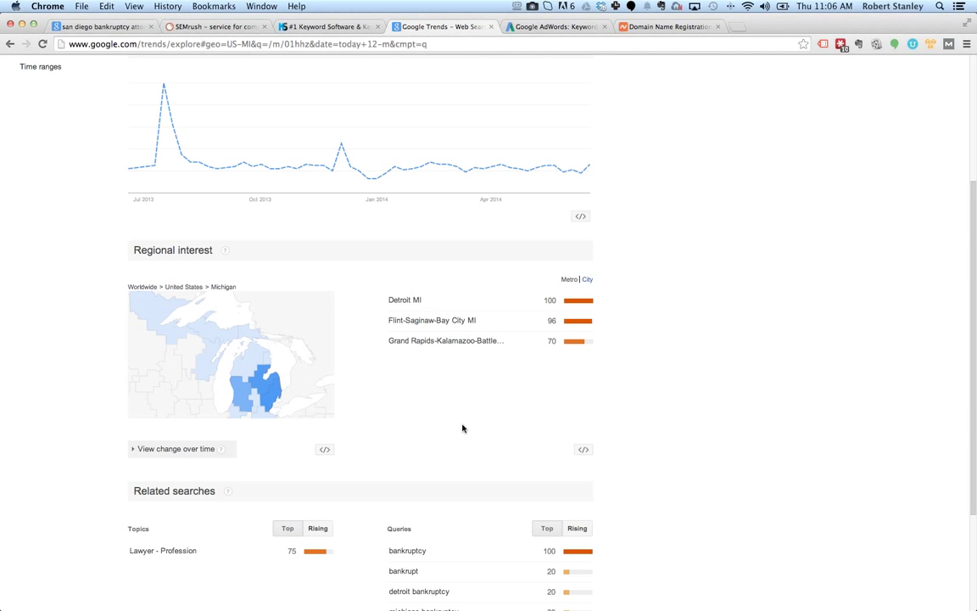
mouse_move(275, 396)
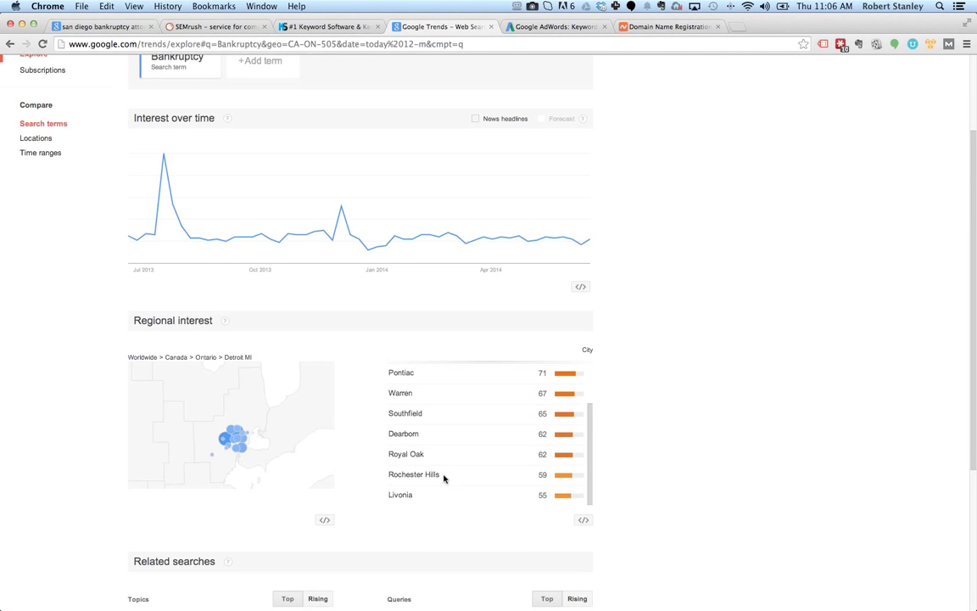
Step: Scroll through the Detroit MI city list and related queries like 'chapter 7 bankruptcy'
scroll("down", 3)
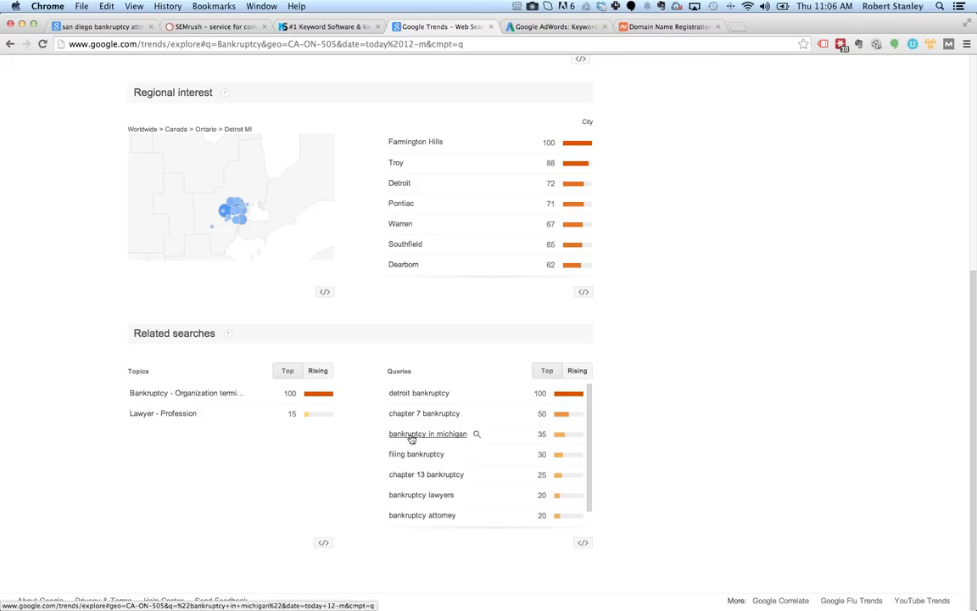
scroll("down", 3)
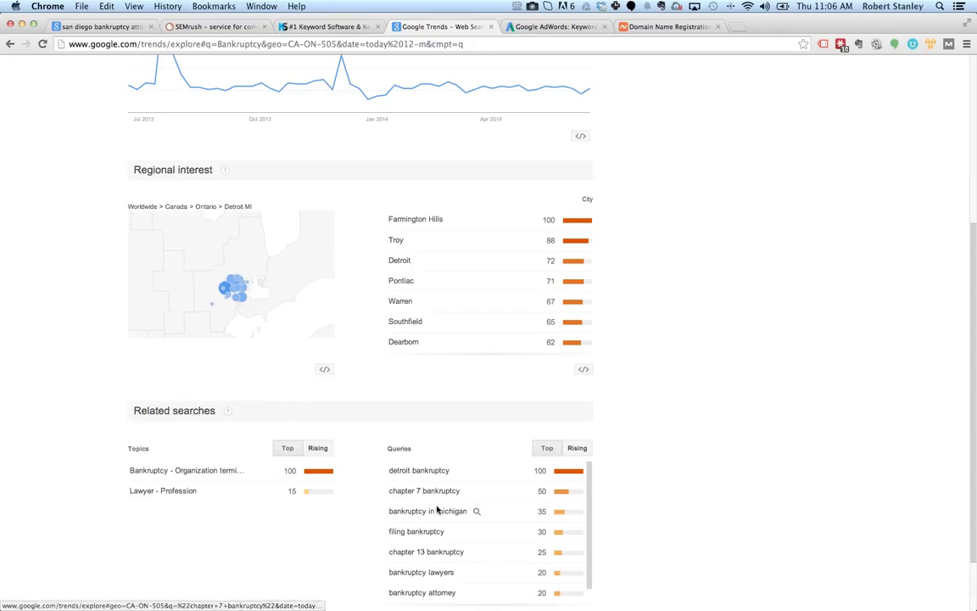
mouse_move(438, 507)
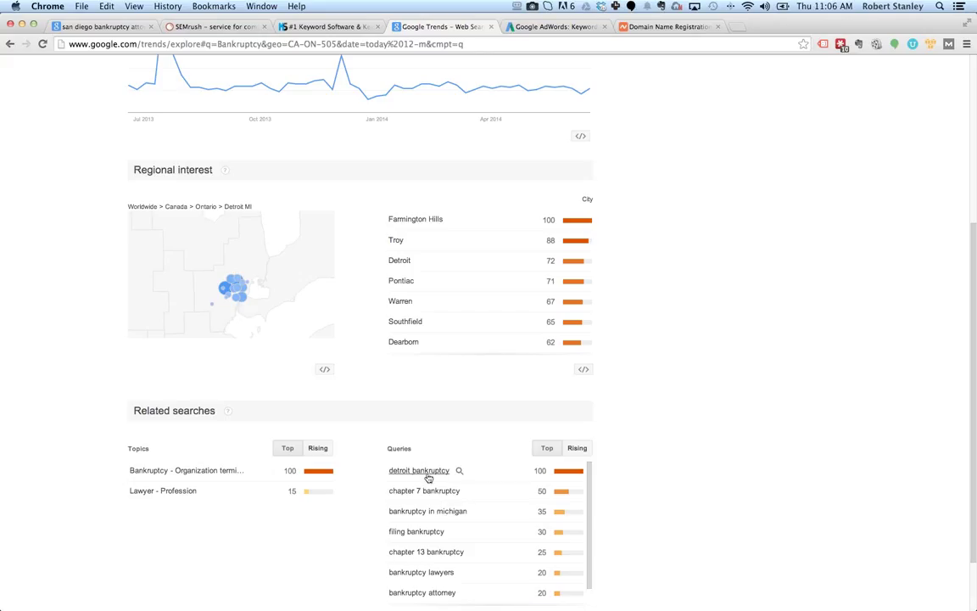
mouse_move(419, 470)
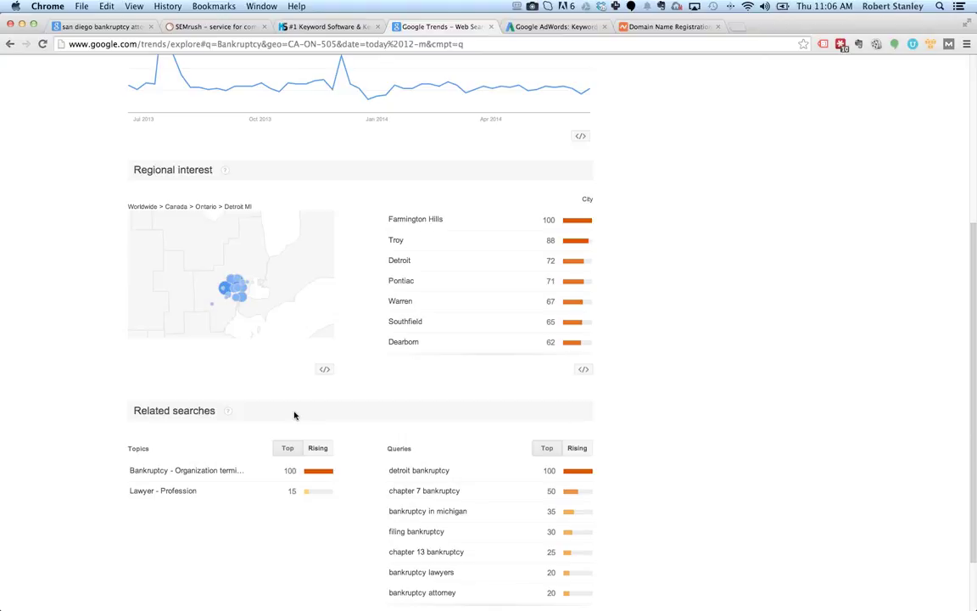
mouse_move(302, 416)
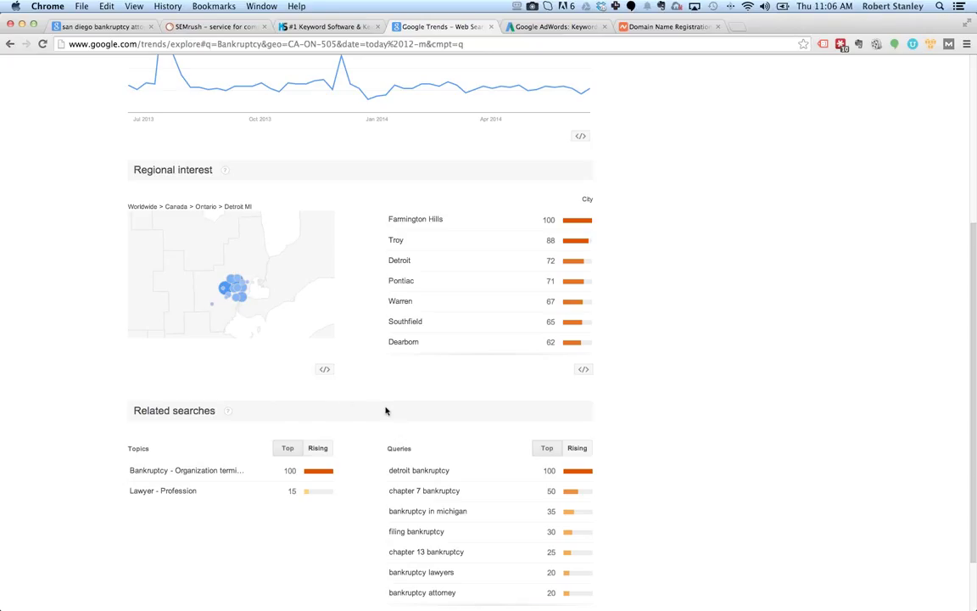
scroll("down", 3)
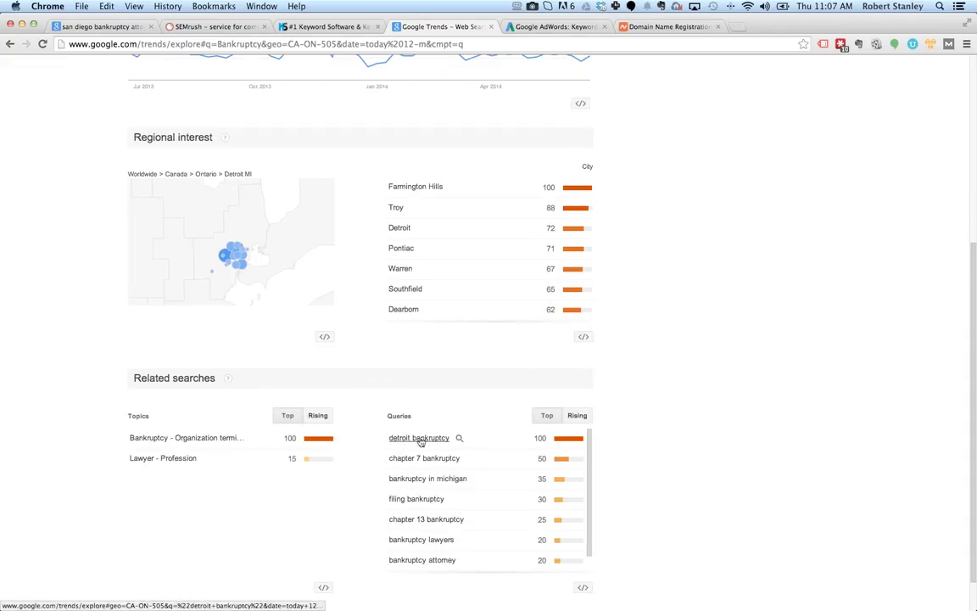
mouse_move(343, 500)
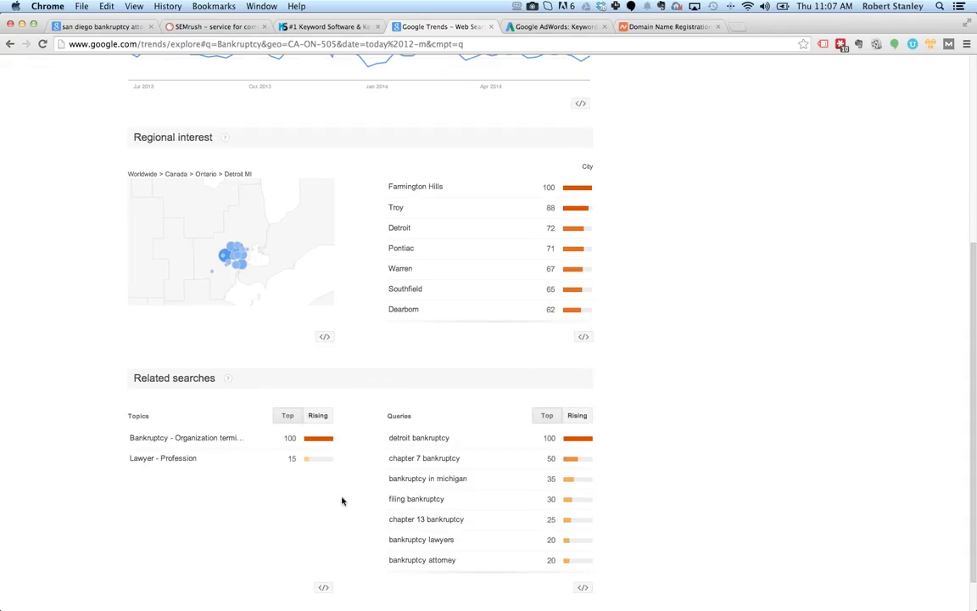
mouse_move(367, 509)
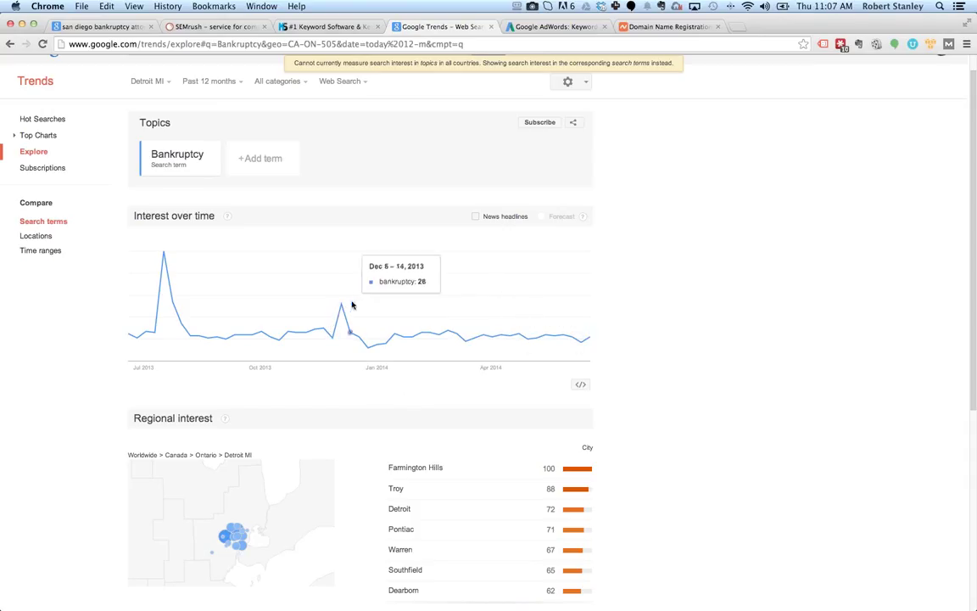
mouse_move(163, 255)
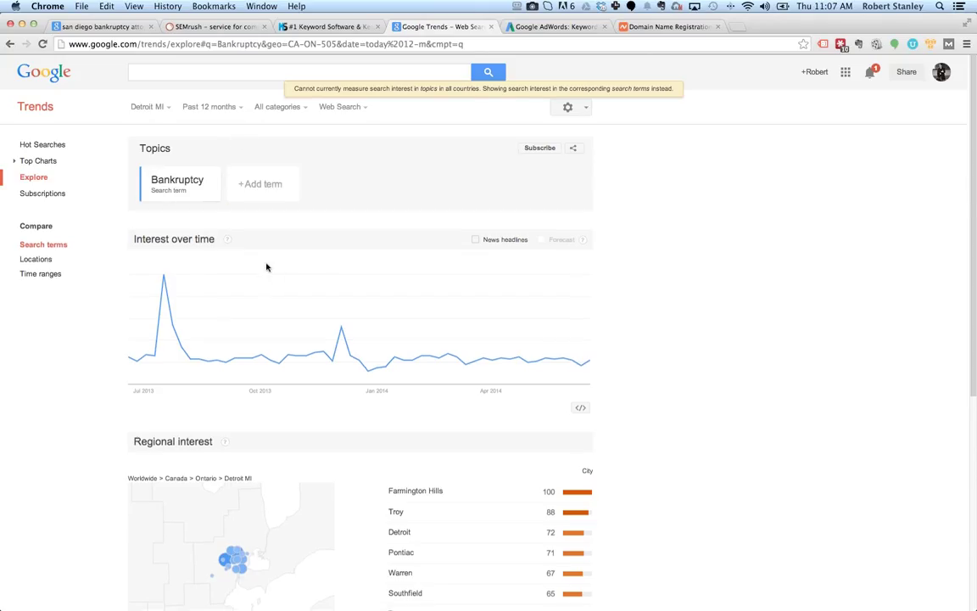
Step: Go back to California Bankruptcy interest and review its metro list led by Los Angeles
left_click(10, 44)
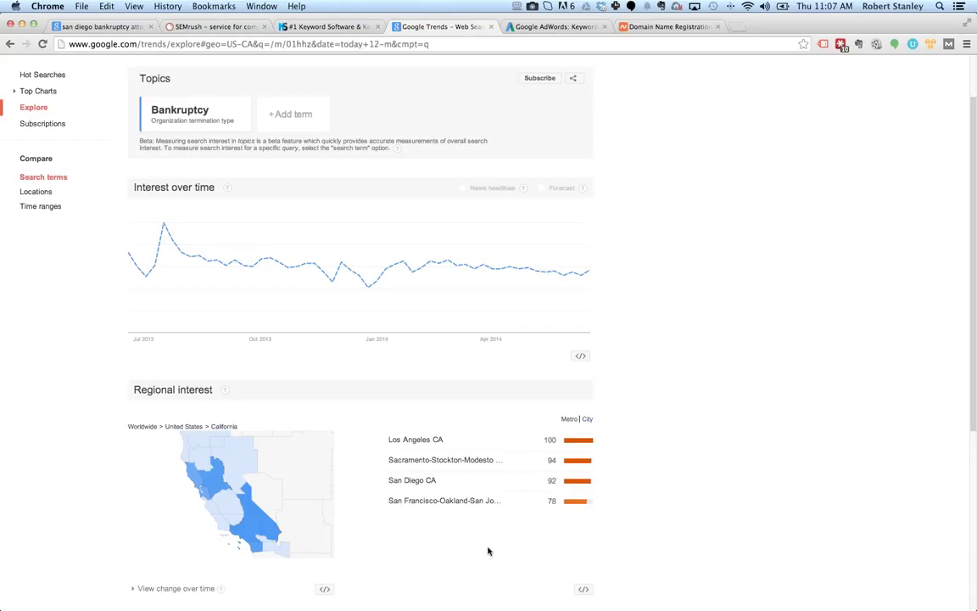
scroll("down", 3)
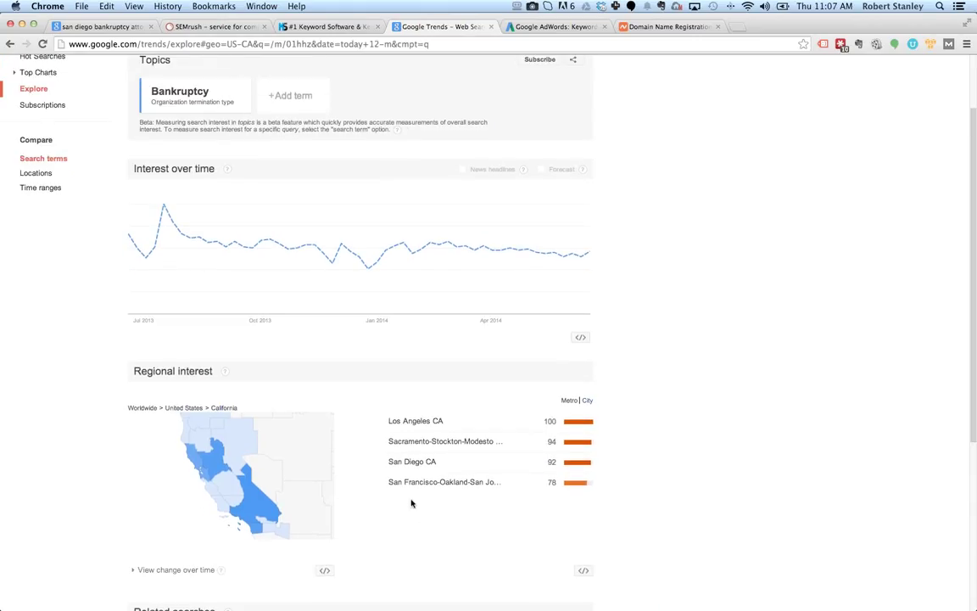
scroll("down", 3)
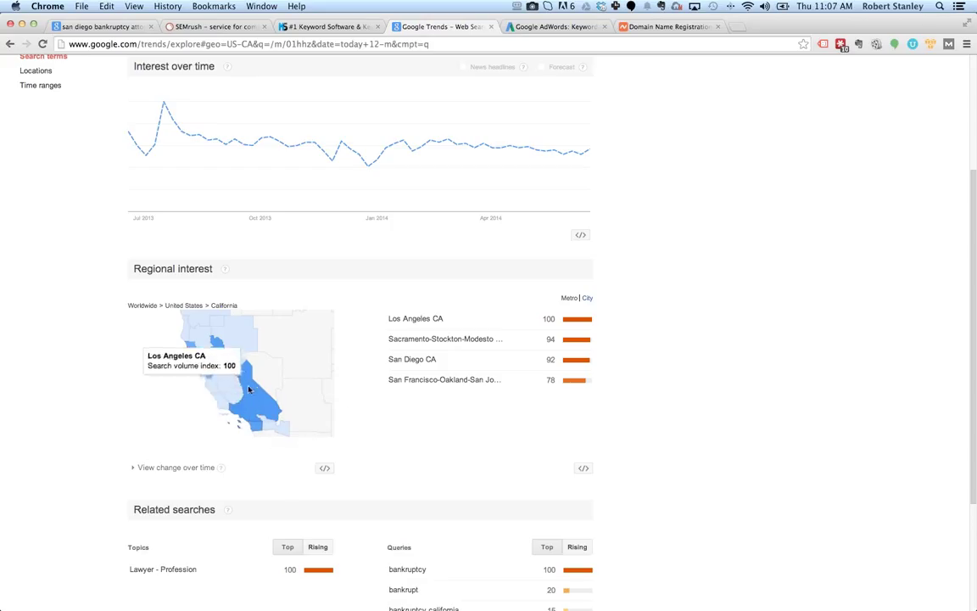
mouse_move(400, 427)
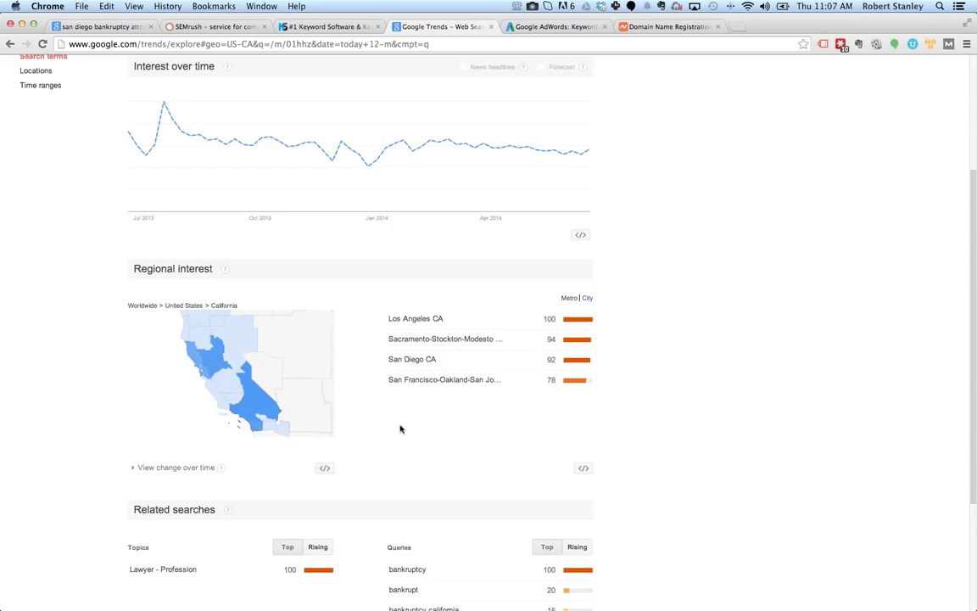
scroll("down", 3)
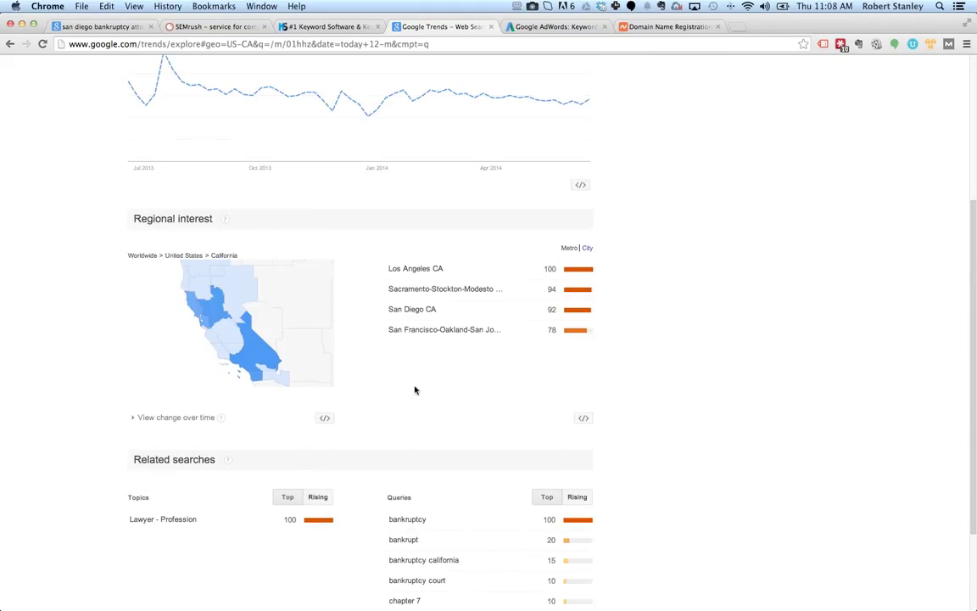
Step: Open the San Diego CA breakdown and review its cities led by Carlsbad and Encinitas
left_click(412, 312)
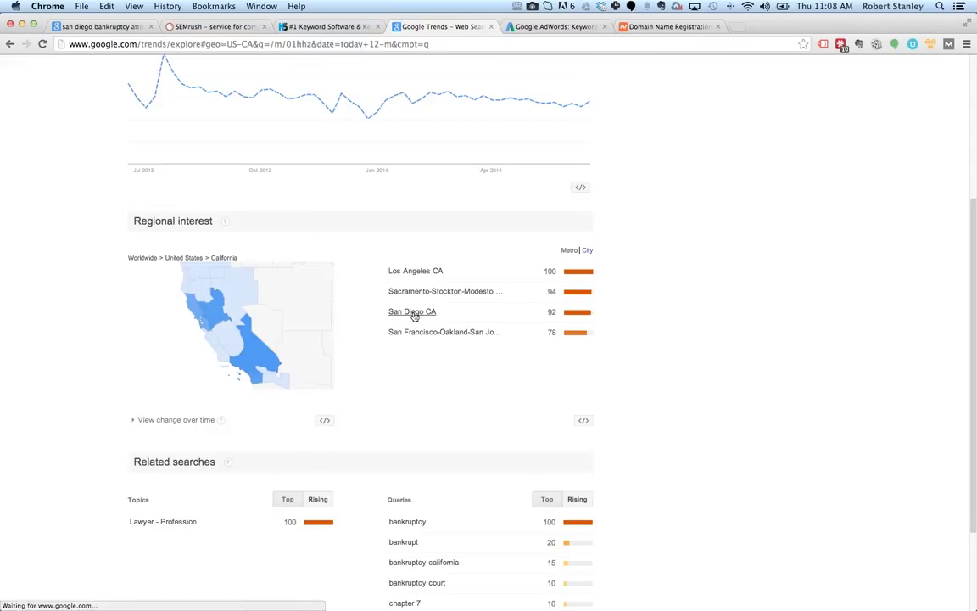
left_click(412, 312)
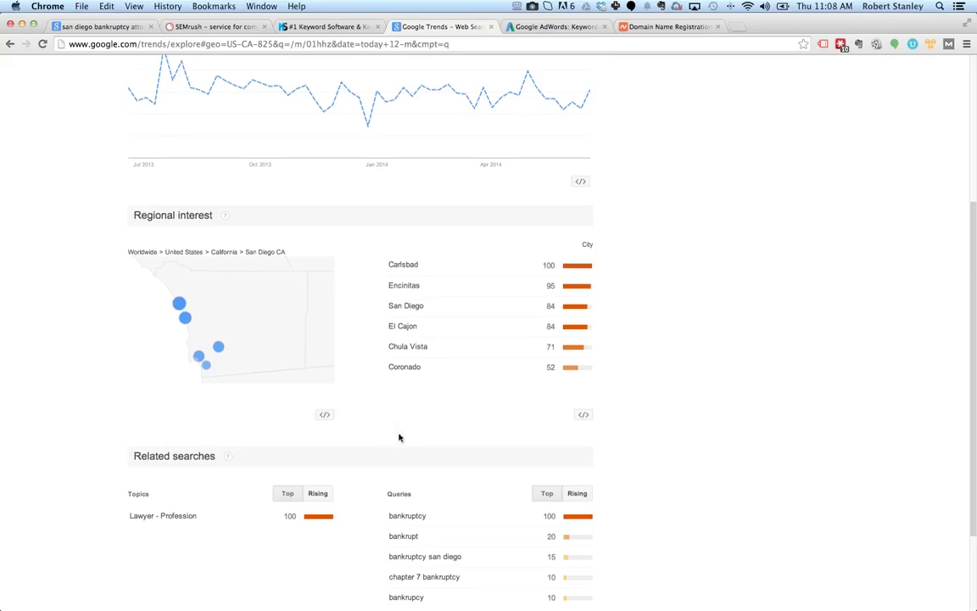
scroll("down", 3)
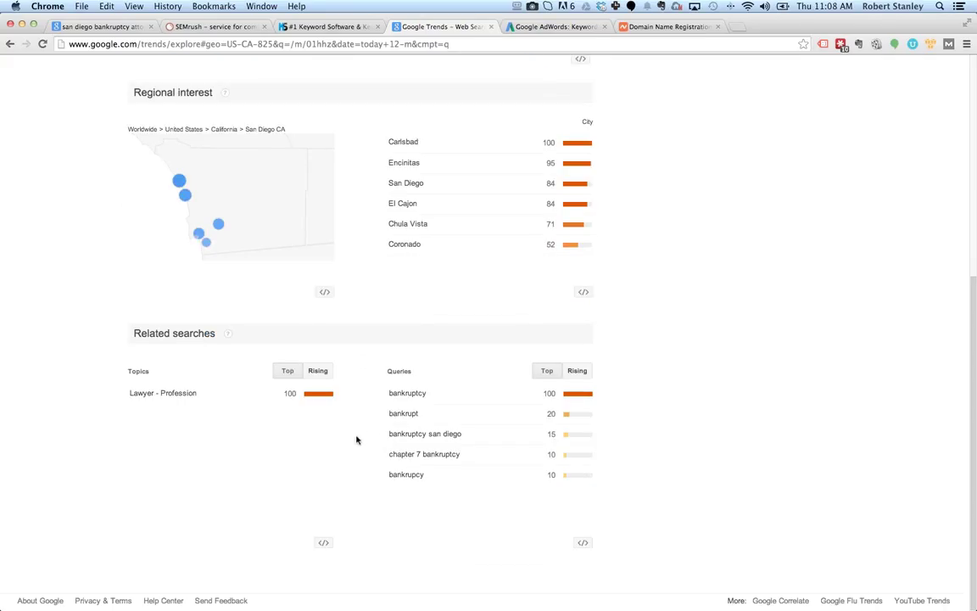
mouse_move(323, 438)
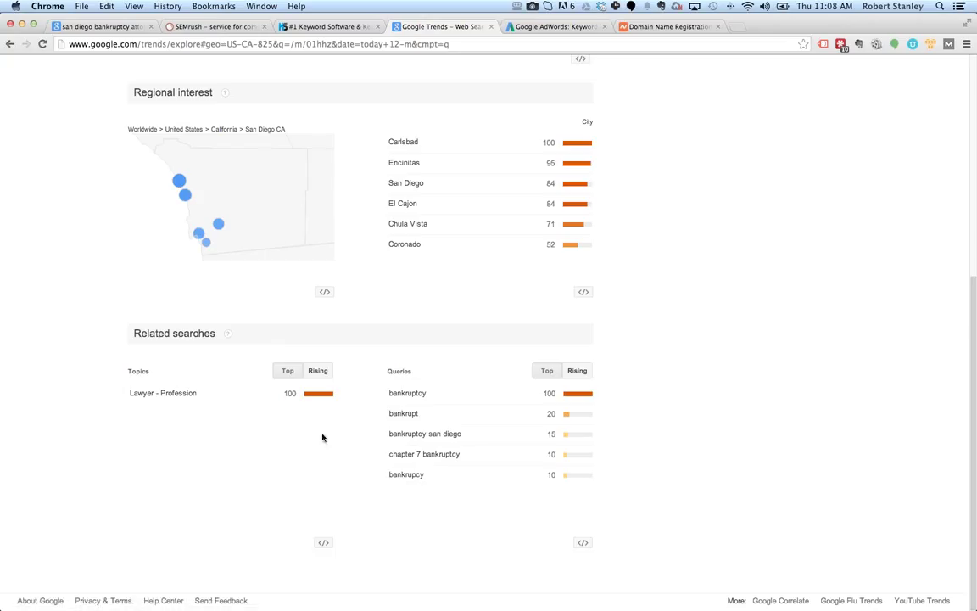
scroll("up", 3)
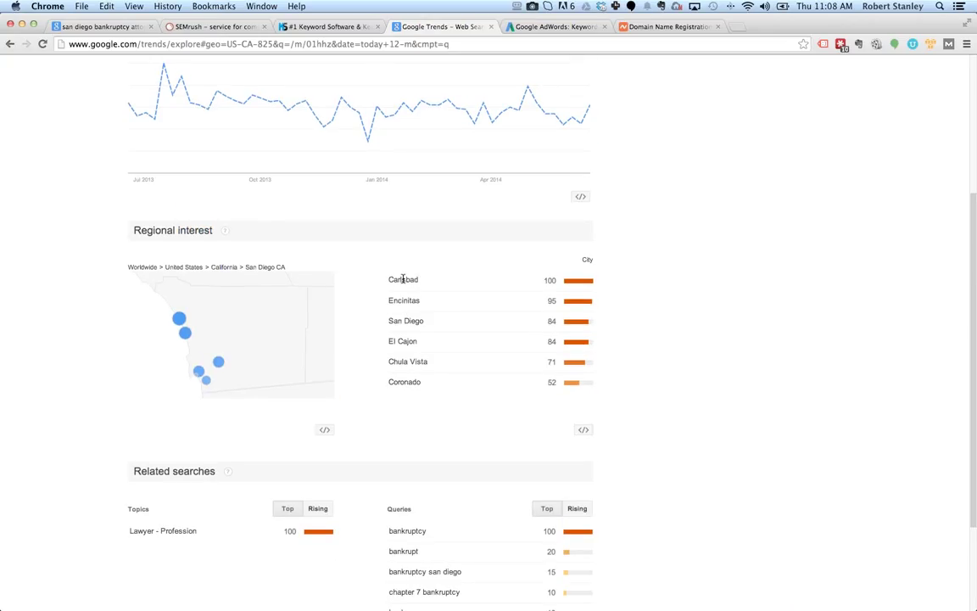
mouse_move(405, 290)
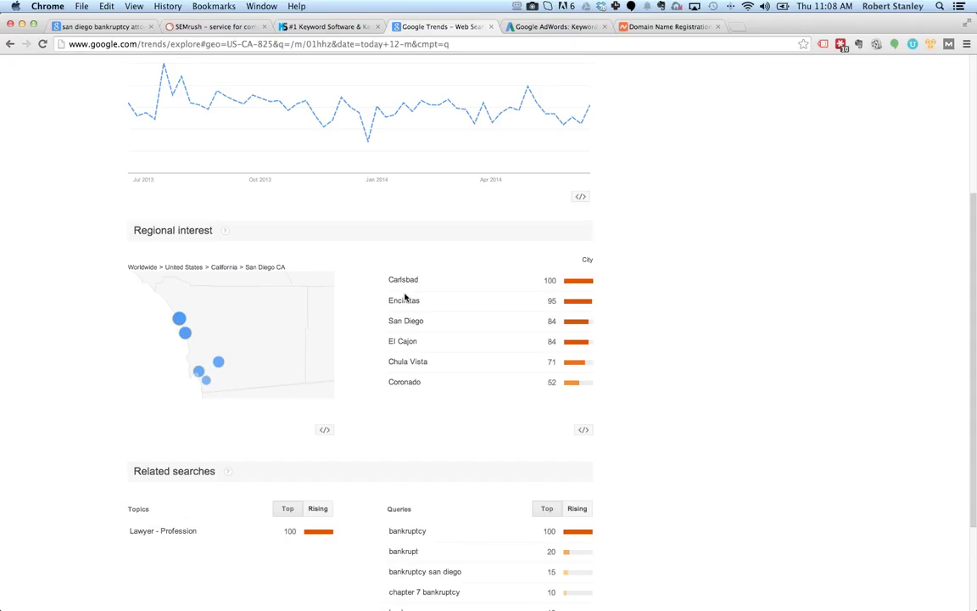
mouse_move(404, 297)
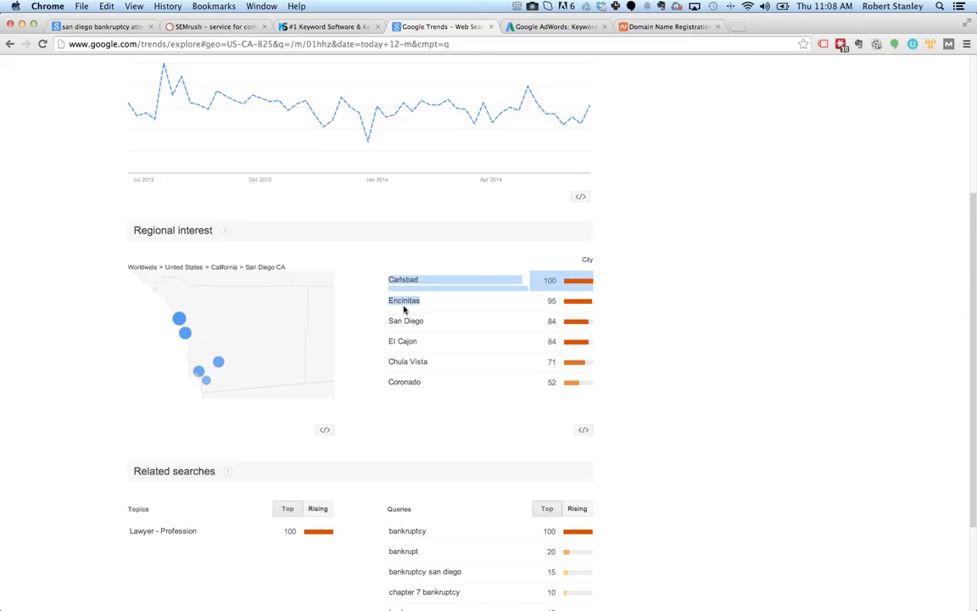
mouse_move(392, 316)
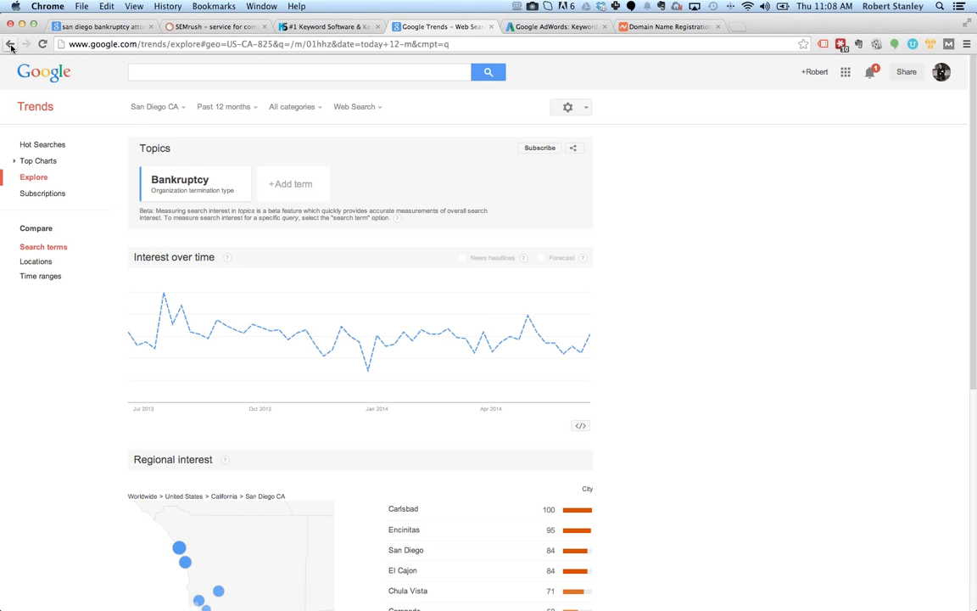
mouse_move(10, 44)
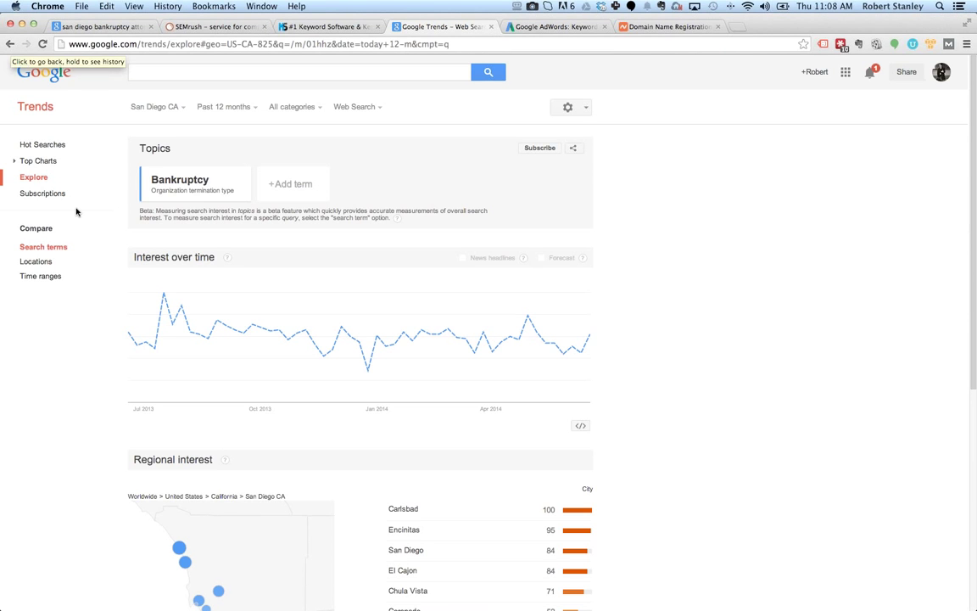
Step: Return to the 'san diego bankruptcy' Google results and copy the related searches block
left_click(102, 27)
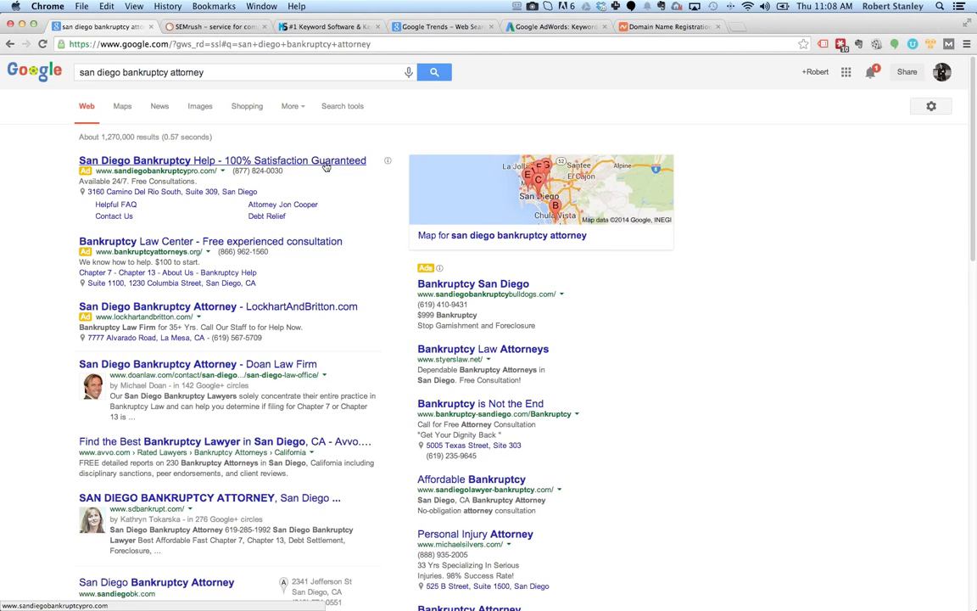
scroll("down", 3)
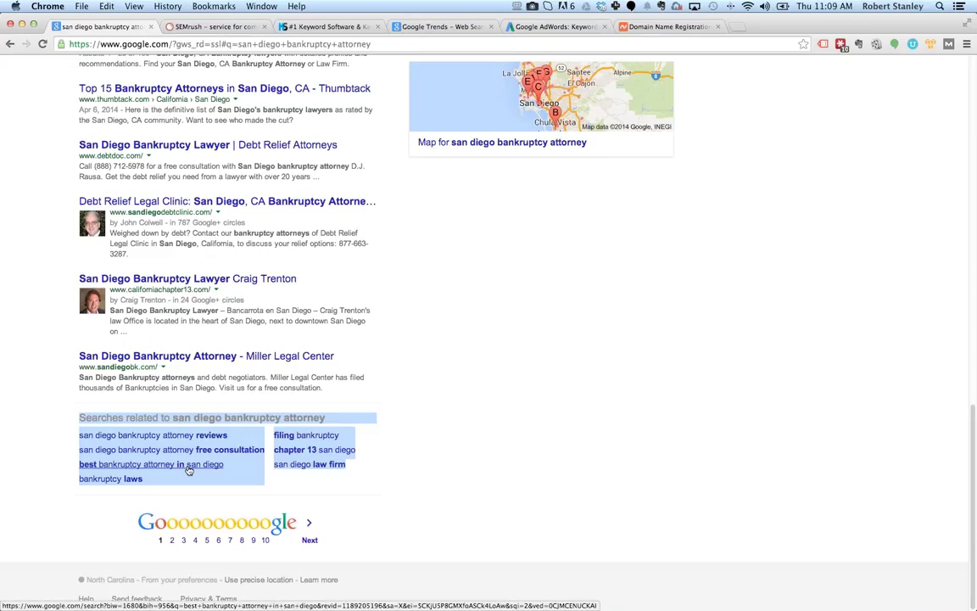
mouse_move(389, 445)
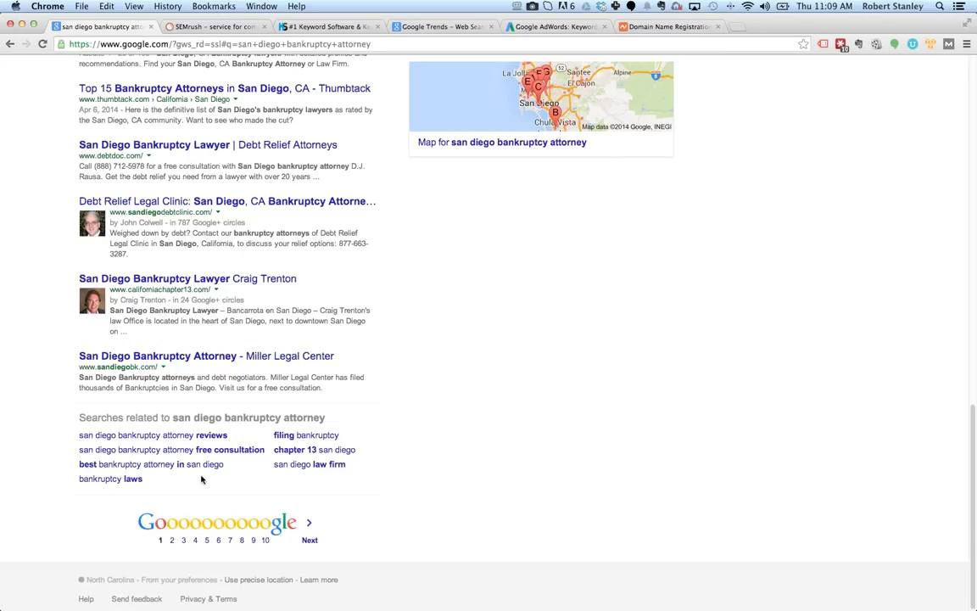
mouse_move(173, 485)
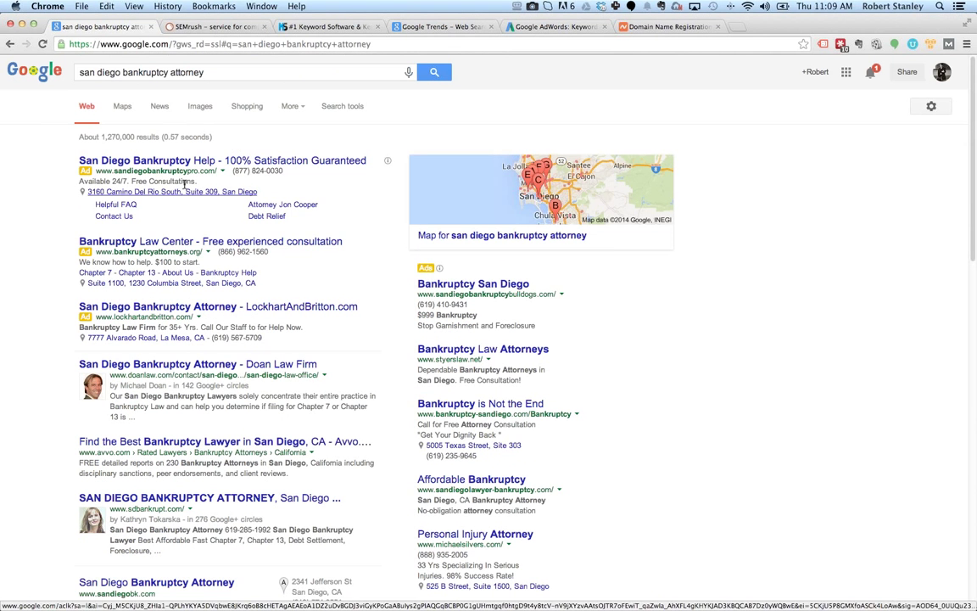
double_click(186, 72)
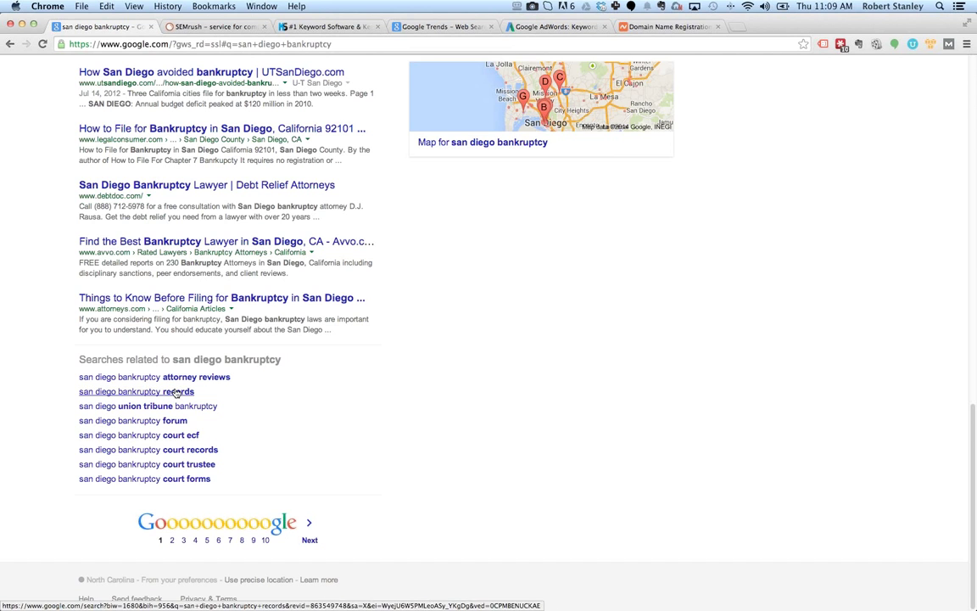
mouse_move(189, 377)
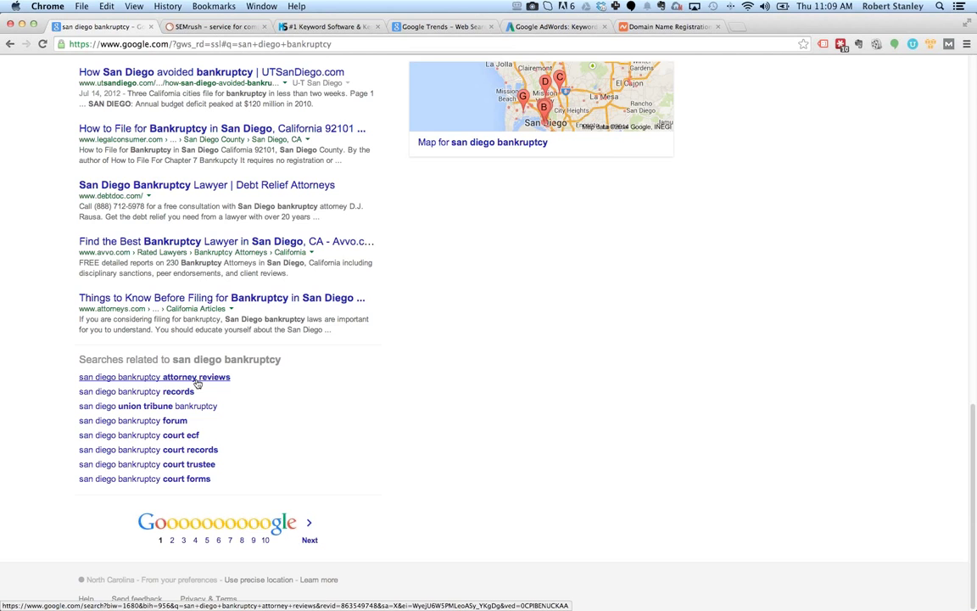
mouse_move(186, 380)
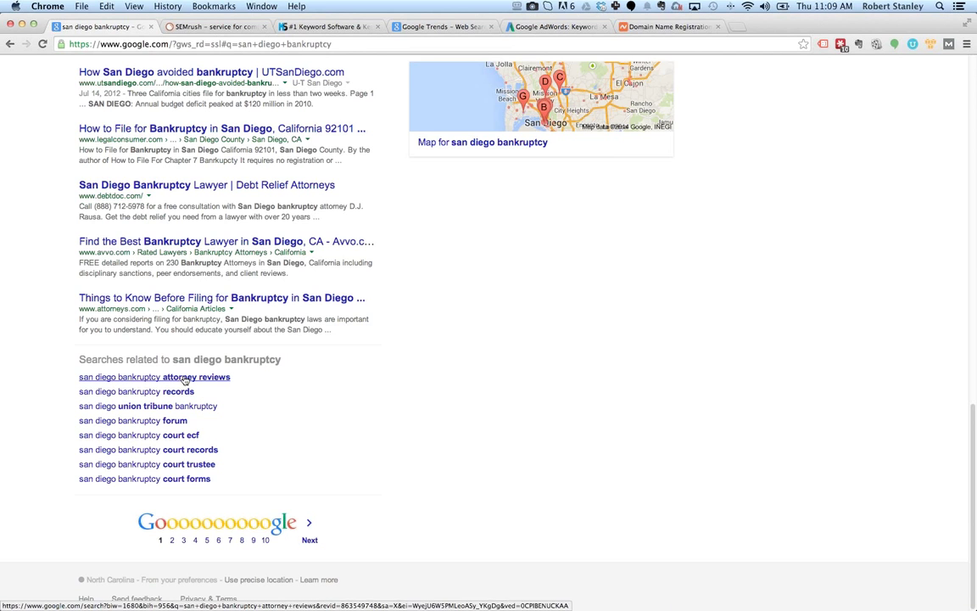
mouse_move(246, 461)
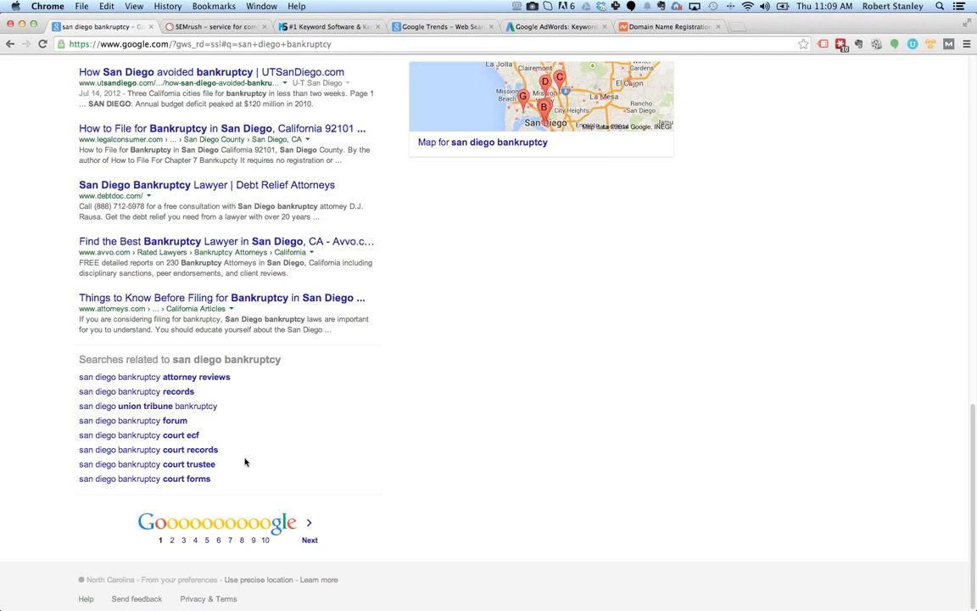
mouse_move(151, 370)
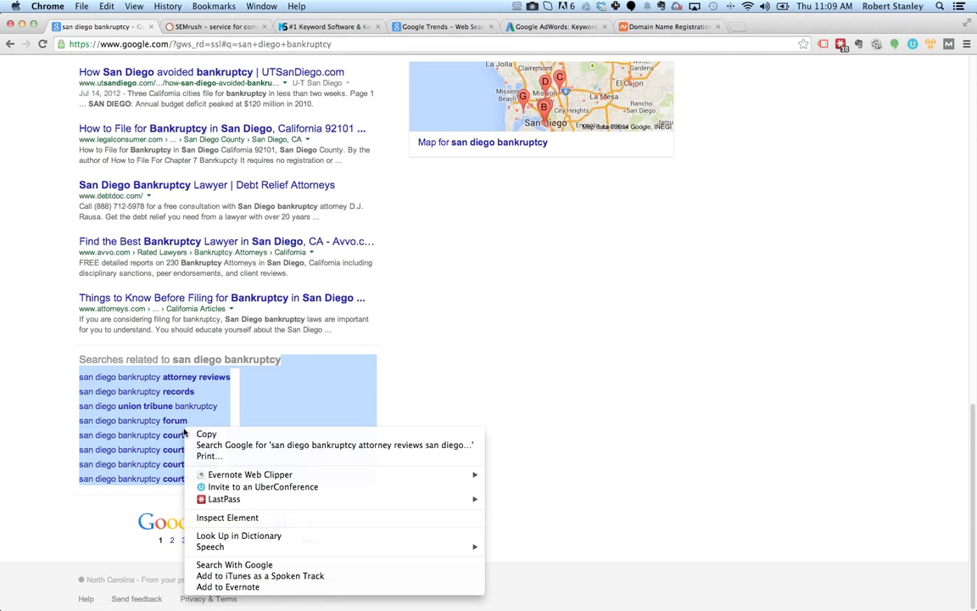
left_click(435, 367)
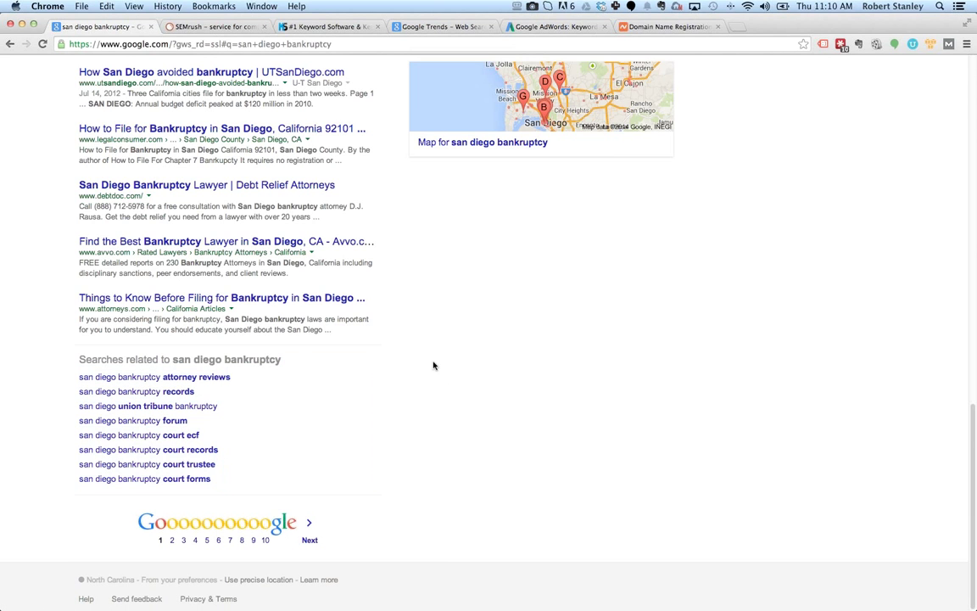
mouse_move(173, 72)
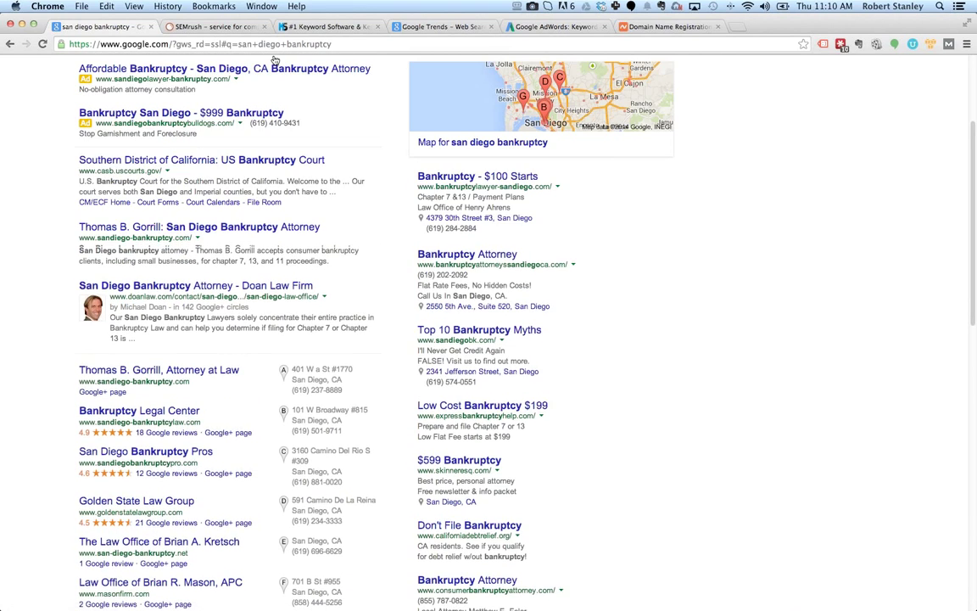
Step: Enter the San Diego bankruptcy keywords into Keyword Planner's 'Get traffic estimates' box
left_click(441, 27)
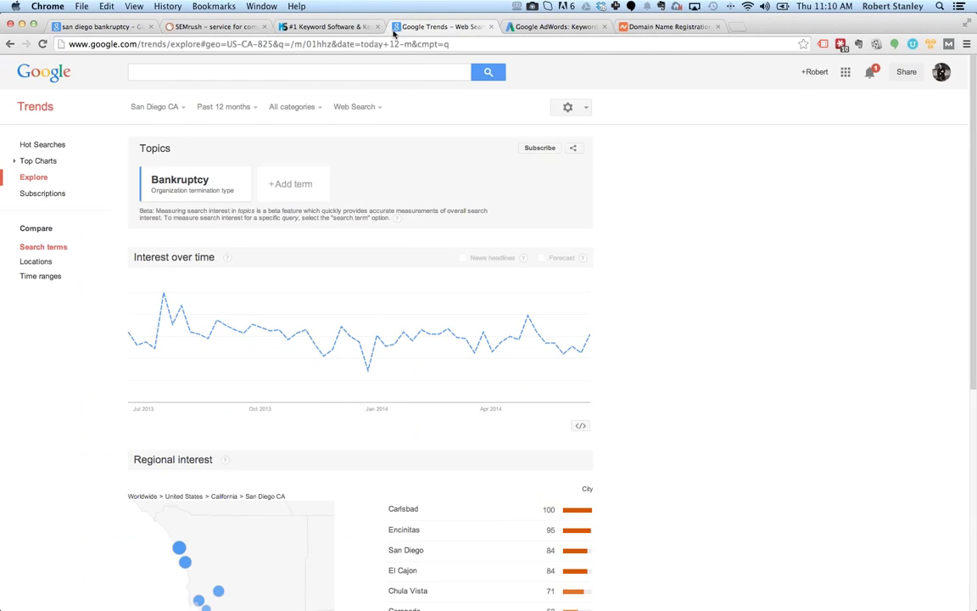
left_click(557, 27)
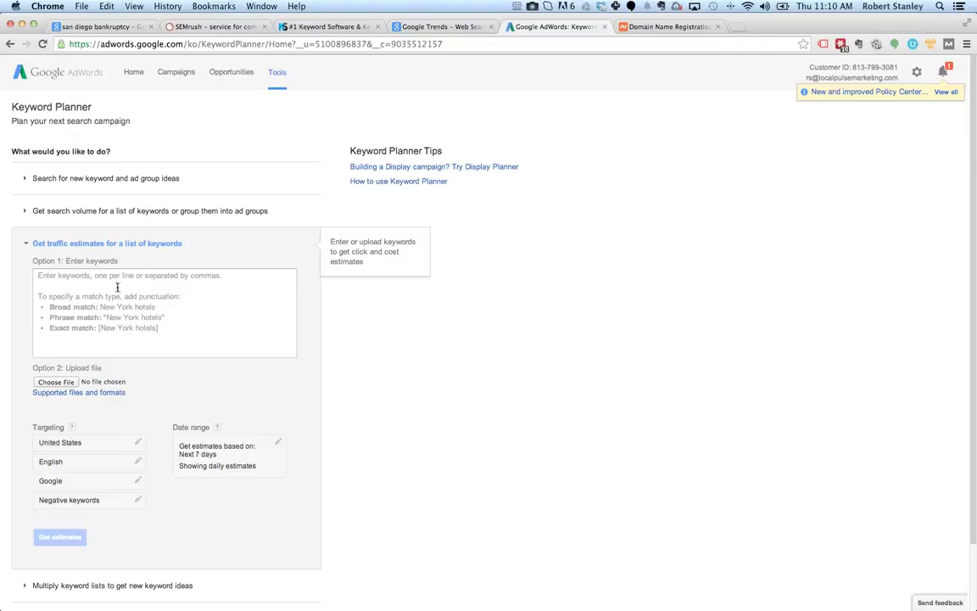
type("san diego bankruptcy records")
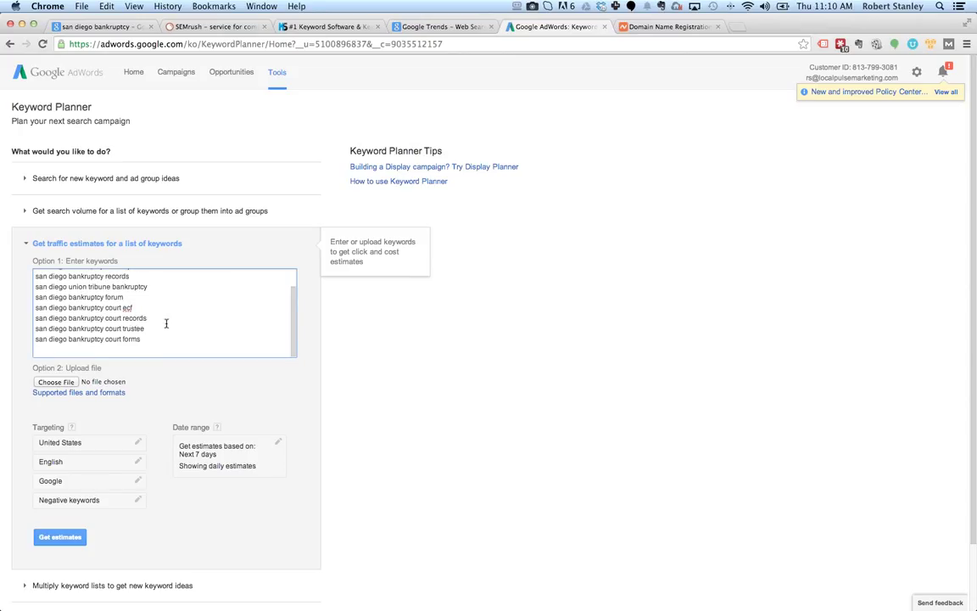
mouse_move(112, 461)
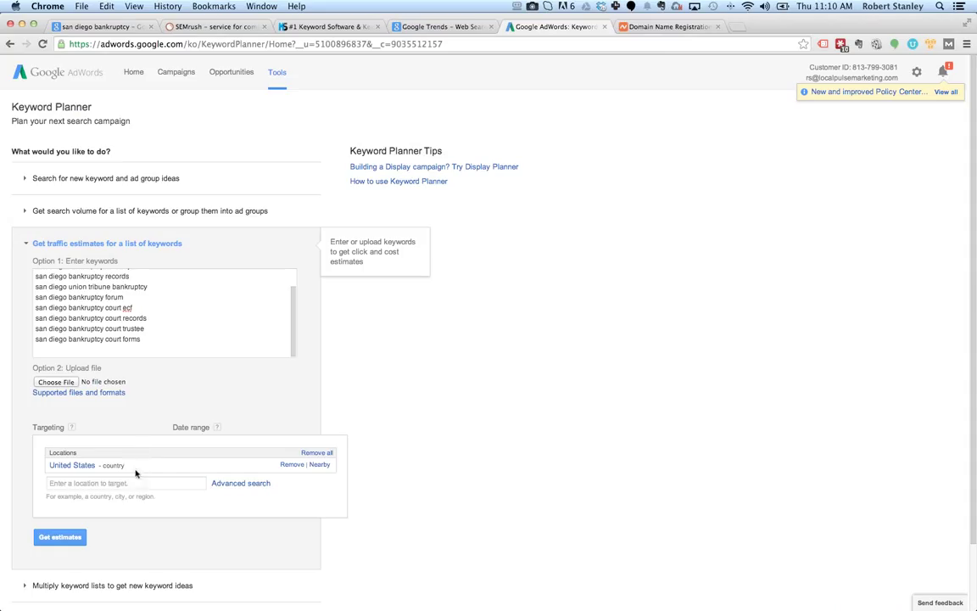
Step: Narrow the targeting to San Diego, California, removing United States, and save it
type("san")
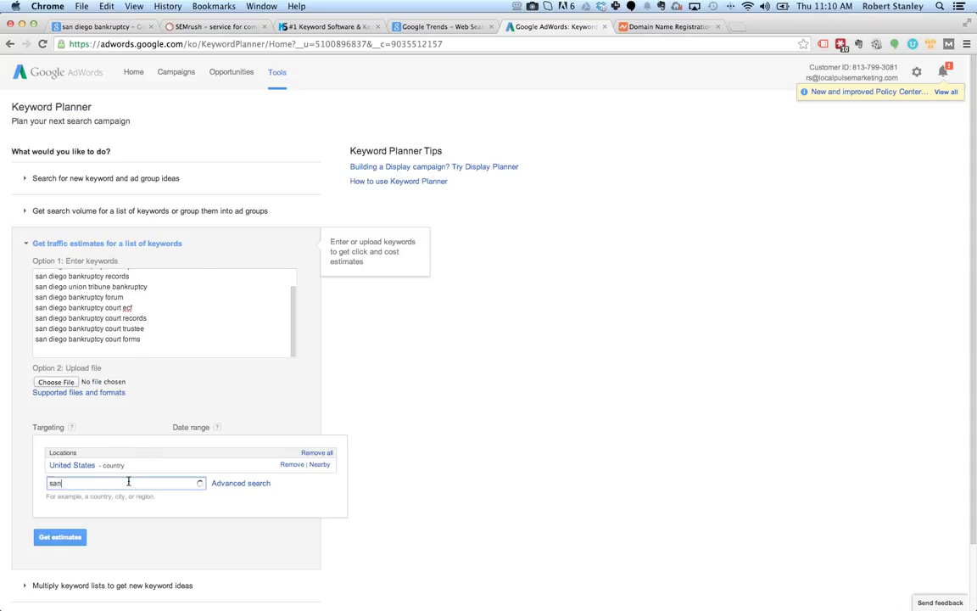
type("san")
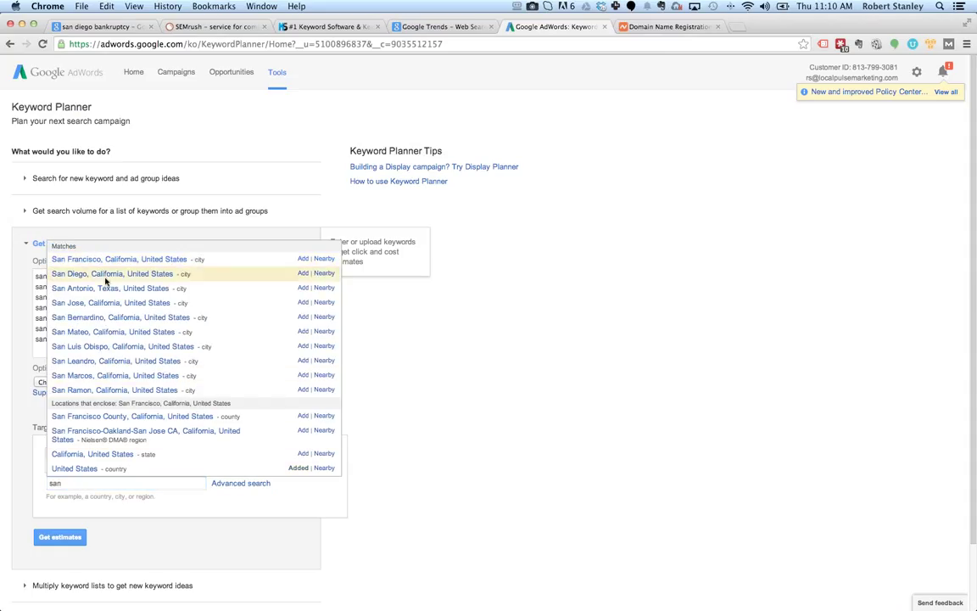
left_click(112, 273)
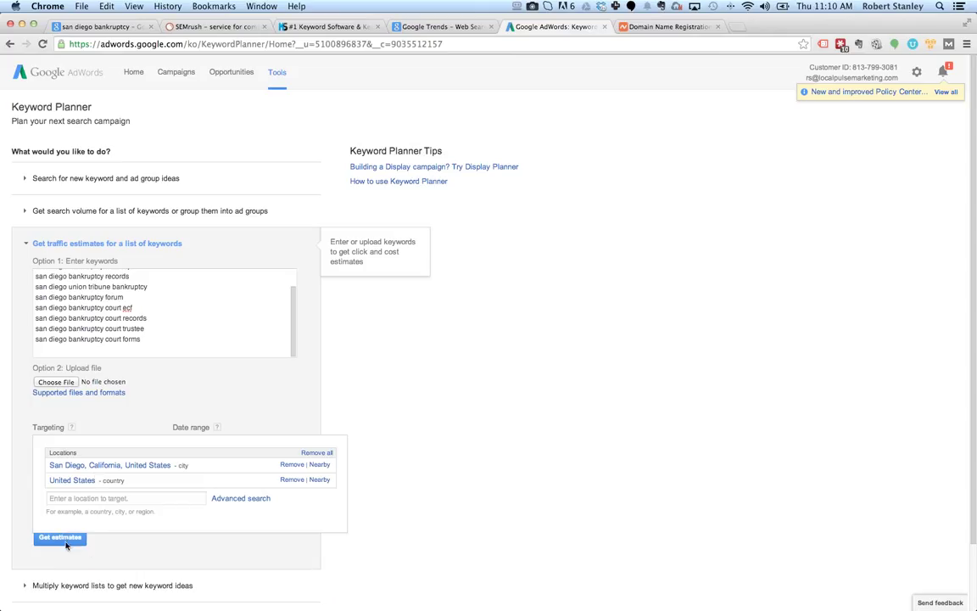
left_click(291, 478)
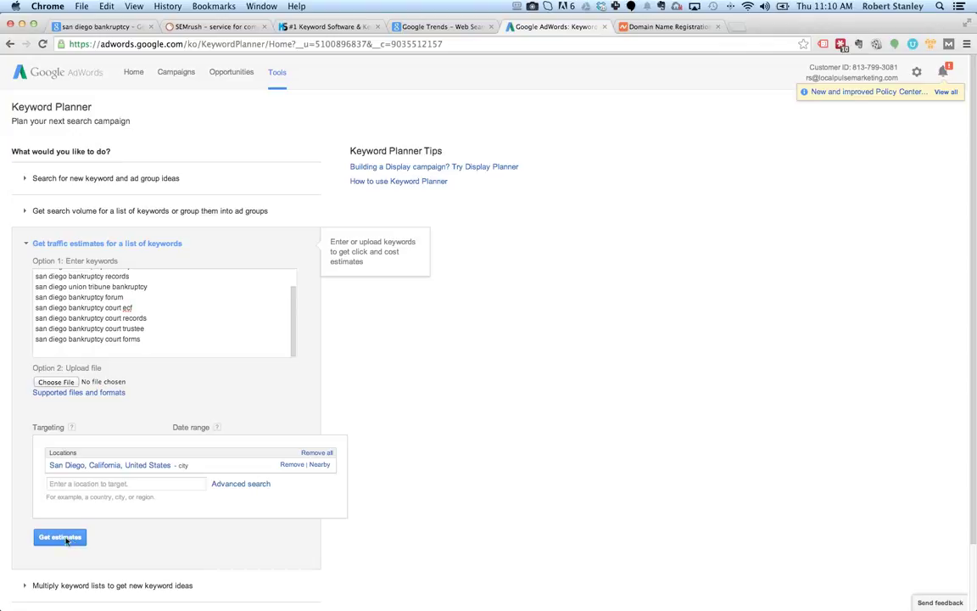
left_click(59, 536)
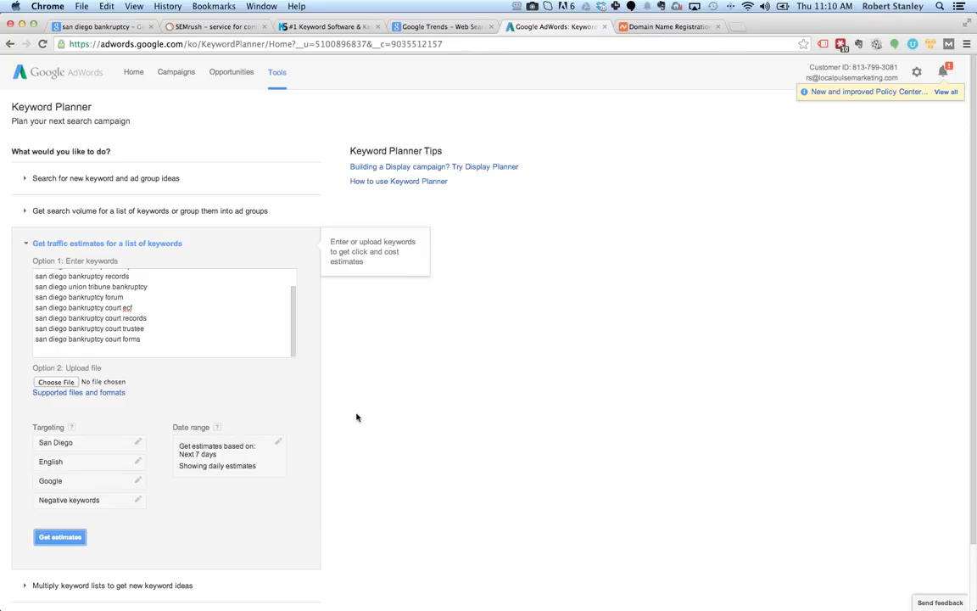
mouse_move(261, 361)
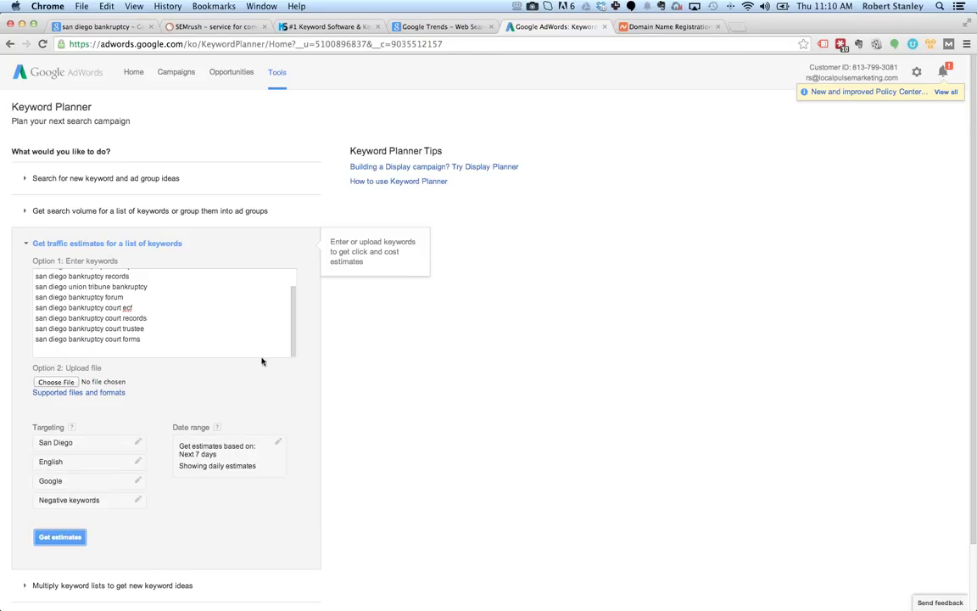
Step: Get the traffic estimates and view them broken down by keyword
left_click(60, 536)
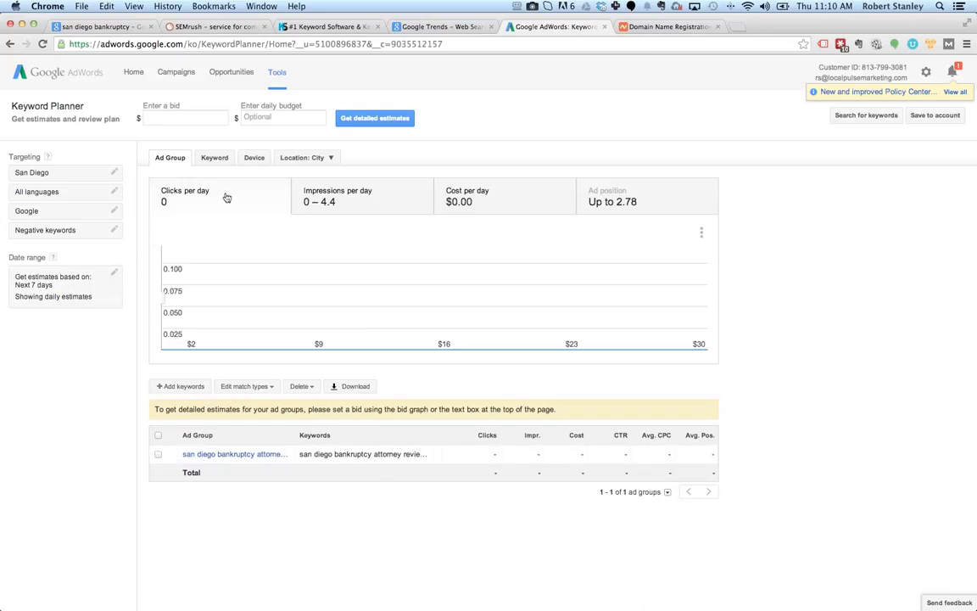
left_click(214, 156)
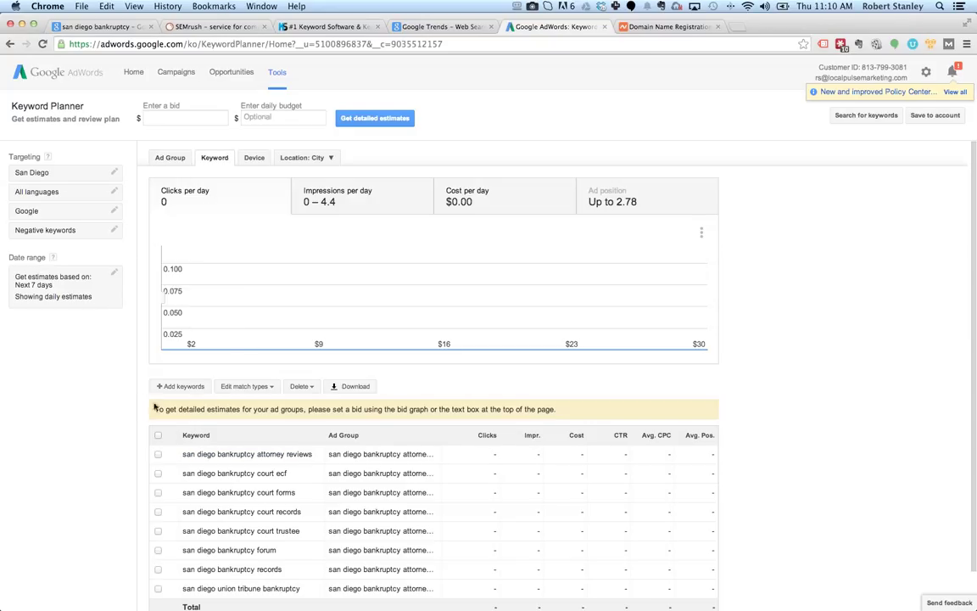
scroll("down", 3)
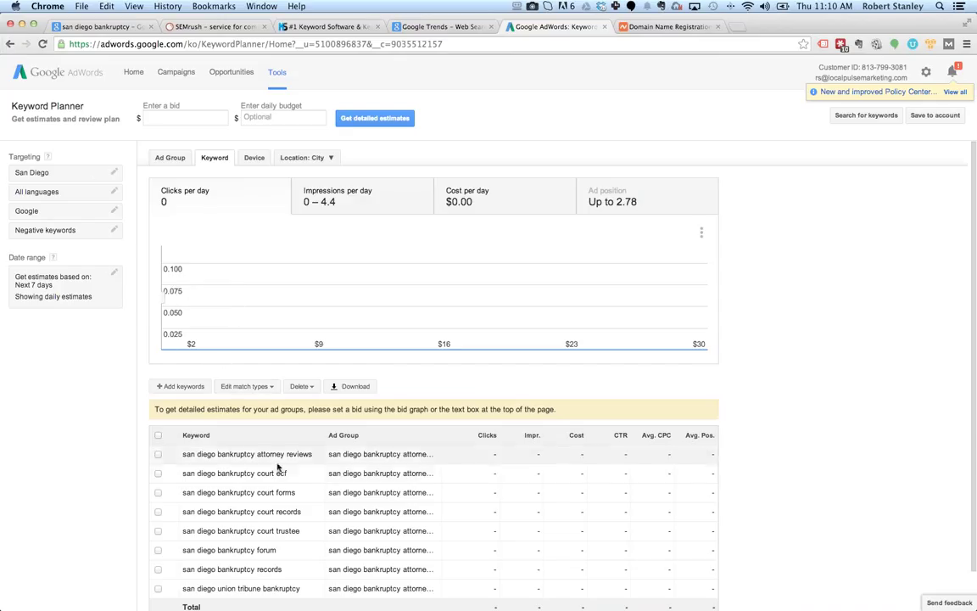
left_click(10, 44)
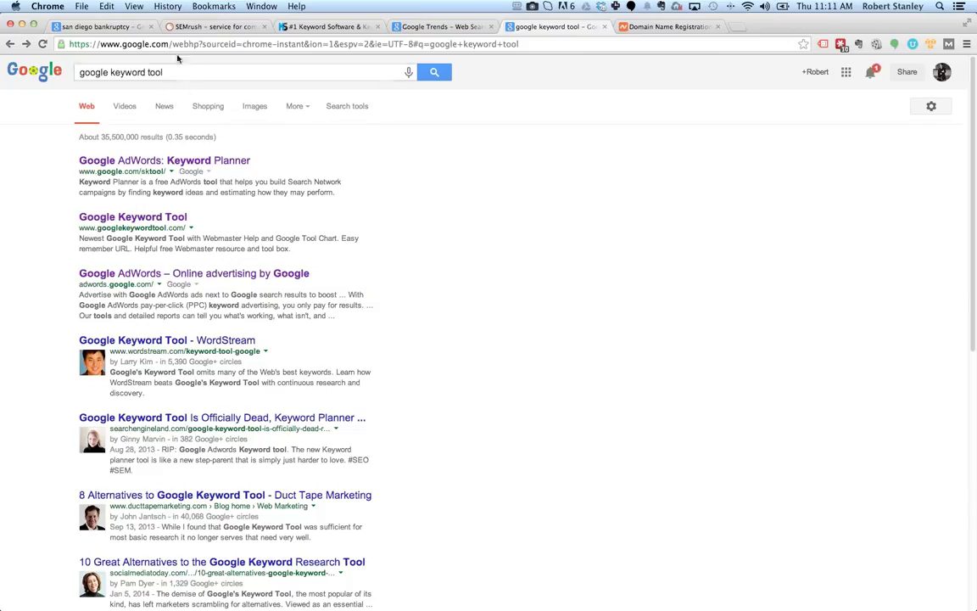
Step: Open the Google AdWords Keyword Planner search result
left_click(163, 160)
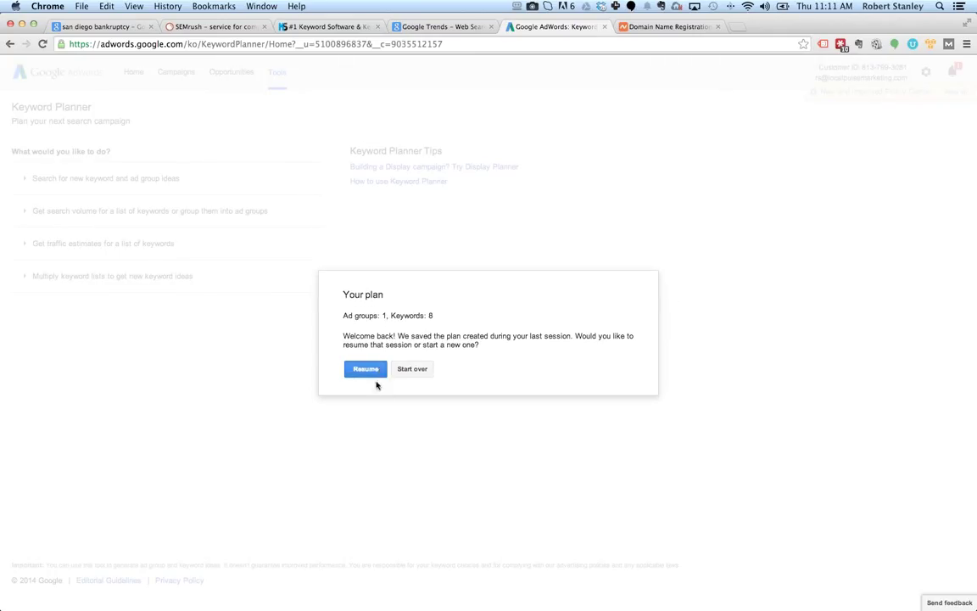
Step: Resume the saved plan and delete all eight San Diego keywords from it
left_click(364, 369)
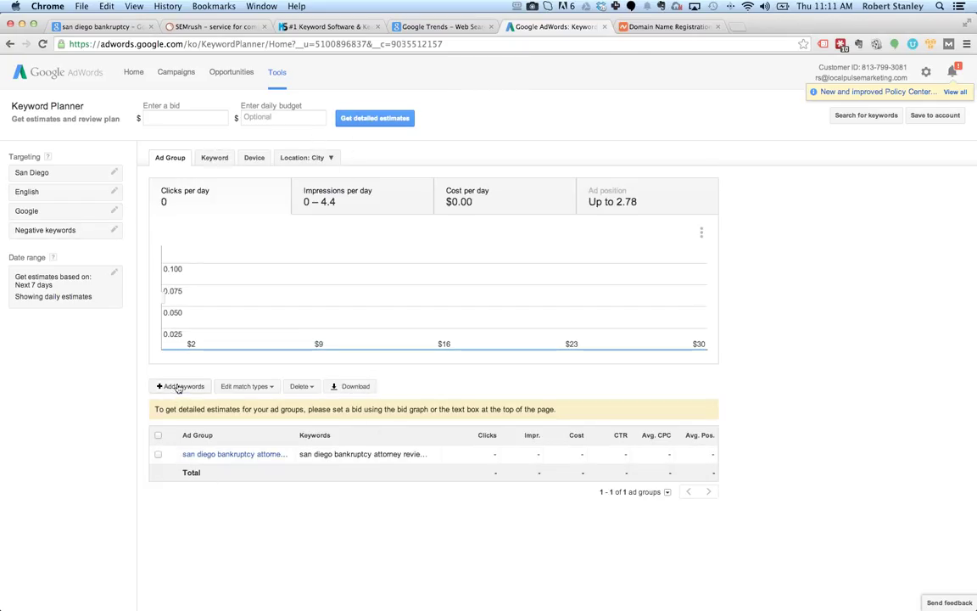
left_click(214, 156)
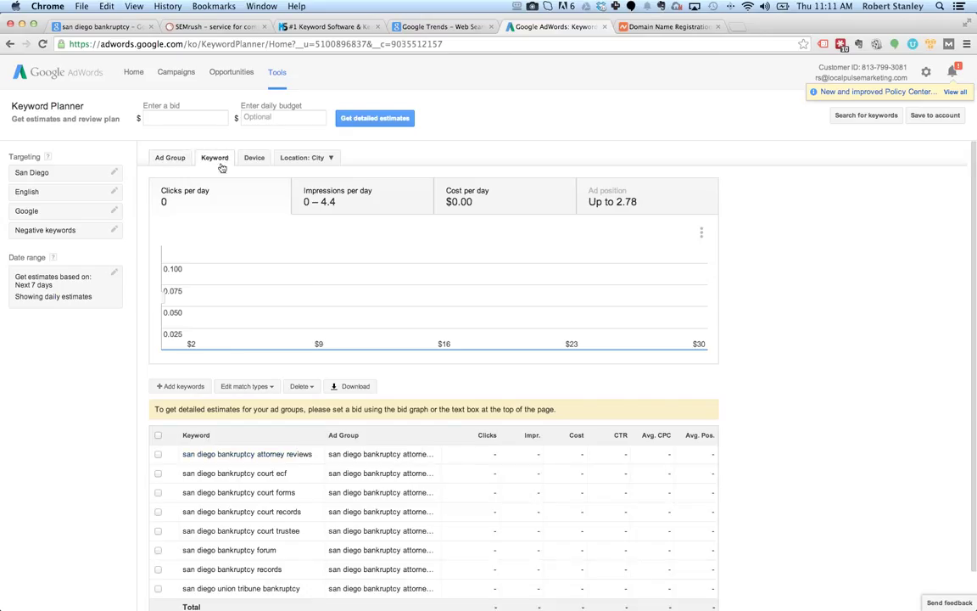
scroll("down", 3)
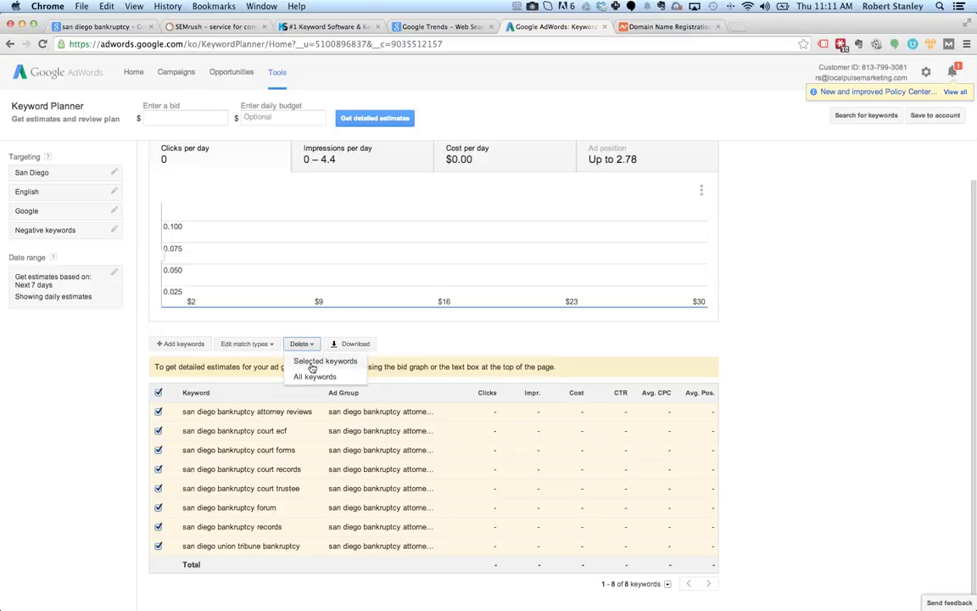
left_click(316, 376)
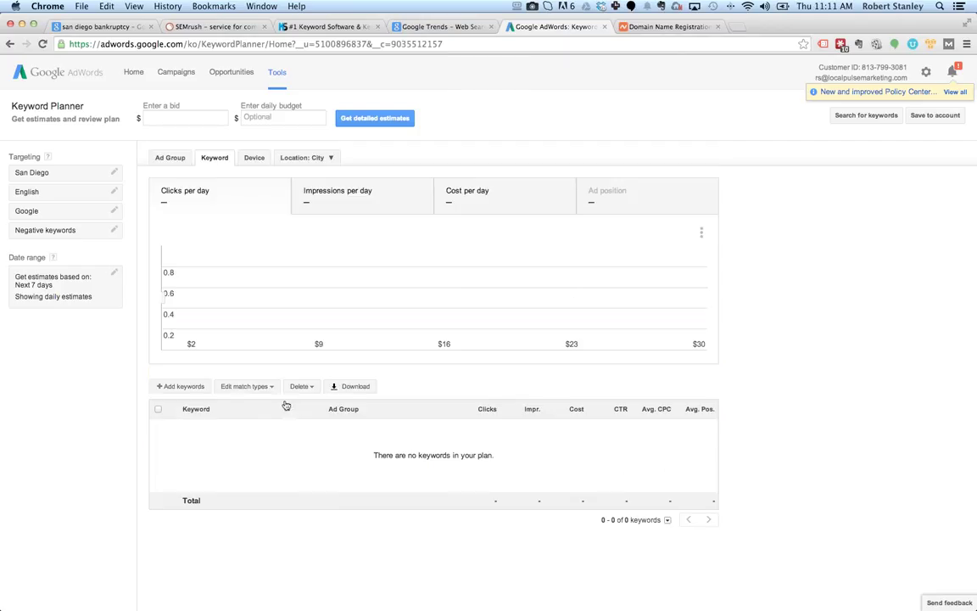
Step: Start adding keywords under a new 'bankruptcy' ad group
left_click(179, 387)
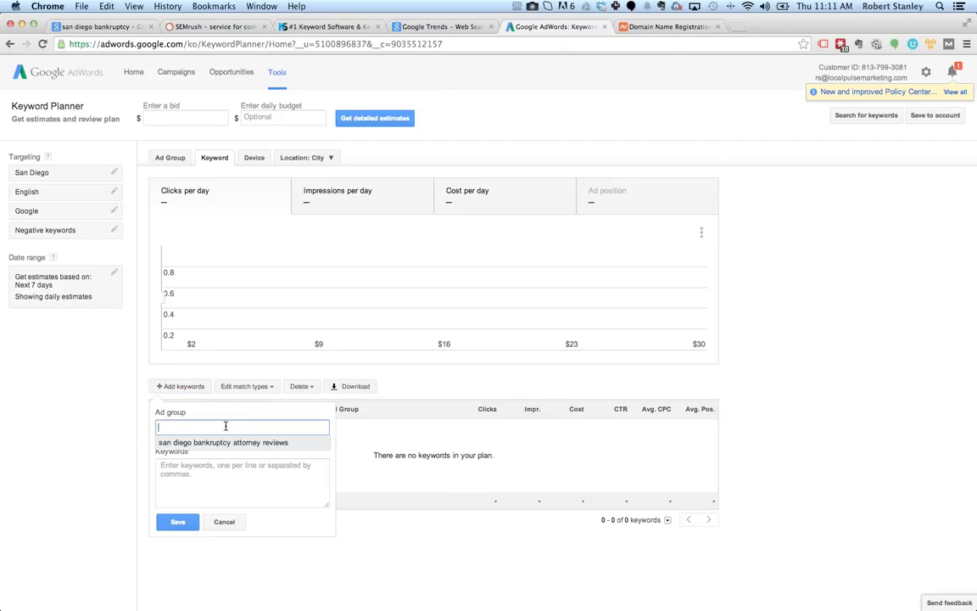
type("b")
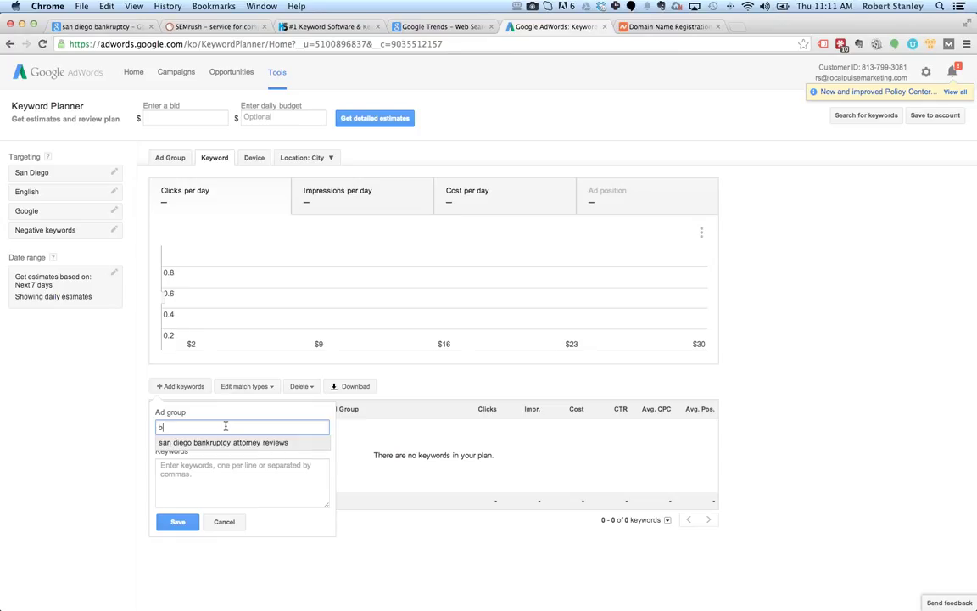
type("ankr")
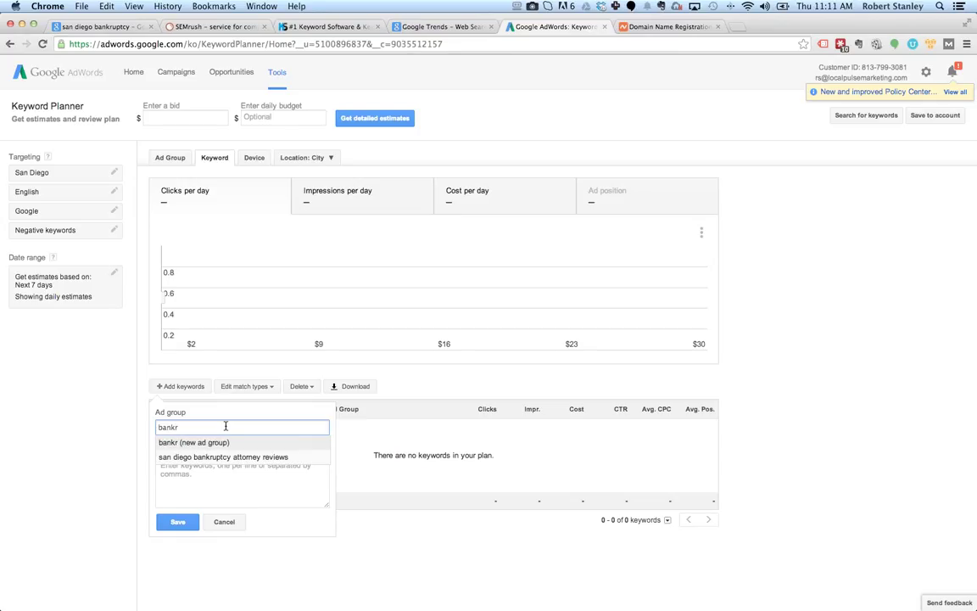
type("uptcy")
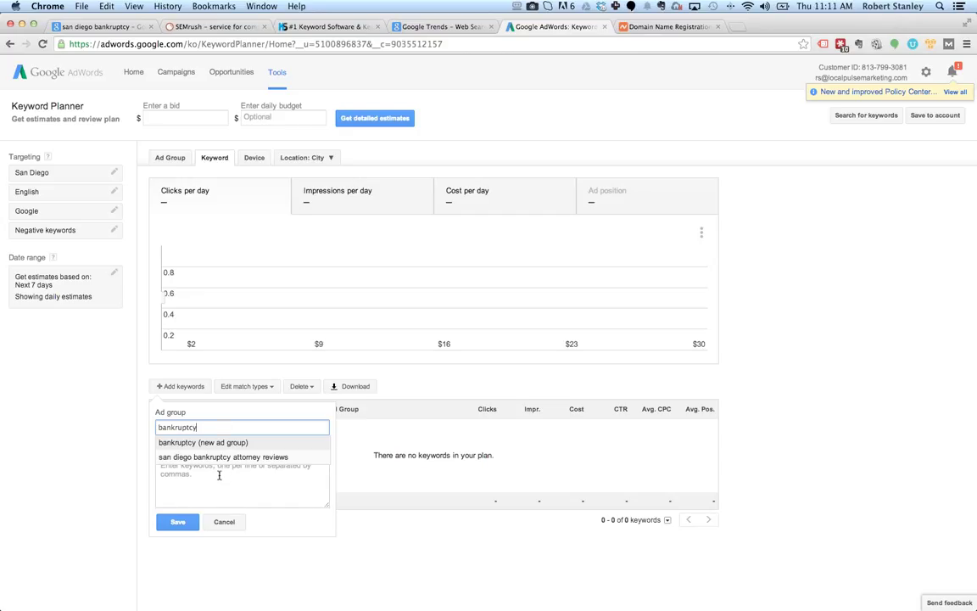
left_click(203, 441)
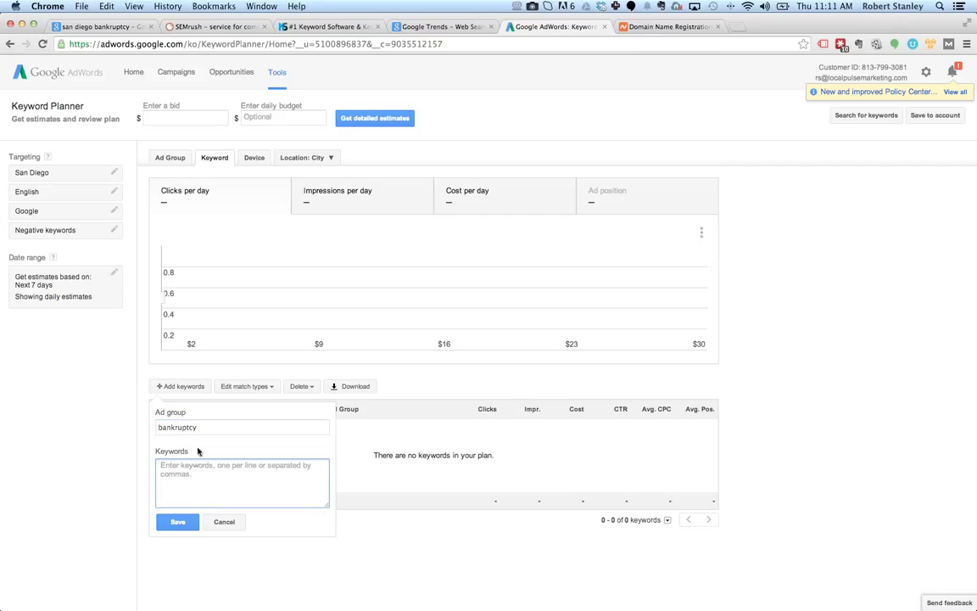
Step: Enter 'san diego bankruptcy' as the keyword and save it to the plan
type("san diego b")
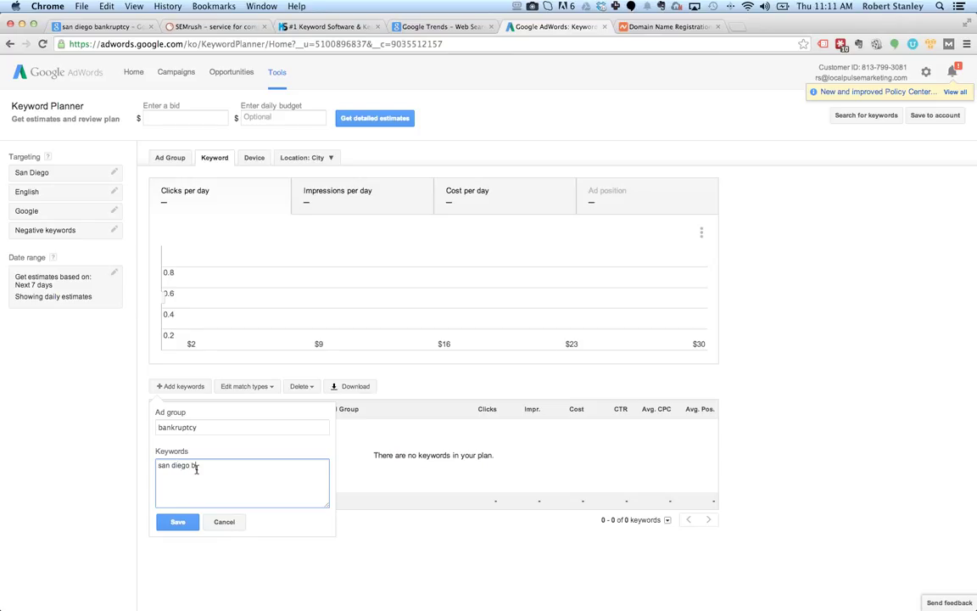
type("an")
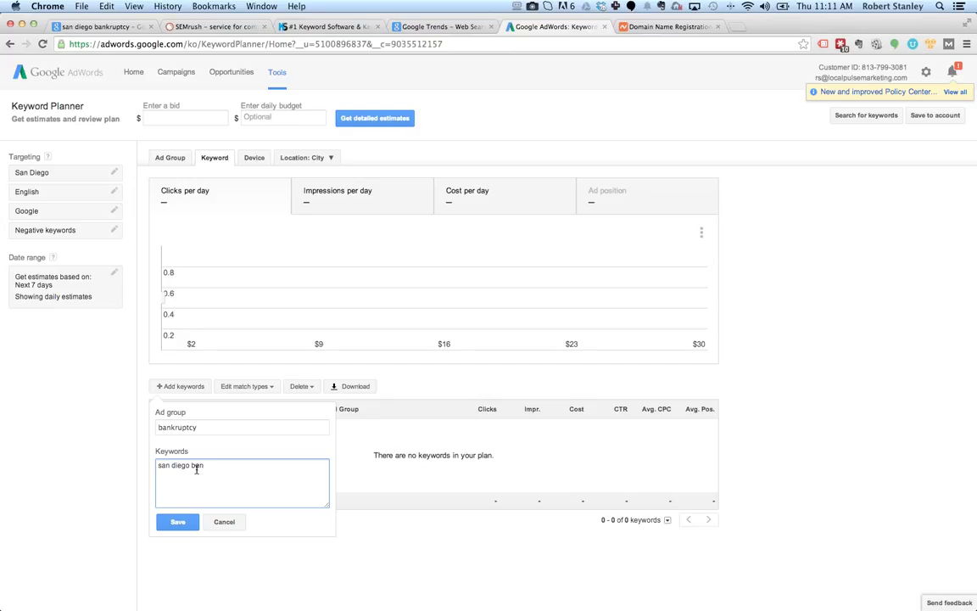
type("krup")
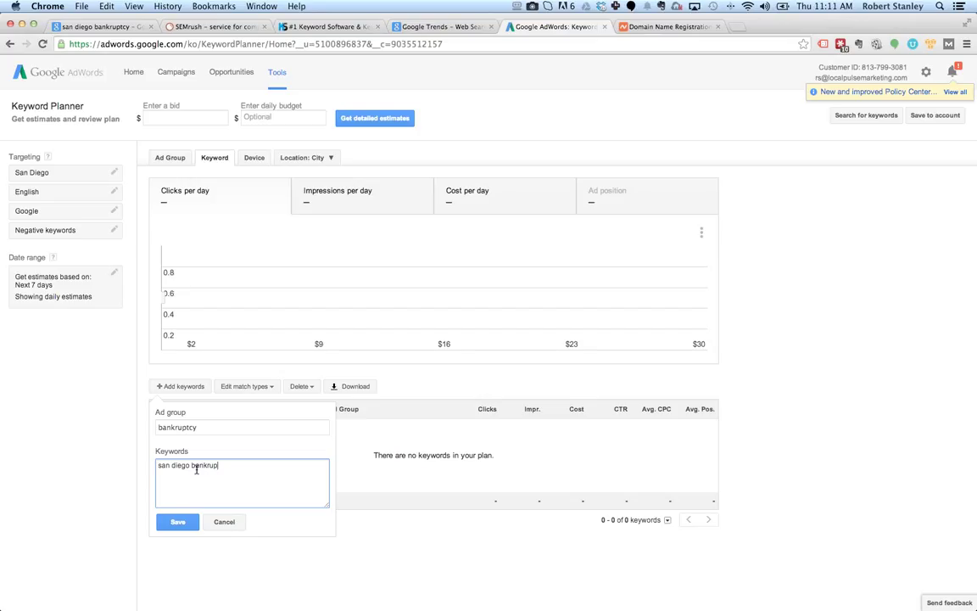
type("cy")
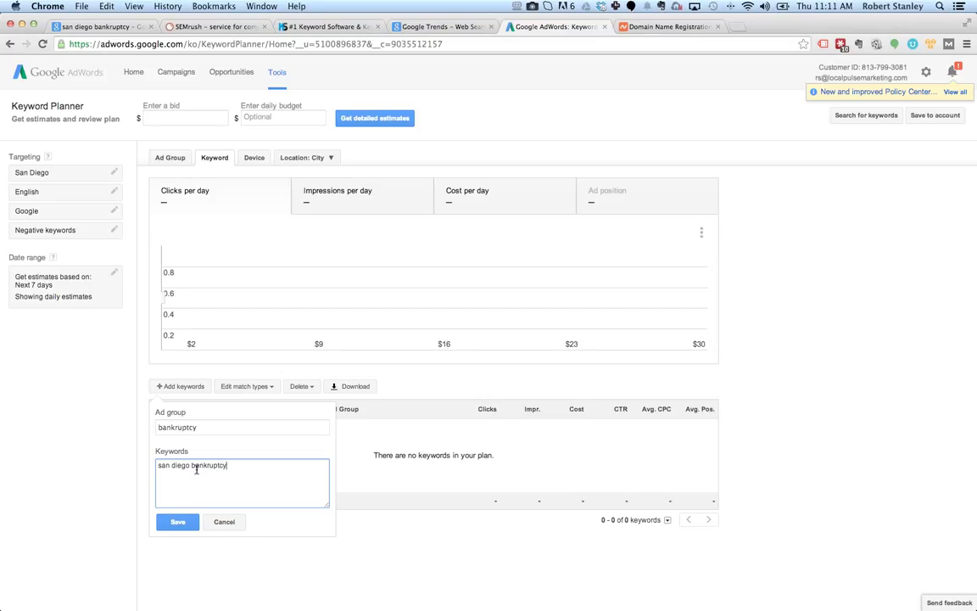
left_click(176, 523)
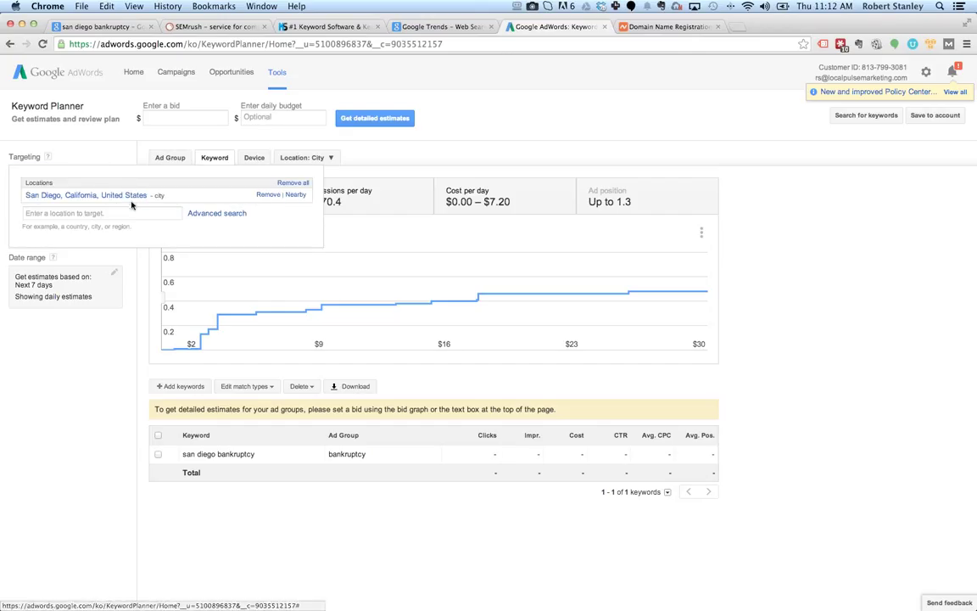
Step: Confirm the plan targets San Diego, California, then move to the KeywordSpy site
type("cali")
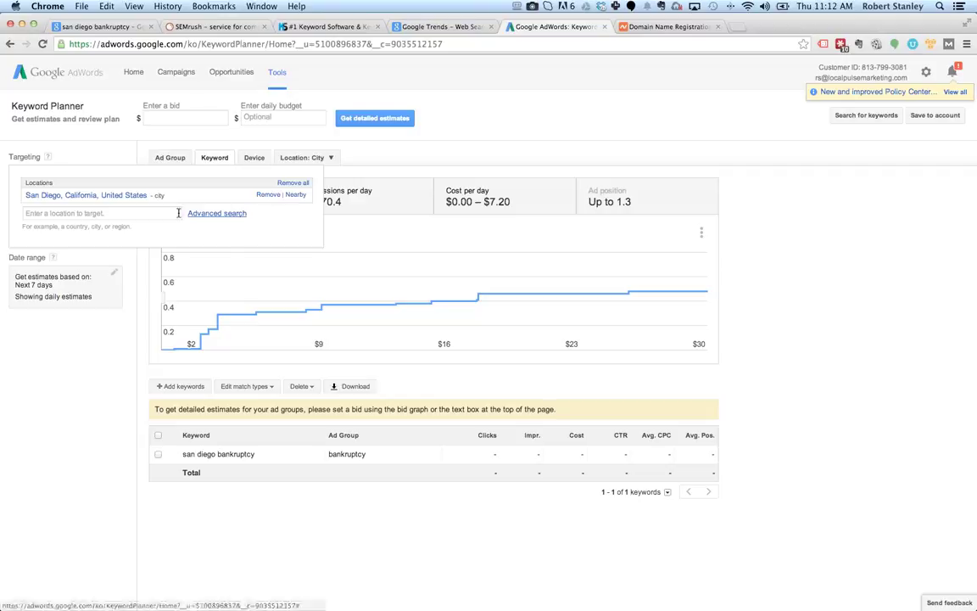
mouse_move(819, 266)
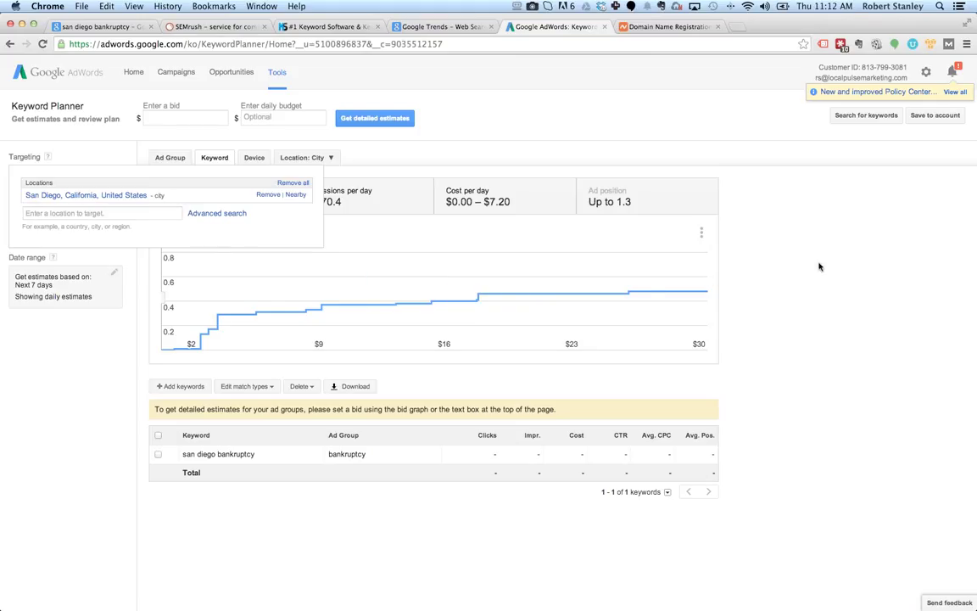
left_click(375, 119)
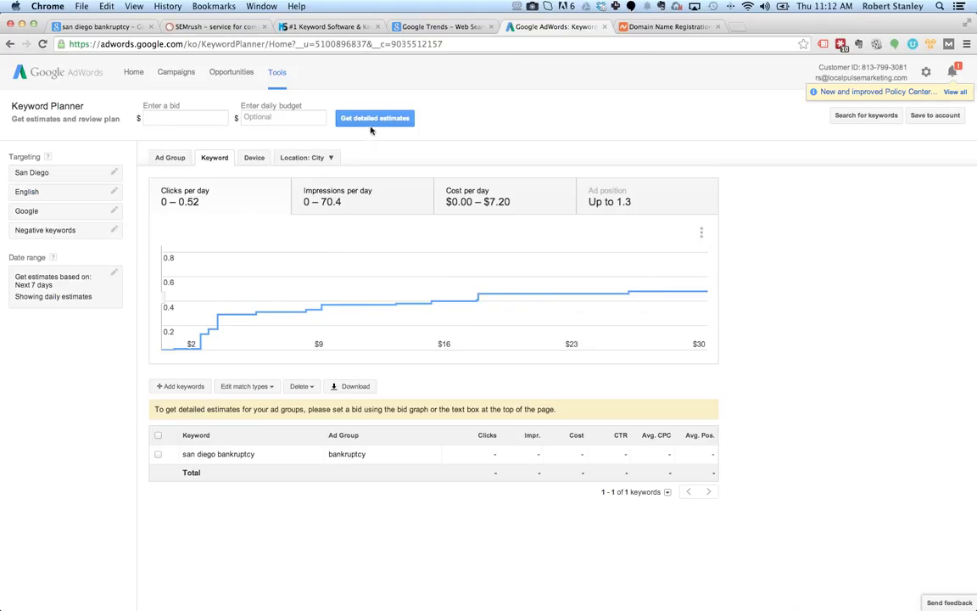
mouse_move(539, 292)
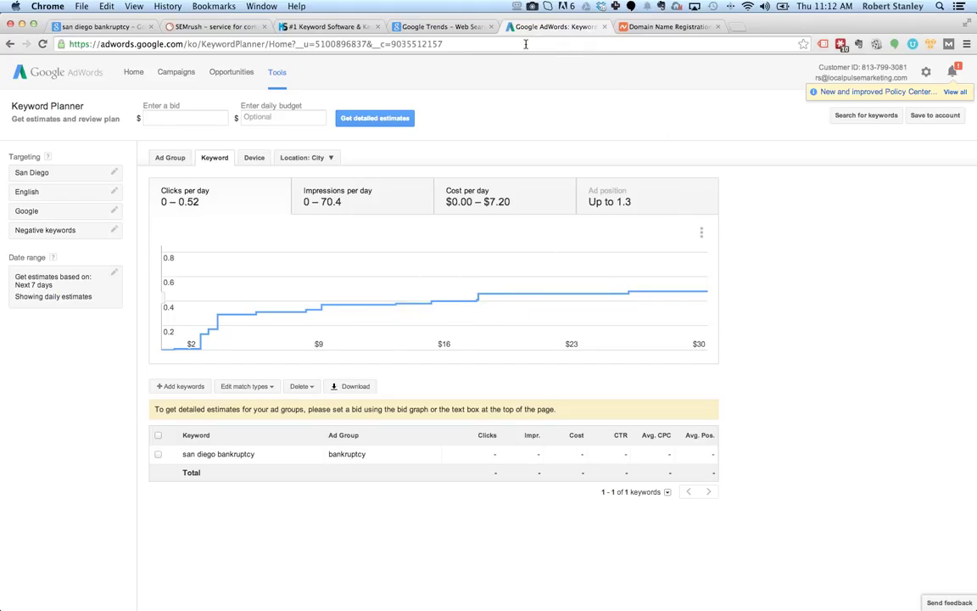
mouse_move(499, 64)
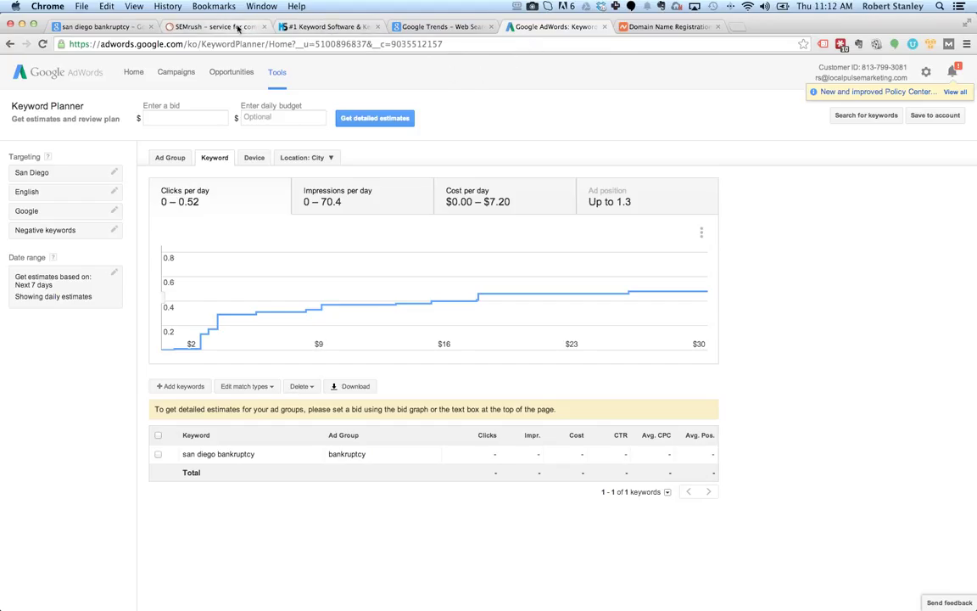
left_click(212, 27)
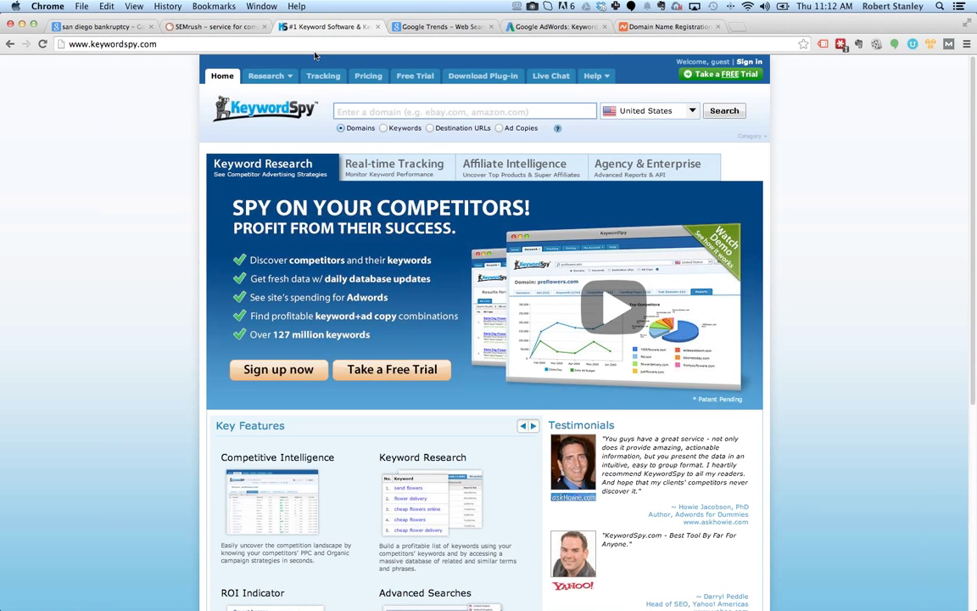
left_click(212, 28)
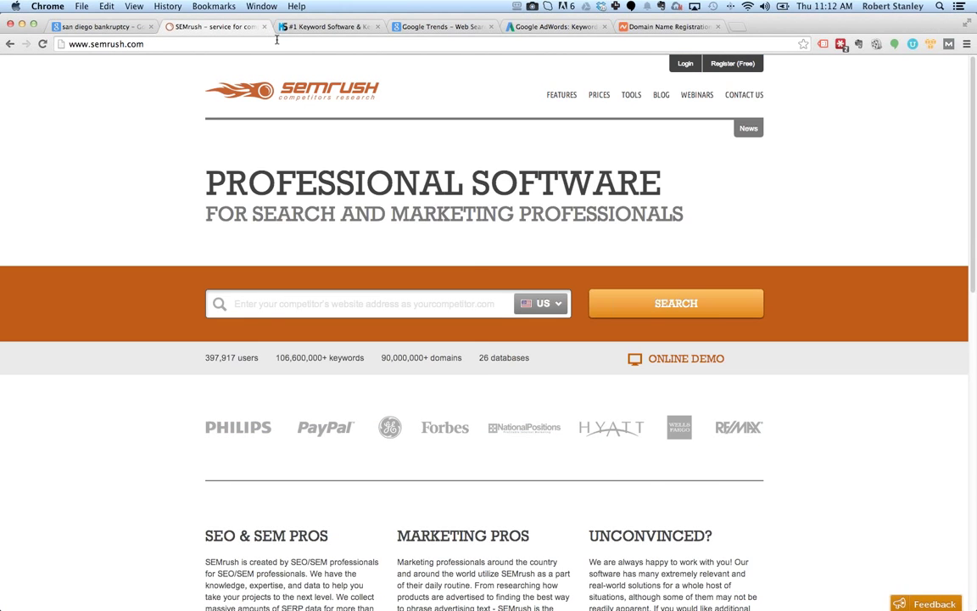
left_click(329, 27)
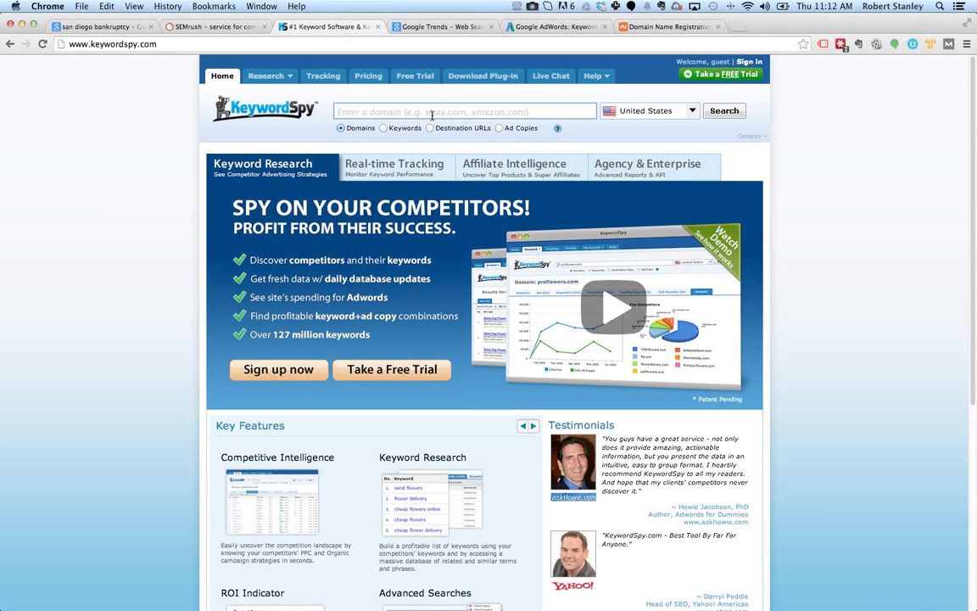
left_click(463, 112)
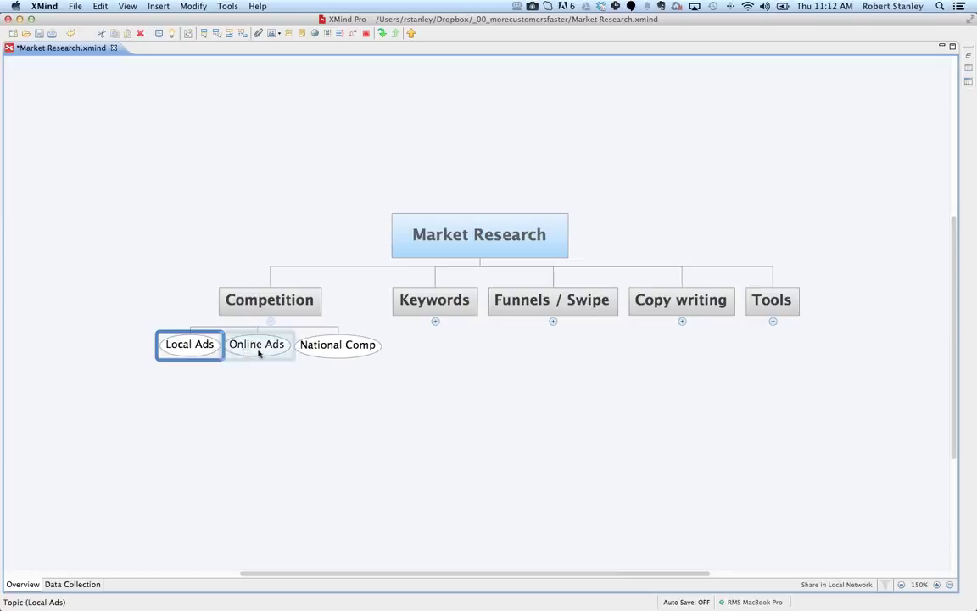
Step: Review the Local Ads, Online Ads and National Comp topics under Competition, leaving the map unchanged
left_click(335, 344)
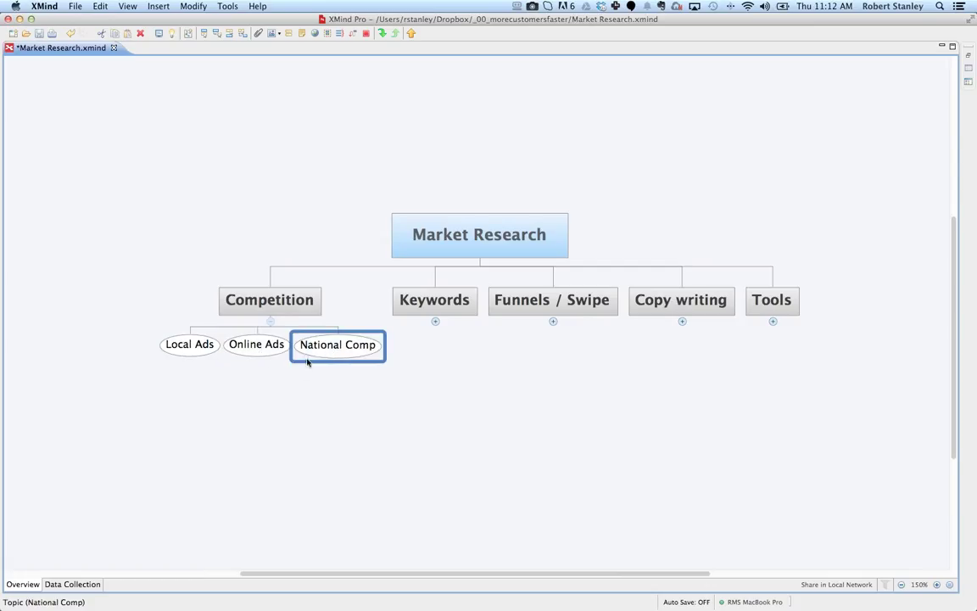
left_click(190, 343)
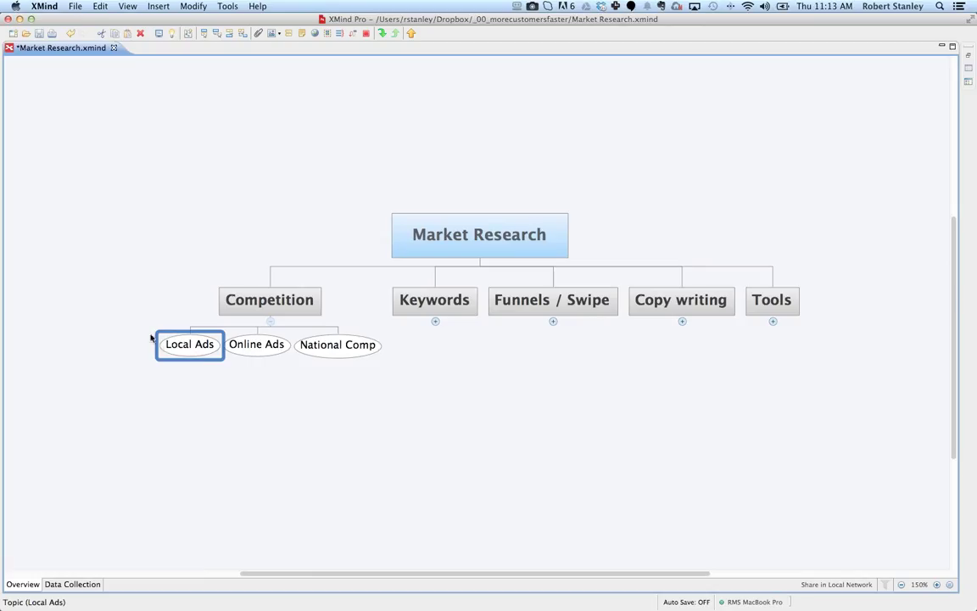
mouse_move(141, 265)
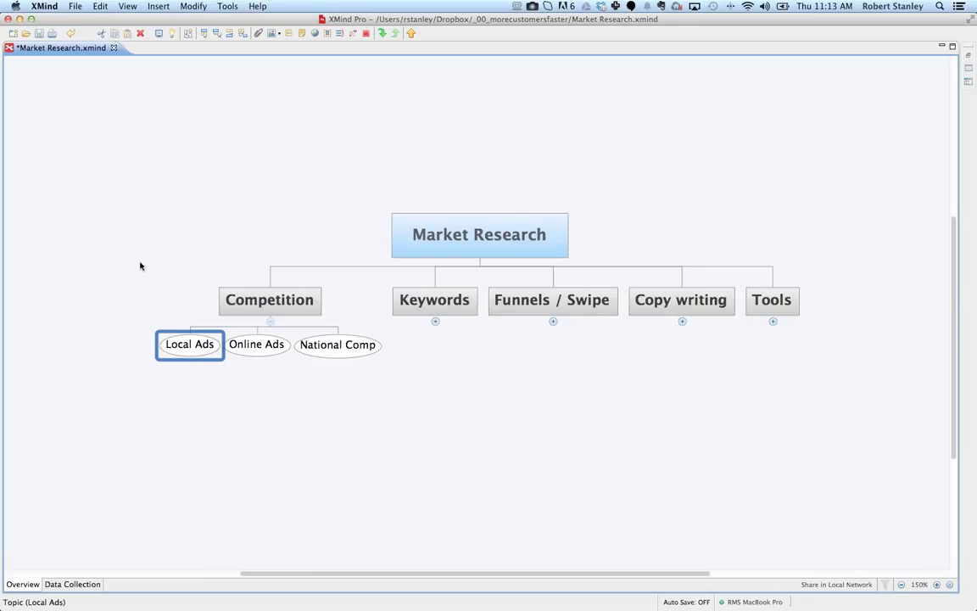
left_click(130, 217)
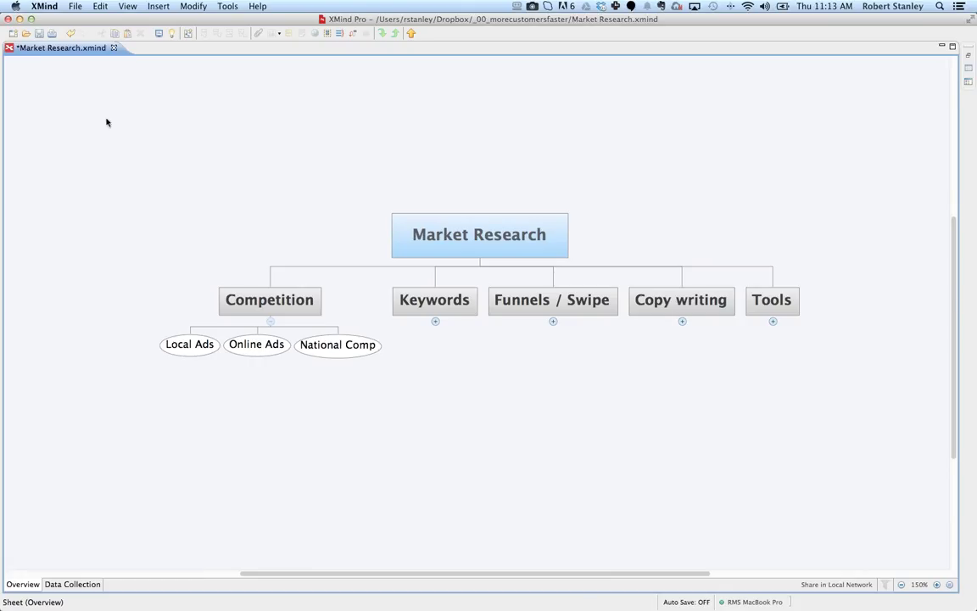
left_click(256, 342)
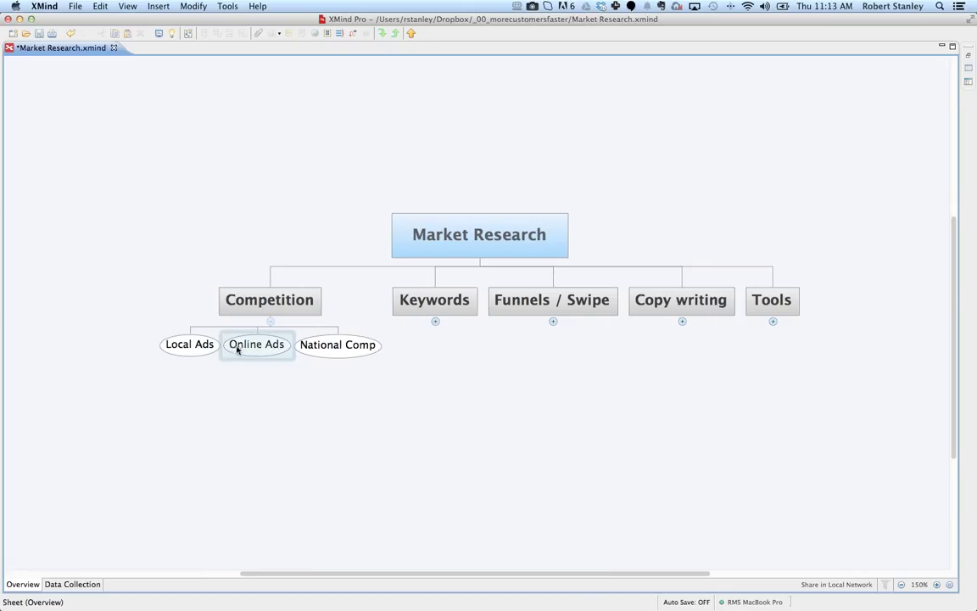
left_click(338, 344)
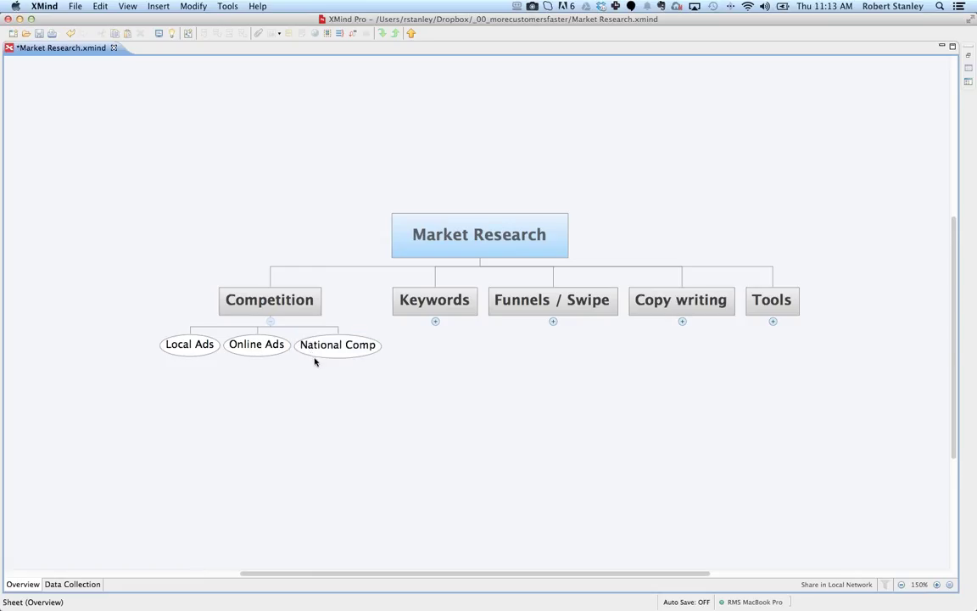
left_click(553, 299)
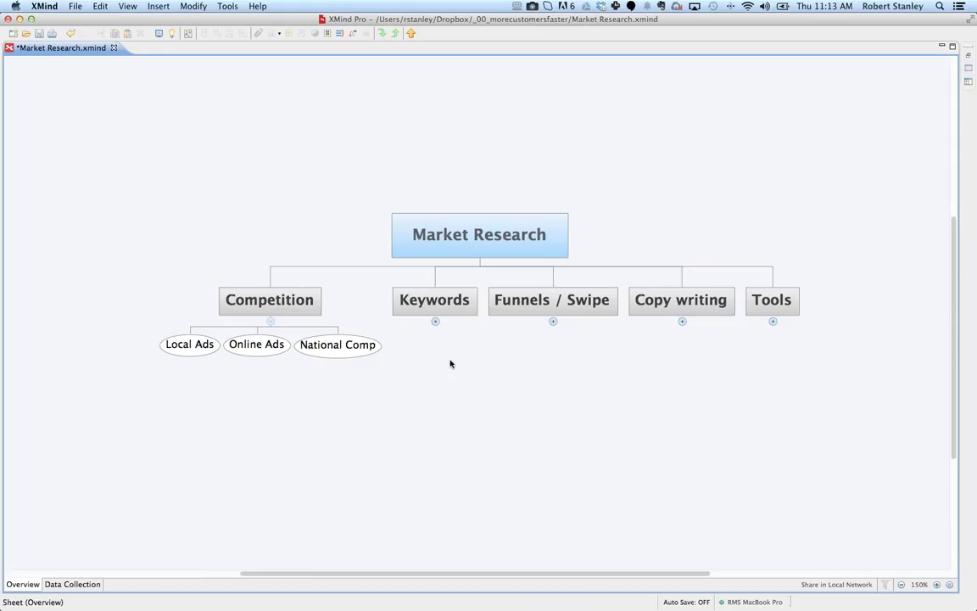
mouse_move(429, 363)
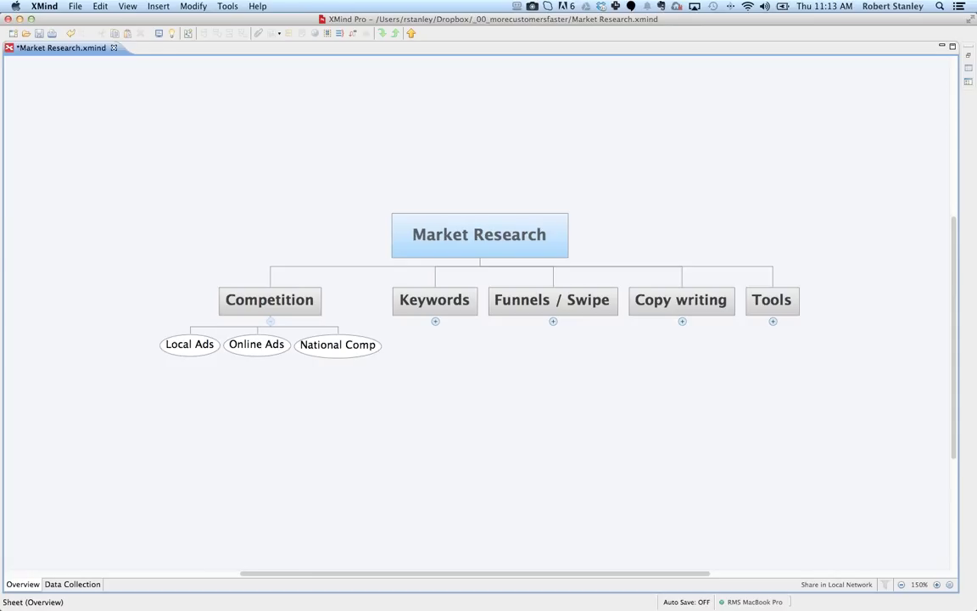
mouse_move(44, 429)
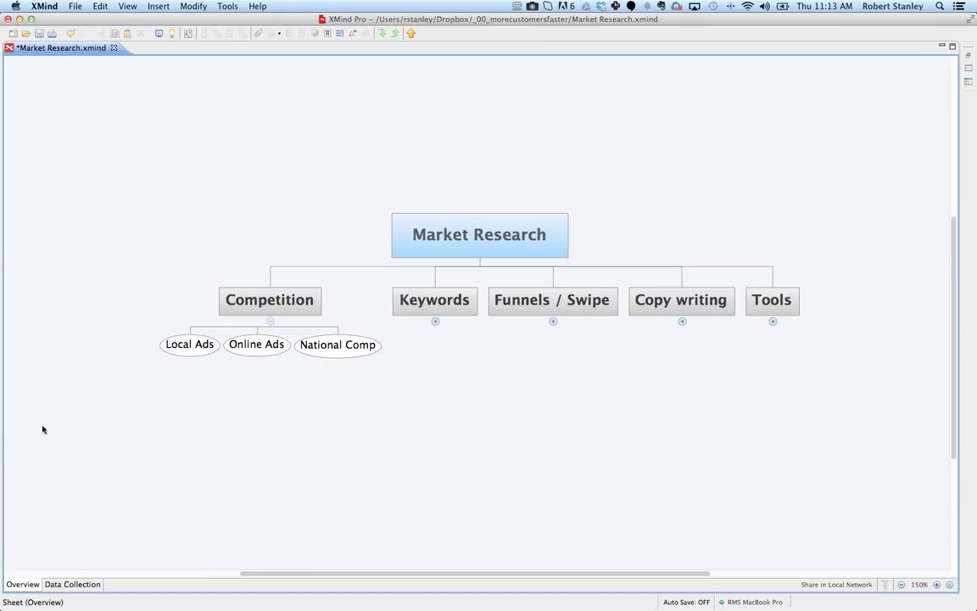
mouse_move(115, 120)
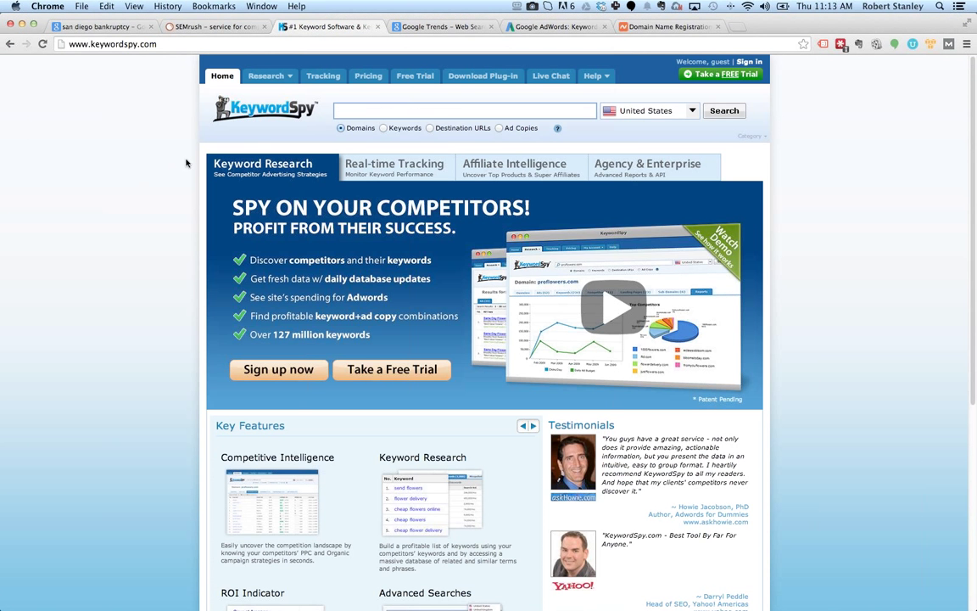
Step: Search KeywordSpy's Keywords mode for 'san diego bankruptcy'
left_click(383, 129)
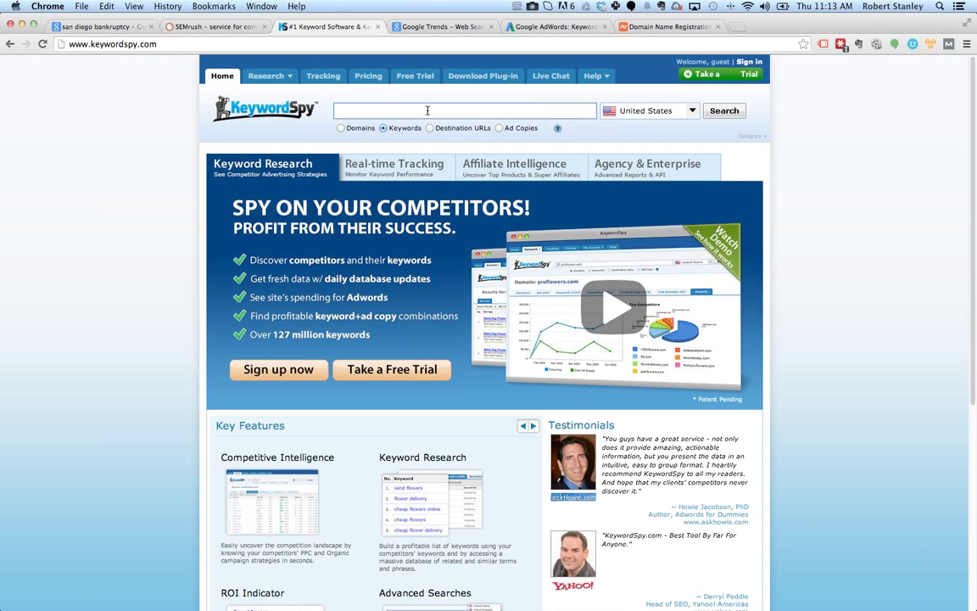
type("san diego bankruptcy")
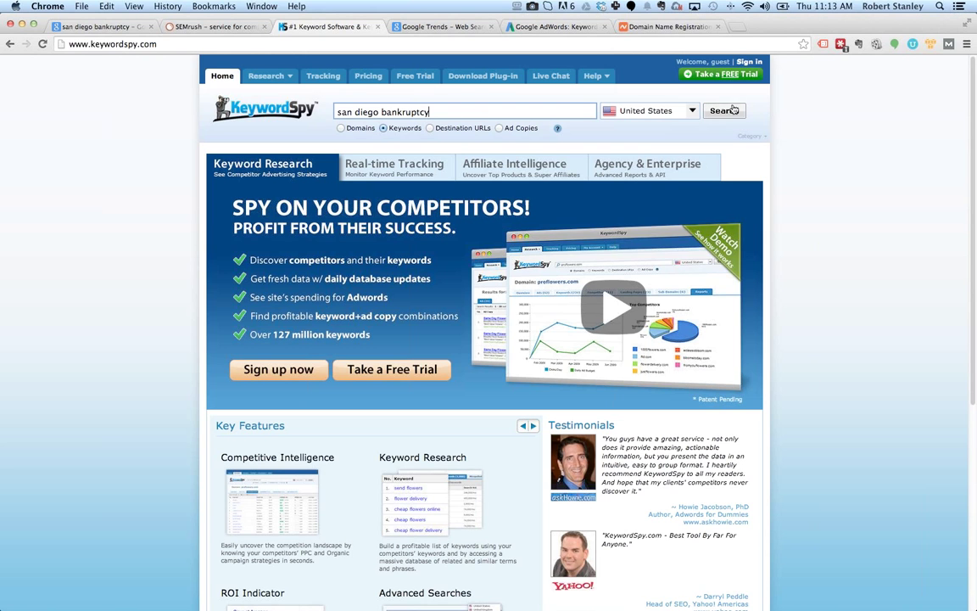
left_click(723, 110)
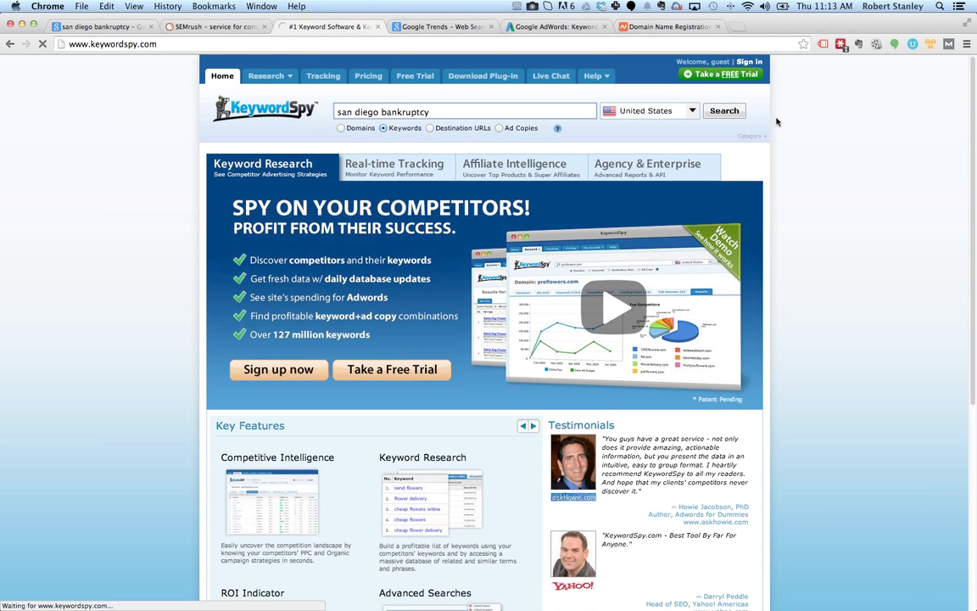
left_click(723, 110)
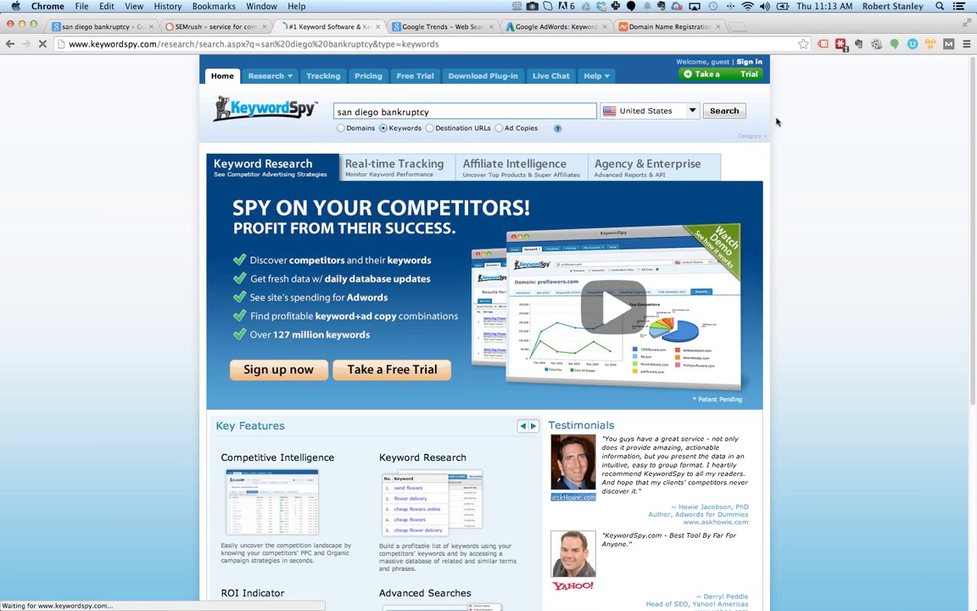
left_click(723, 110)
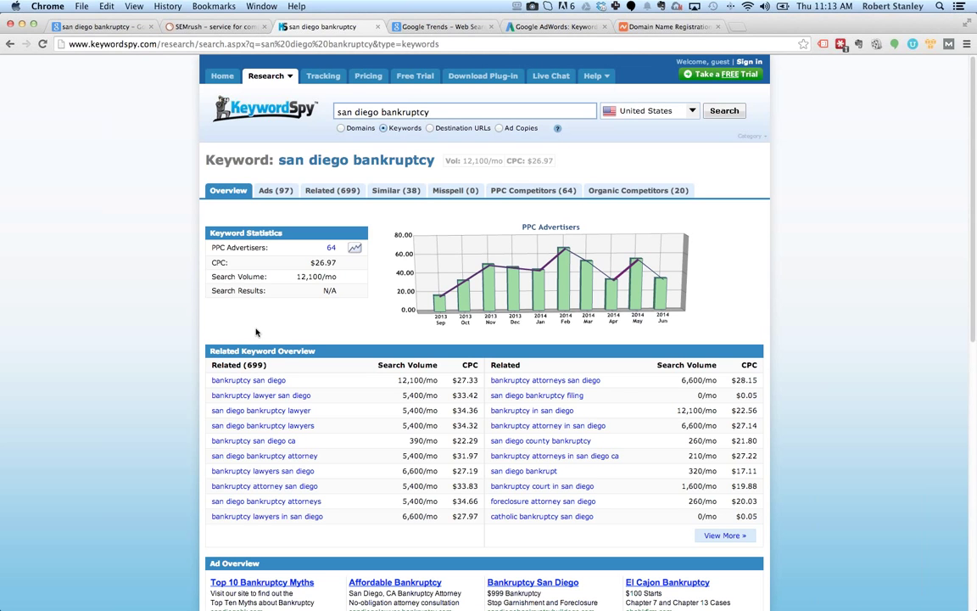
mouse_move(458, 336)
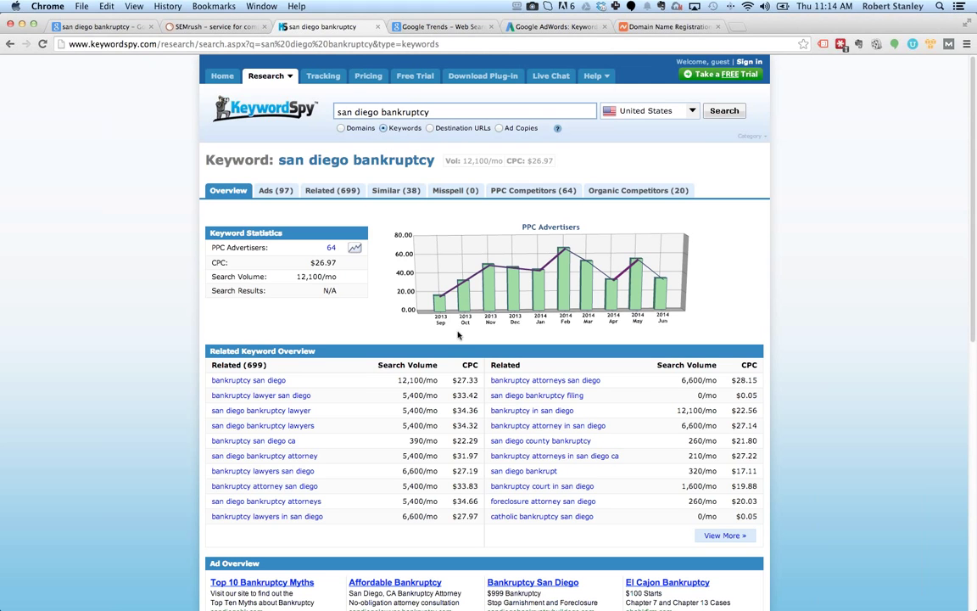
mouse_move(658, 285)
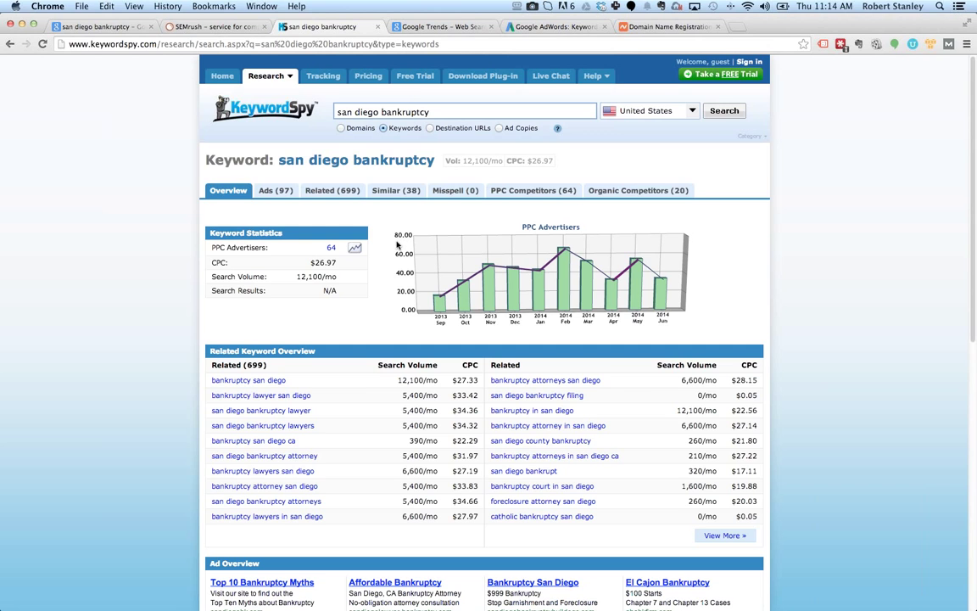
mouse_move(546, 252)
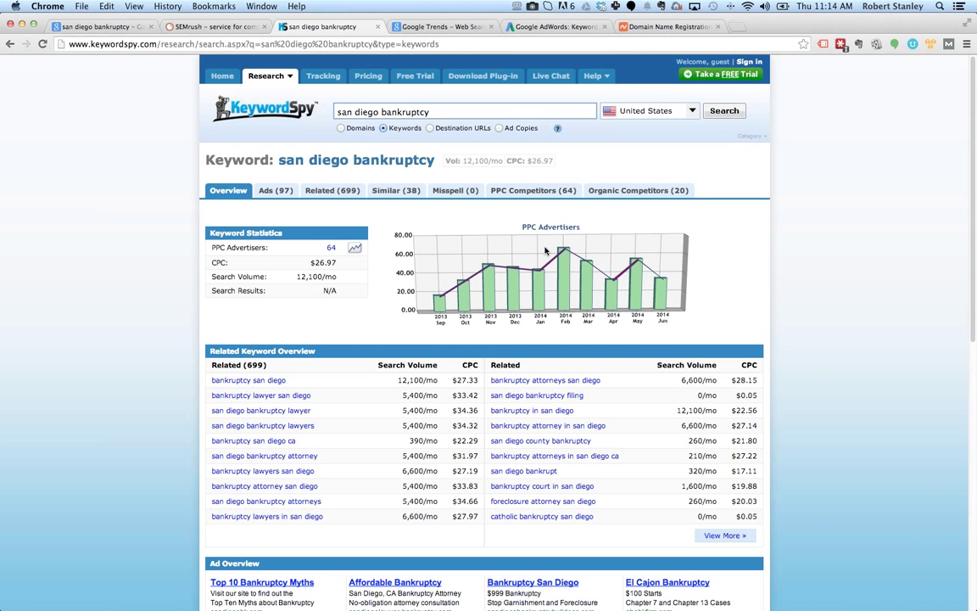
mouse_move(355, 352)
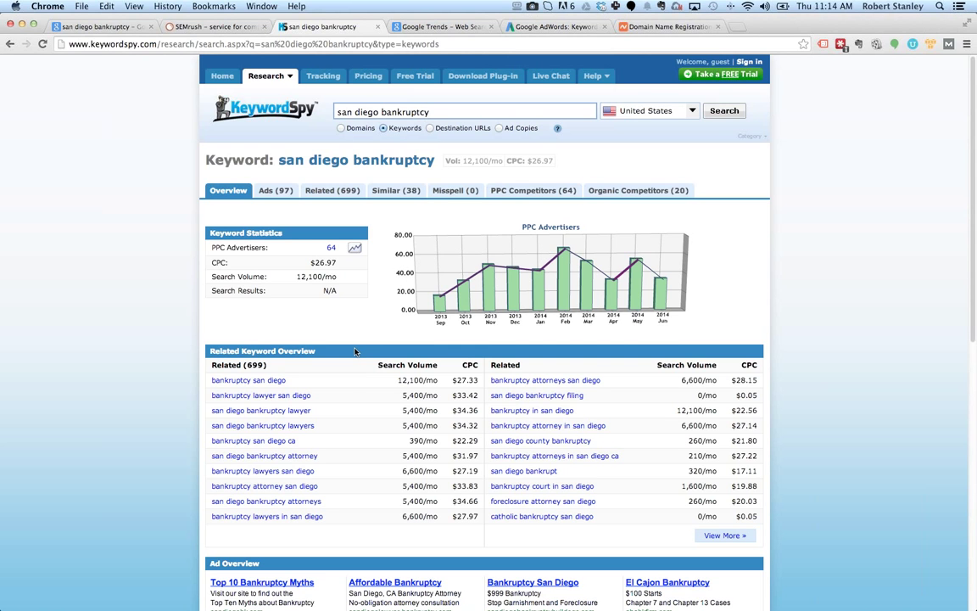
mouse_move(519, 394)
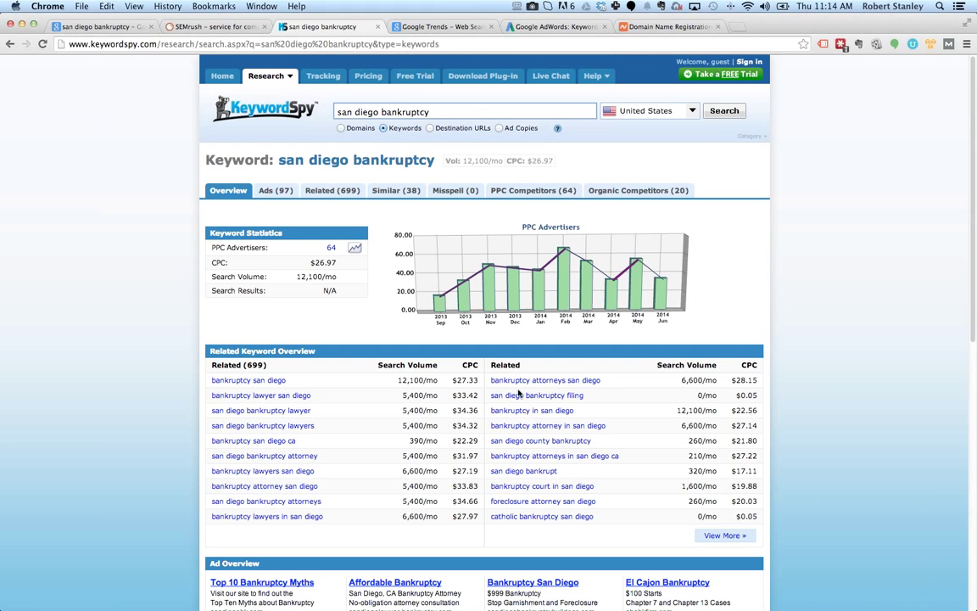
mouse_move(394, 339)
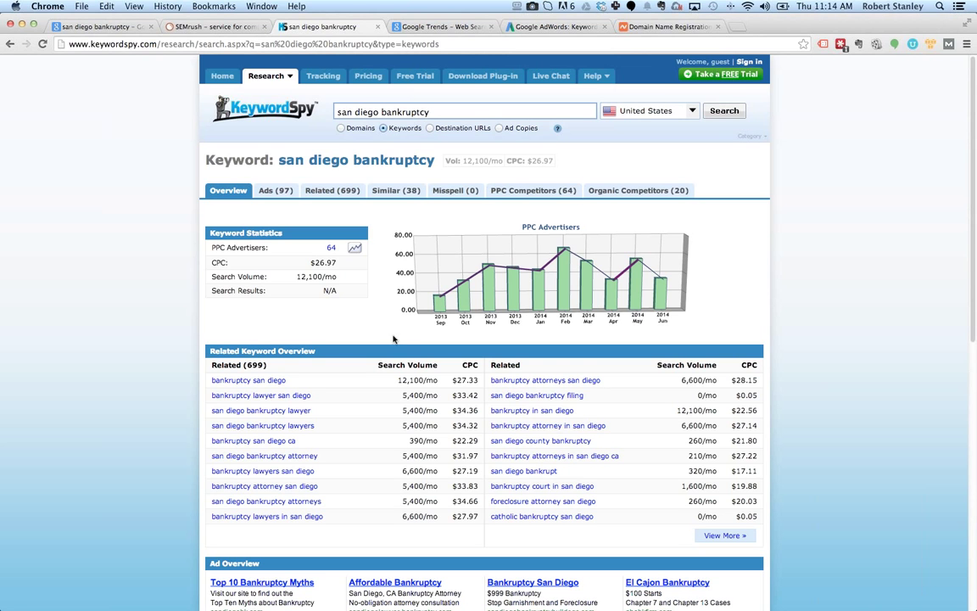
mouse_move(363, 331)
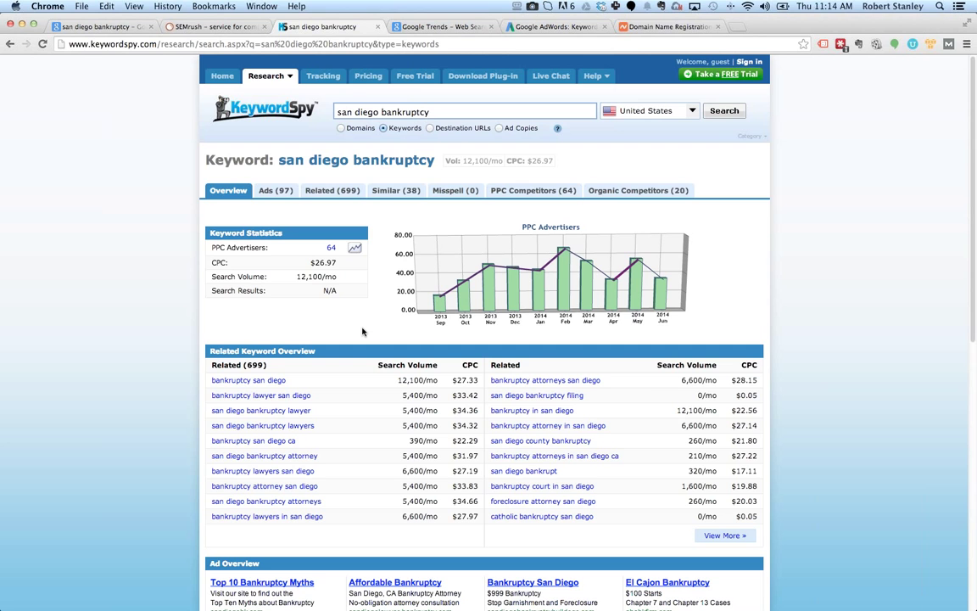
mouse_move(356, 332)
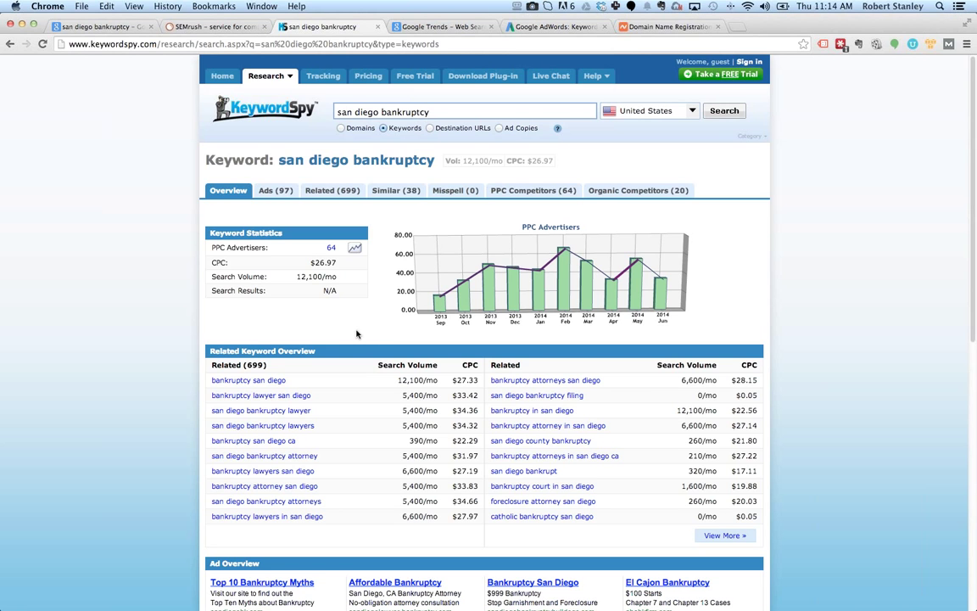
mouse_move(337, 278)
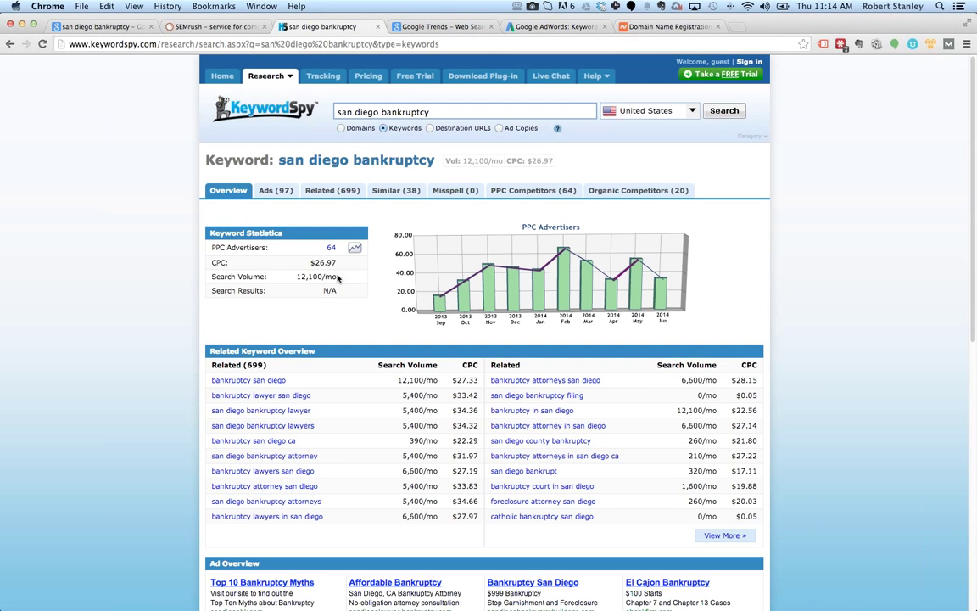
mouse_move(365, 340)
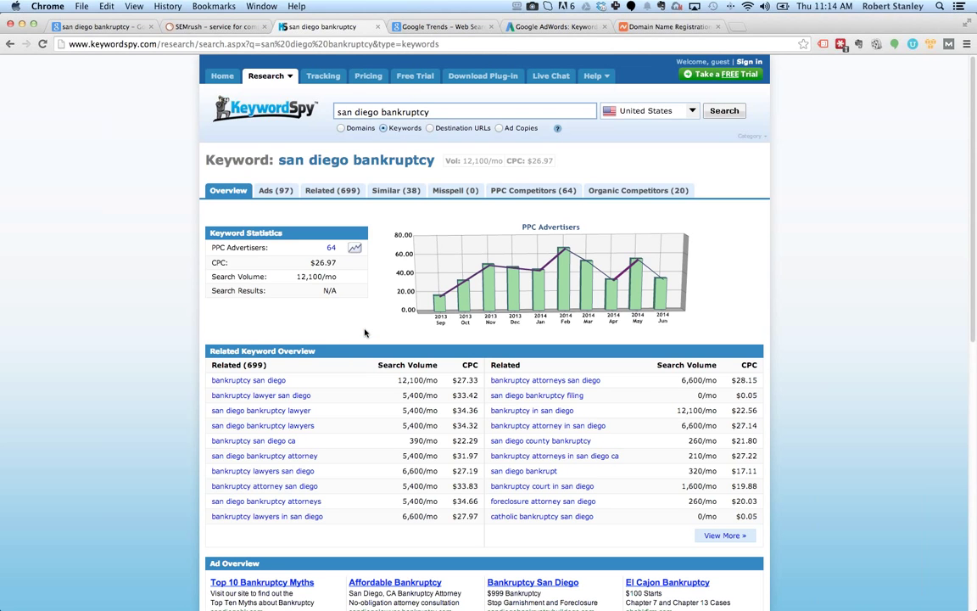
mouse_move(353, 330)
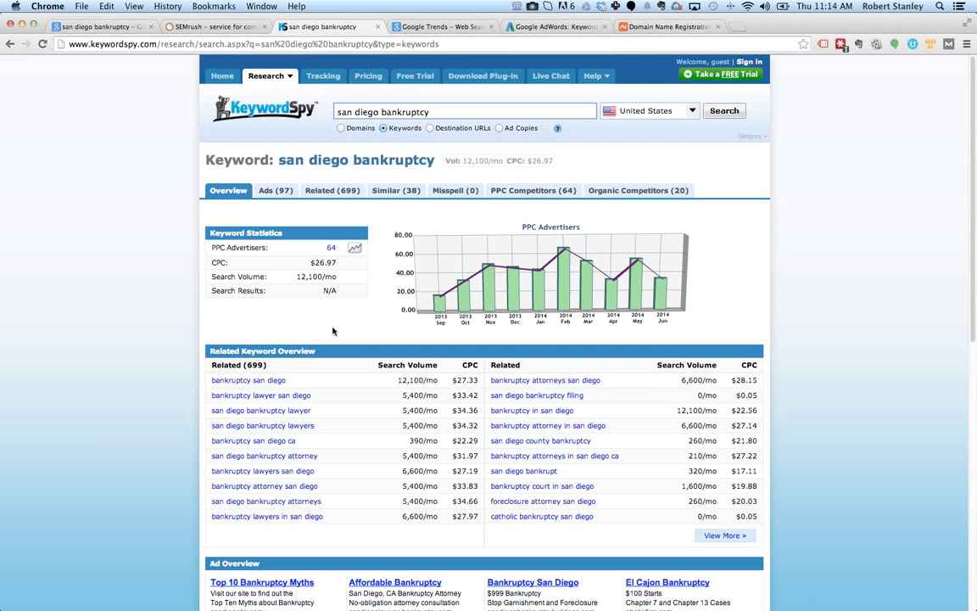
mouse_move(333, 333)
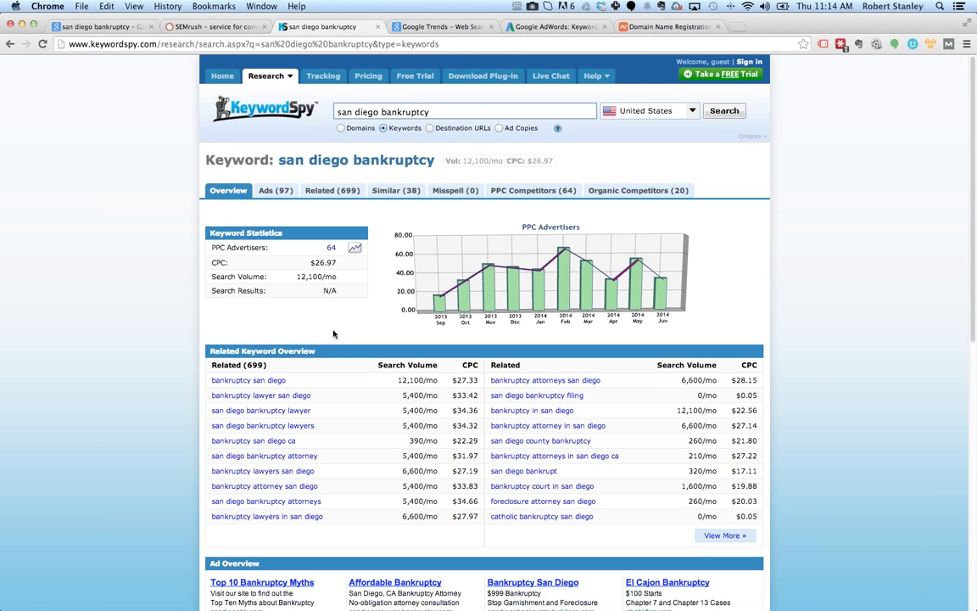
mouse_move(333, 354)
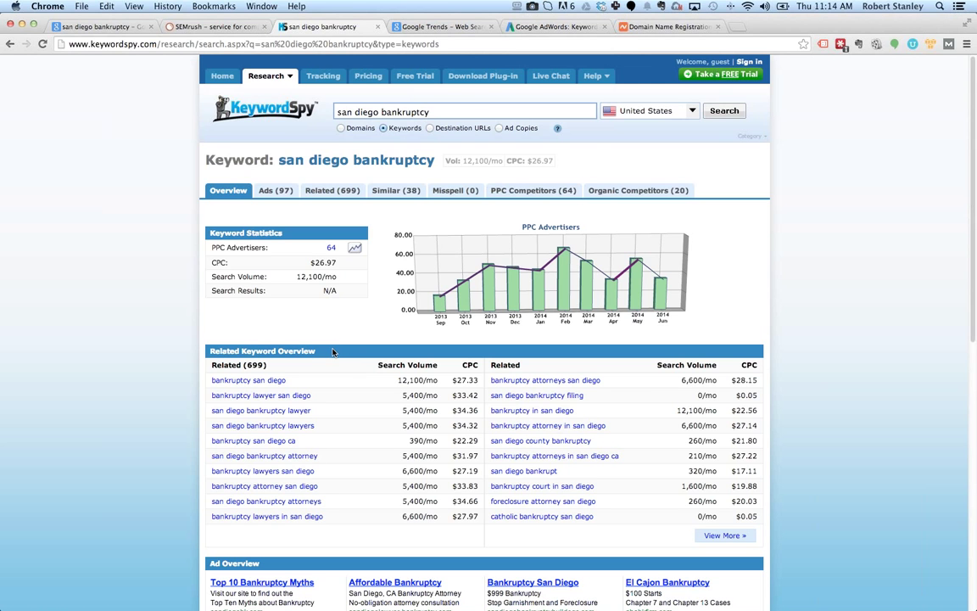
scroll("down", 3)
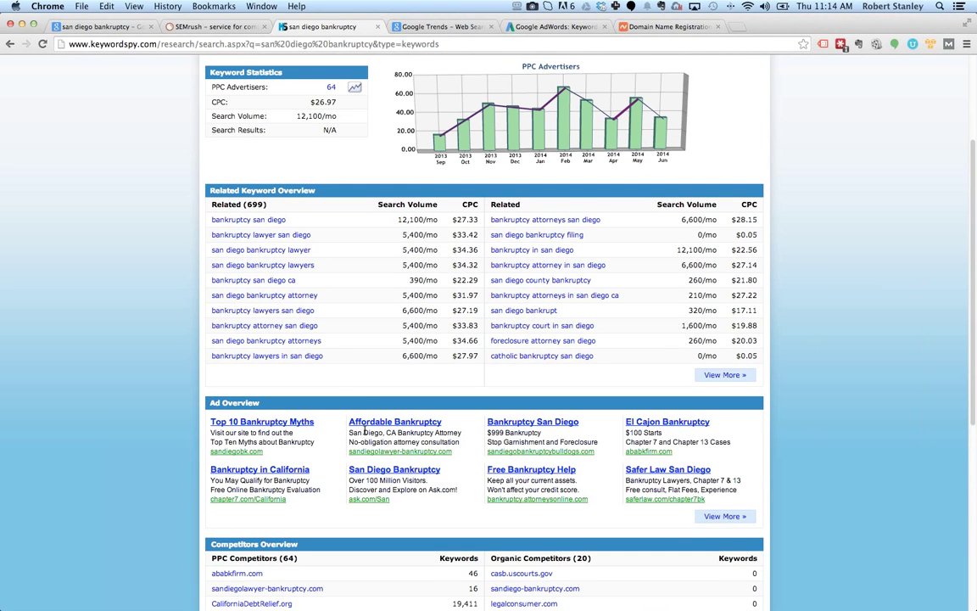
scroll("down", 3)
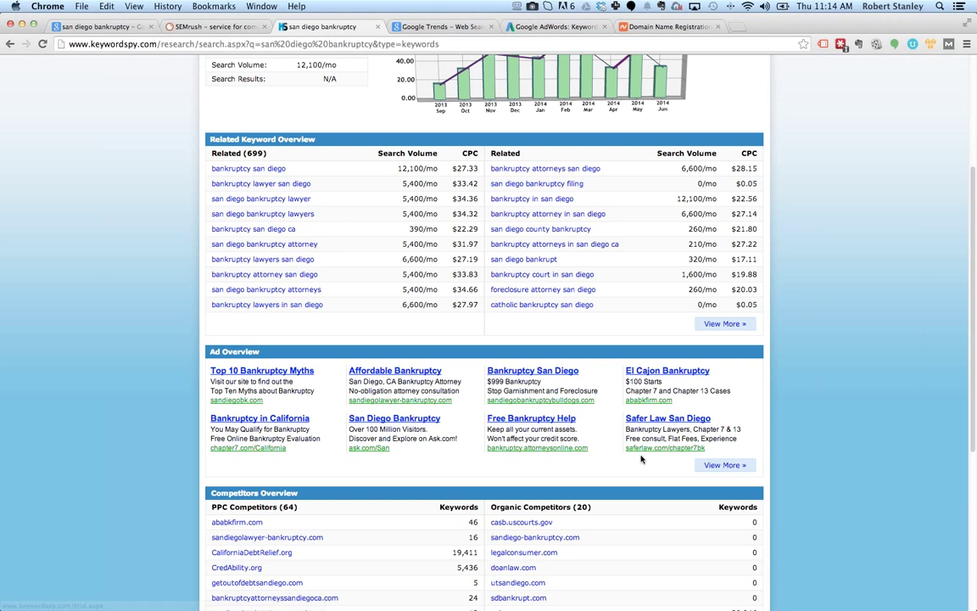
mouse_move(251, 417)
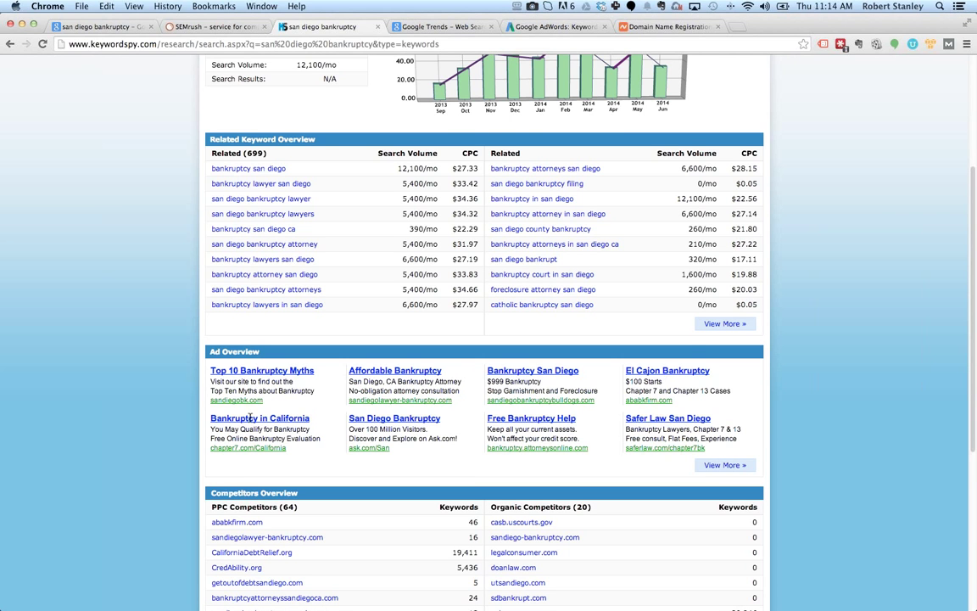
scroll("down", 3)
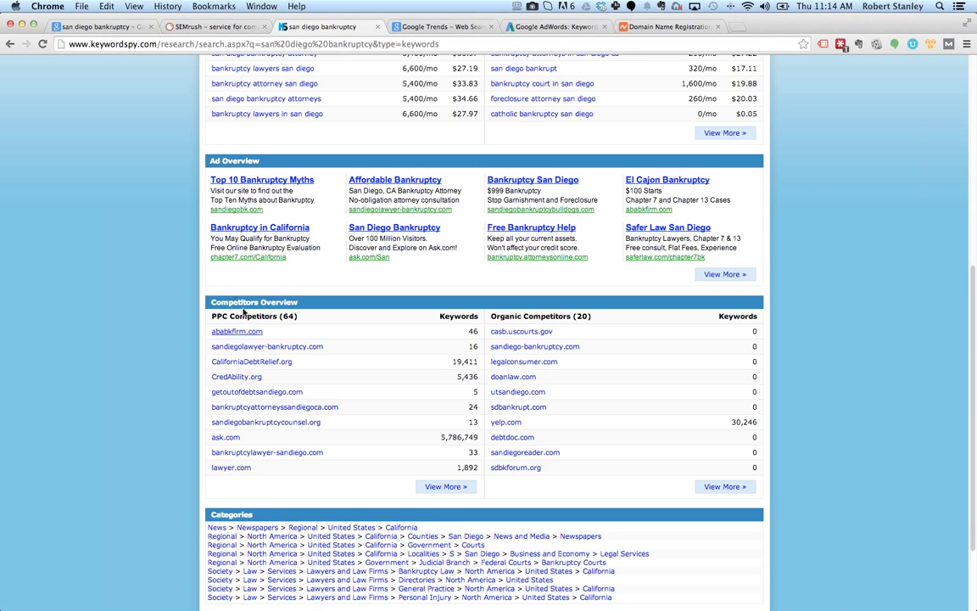
scroll("up", 3)
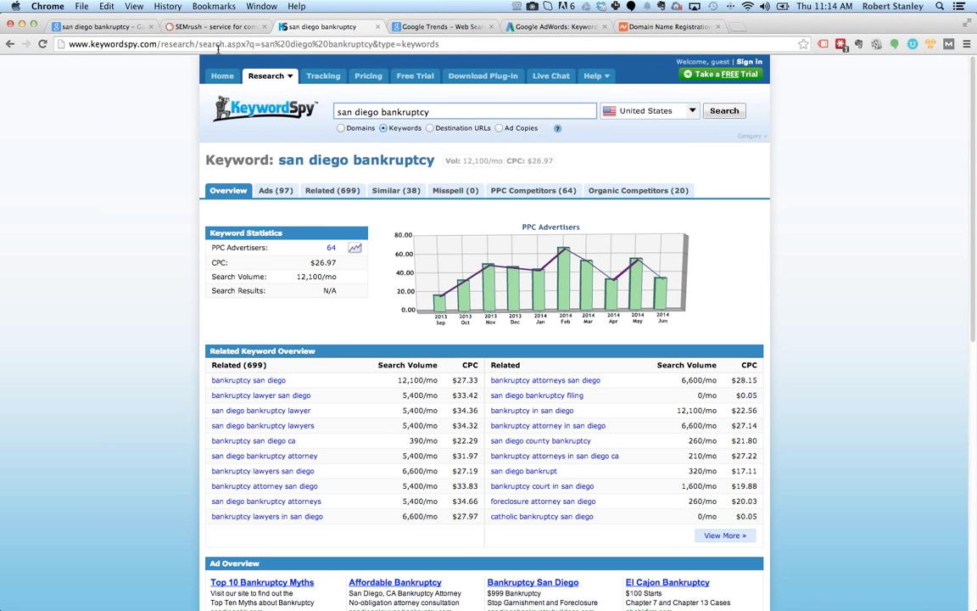
mouse_move(567, 209)
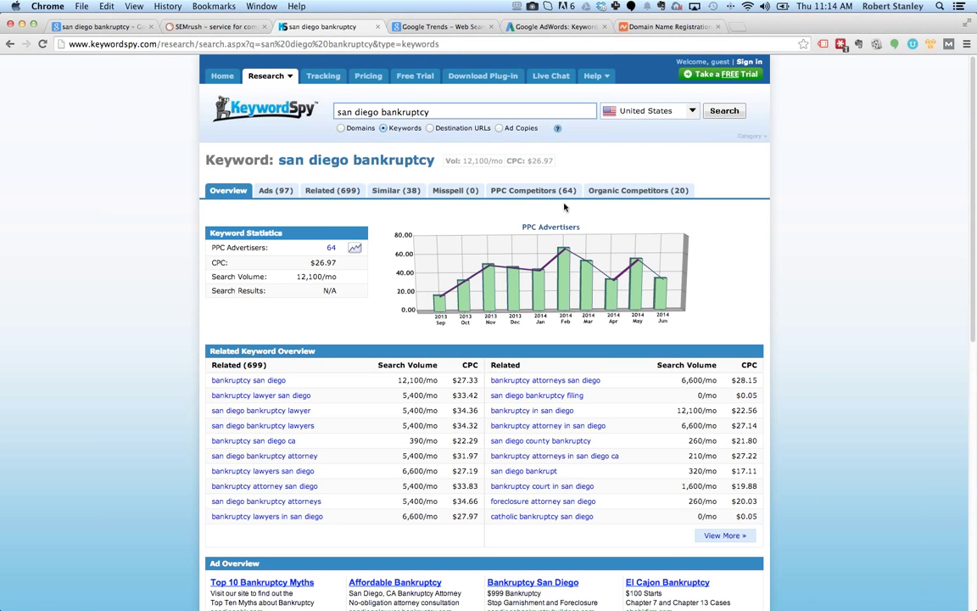
Step: Show the 64 PPC competitors bidding on 'san diego bankruptcy'
left_click(532, 190)
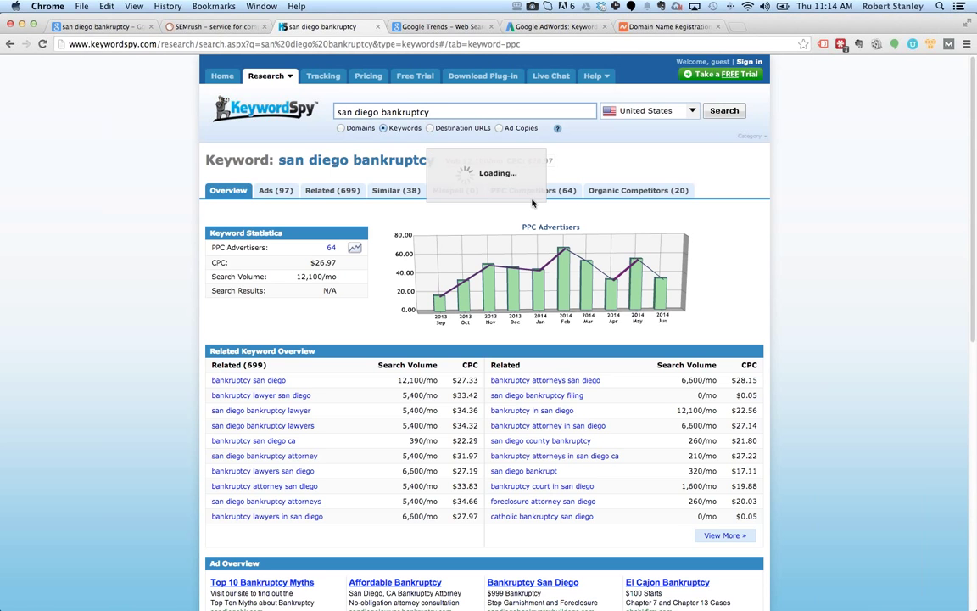
left_click(533, 190)
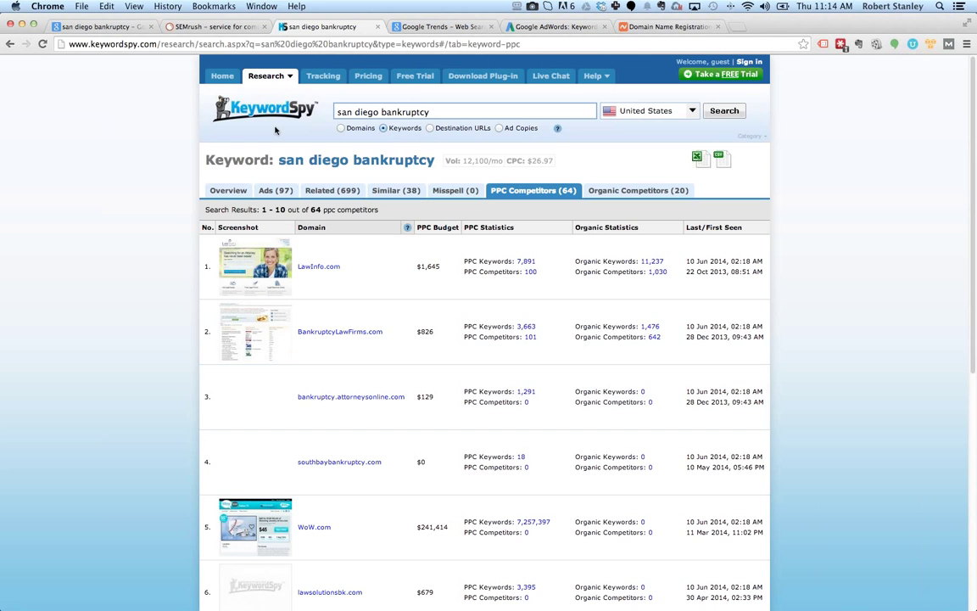
left_click(212, 27)
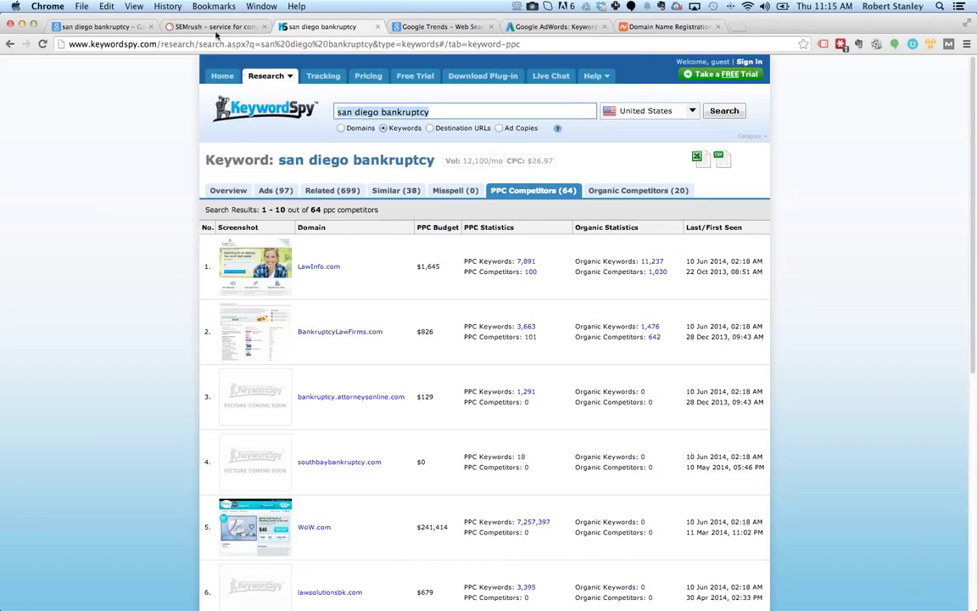
Step: Run the SEMrush US search for 'san diego bankruptcy' and review the overview report
left_click(212, 27)
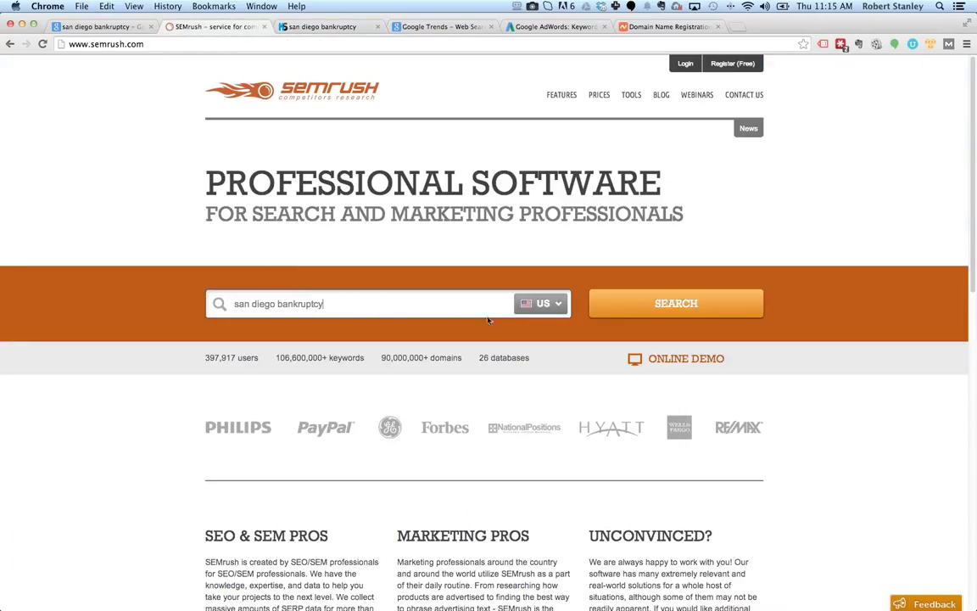
left_click(675, 302)
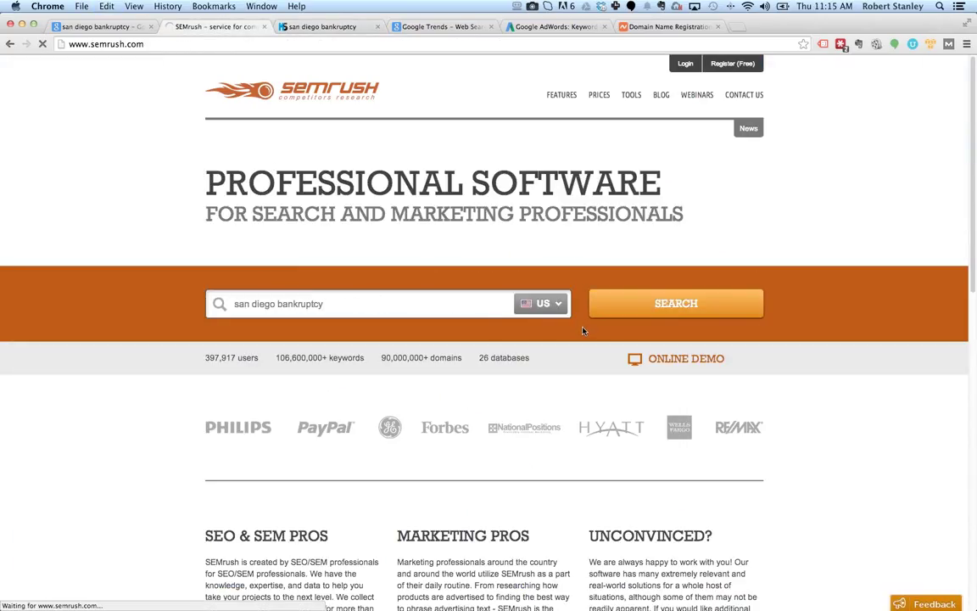
left_click(675, 302)
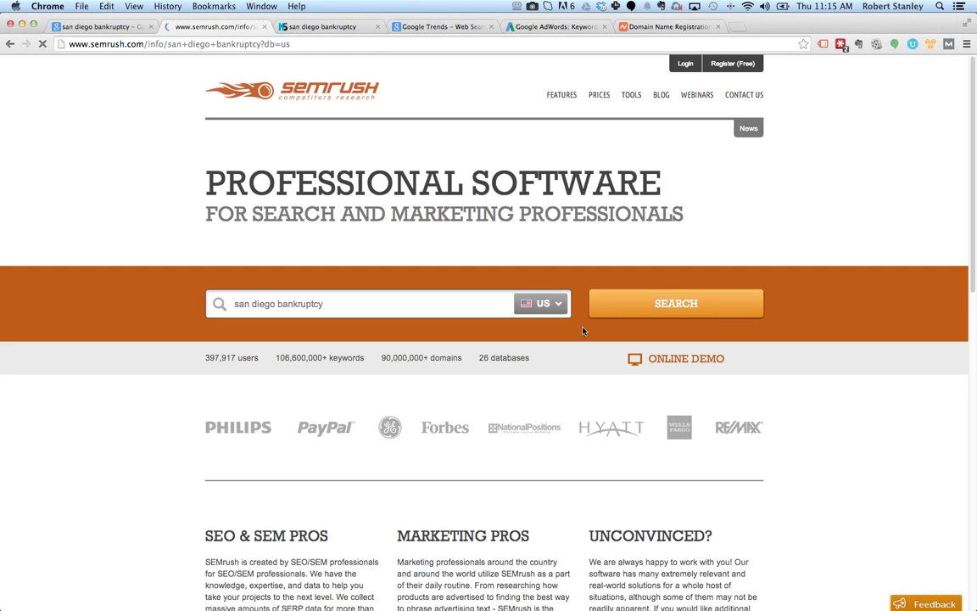
left_click(675, 302)
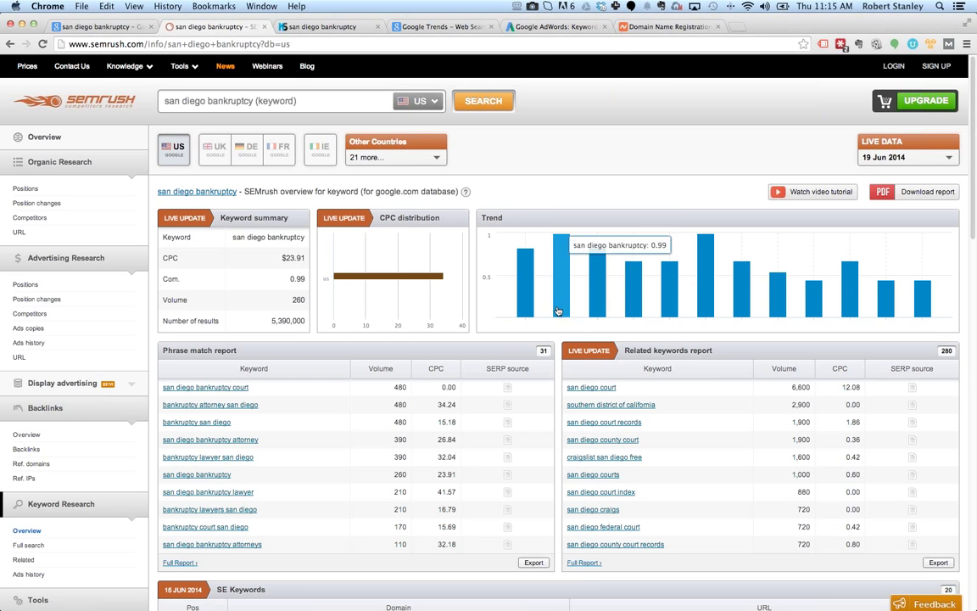
mouse_move(532, 302)
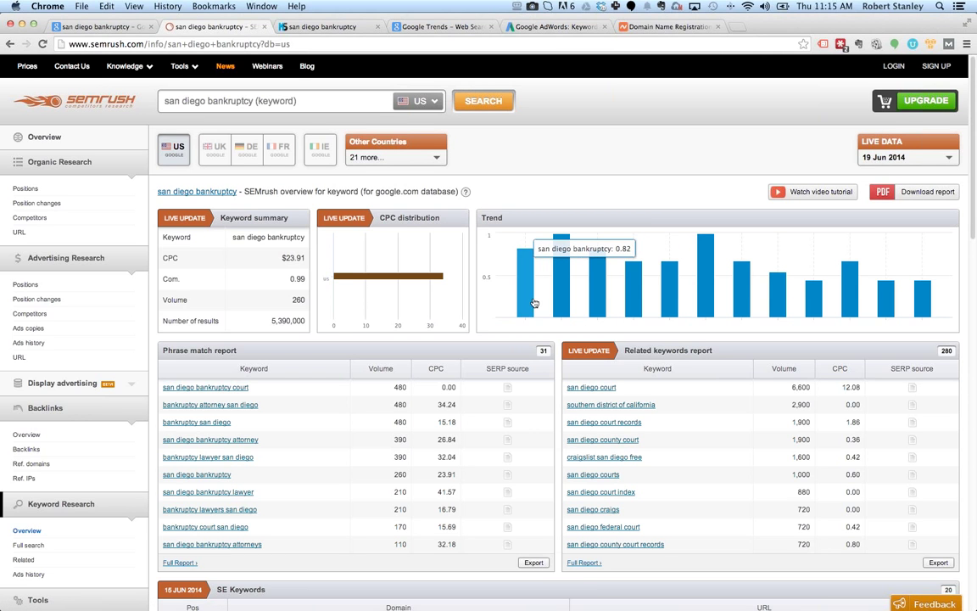
mouse_move(519, 292)
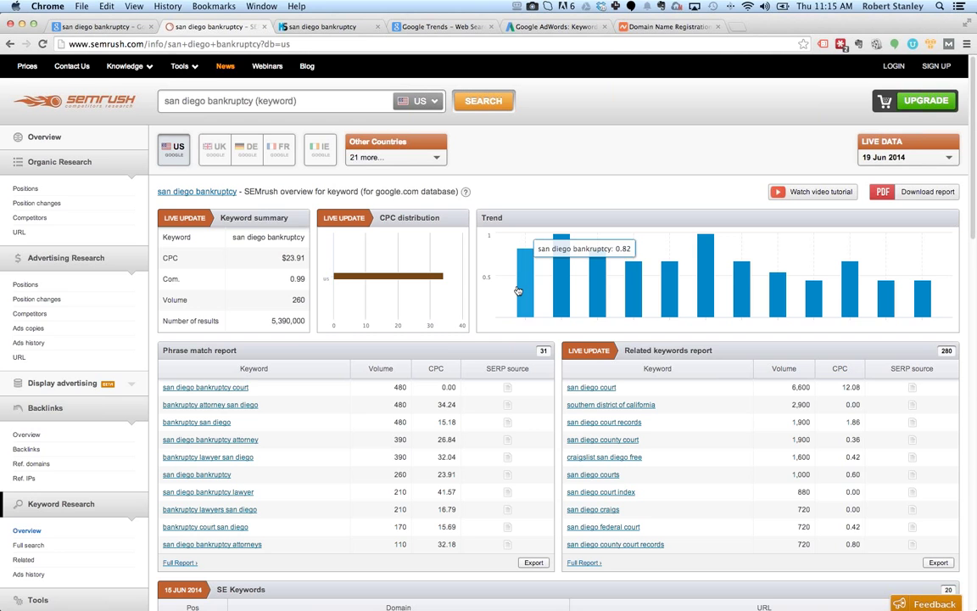
scroll("down", 3)
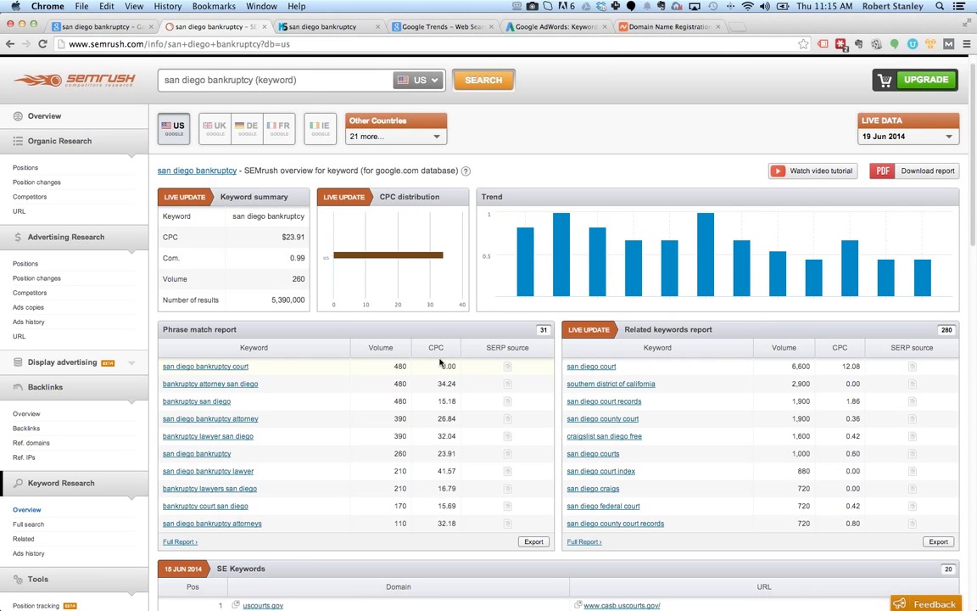
mouse_move(404, 348)
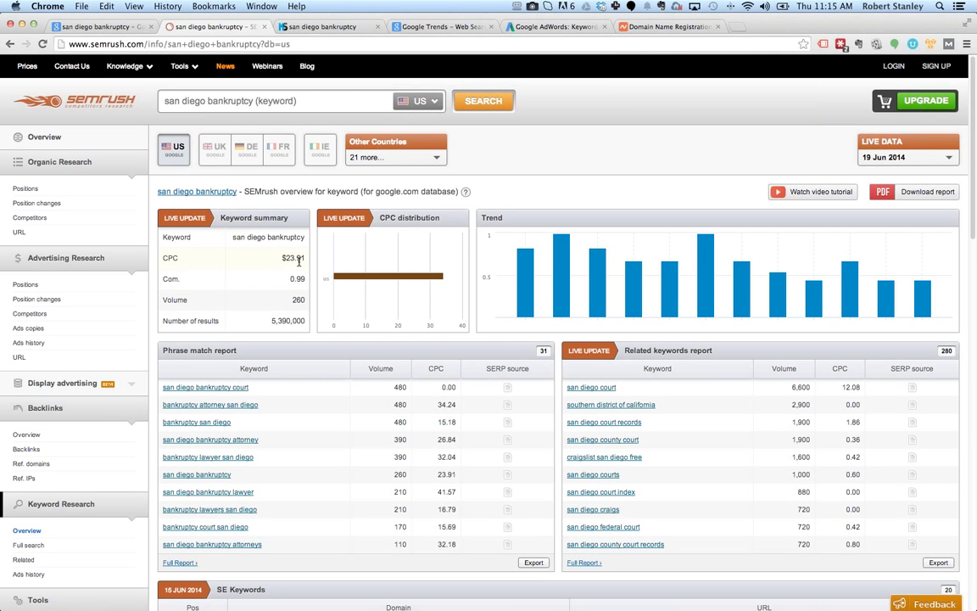
Step: Return to the KeywordSpy tab and its Overview for 'san diego bankruptcy'
left_click(329, 27)
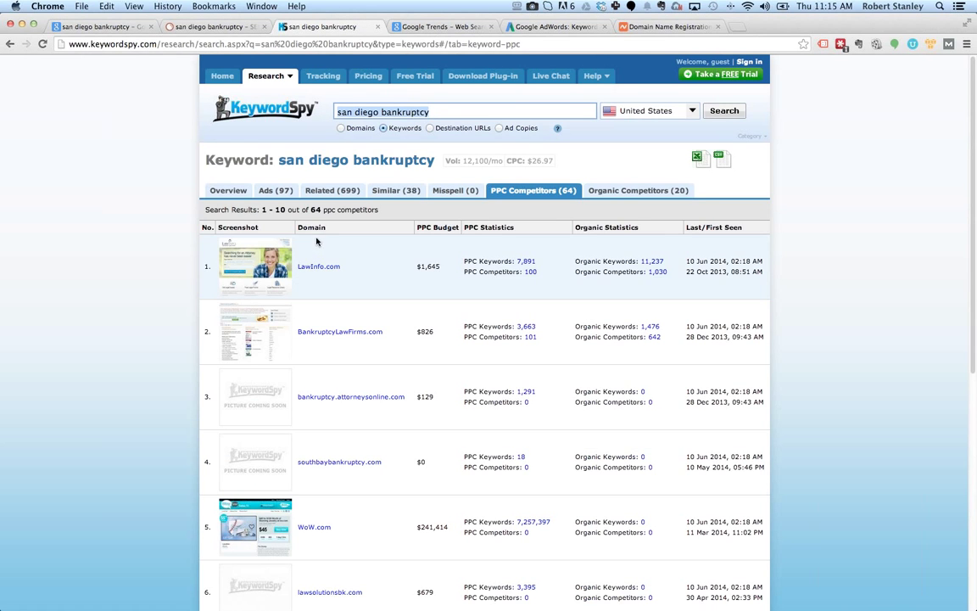
left_click(228, 190)
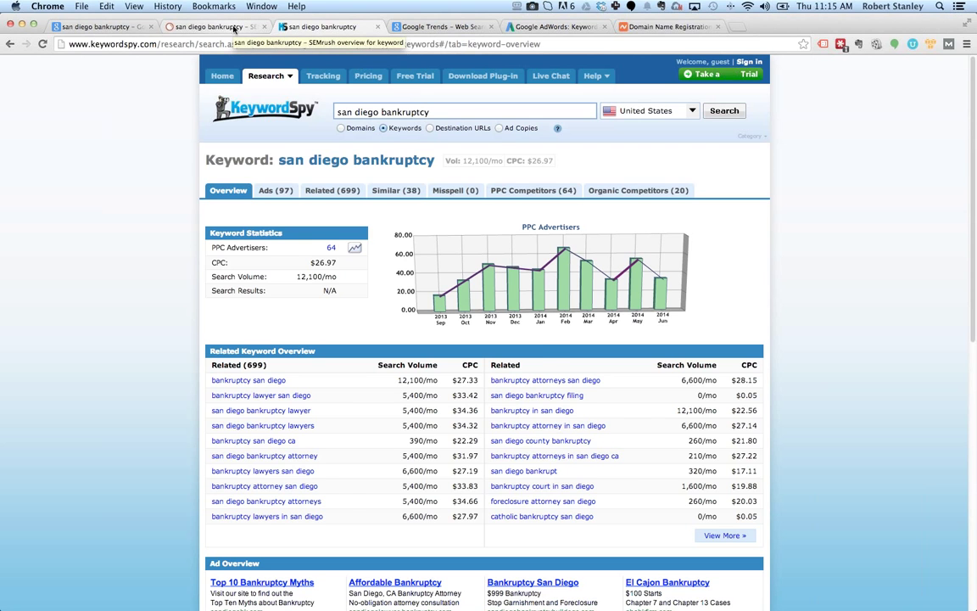
left_click(329, 27)
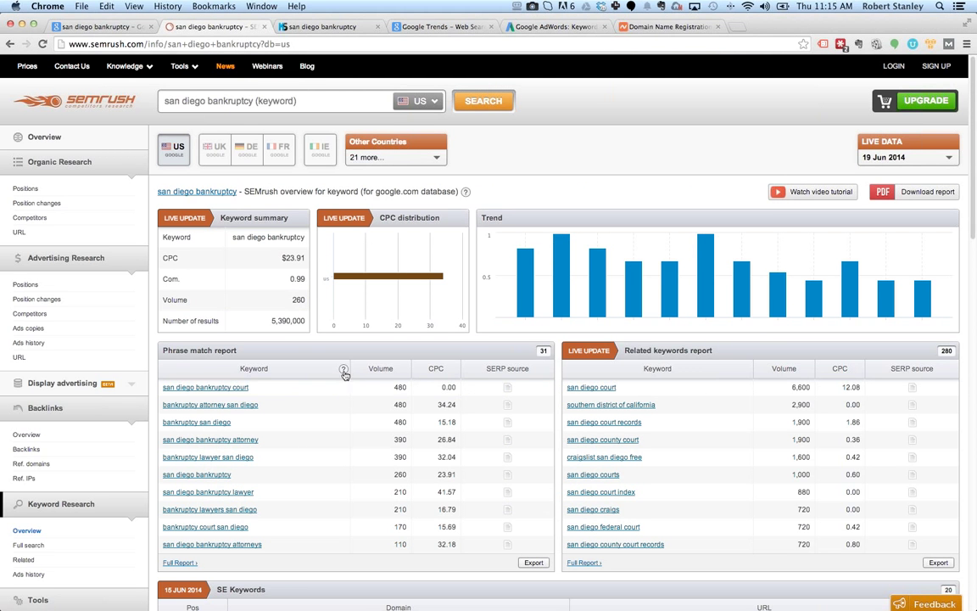
scroll("down", 3)
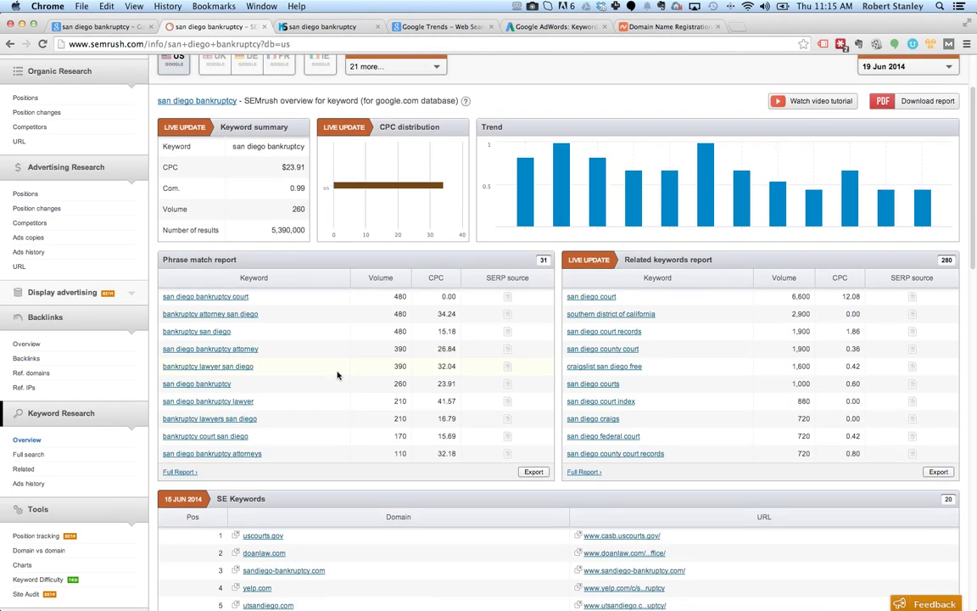
scroll("down", 3)
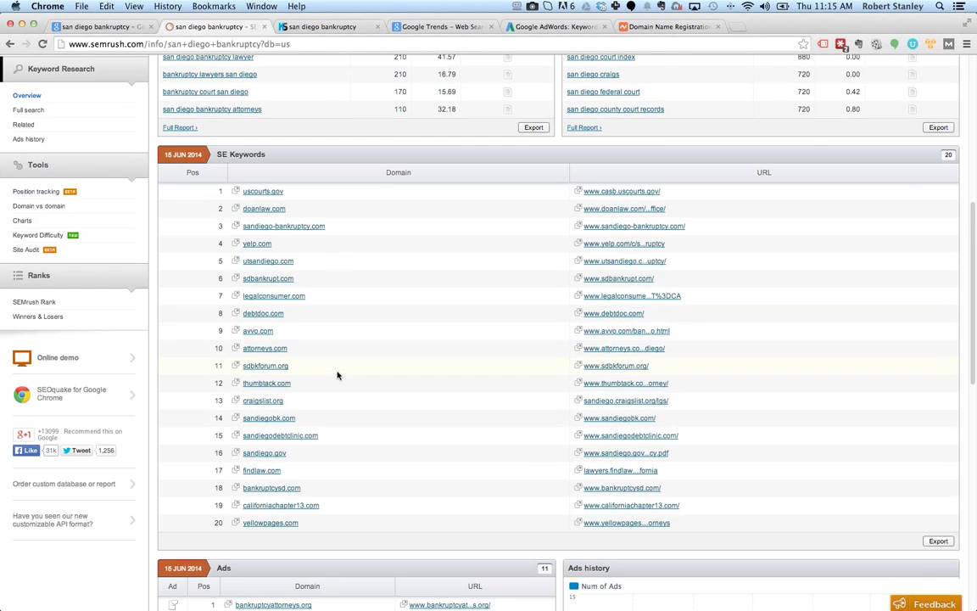
mouse_move(333, 330)
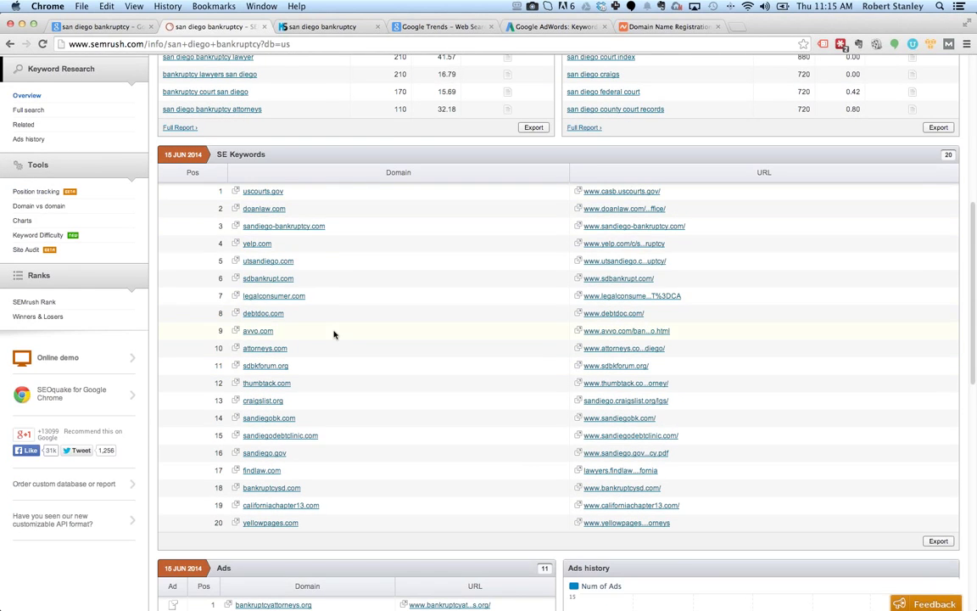
scroll("down", 3)
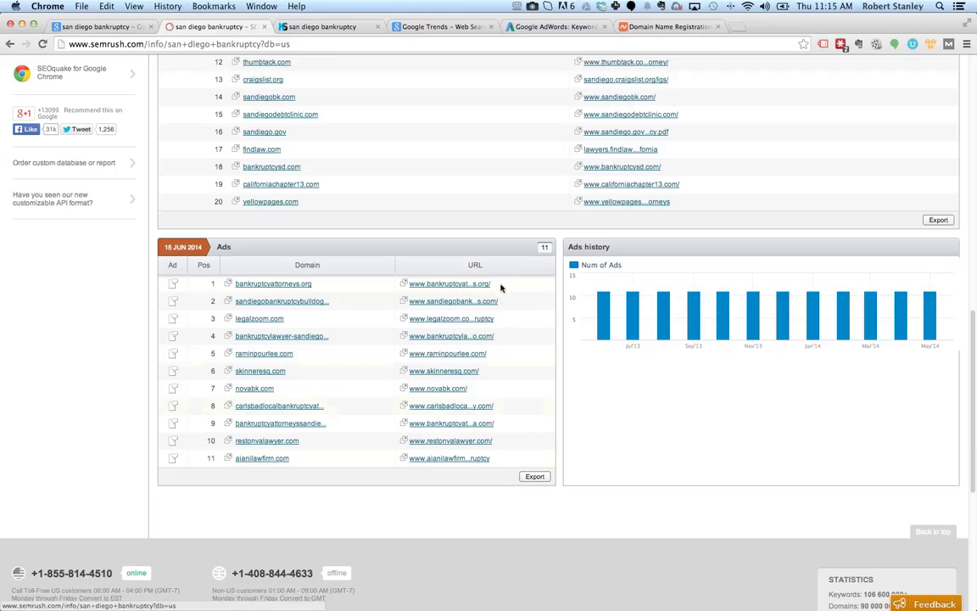
left_click(536, 475)
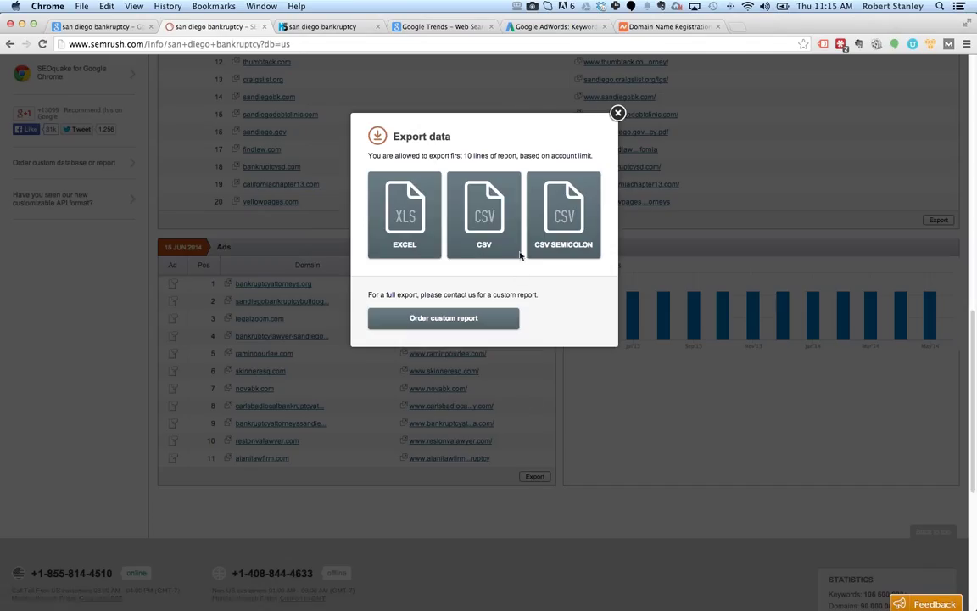
left_click(618, 112)
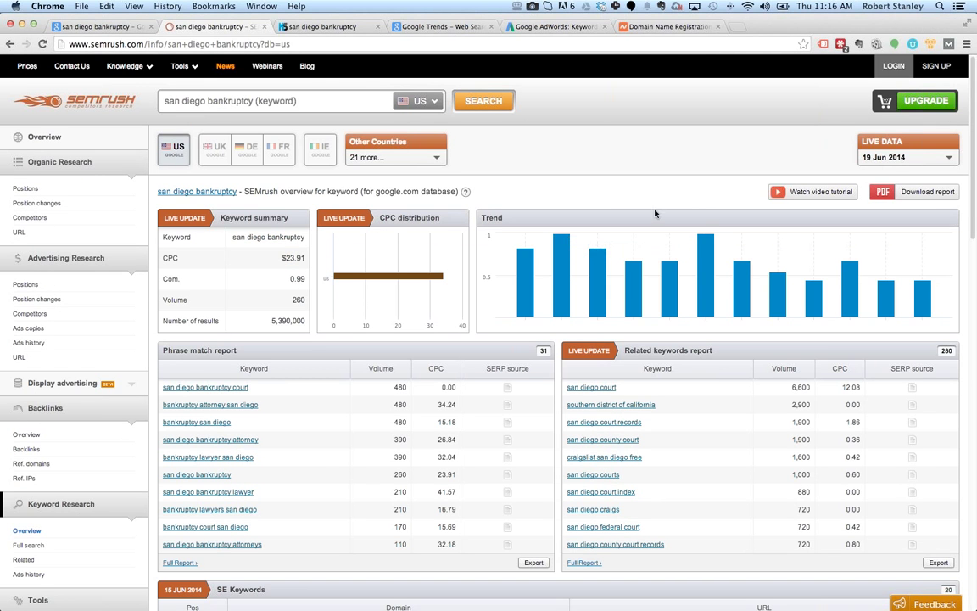
scroll("down", 3)
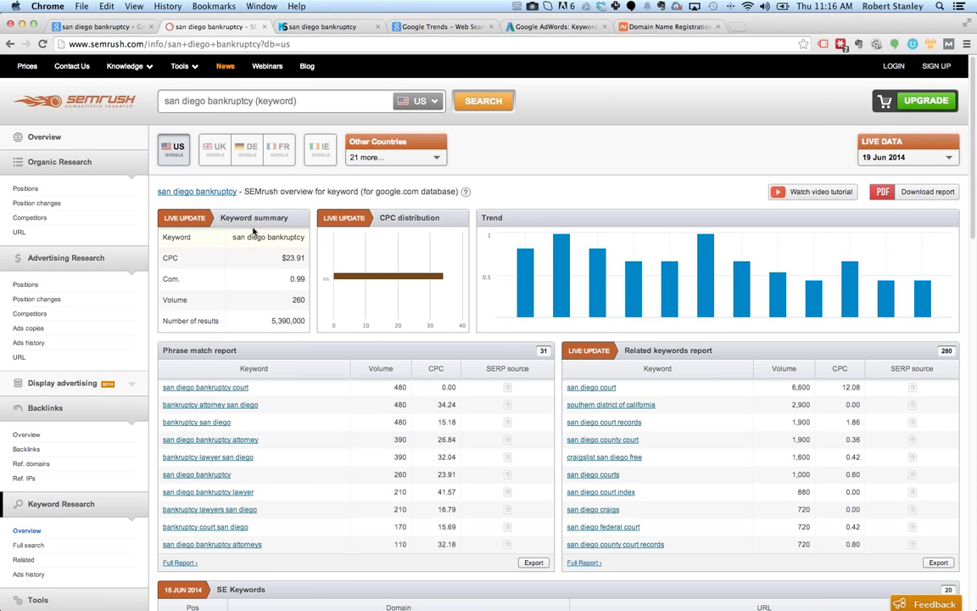
scroll("down", 3)
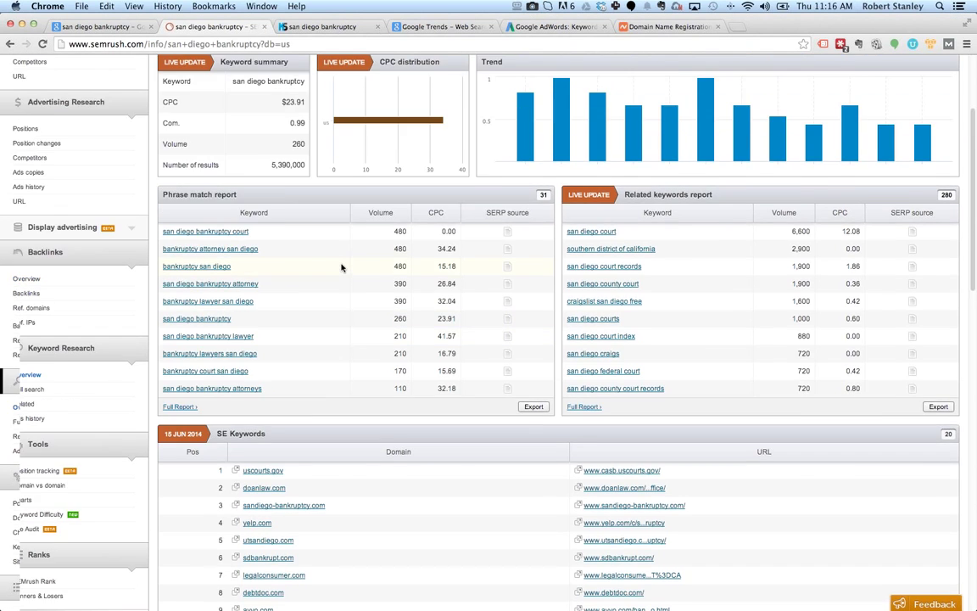
scroll("down", 3)
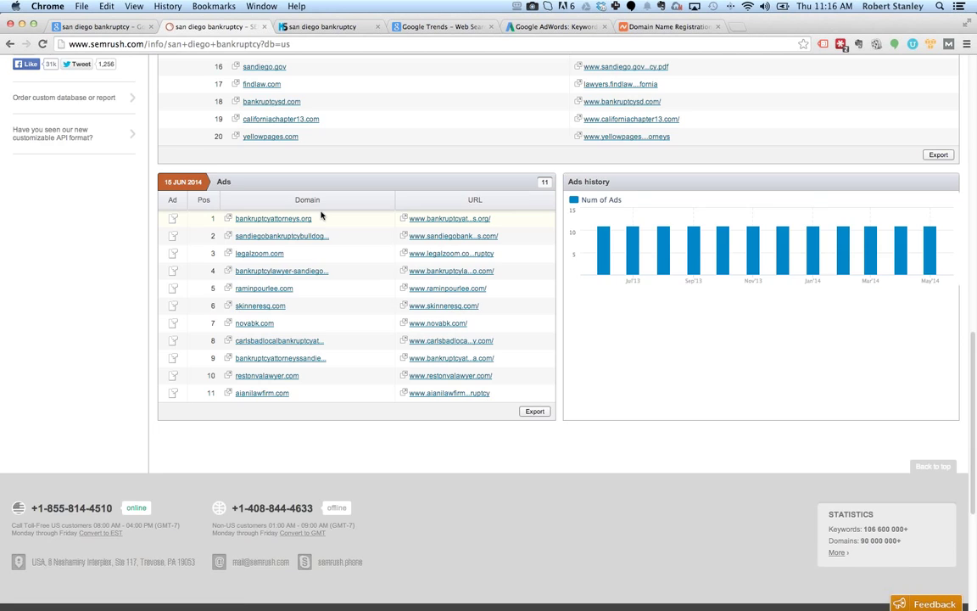
scroll("up", 3)
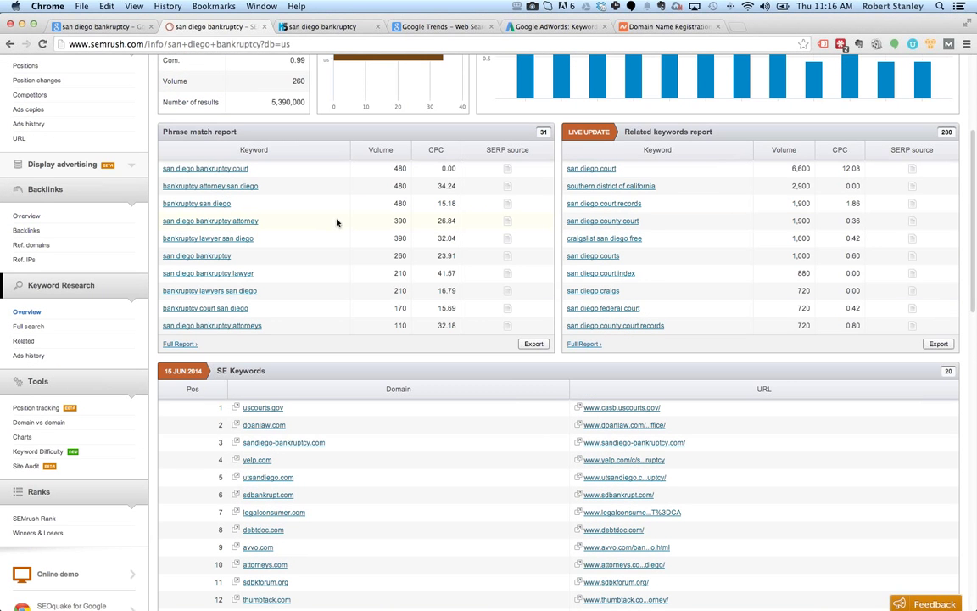
scroll("down", 3)
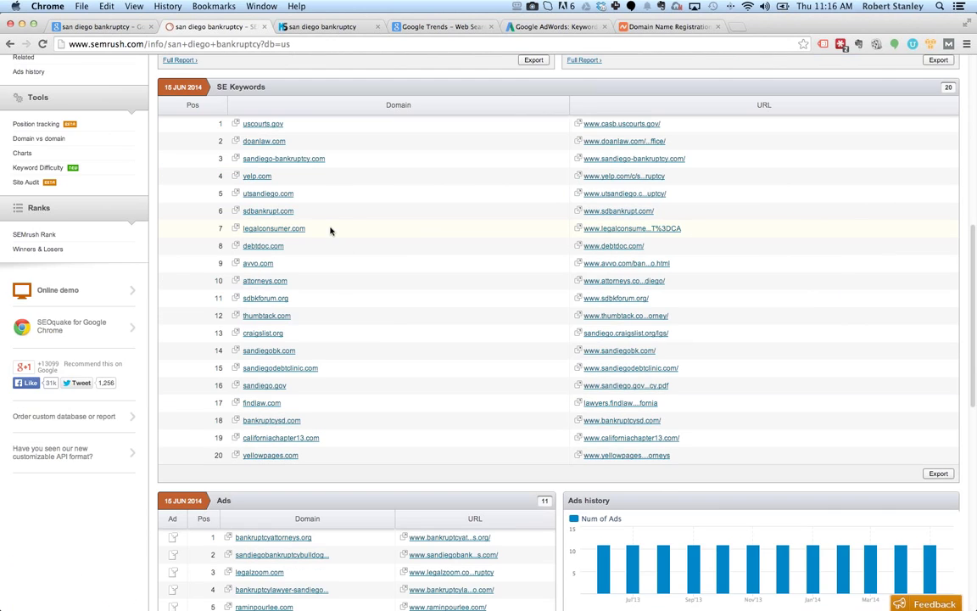
scroll("down", 3)
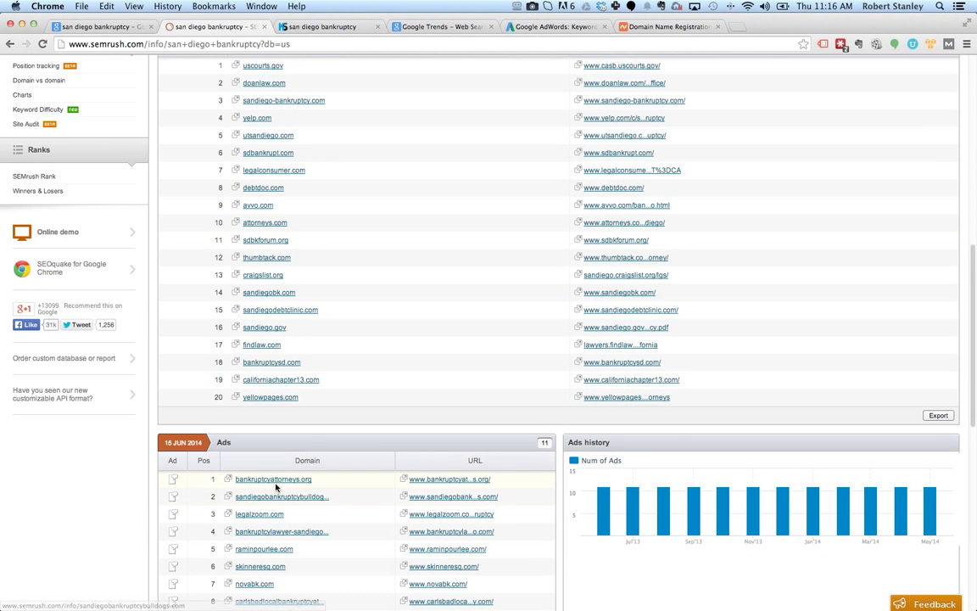
Step: Open the advertiser report for bankruptcyattorneys.org from the Ads report and look through it
left_click(271, 479)
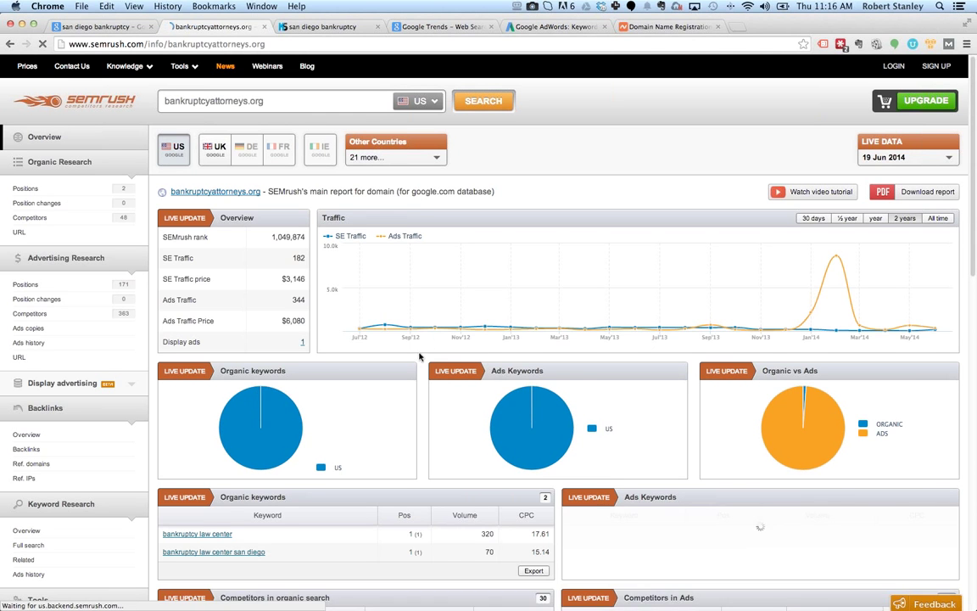
scroll("down", 3)
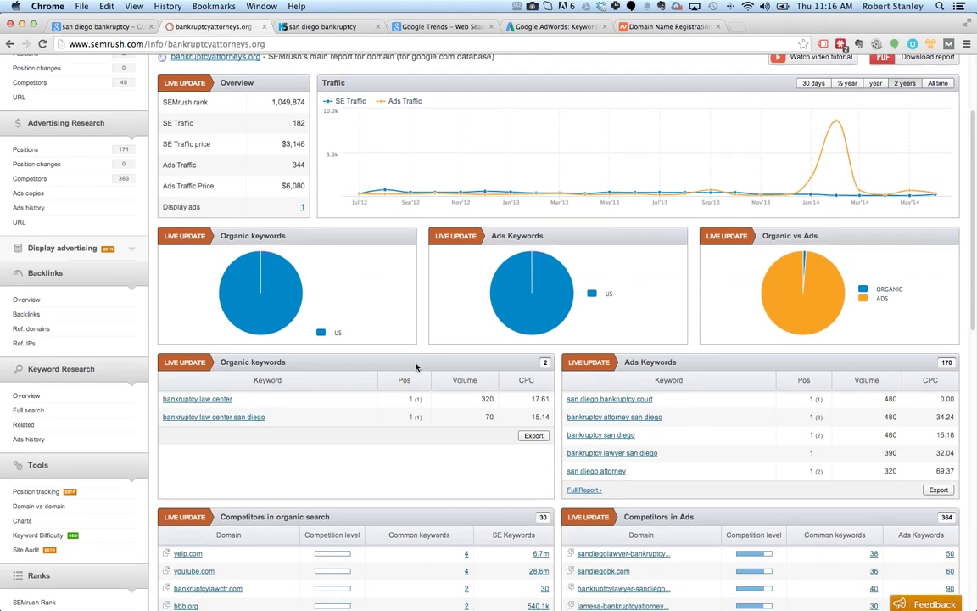
scroll("down", 3)
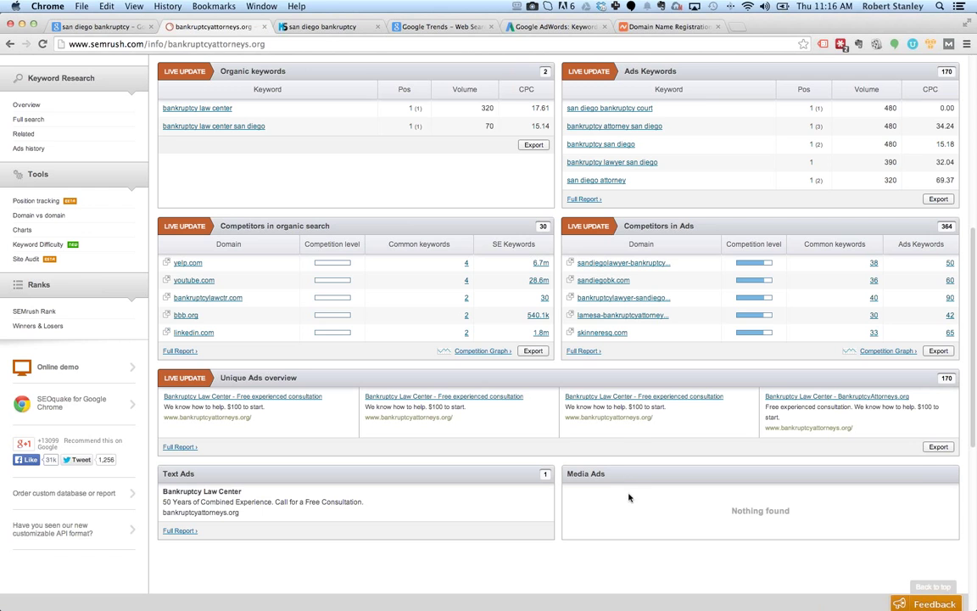
mouse_move(584, 506)
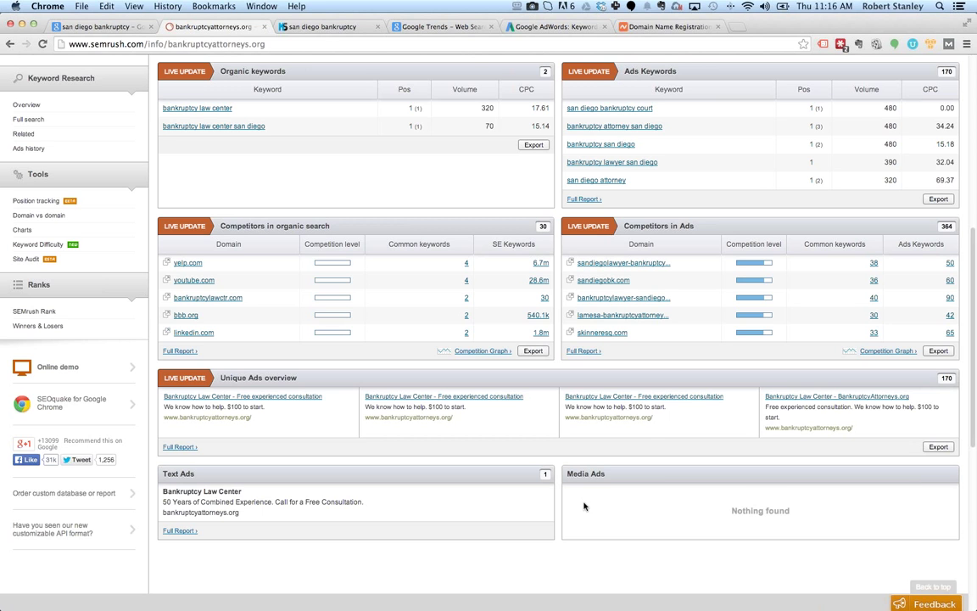
mouse_move(624, 492)
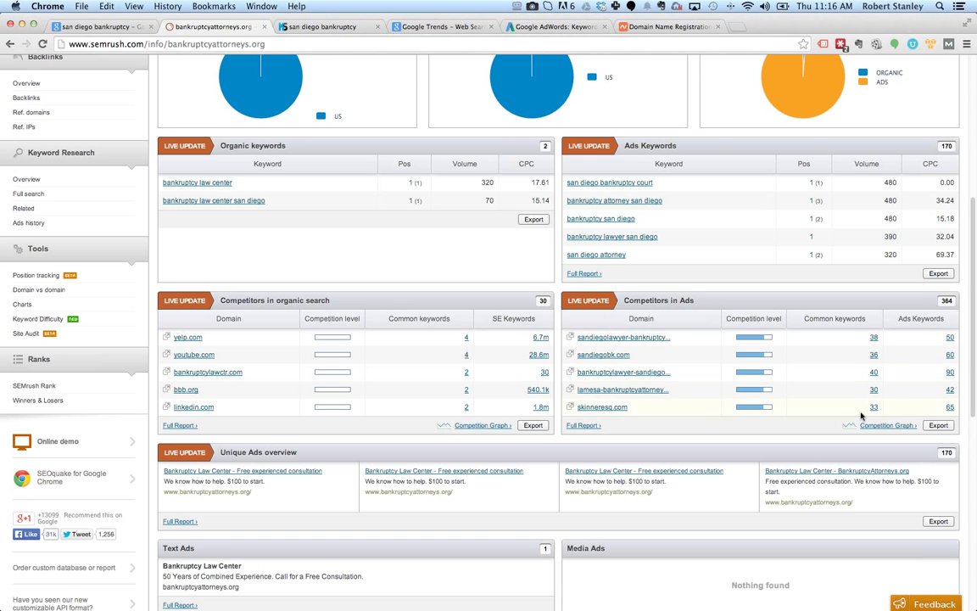
mouse_move(848, 380)
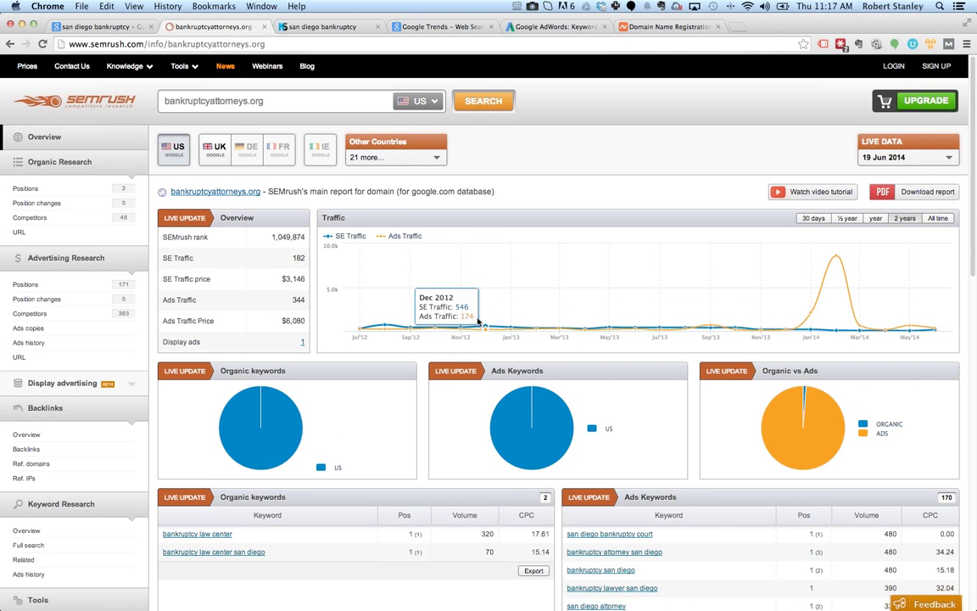
mouse_move(721, 326)
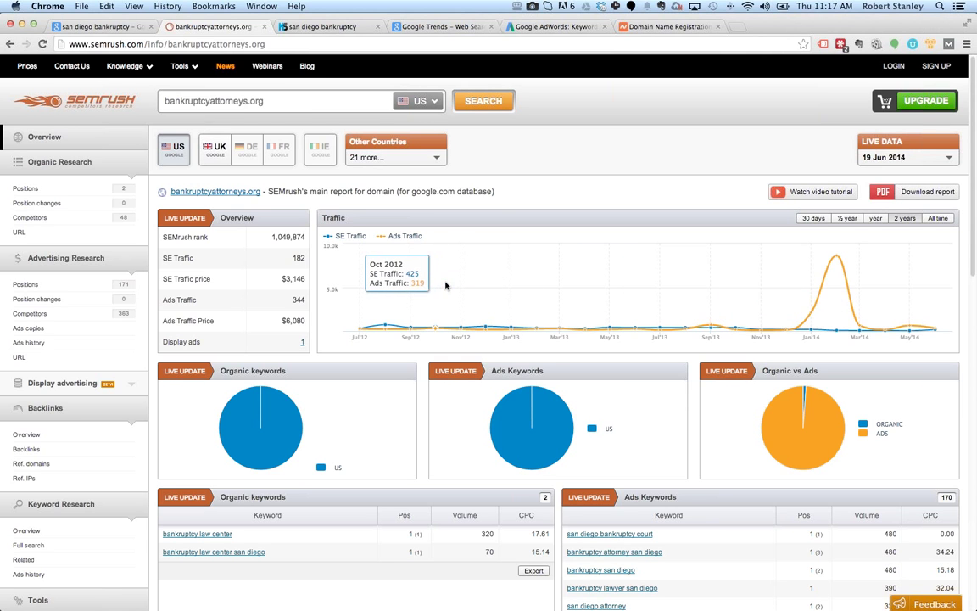
Step: Load the full domain overview for bankruptcyattorneys.org (182 search traffic, 344 ads traffic, 170 ads keywords)
left_click(271, 100)
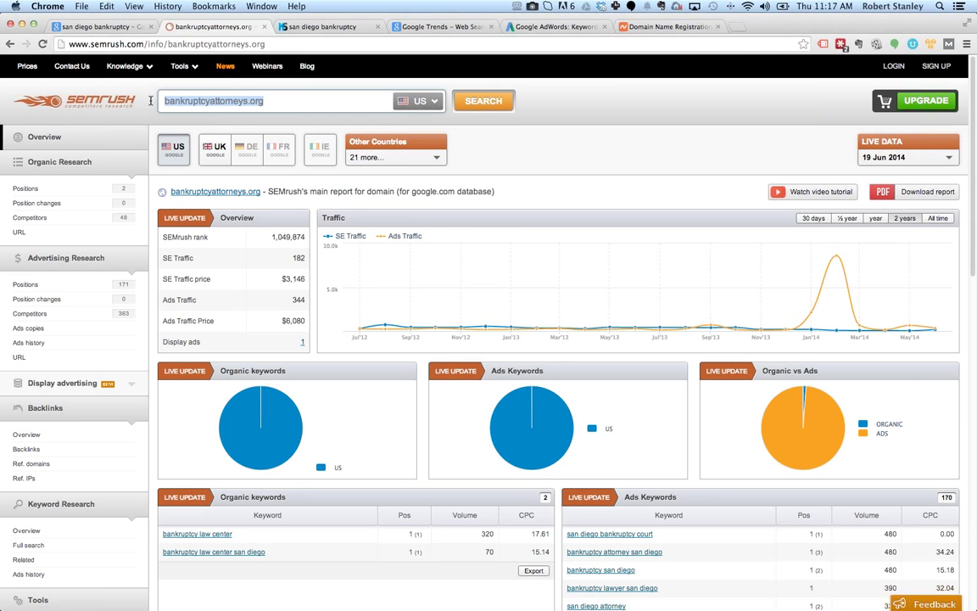
mouse_move(587, 161)
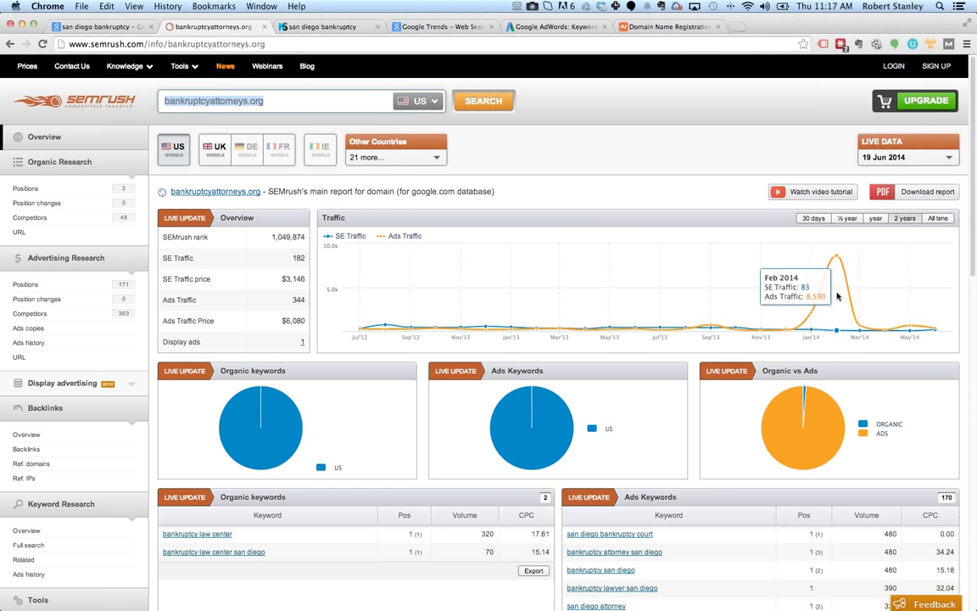
mouse_move(432, 309)
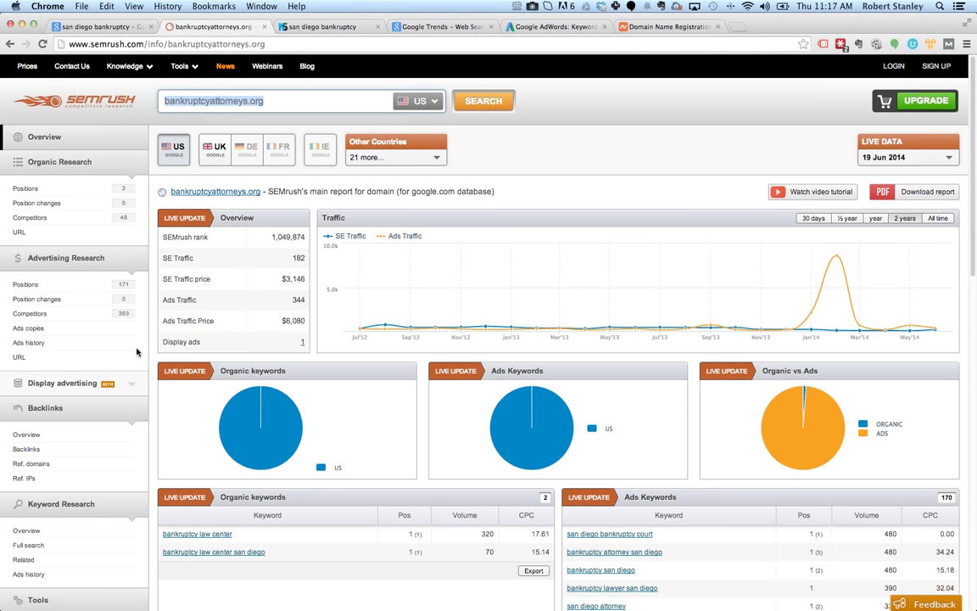
scroll("down", 3)
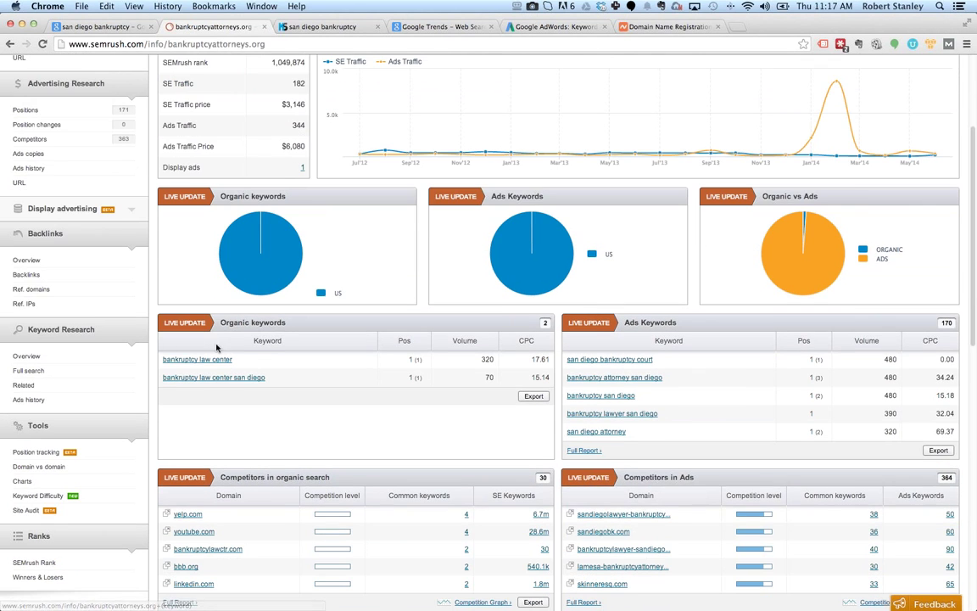
scroll("down", 3)
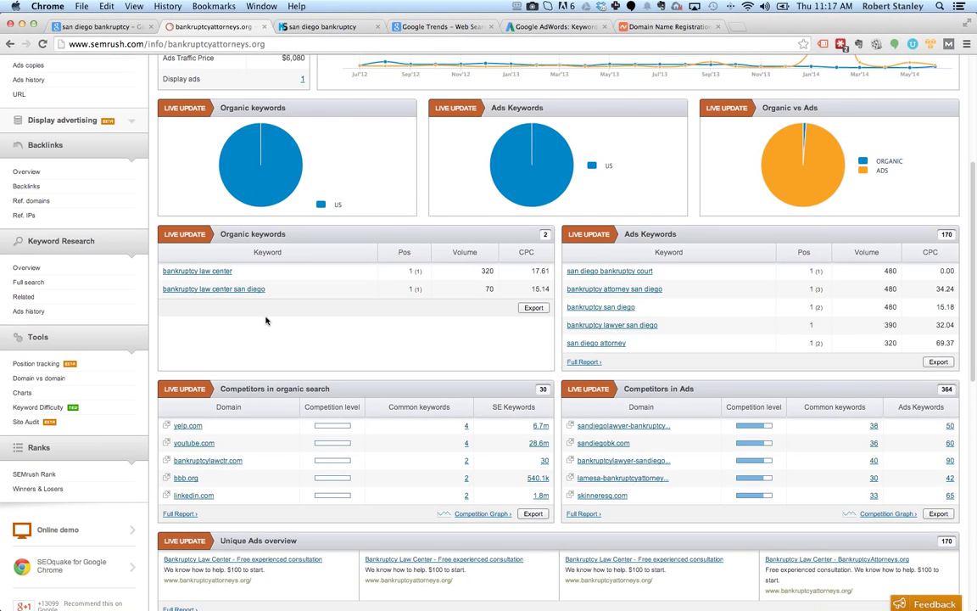
mouse_move(584, 346)
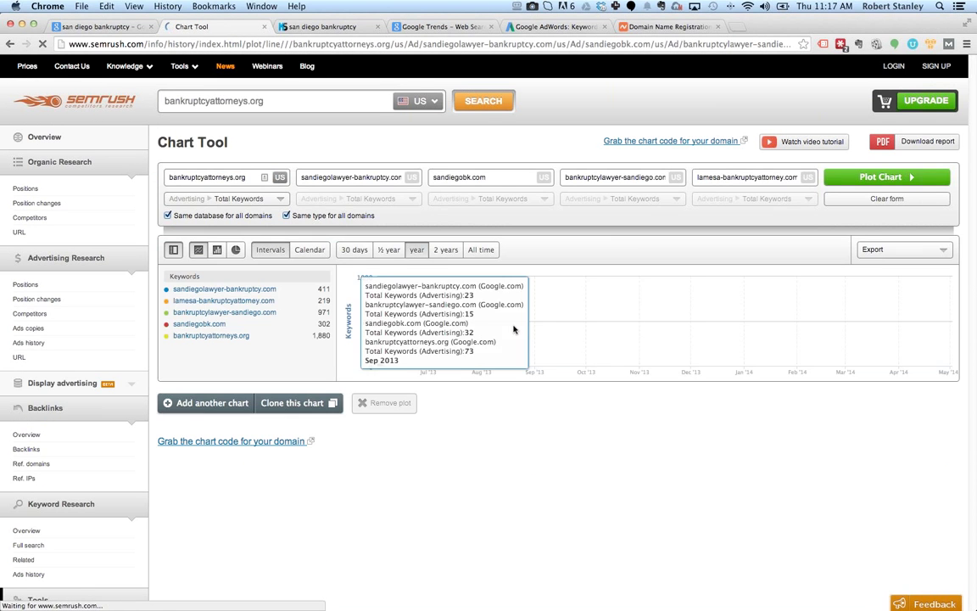
mouse_move(416, 420)
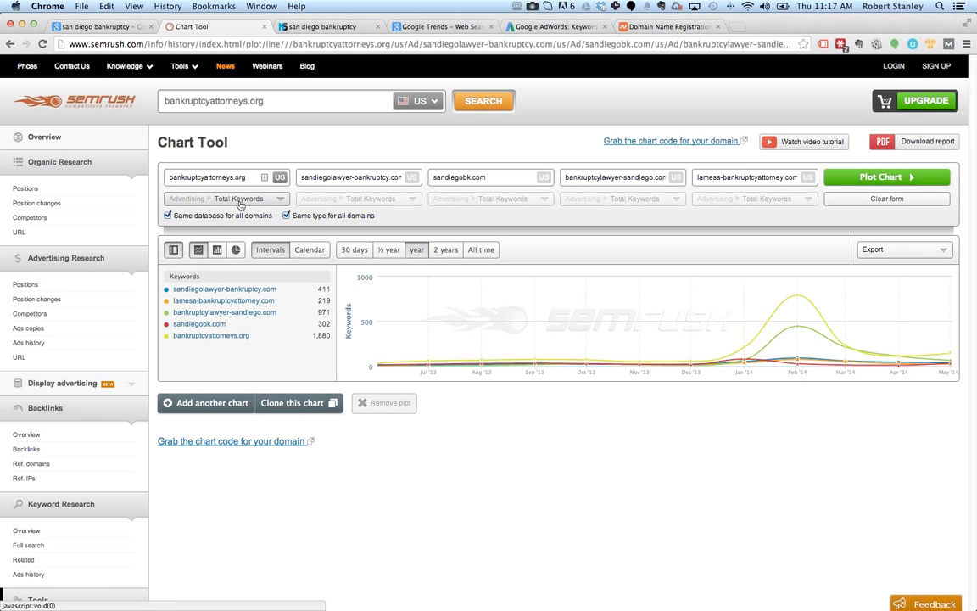
mouse_move(797, 328)
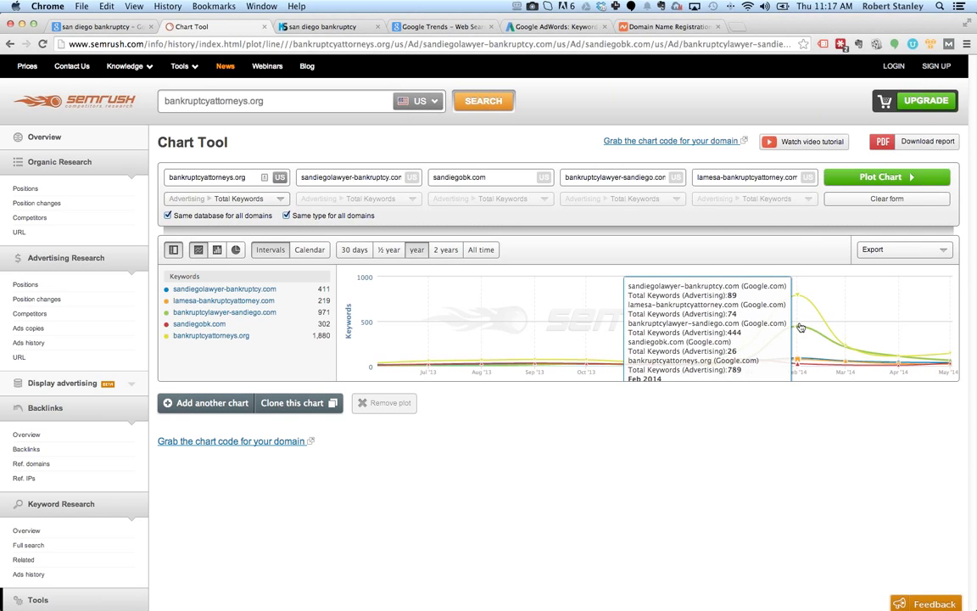
mouse_move(801, 331)
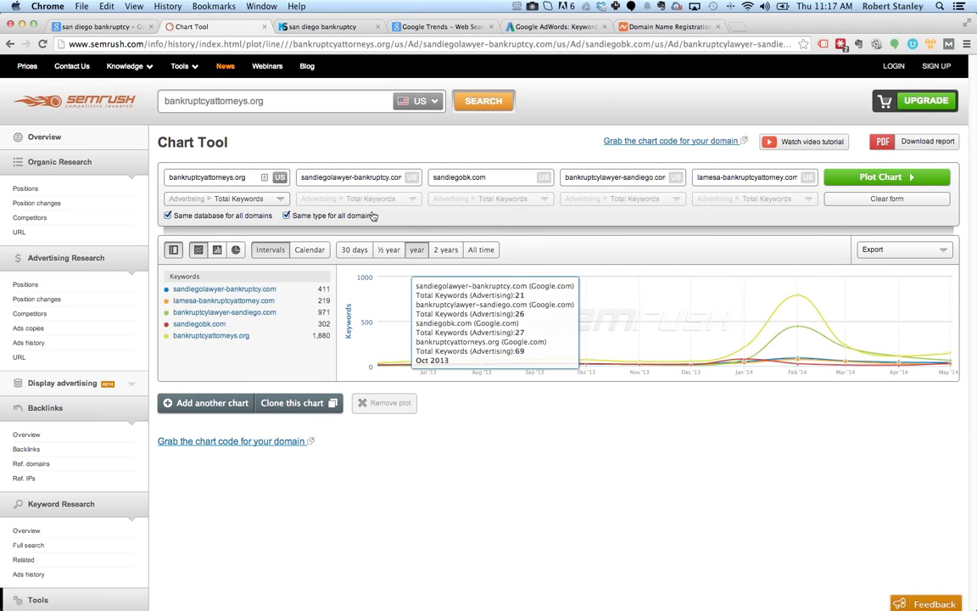
mouse_move(290, 153)
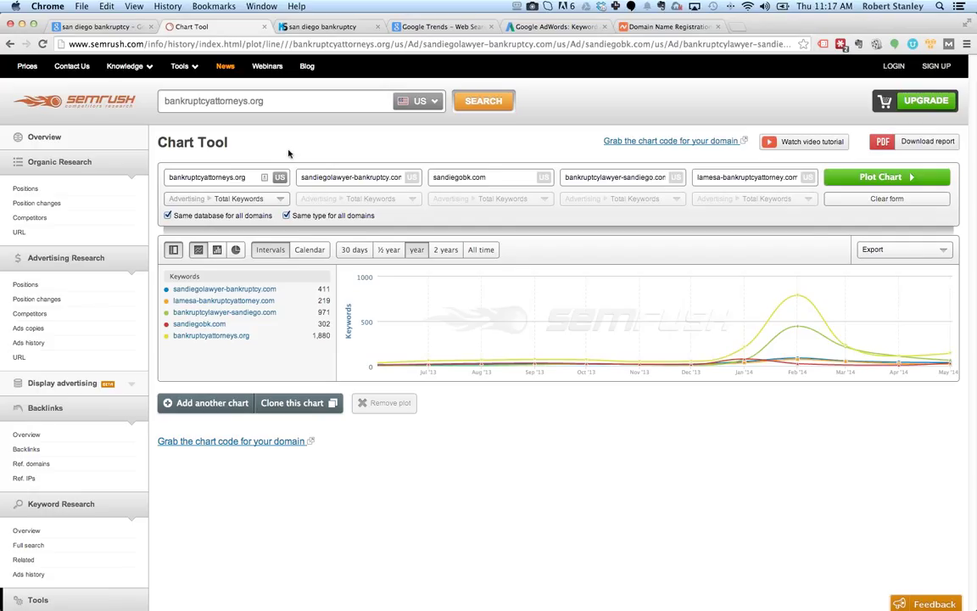
mouse_move(298, 141)
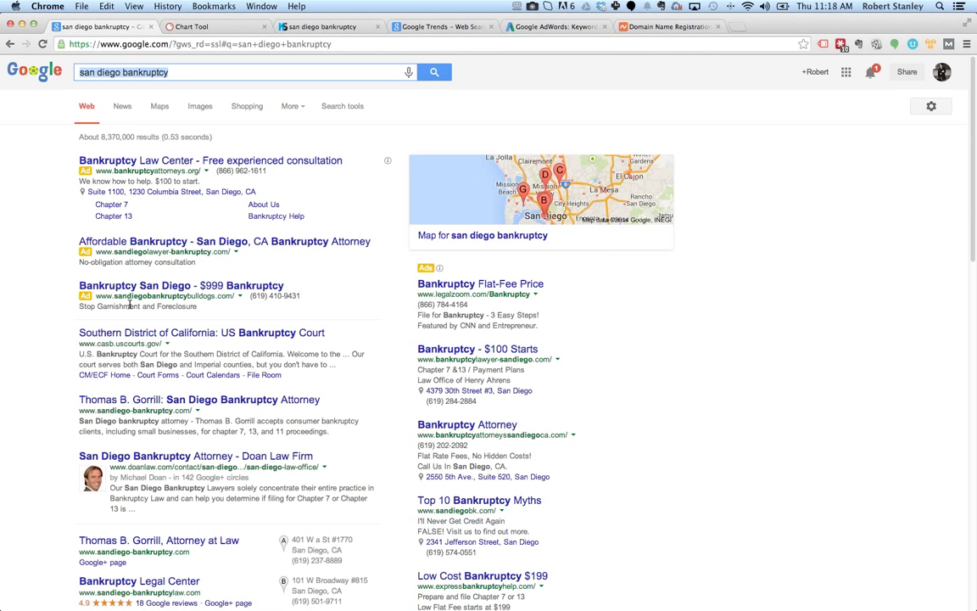
mouse_move(241, 304)
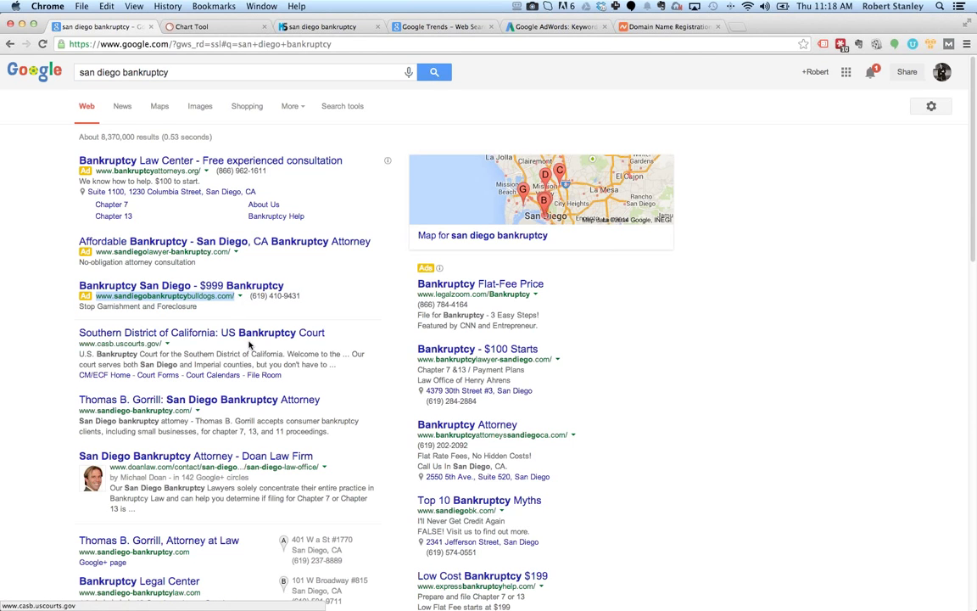
left_click(210, 27)
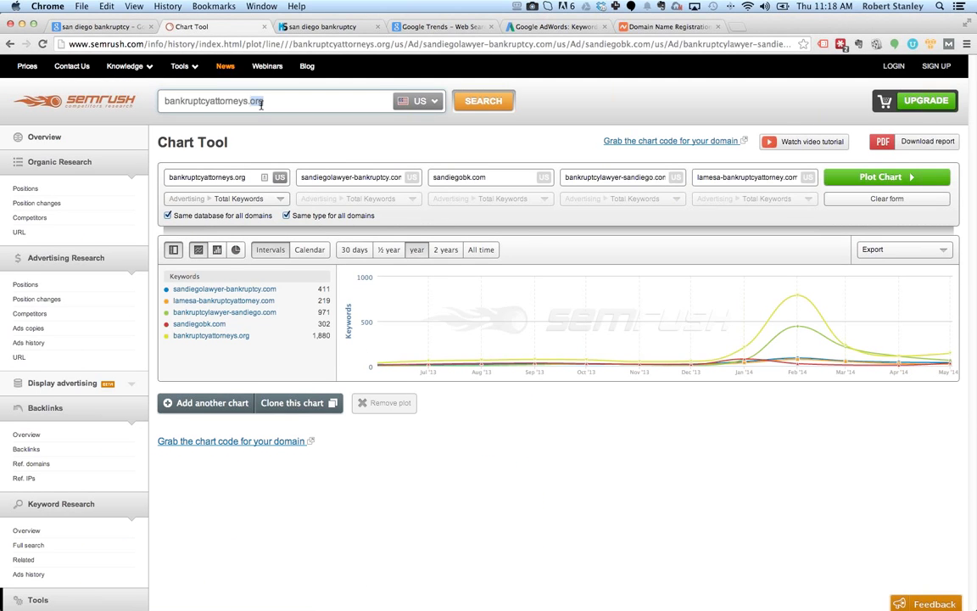
type("www.sandiegobankruptcybulldogs.com/")
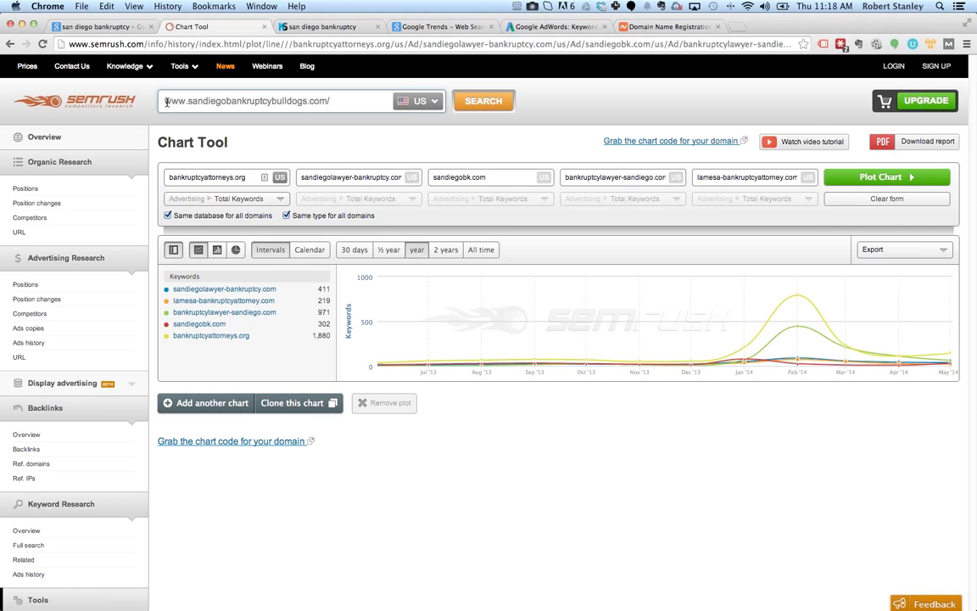
left_click(482, 100)
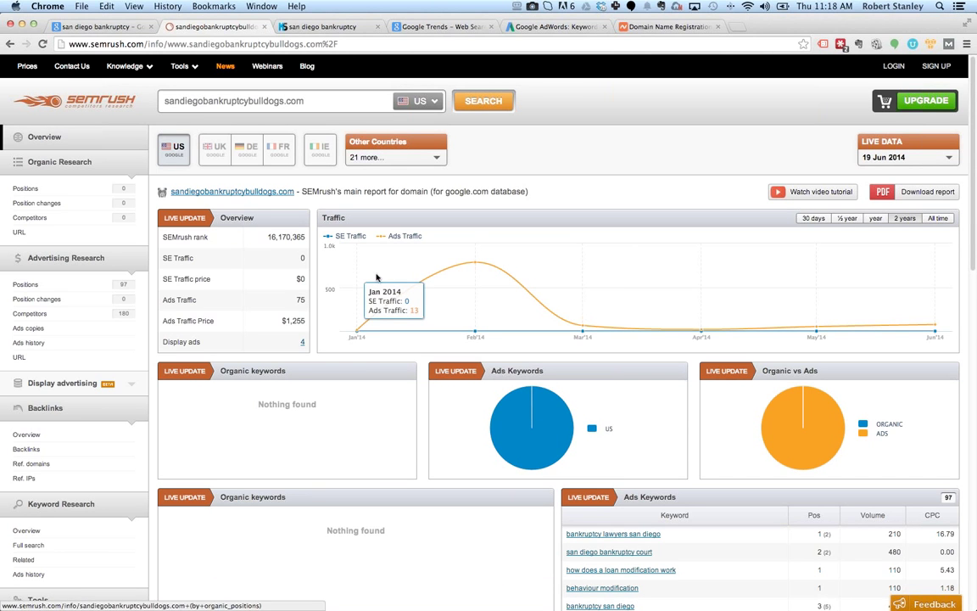
scroll("down", 3)
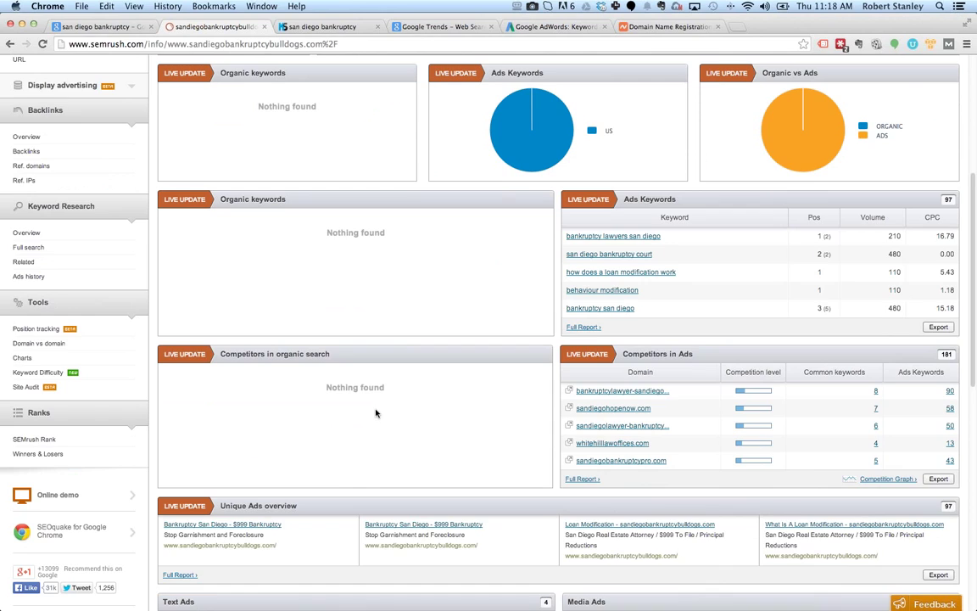
scroll("down", 3)
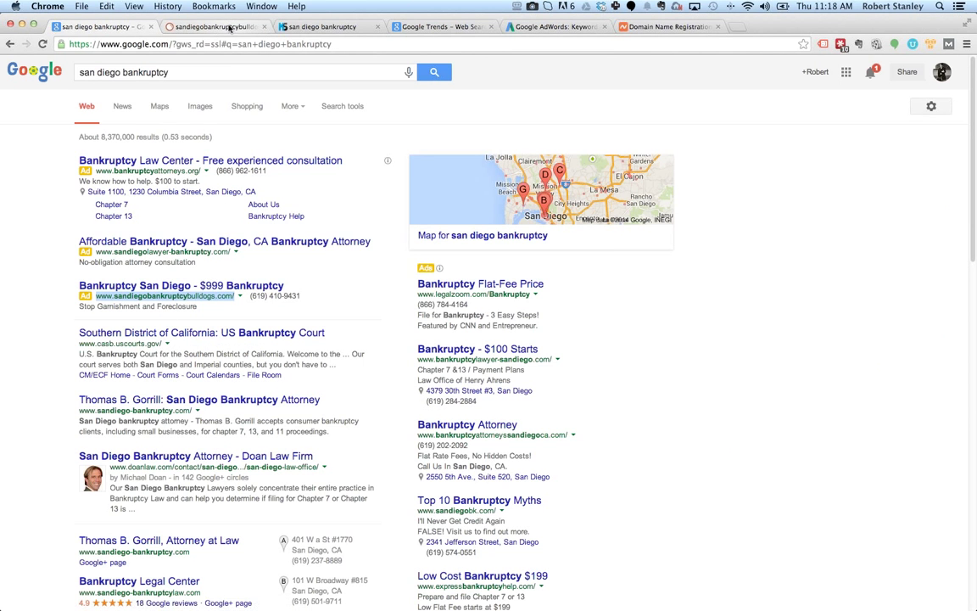
left_click(212, 28)
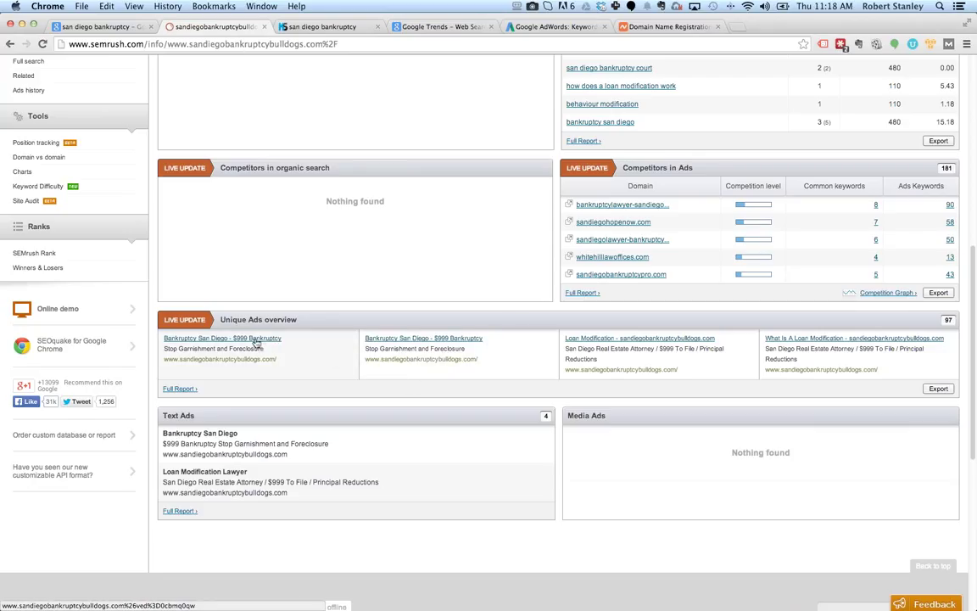
mouse_move(428, 346)
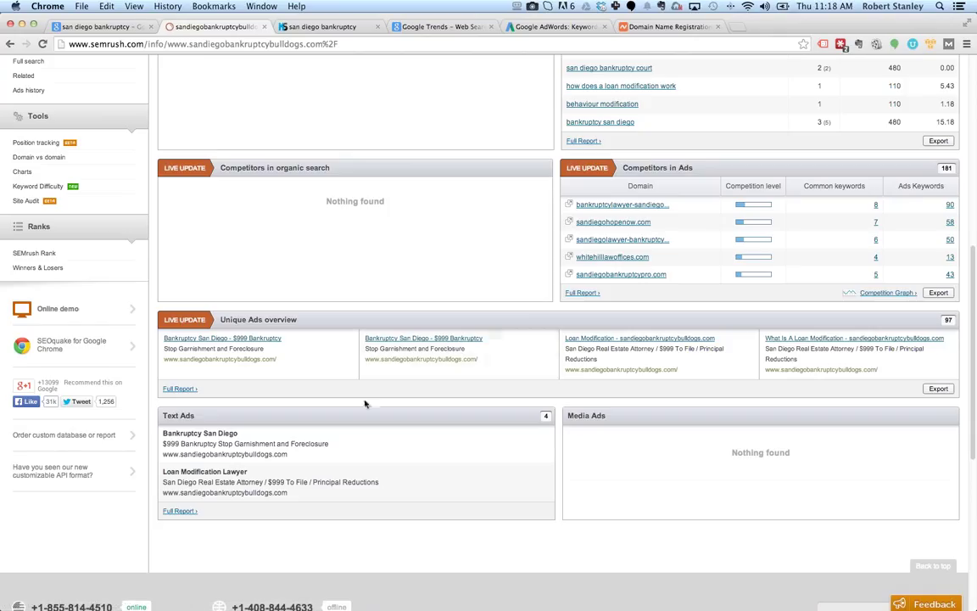
mouse_move(458, 387)
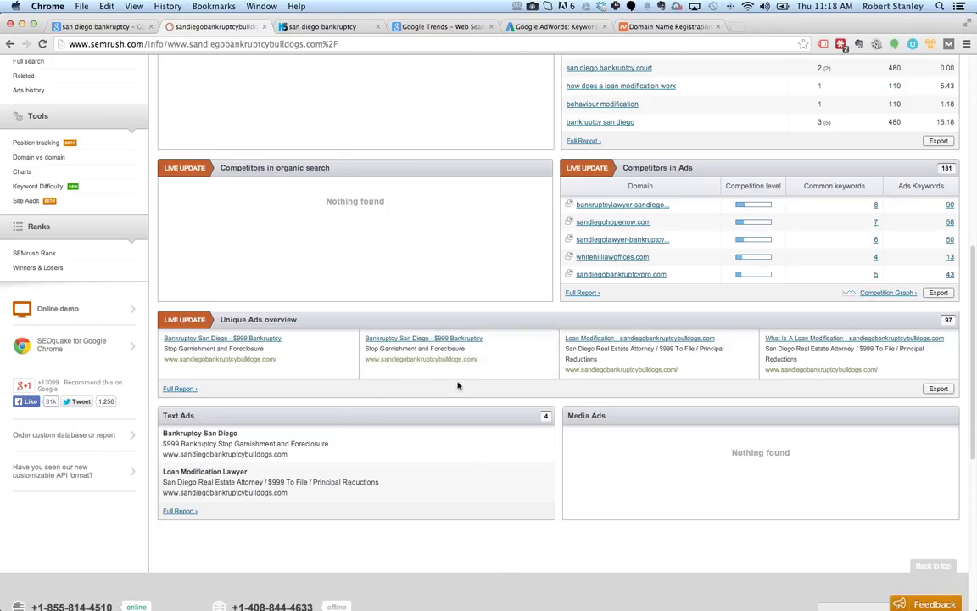
mouse_move(760, 342)
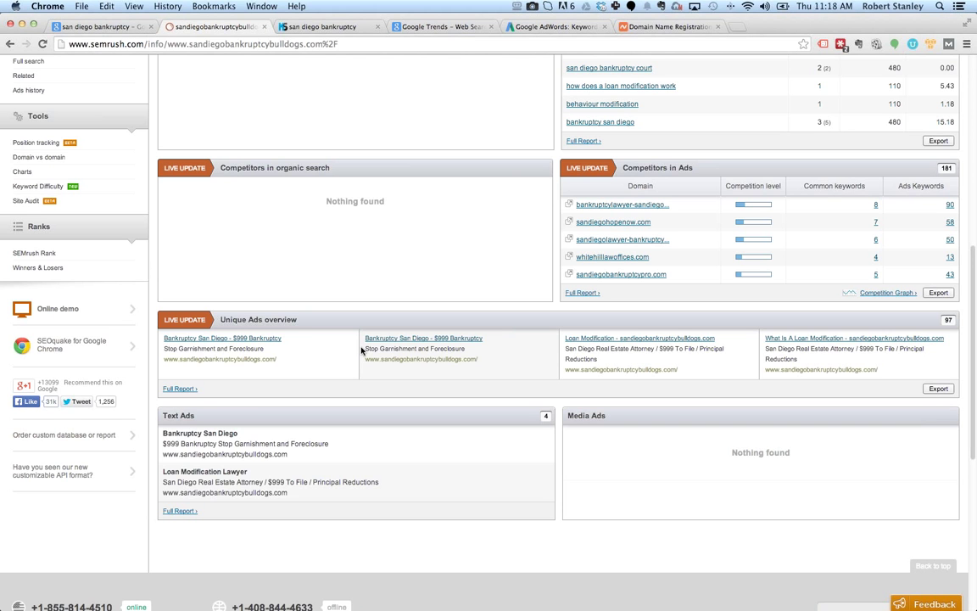
mouse_move(585, 319)
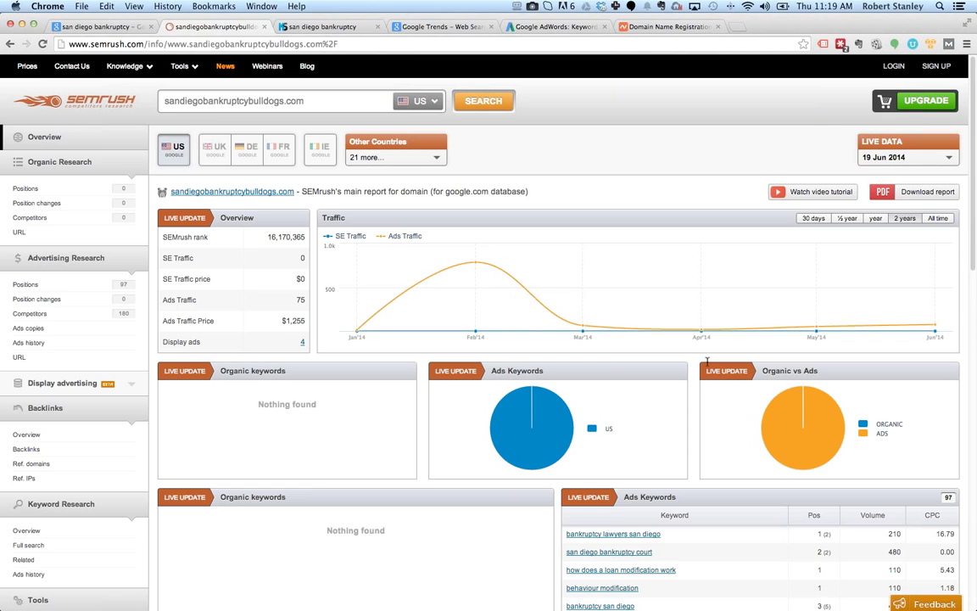
scroll("down", 3)
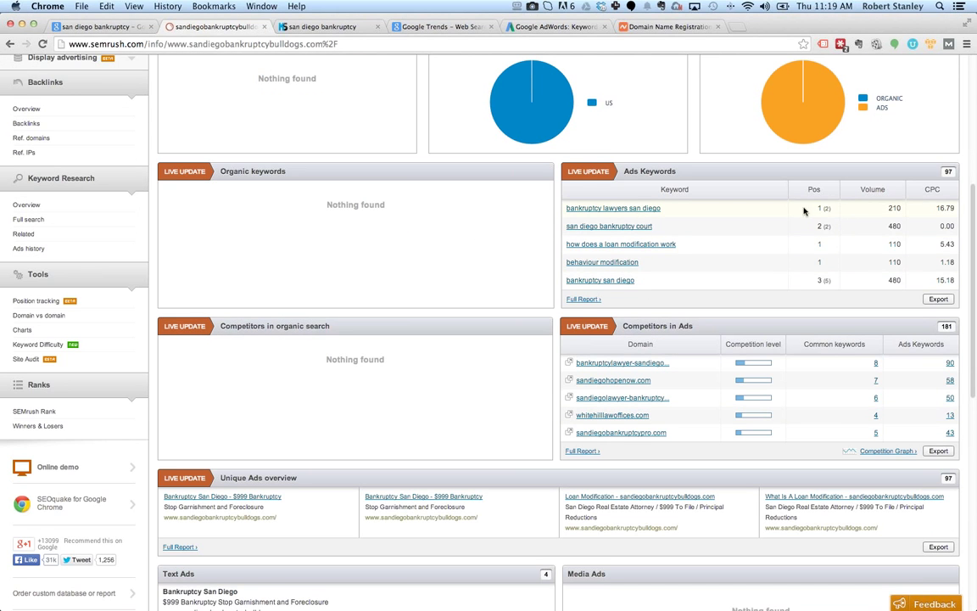
mouse_move(644, 280)
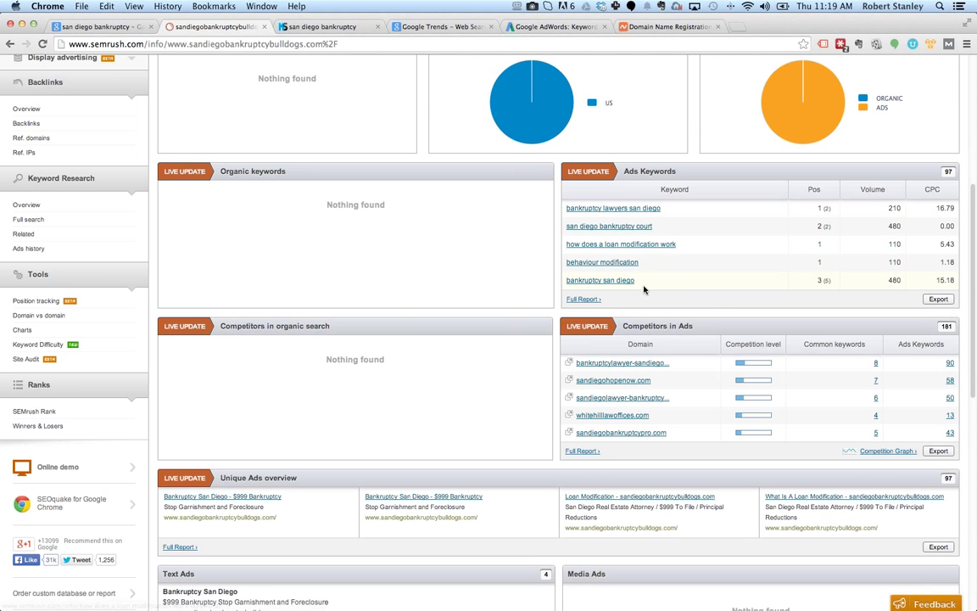
scroll("down", 3)
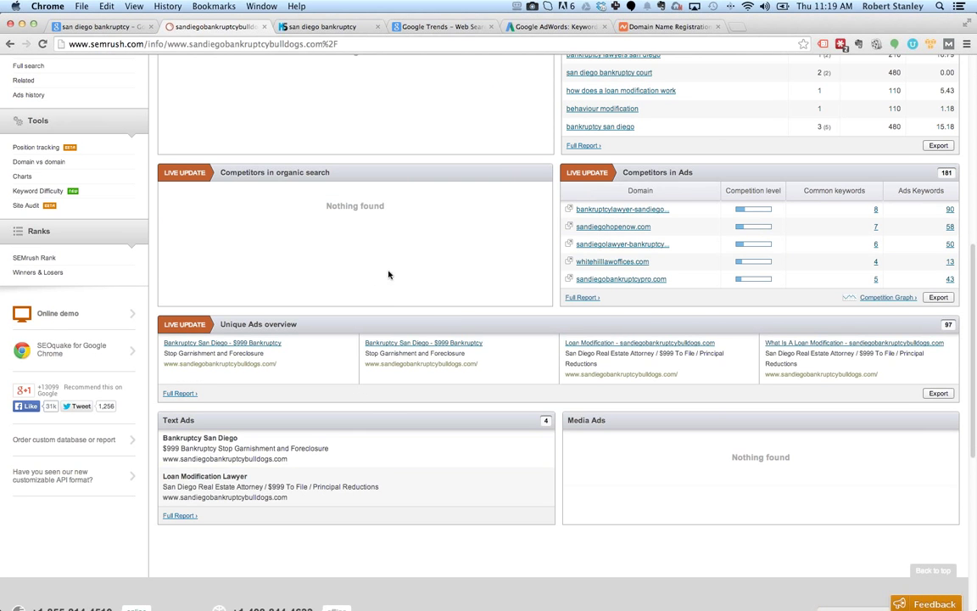
scroll("up", 3)
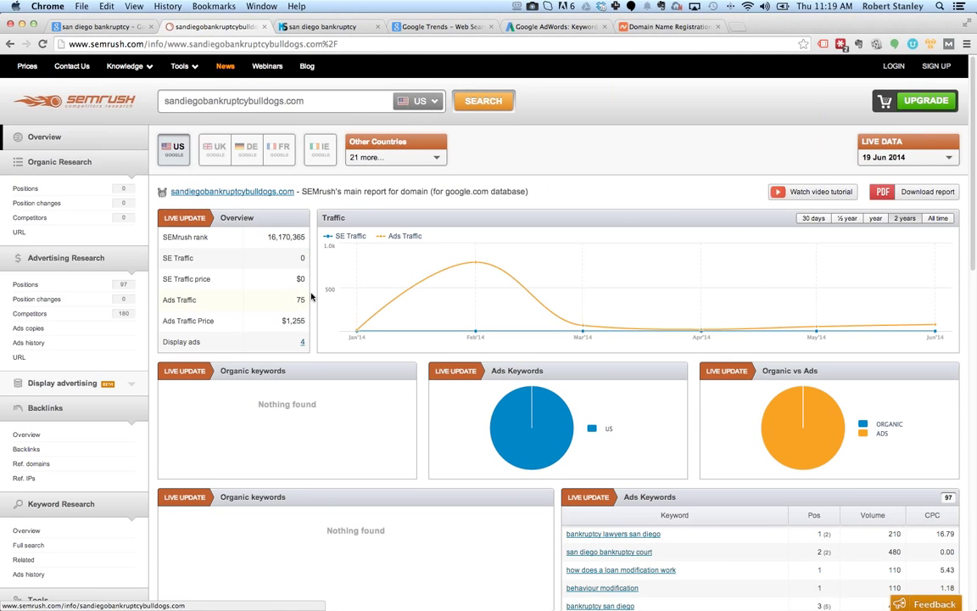
scroll("down", 3)
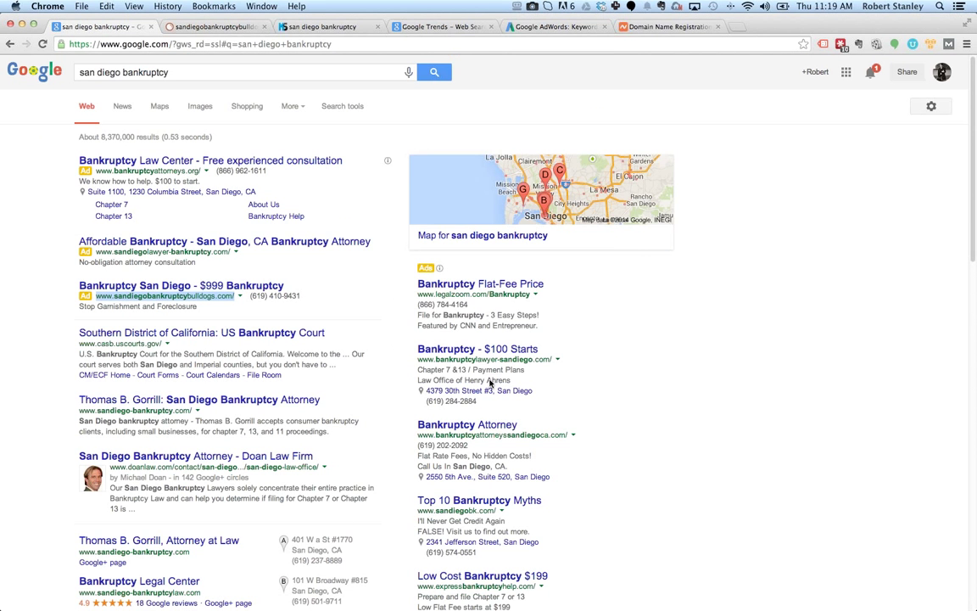
mouse_move(403, 409)
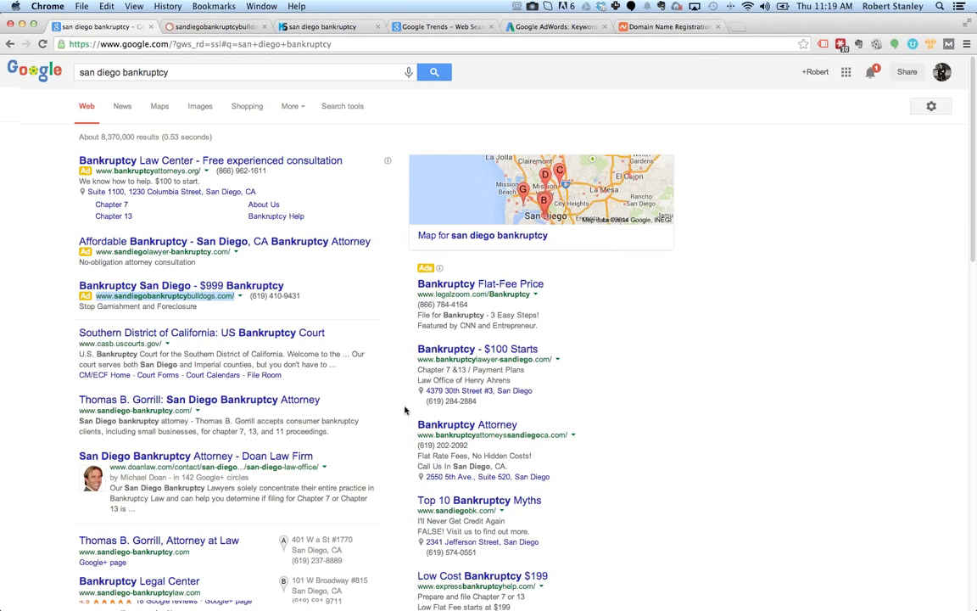
Step: Review the Google results for 'san diego bankruptcy', checking the Thomas B. Gorrill local listing details
scroll("down", 3)
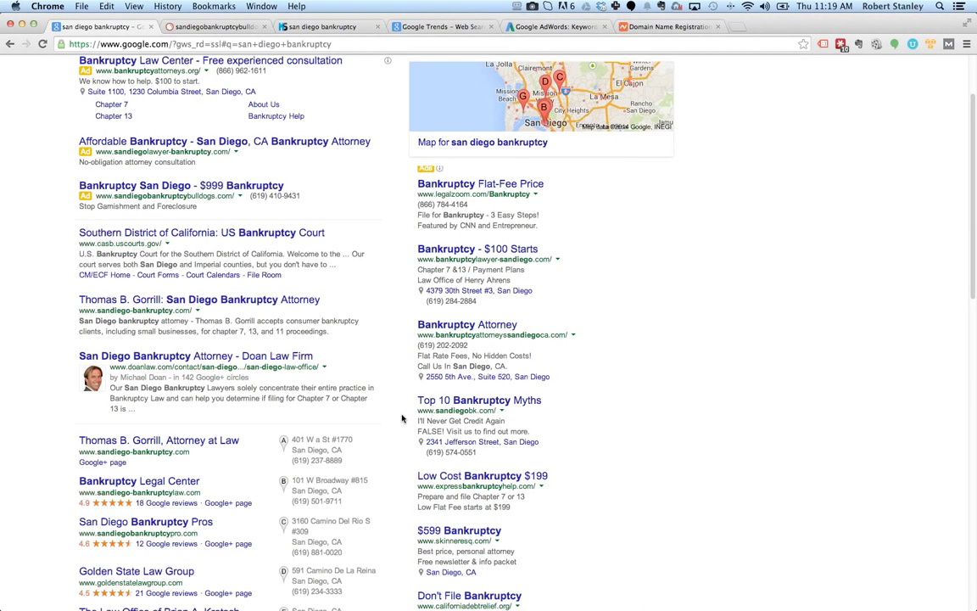
scroll("down", 3)
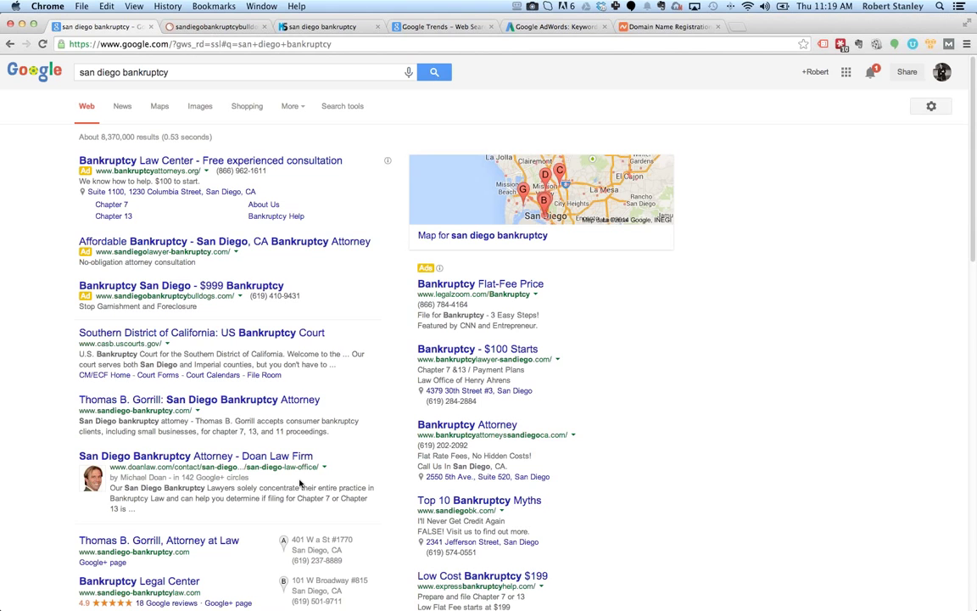
mouse_move(167, 216)
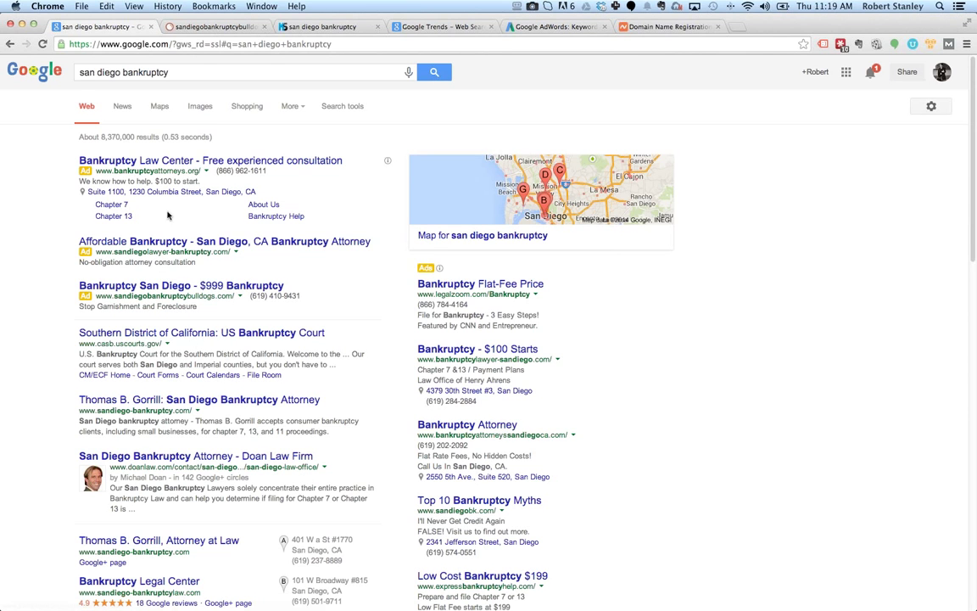
mouse_move(280, 358)
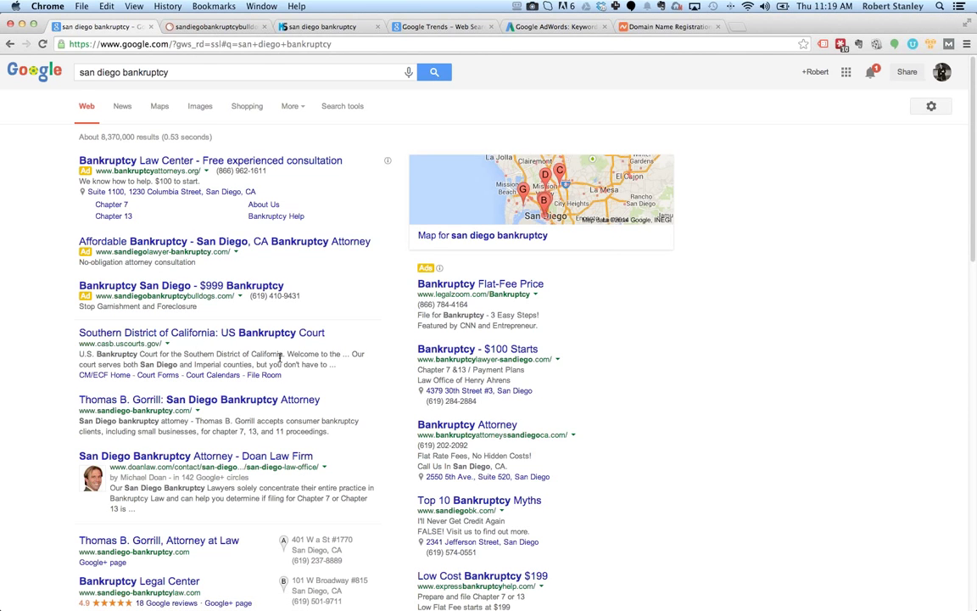
mouse_move(332, 314)
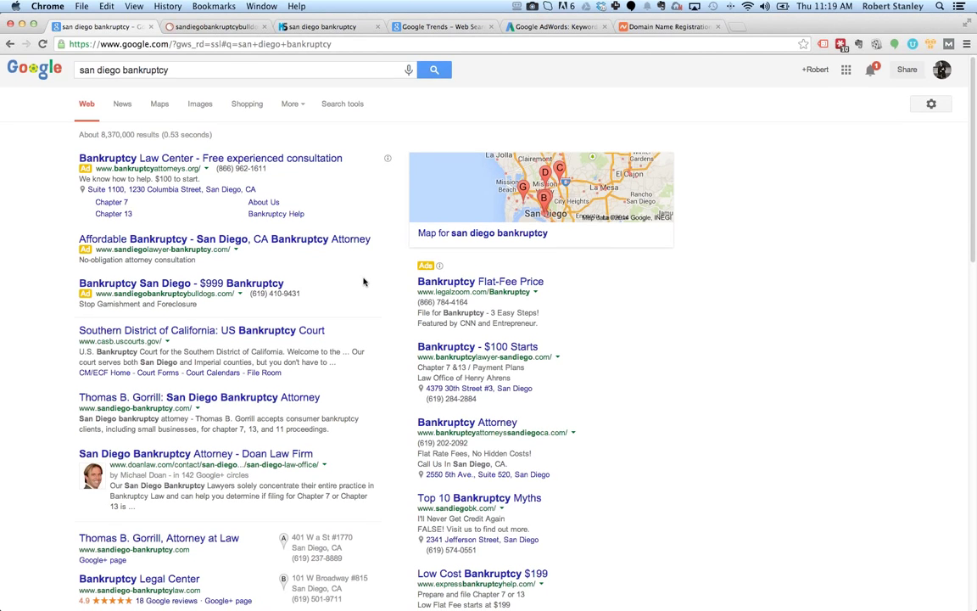
scroll("down", 3)
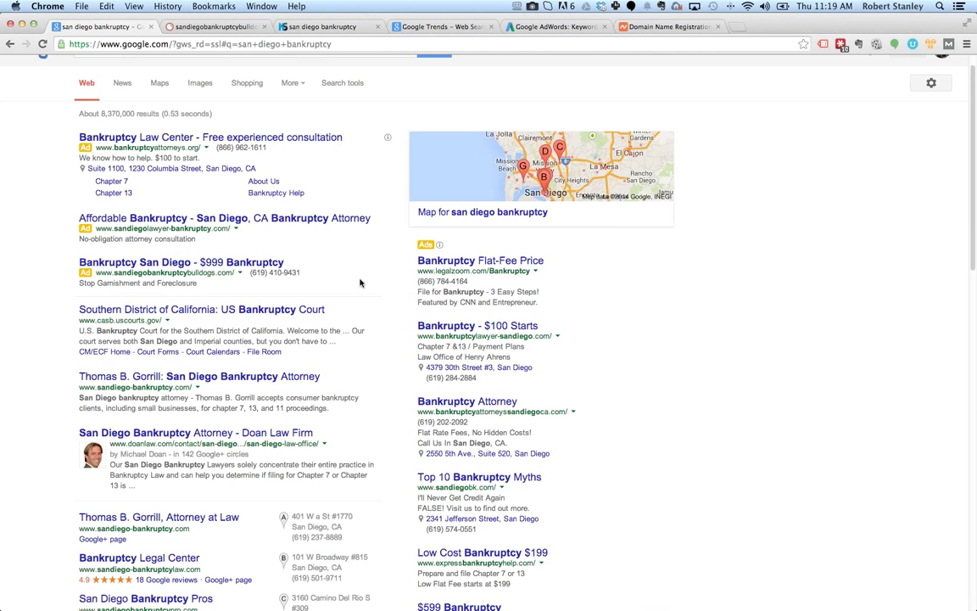
mouse_move(377, 348)
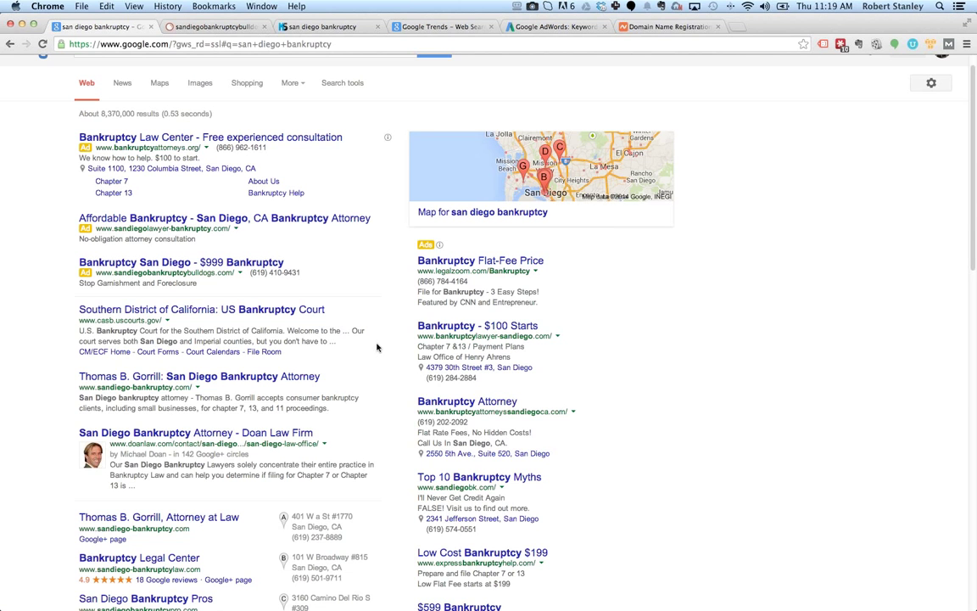
scroll("down", 3)
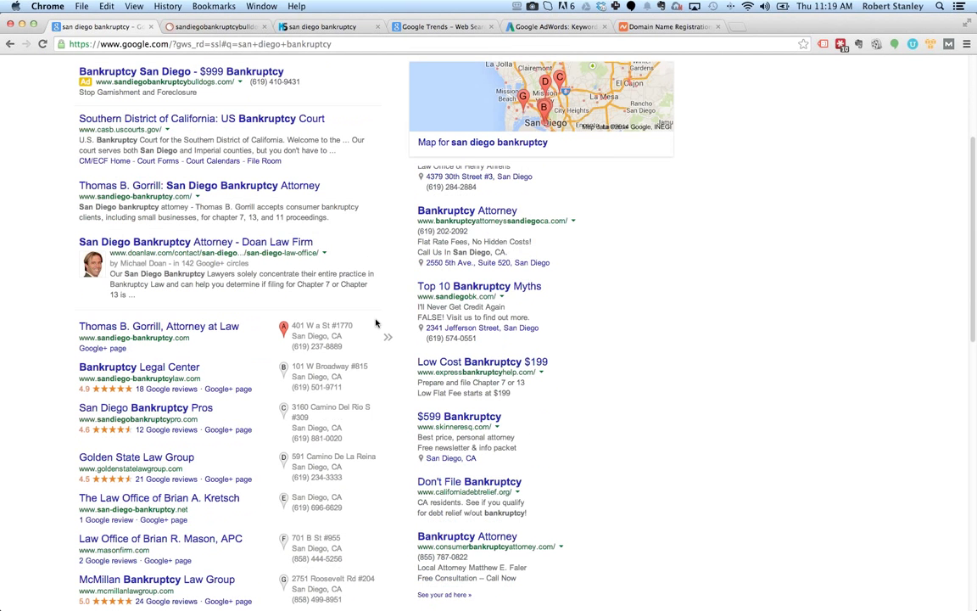
left_click(160, 326)
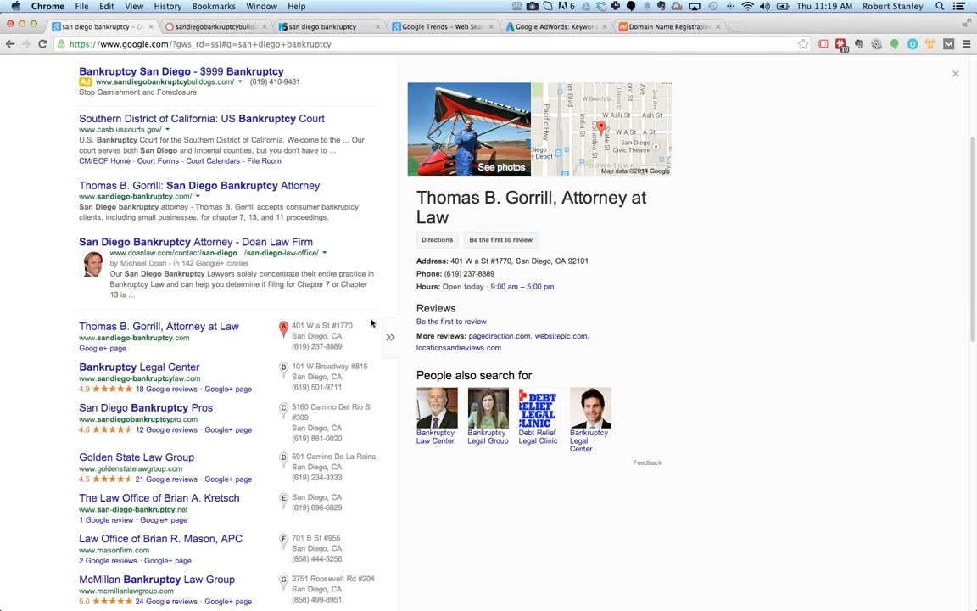
left_click(957, 73)
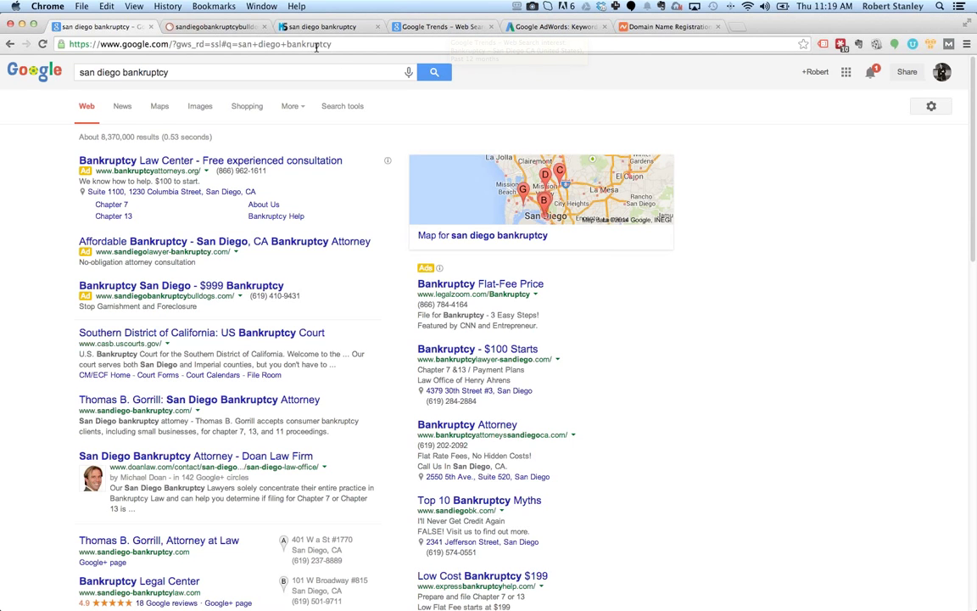
mouse_move(319, 27)
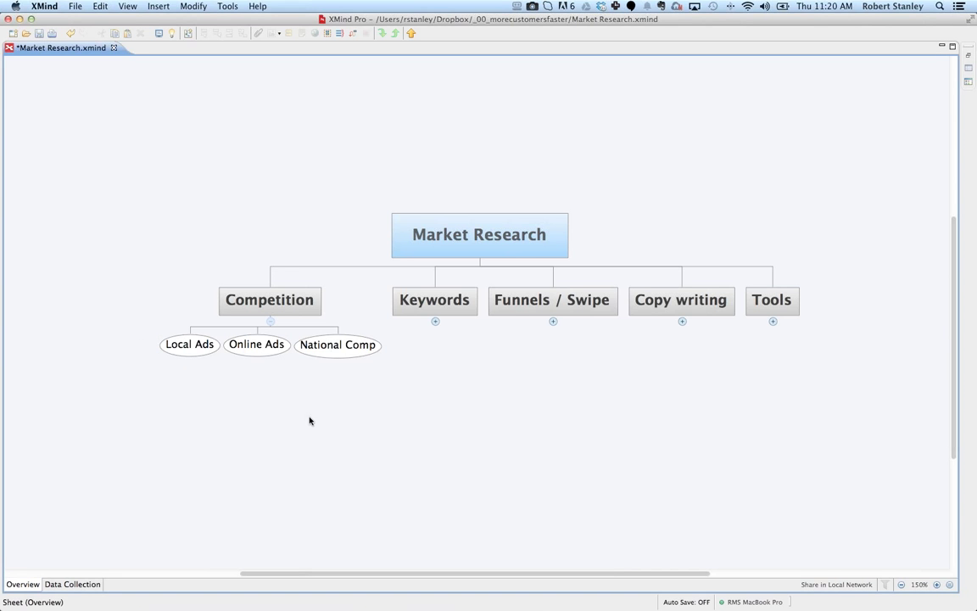
Step: Select the Online Ads subtopic under Competition in the Market Research map, then deselect
left_click(256, 342)
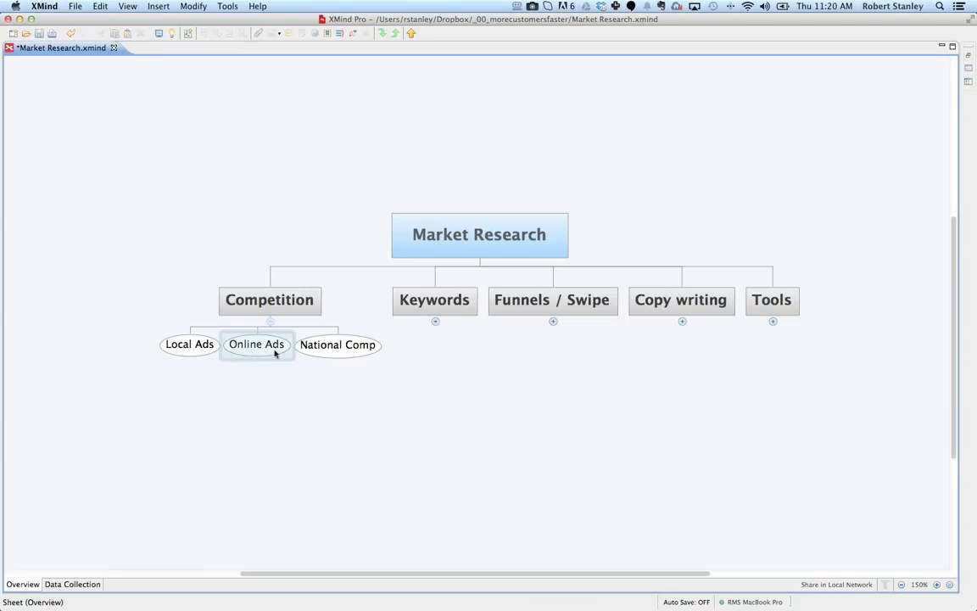
left_click(190, 343)
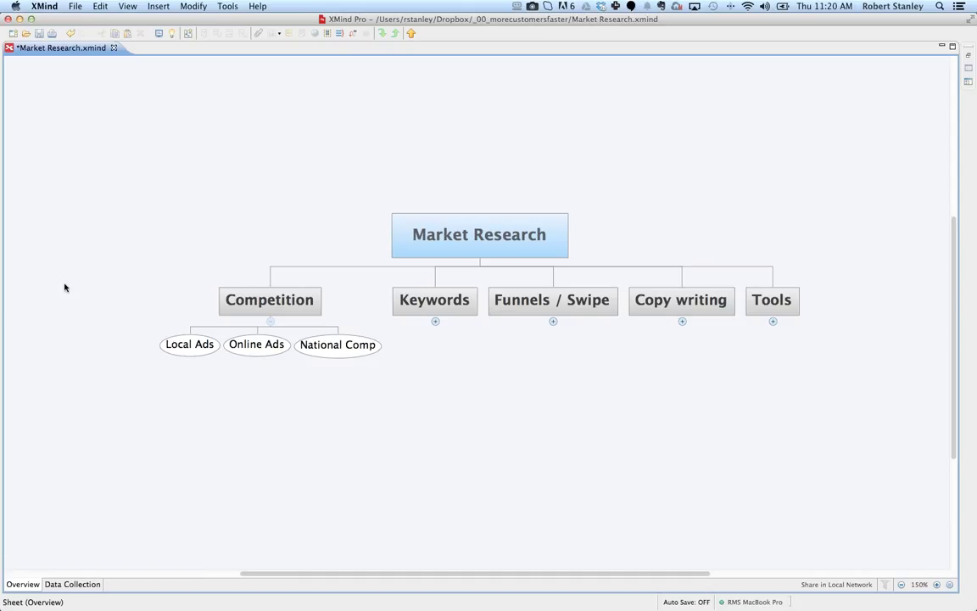
mouse_move(71, 265)
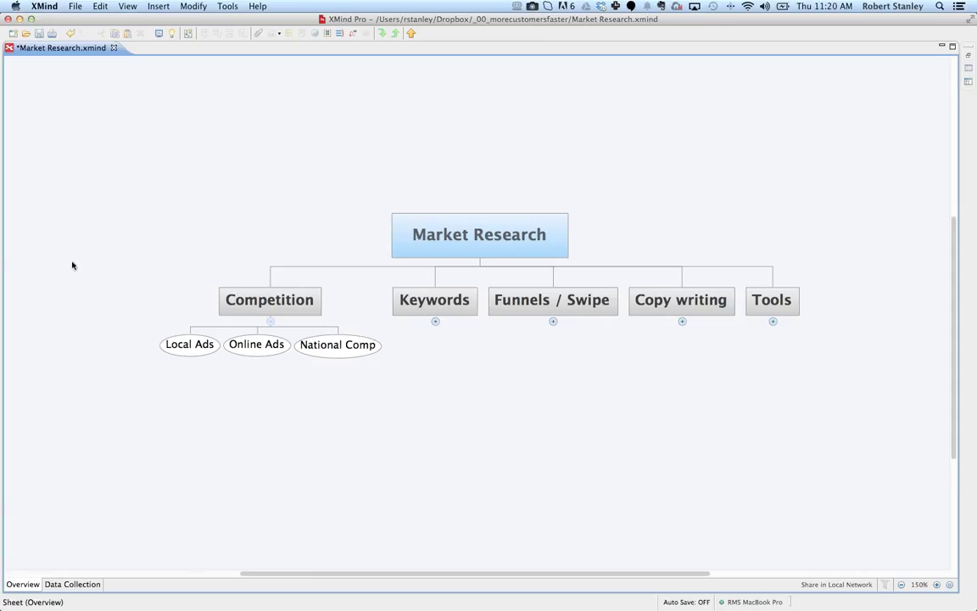
mouse_move(159, 157)
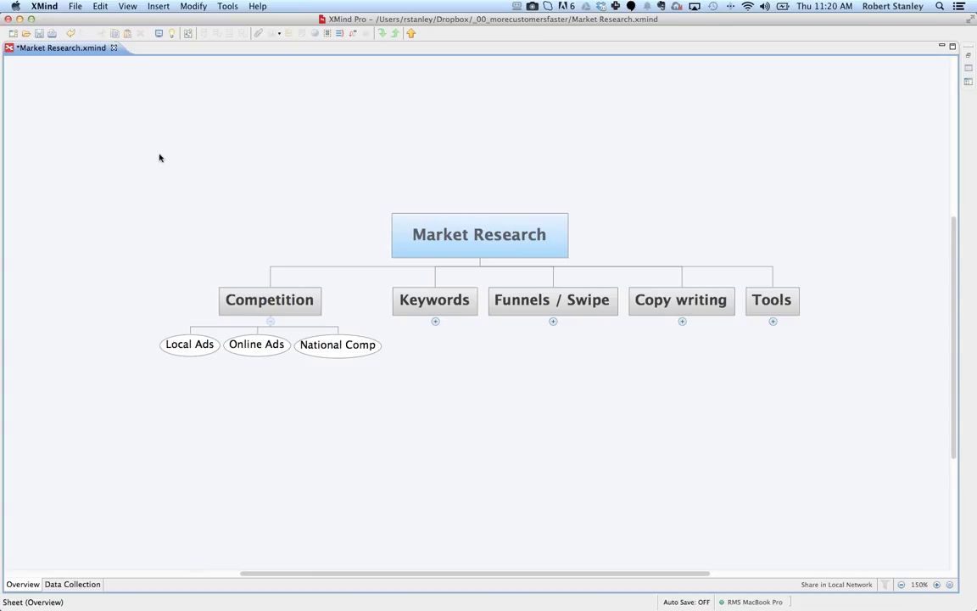
mouse_move(346, 137)
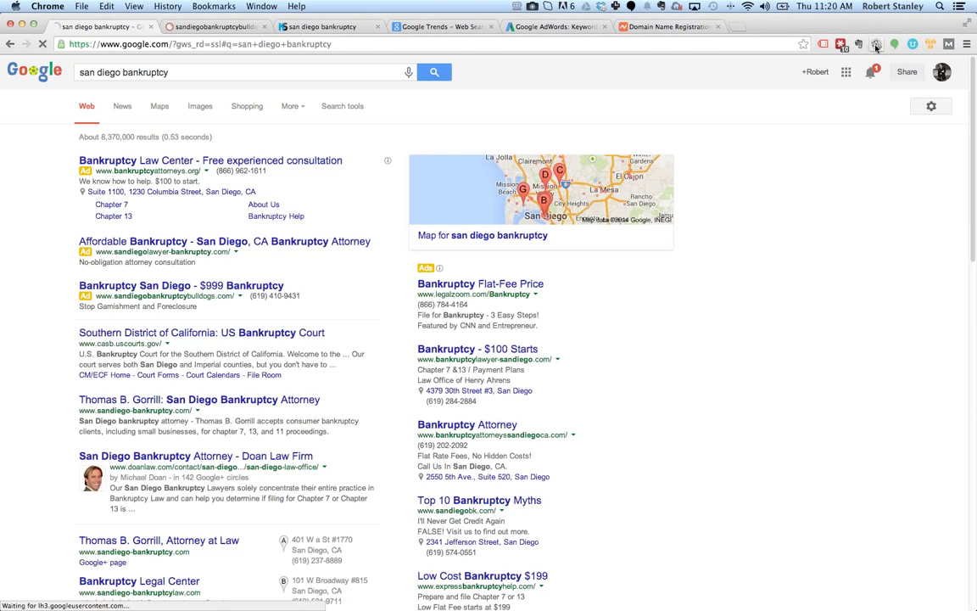
Step: Set the Evernote clip to the Swipe Files notebook with tags 'san diego' and 'bankruptcy'
left_click(875, 44)
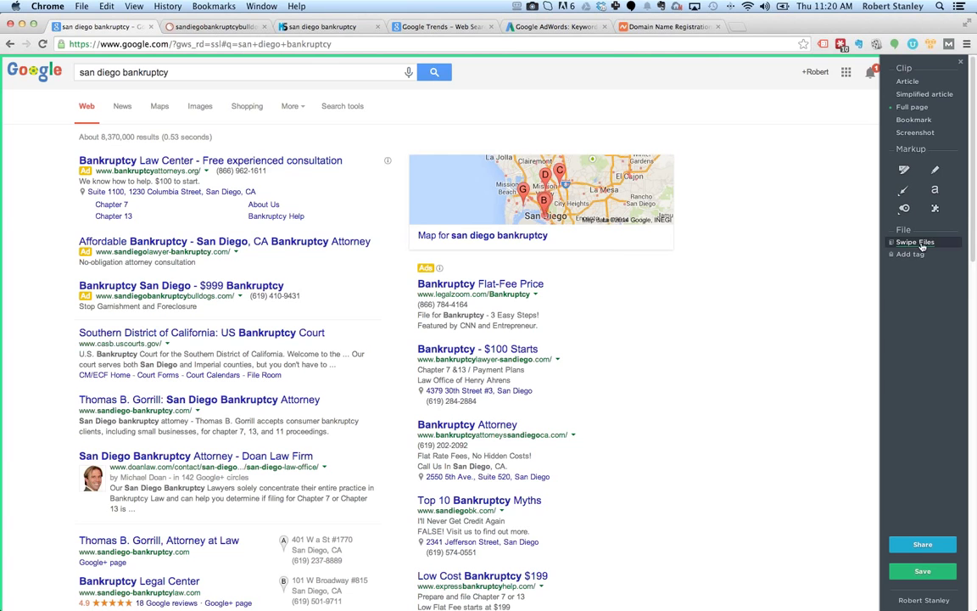
mouse_move(916, 242)
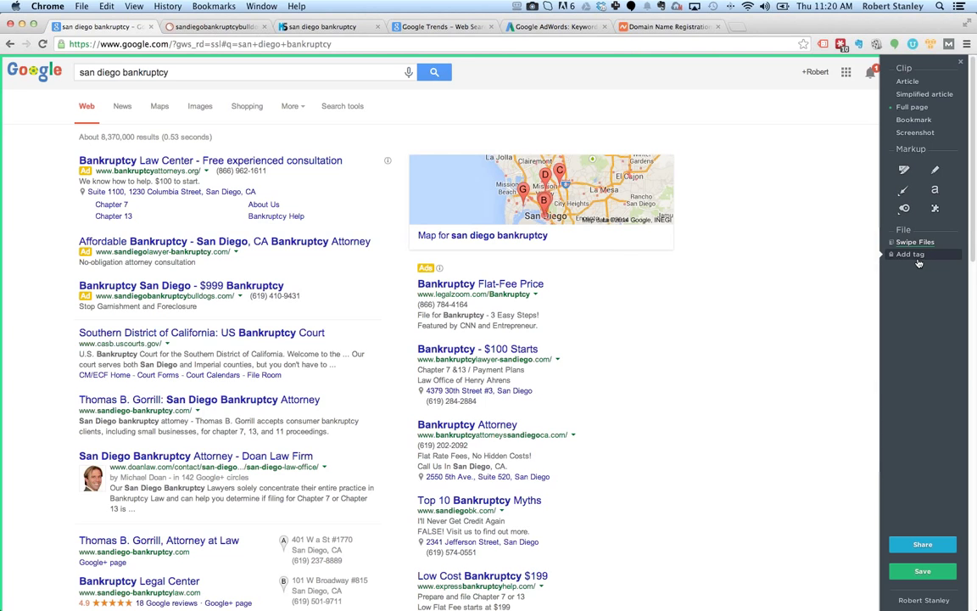
left_click(909, 255)
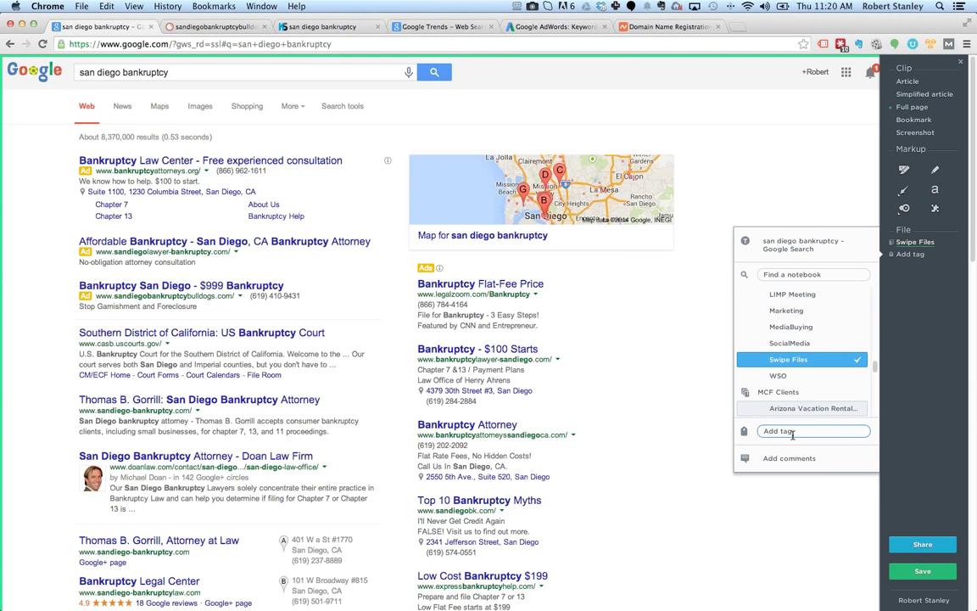
type("san")
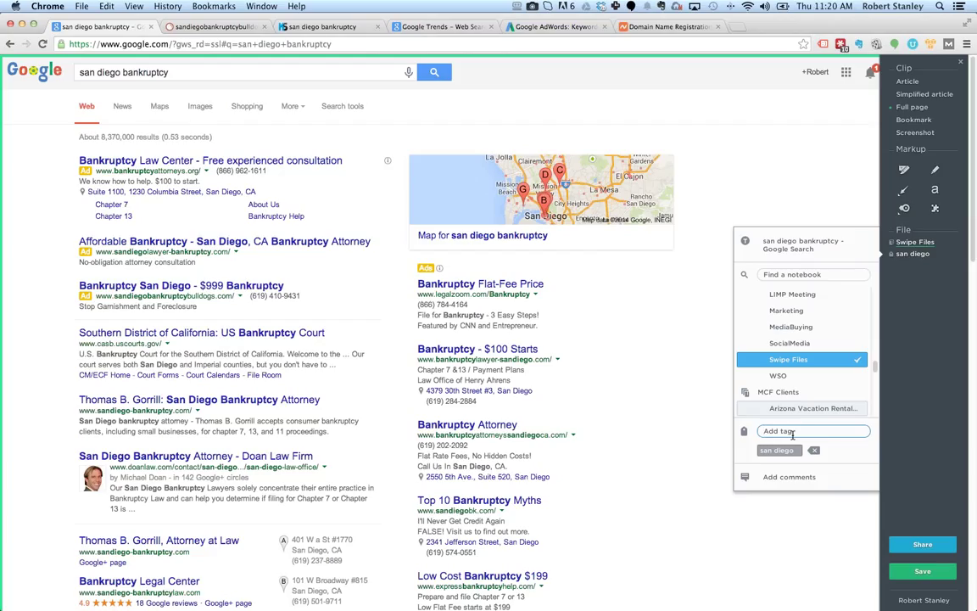
type("ban")
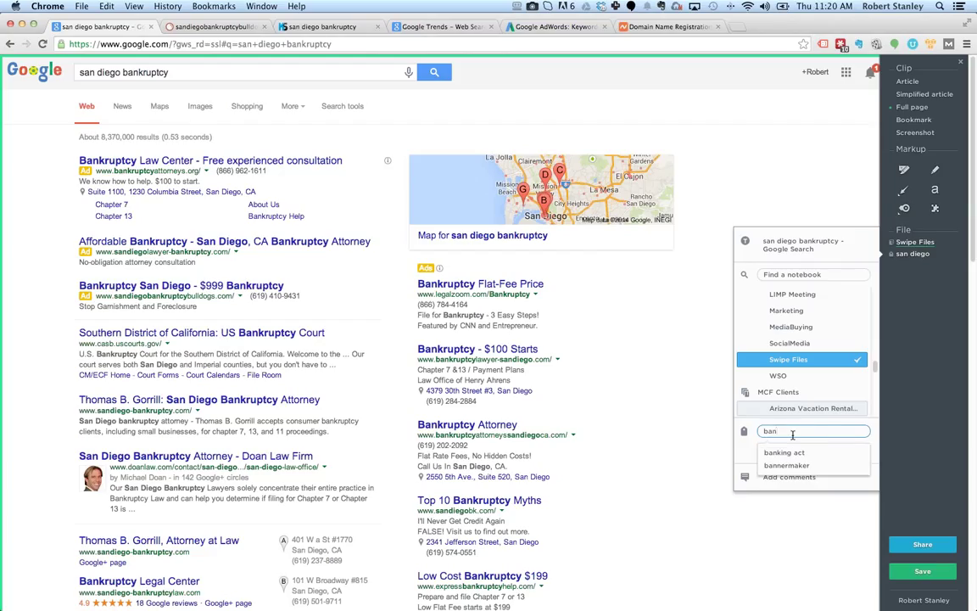
type("bankruptcy")
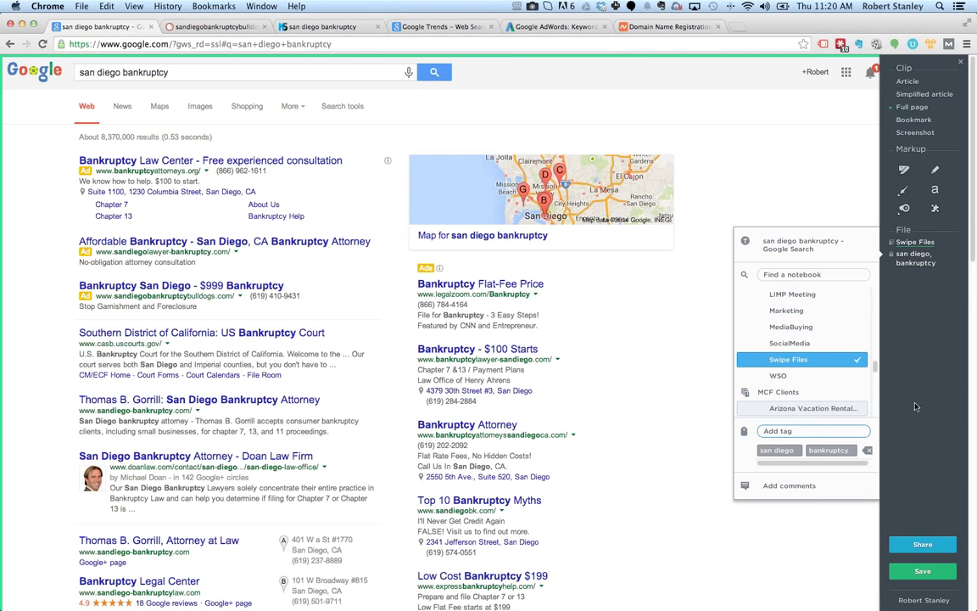
Step: Save the 'san diego bankruptcy' results clip to Evernote and dismiss the confirmation
left_click(923, 570)
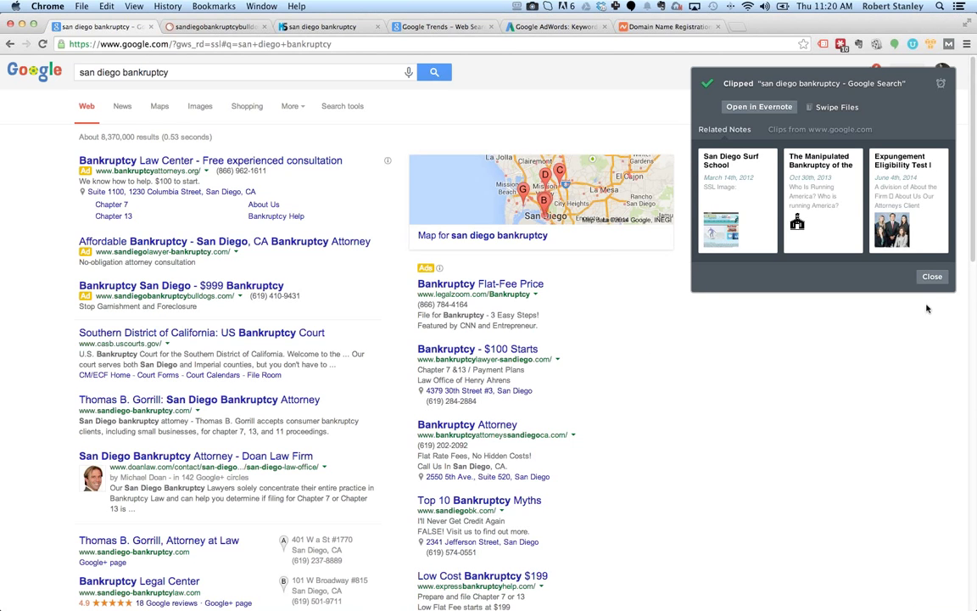
left_click(932, 274)
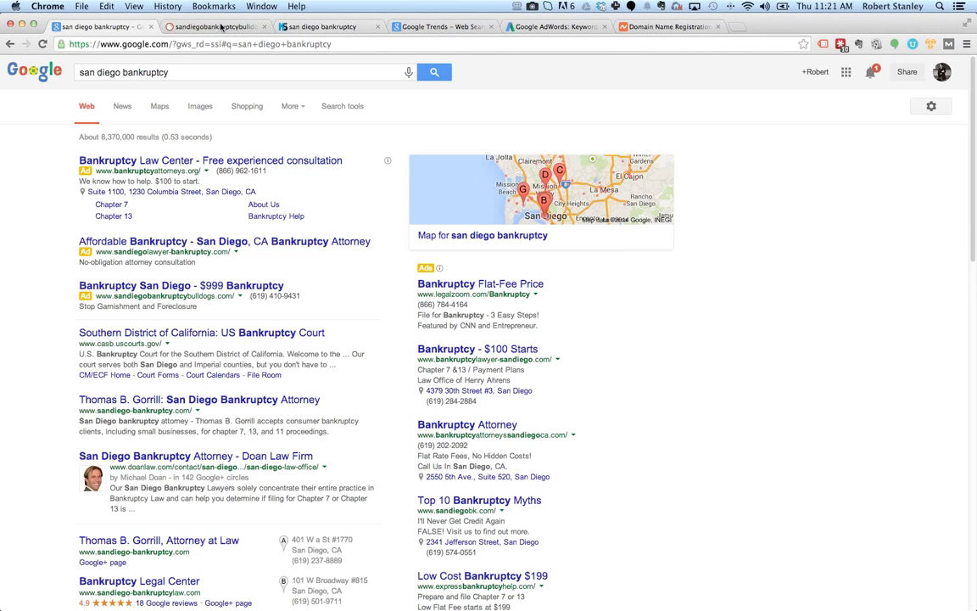
mouse_move(217, 27)
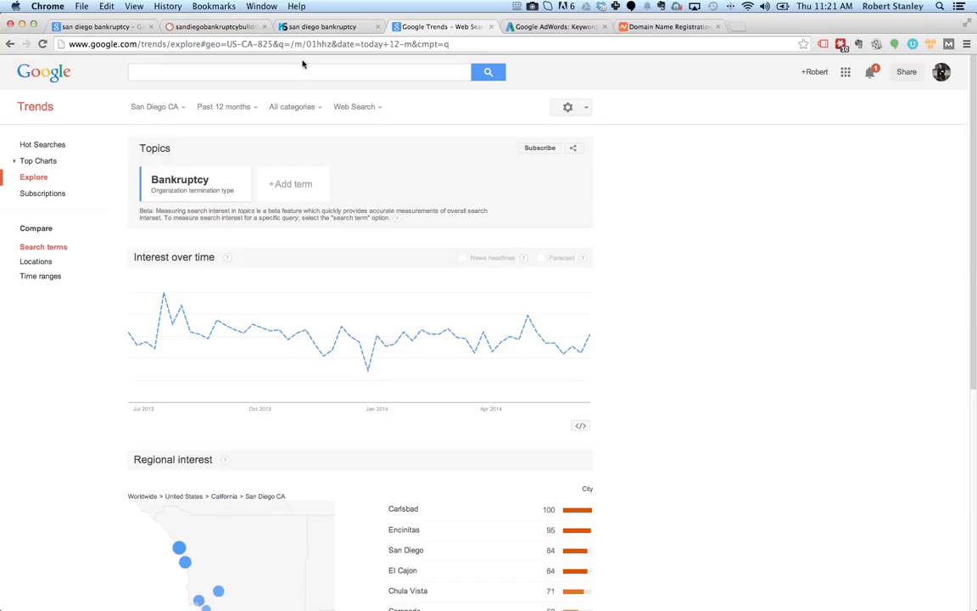
Step: Switch from the Google Trends page back to the XMind Market Research map
key("cmd+tab")
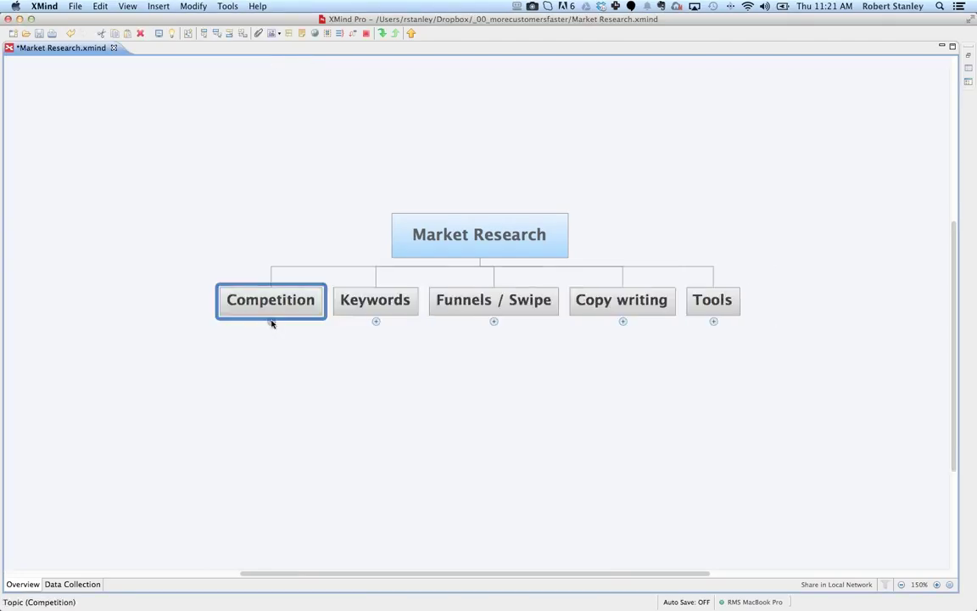
Step: Expand Keywords and review its High CPC and Volume subtopics
left_click(373, 299)
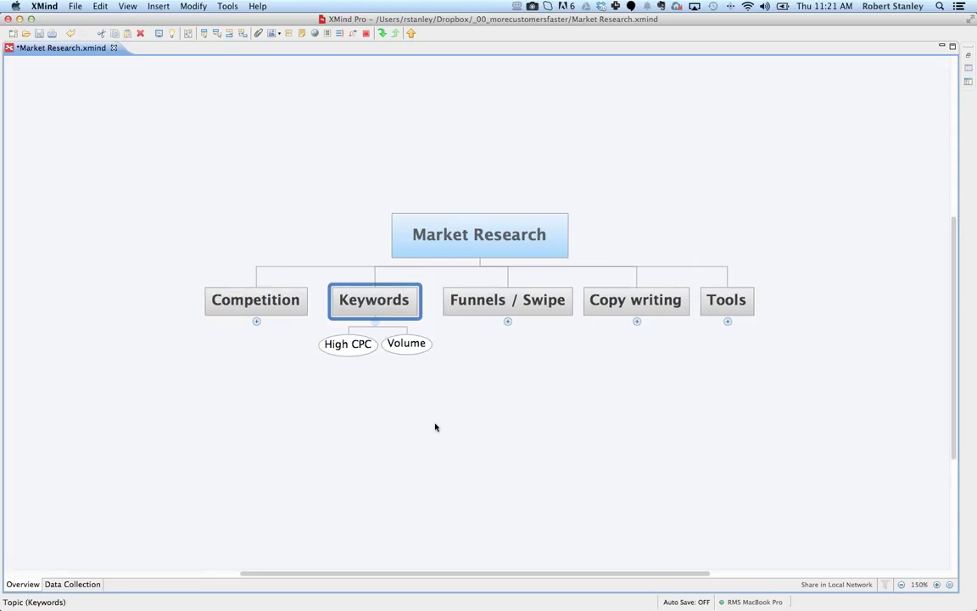
left_click(346, 342)
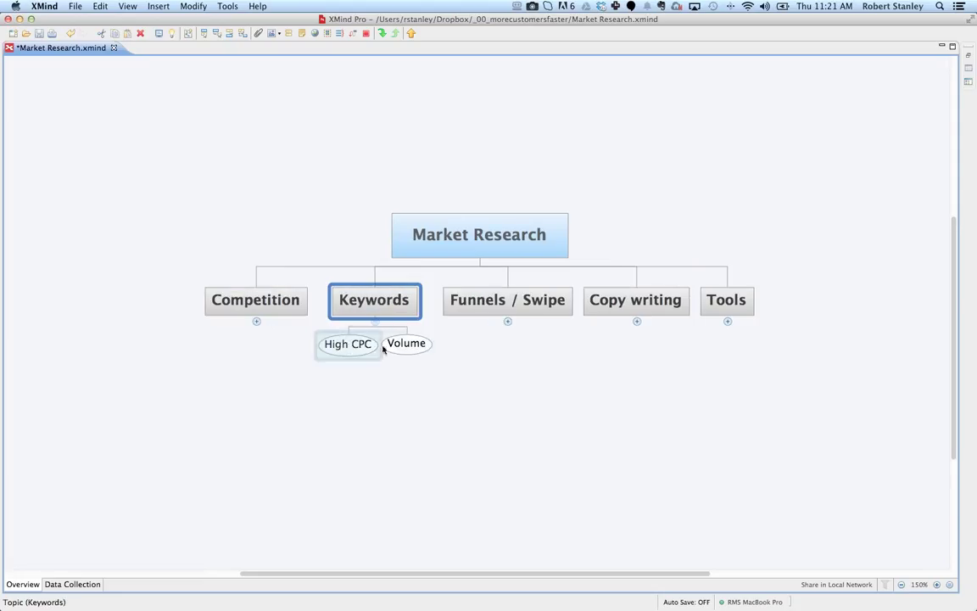
left_click(408, 343)
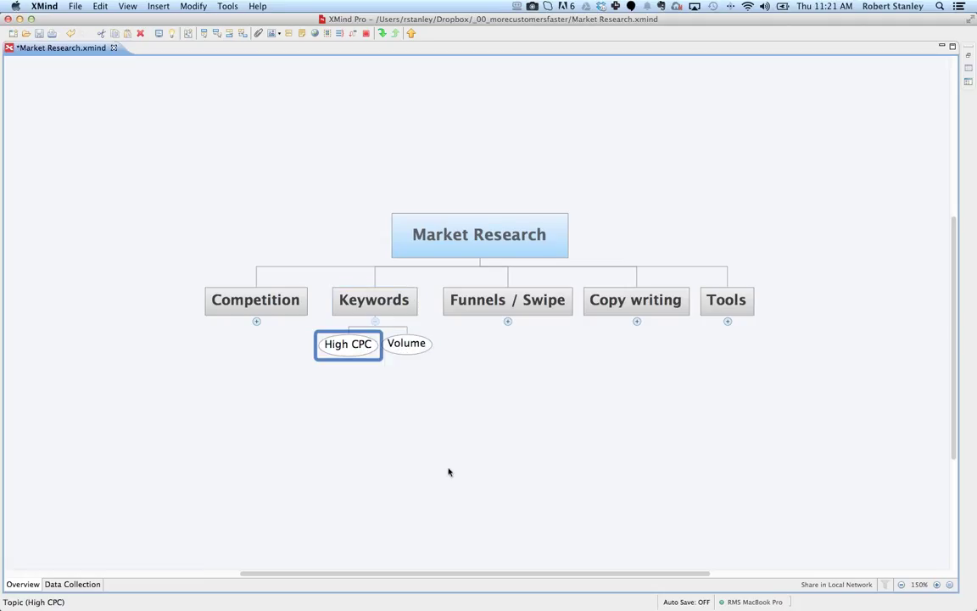
mouse_move(398, 425)
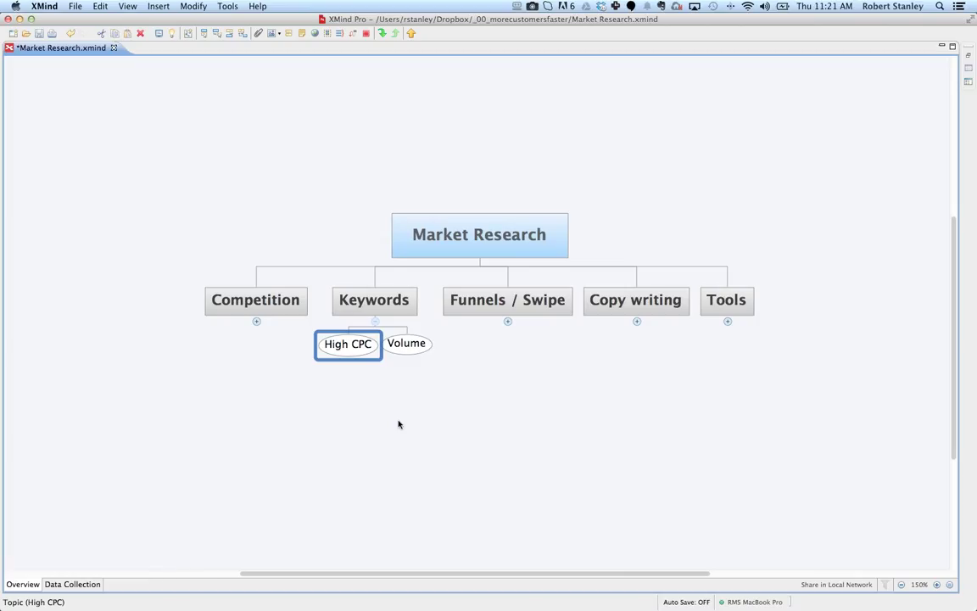
mouse_move(385, 420)
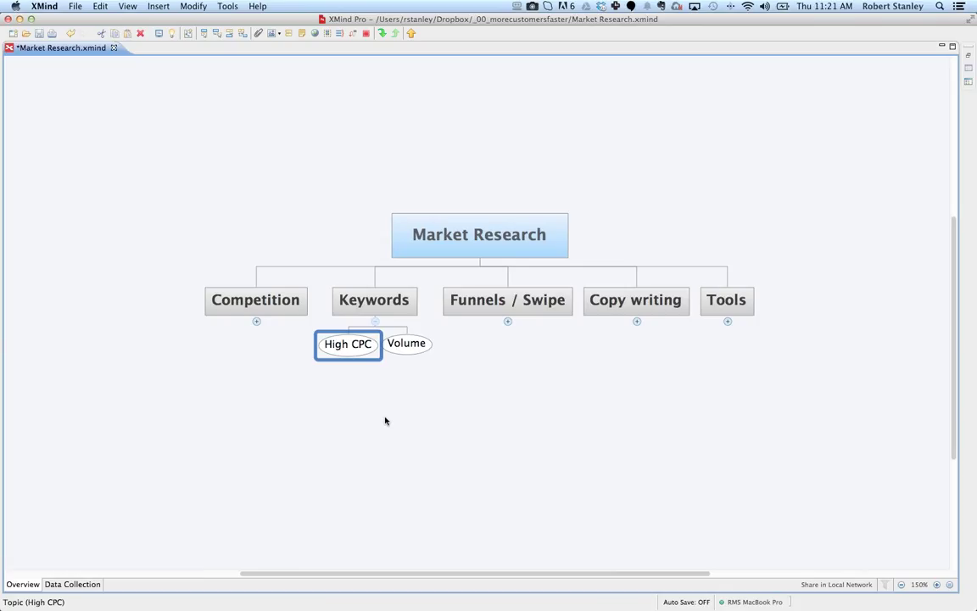
mouse_move(352, 417)
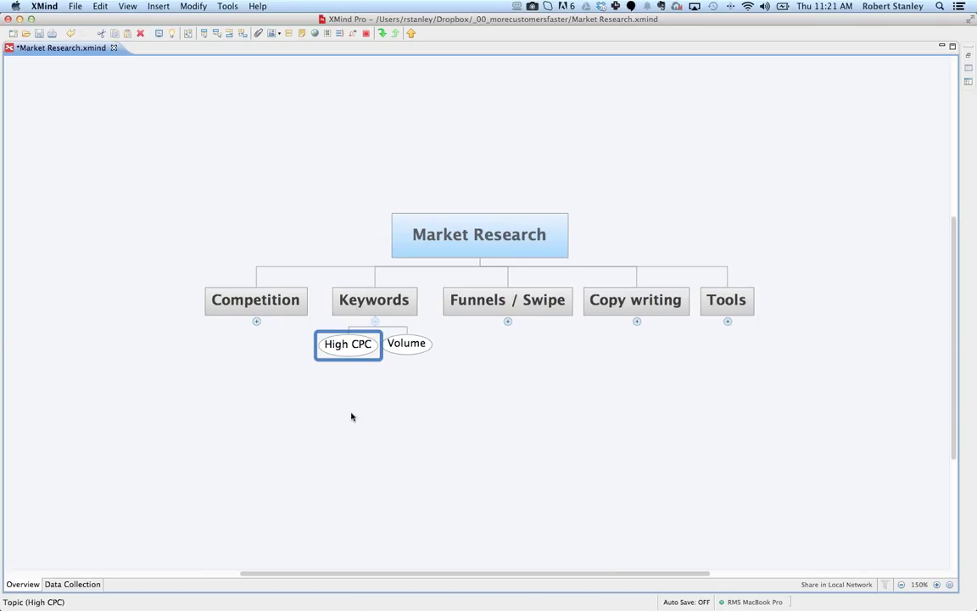
mouse_move(278, 331)
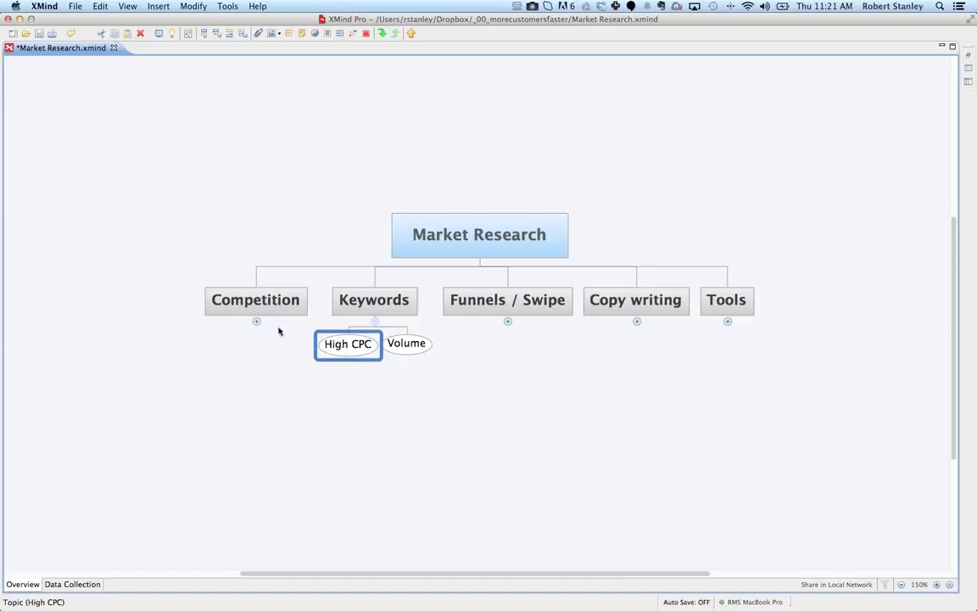
mouse_move(297, 380)
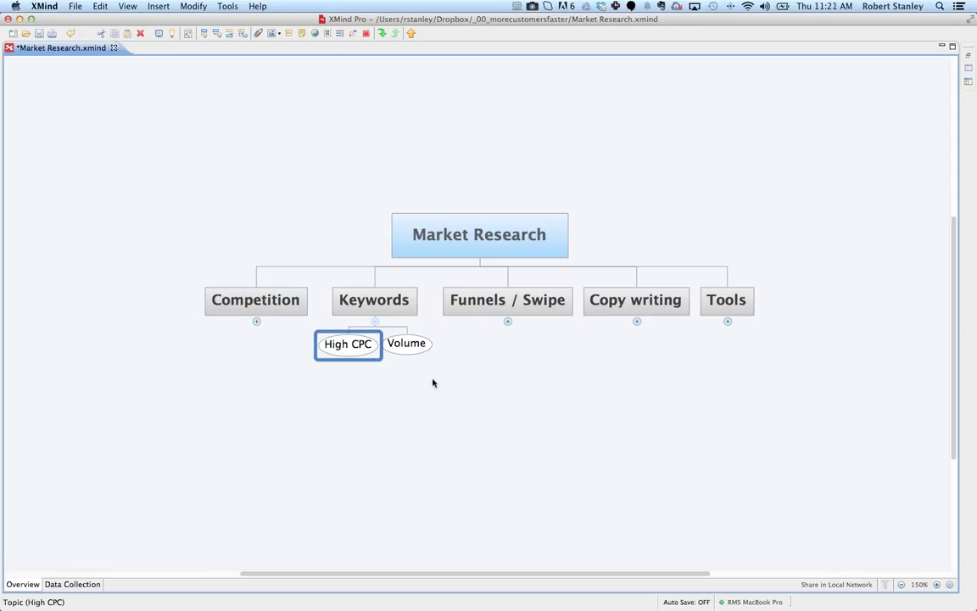
left_click(407, 342)
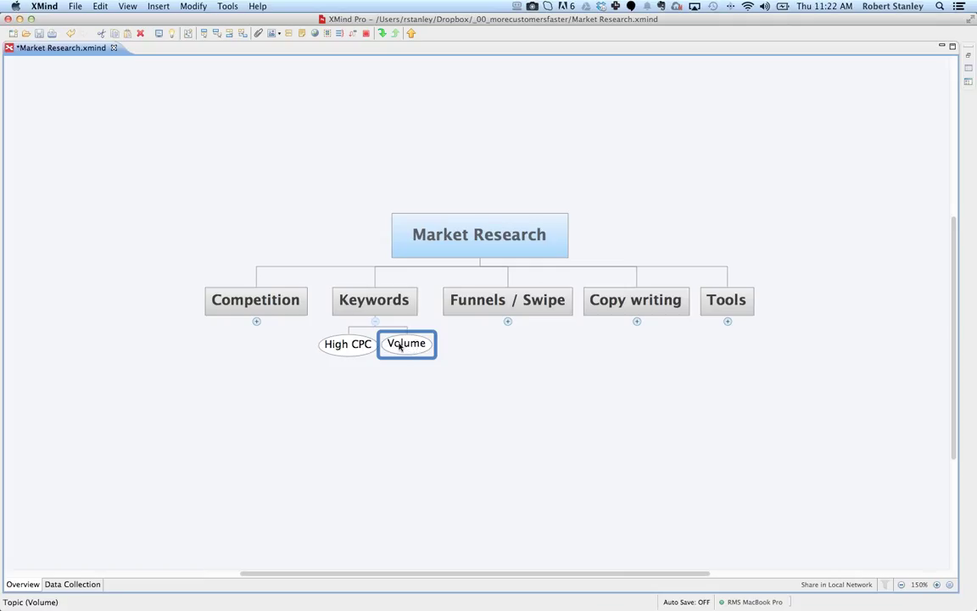
left_click(346, 343)
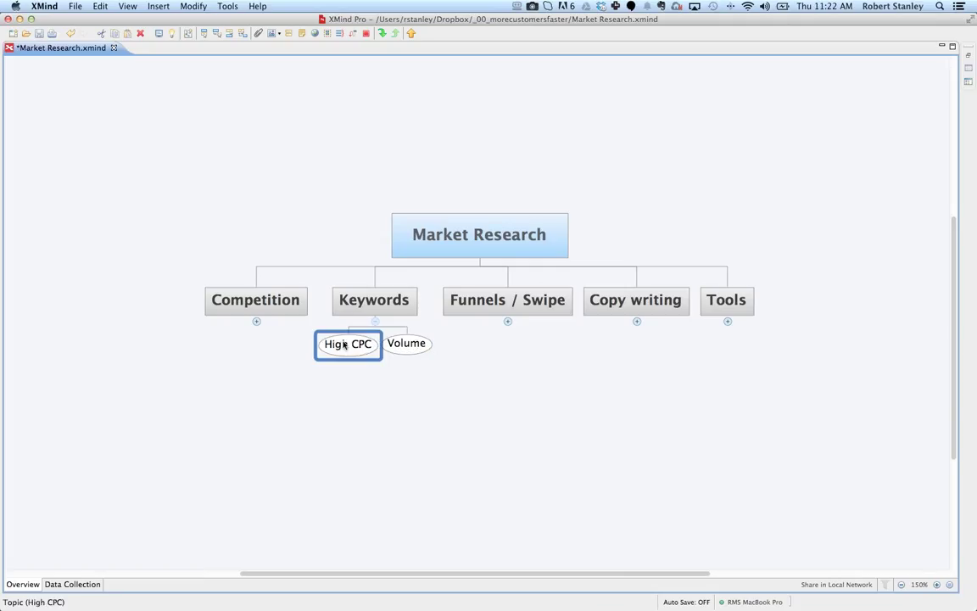
mouse_move(390, 401)
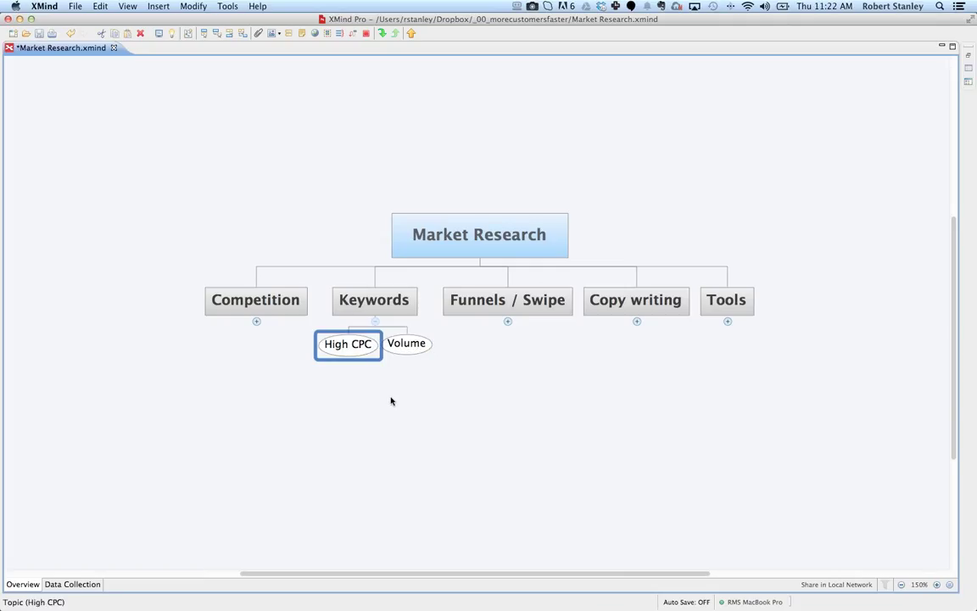
mouse_move(425, 400)
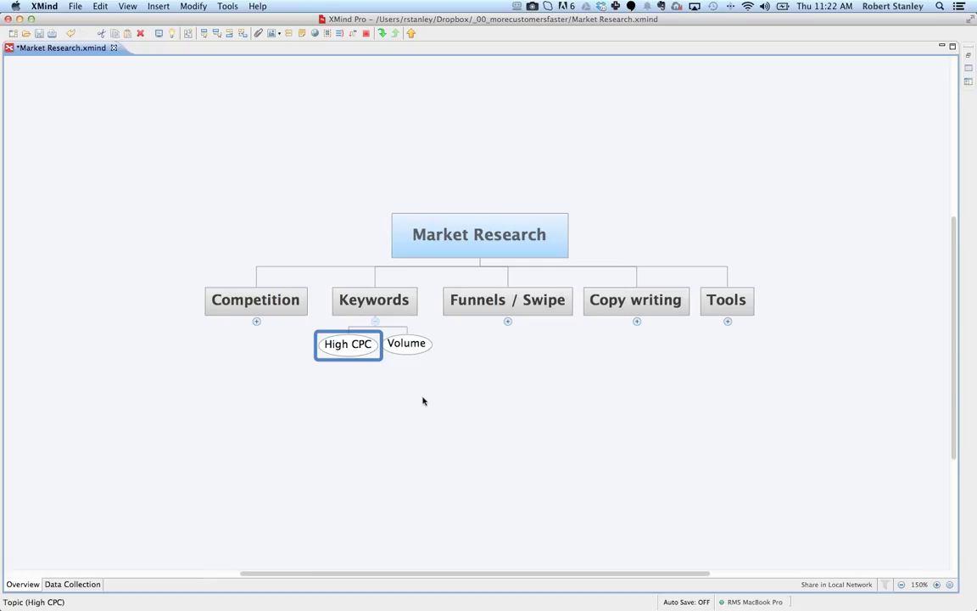
mouse_move(432, 377)
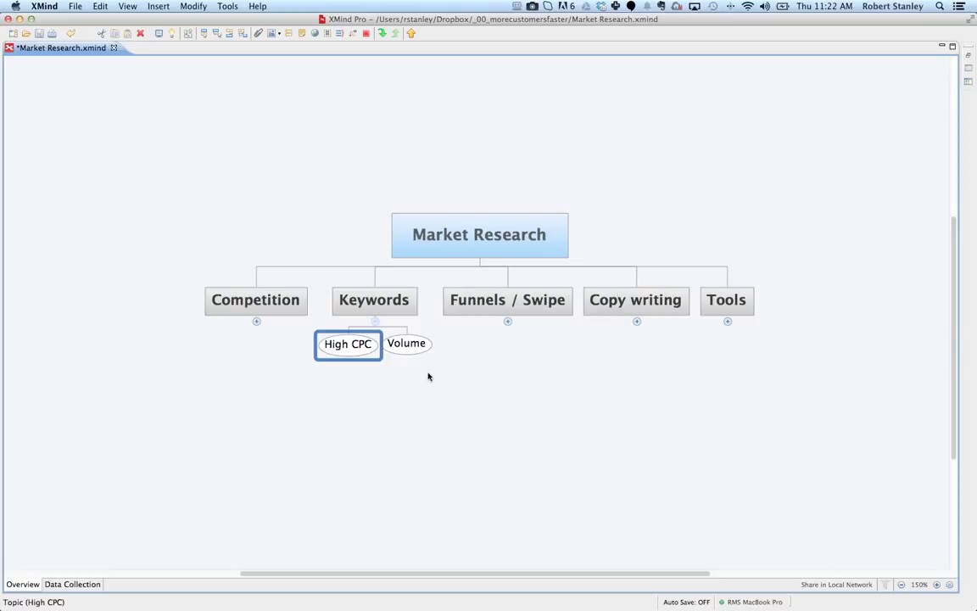
left_click(407, 343)
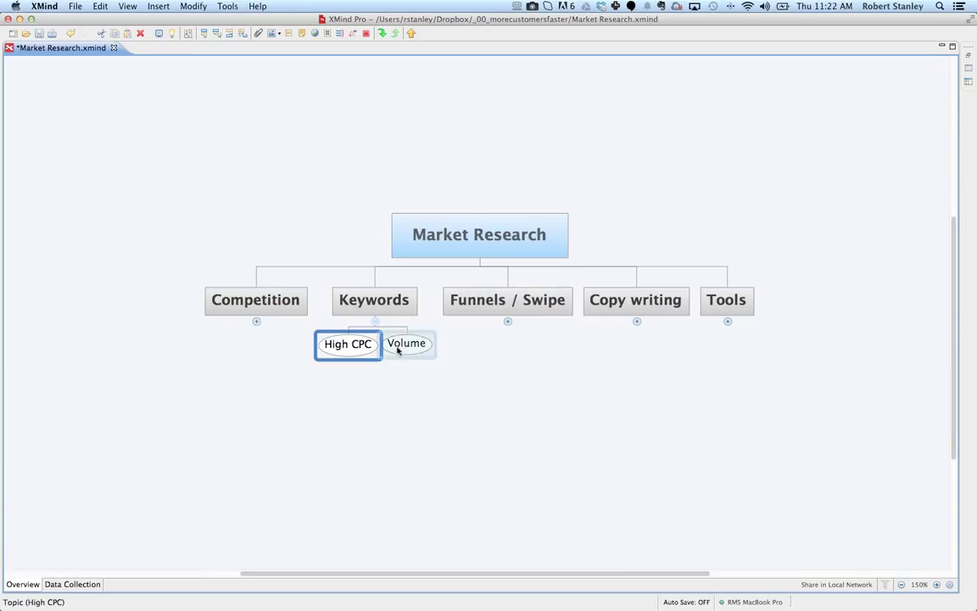
left_click(407, 342)
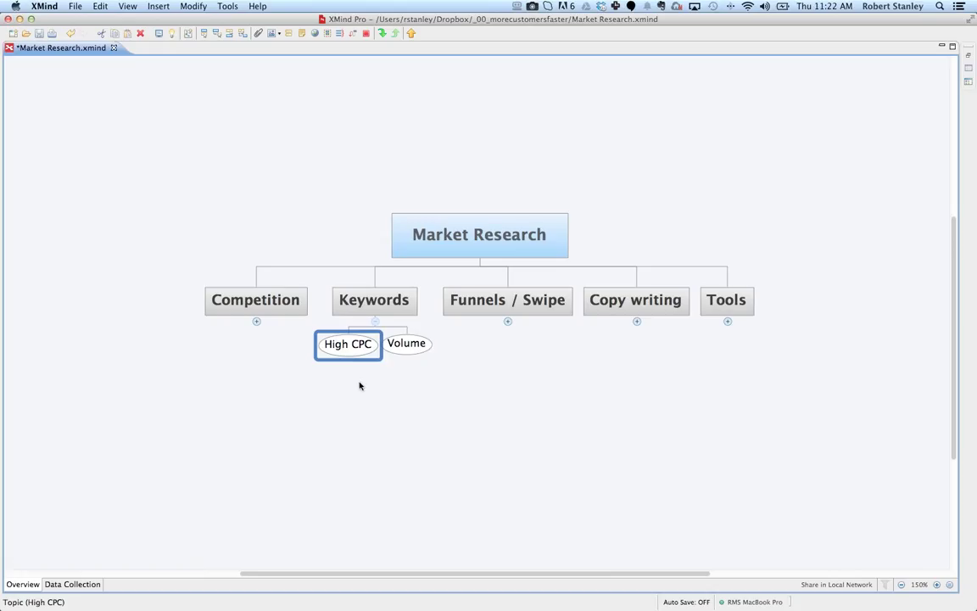
mouse_move(485, 376)
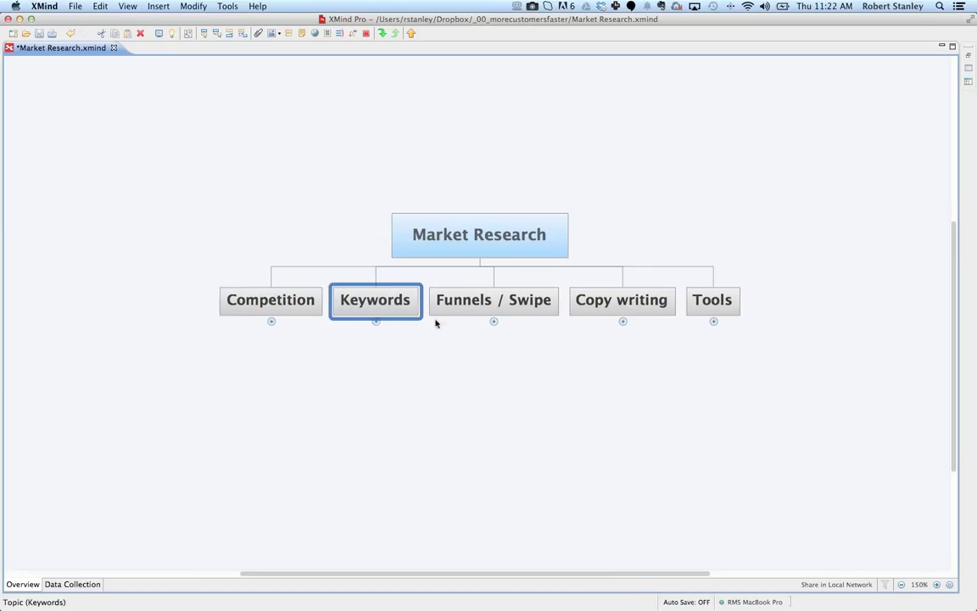
Step: Expand Funnels / Swipe to show Capture Funnels and Scan Print Material
left_click(492, 299)
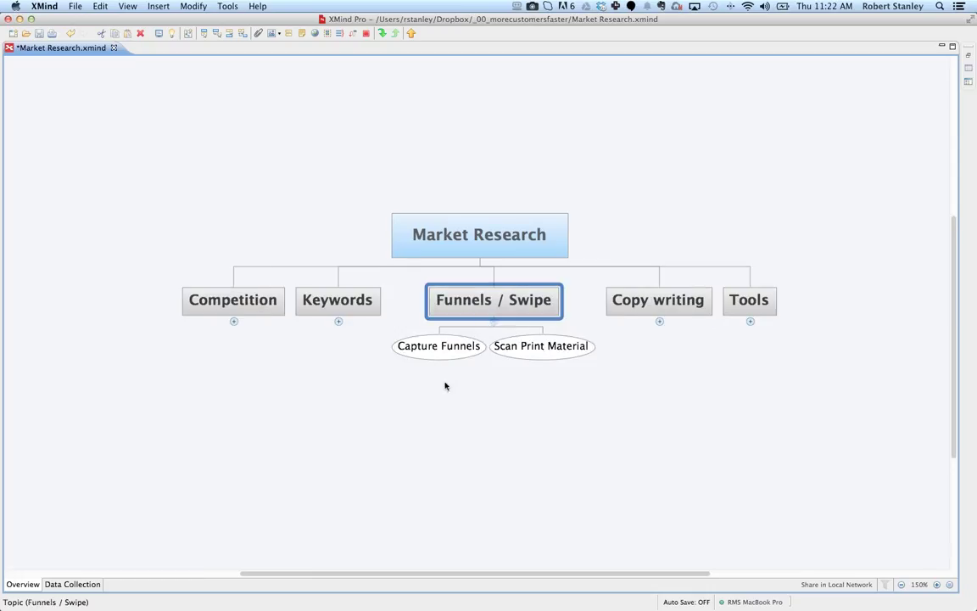
left_click(539, 346)
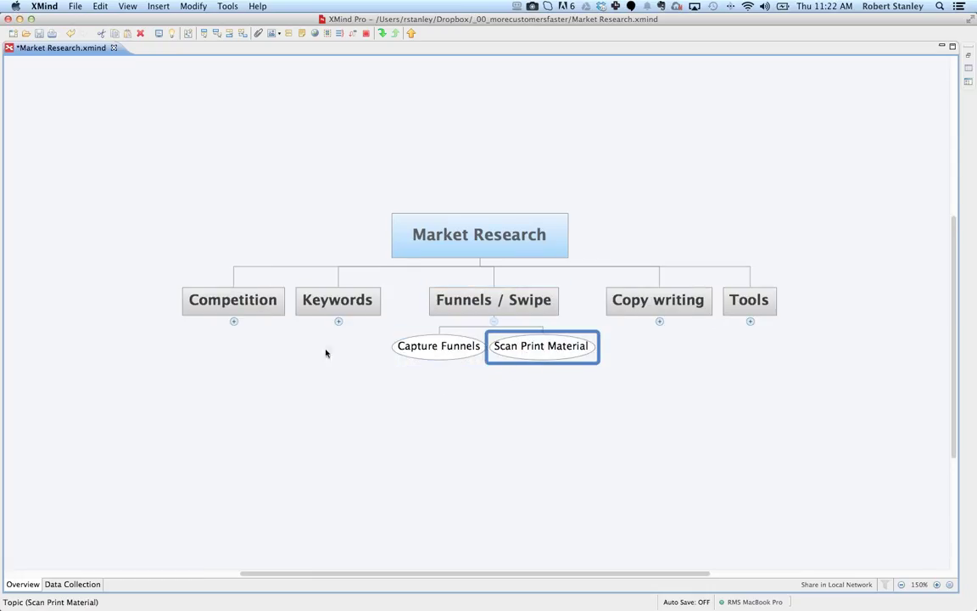
Step: Note the Capture Funnels subtopic, then pick the $999 Bankruptcy ad in the Google results
left_click(438, 346)
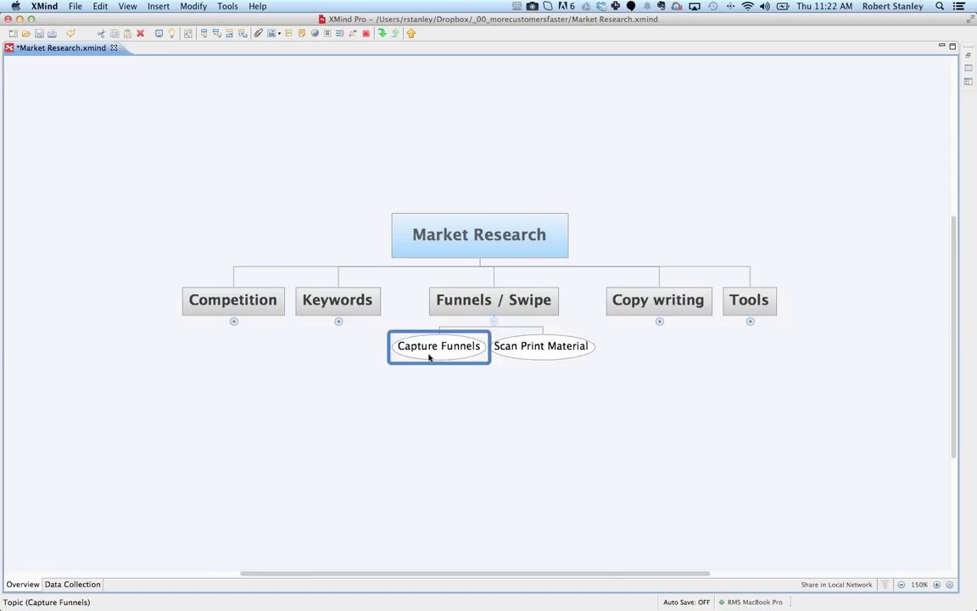
mouse_move(309, 208)
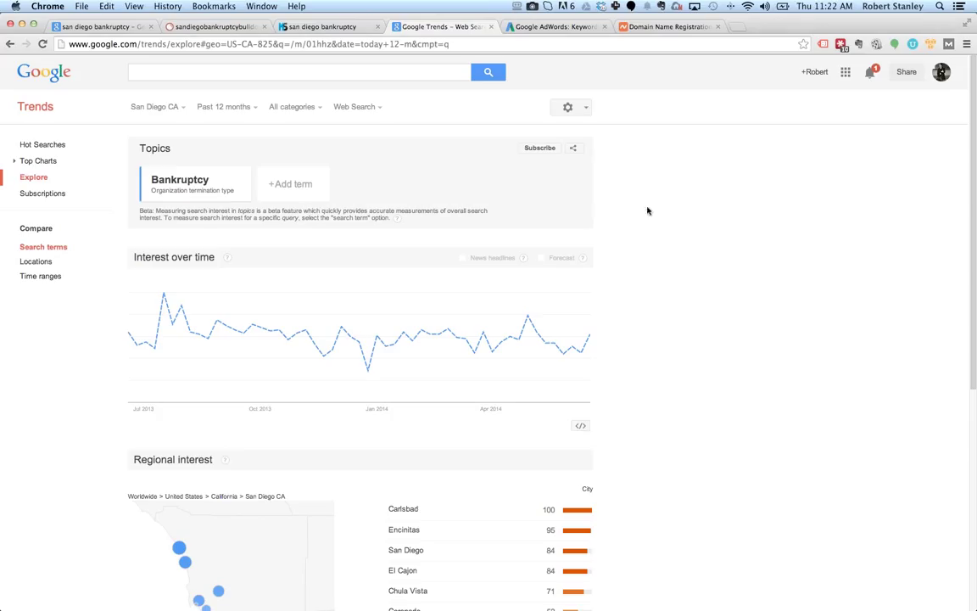
mouse_move(672, 238)
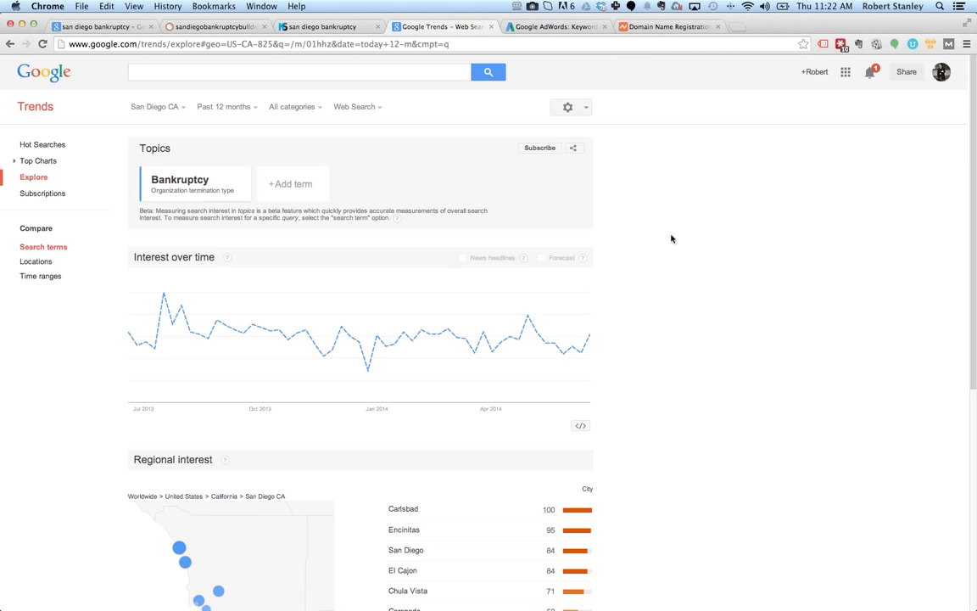
mouse_move(699, 197)
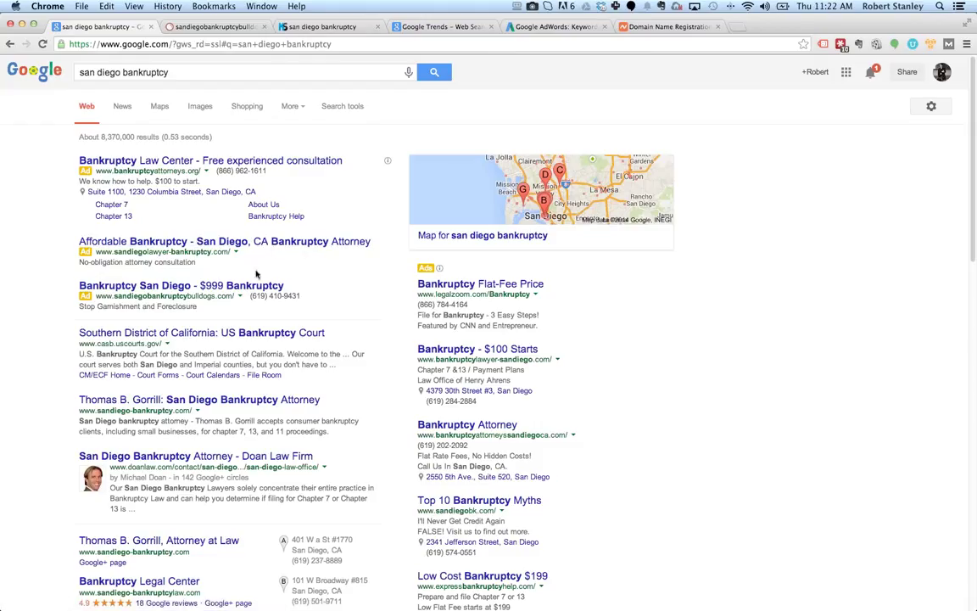
left_click(181, 285)
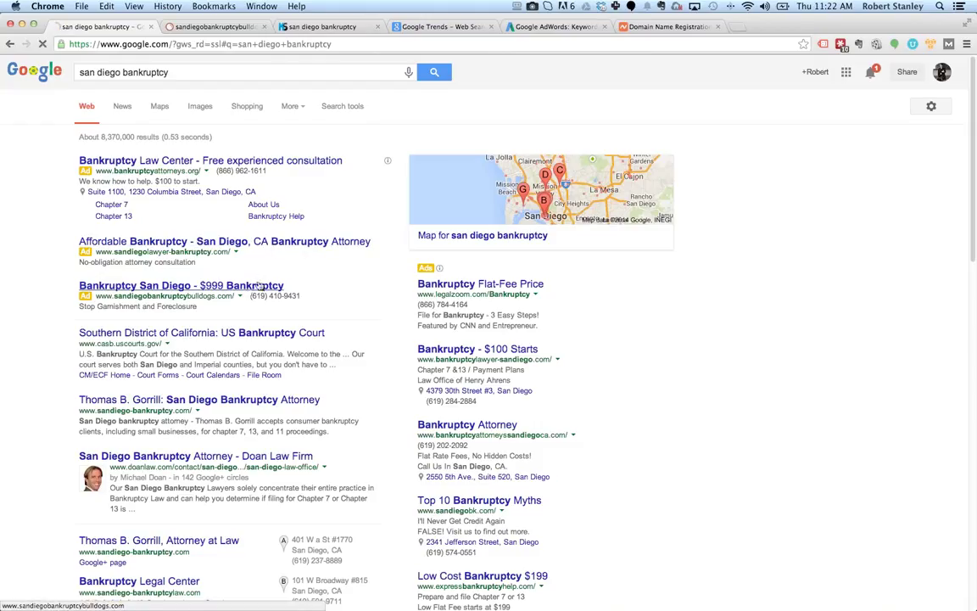
Step: Open the San Diego Bankruptcy Bulldogs landing page and review its $999 bankruptcy offer
left_click(182, 285)
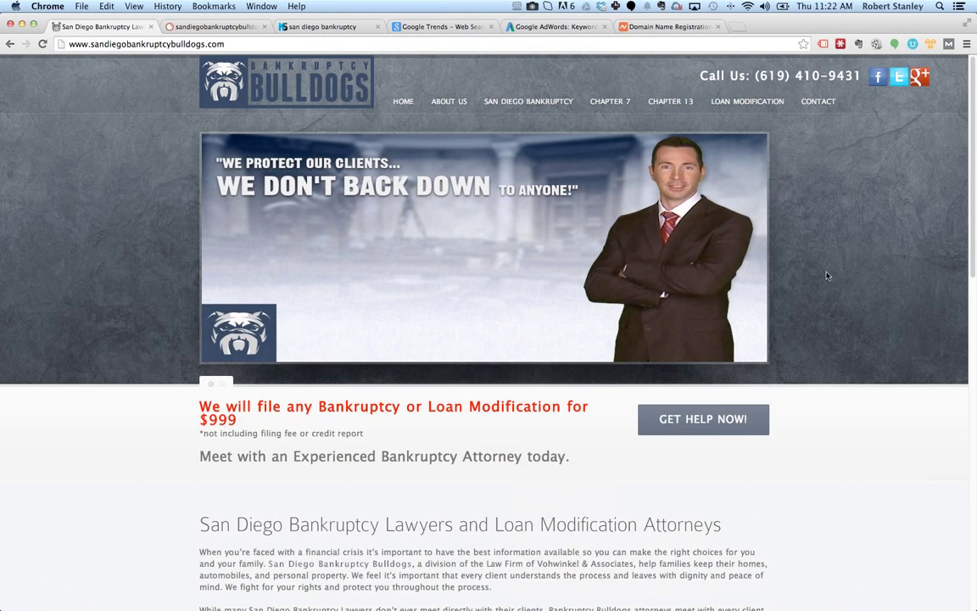
mouse_move(835, 385)
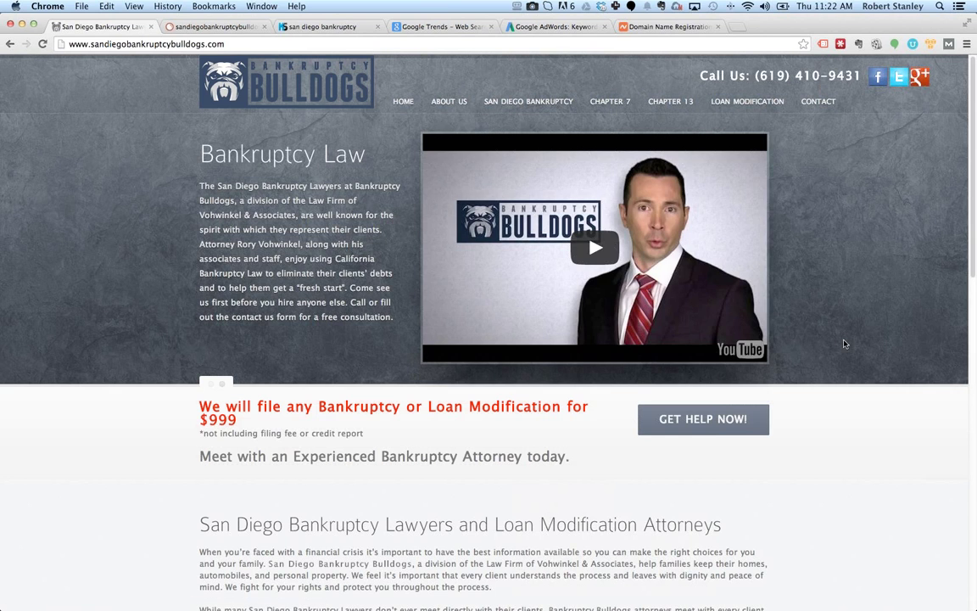
mouse_move(841, 339)
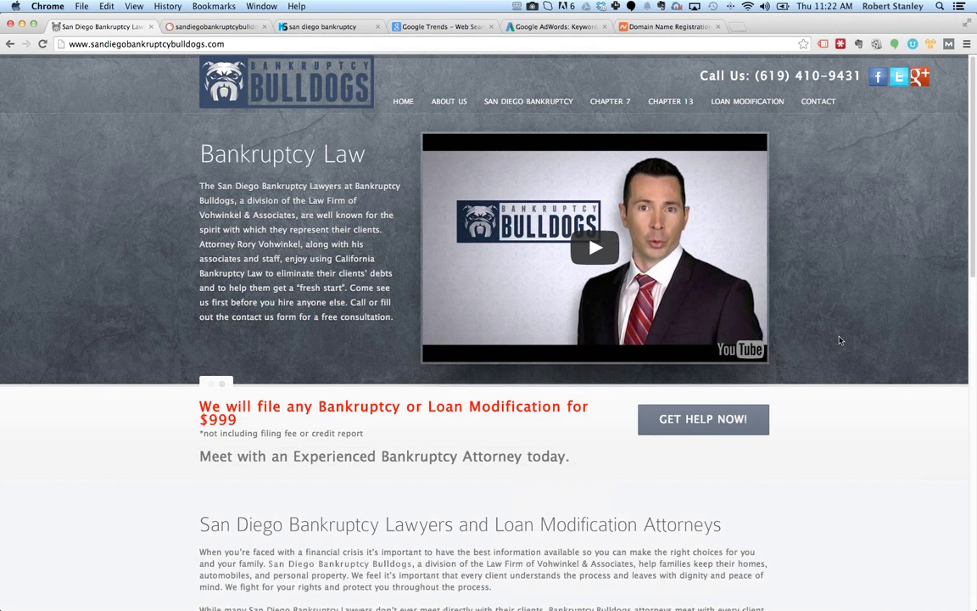
mouse_move(855, 188)
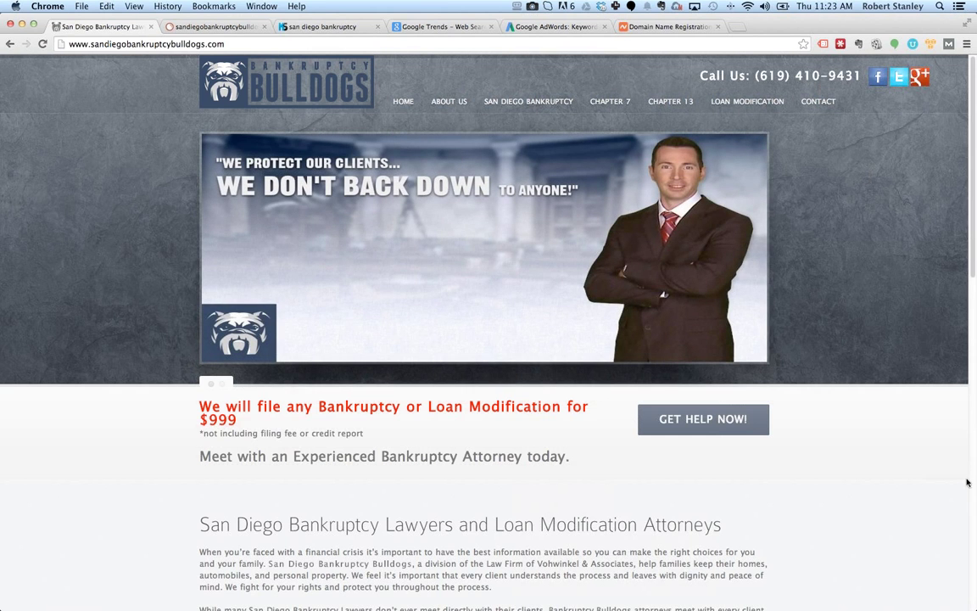
mouse_move(801, 441)
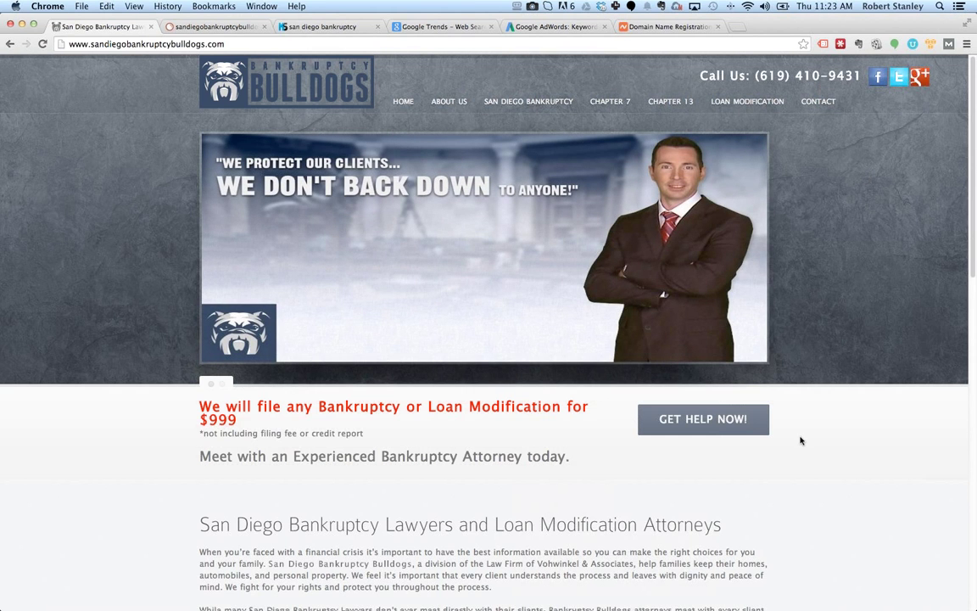
scroll("down", 3)
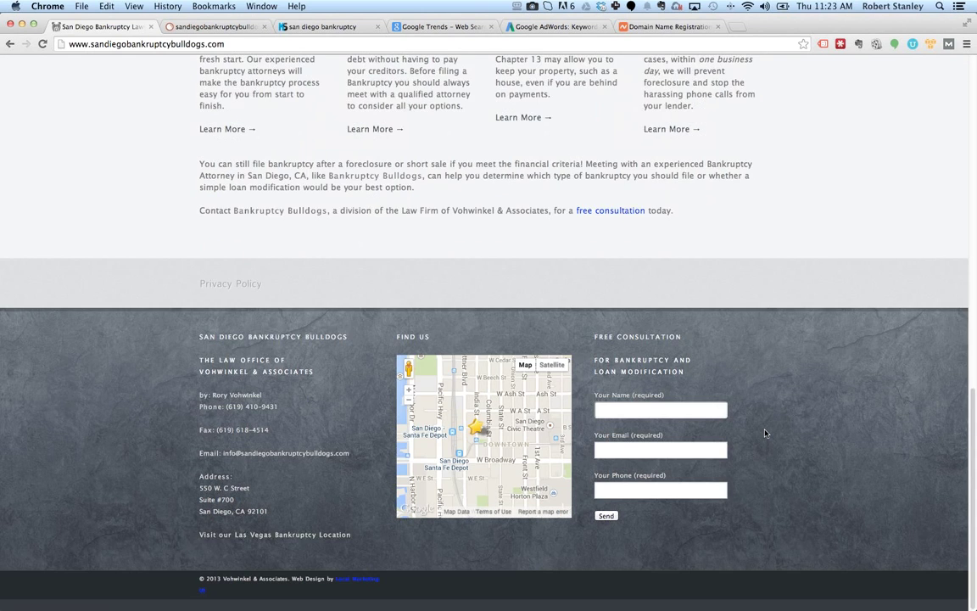
scroll("up", 3)
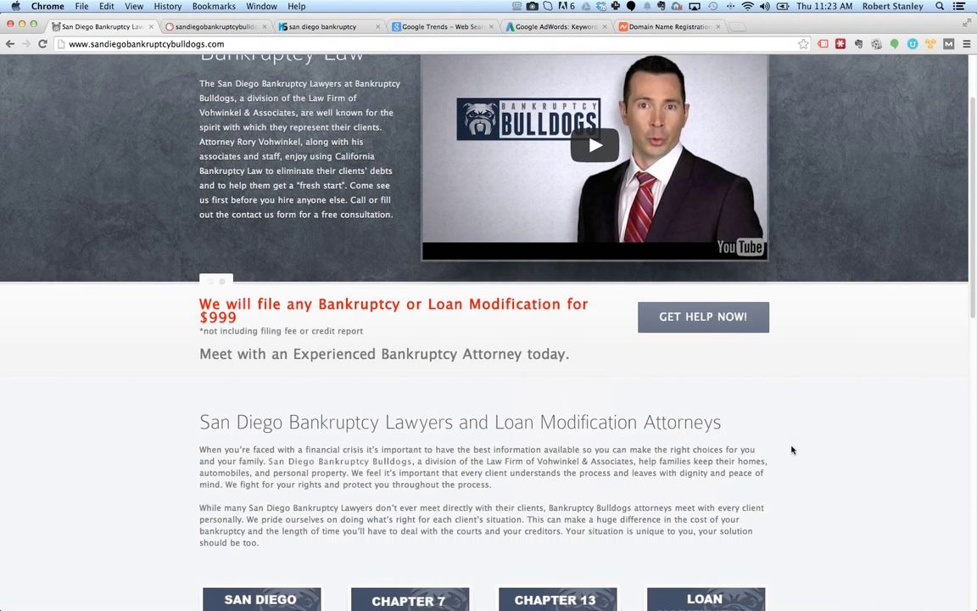
scroll("down", 3)
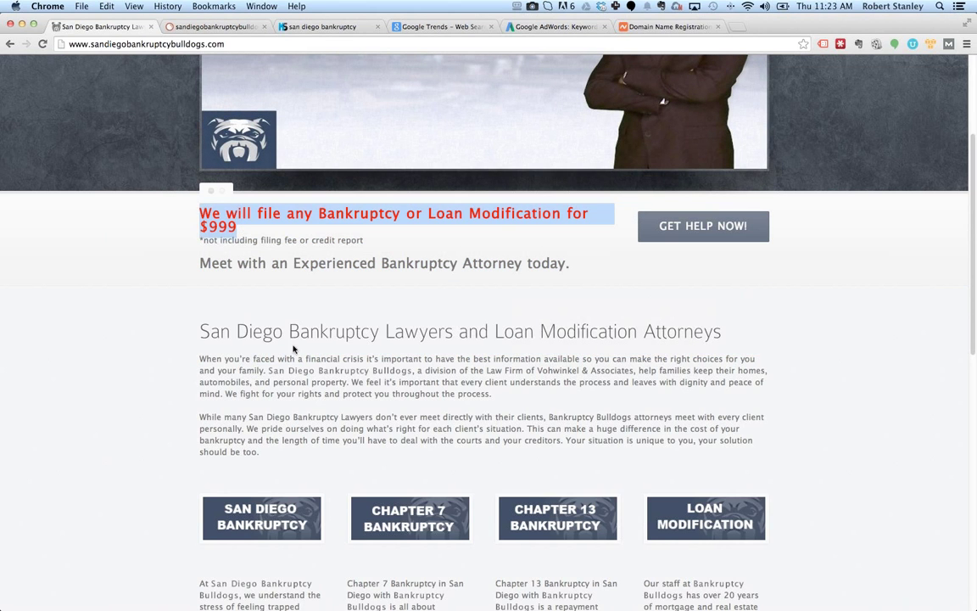
mouse_move(248, 224)
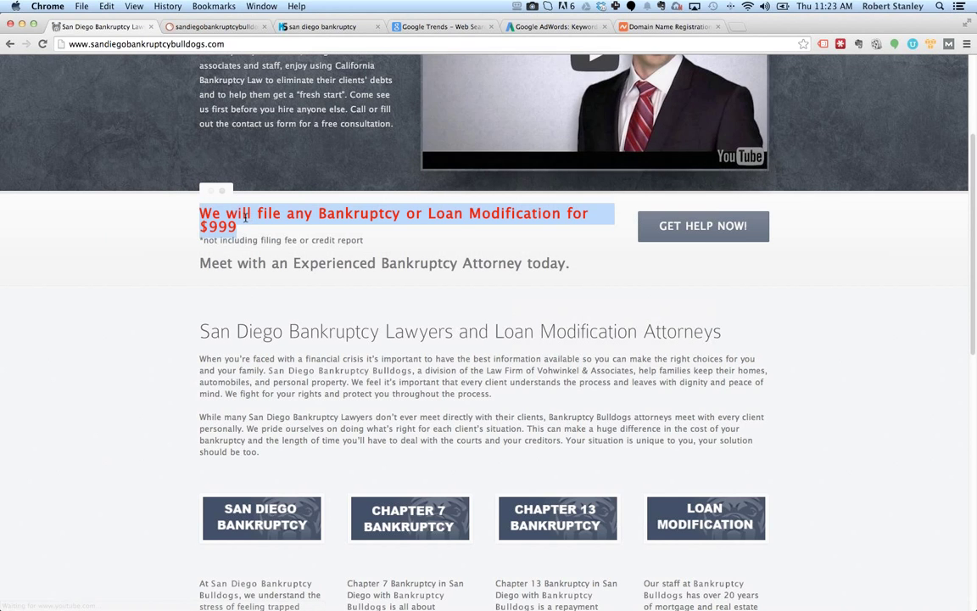
mouse_move(309, 291)
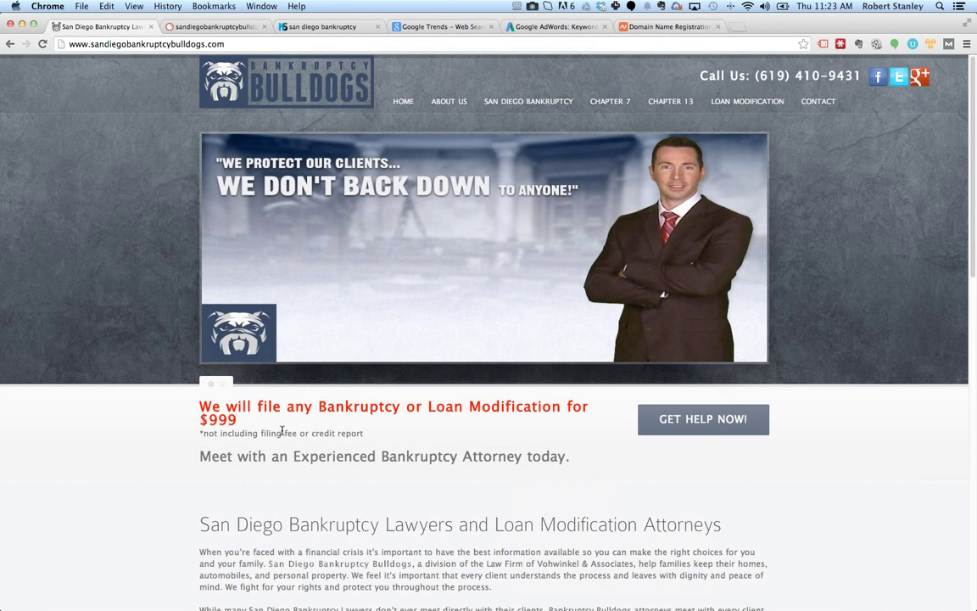
mouse_move(292, 434)
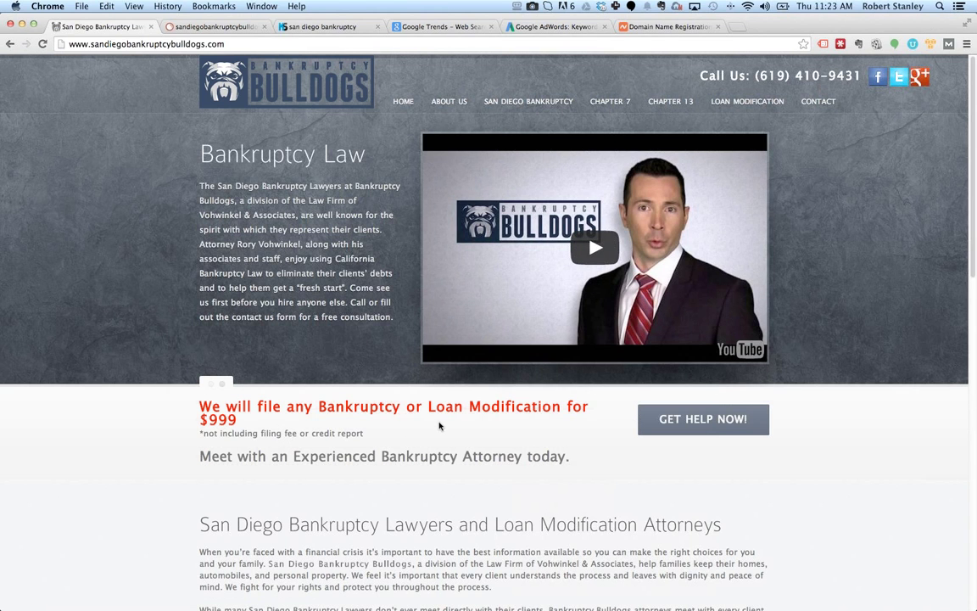
mouse_move(197, 434)
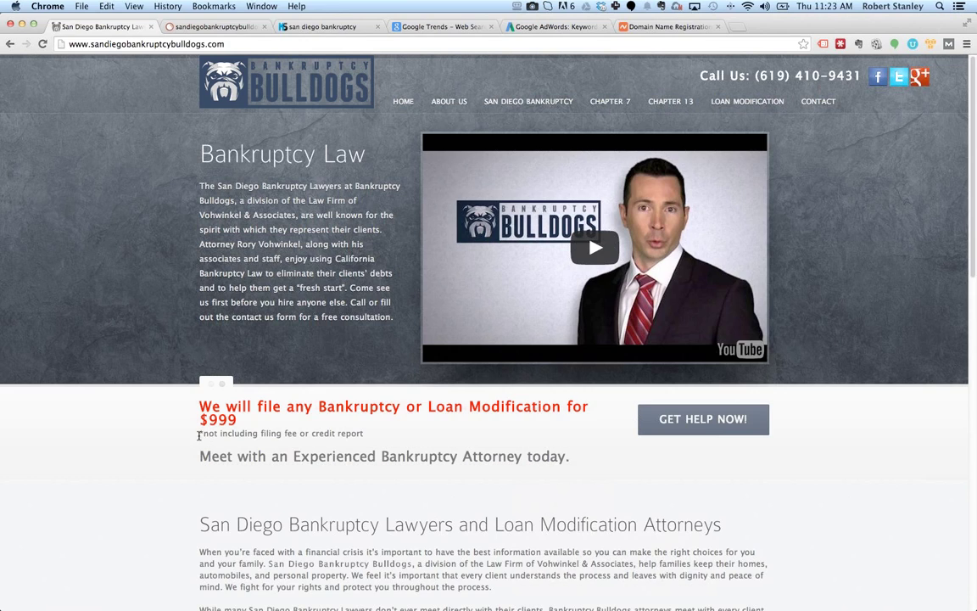
mouse_move(541, 448)
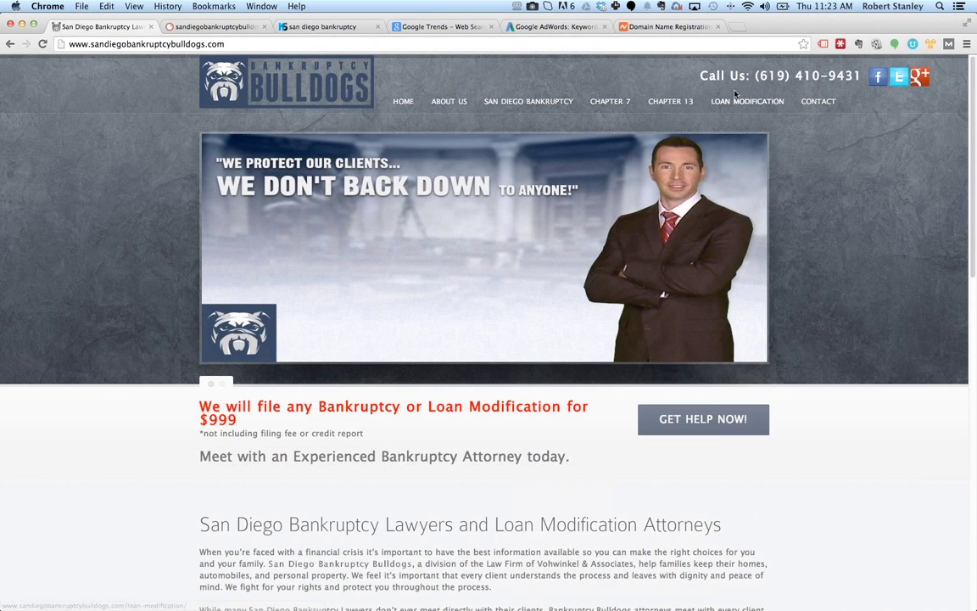
Step: Clip a screenshot of the Bankruptcy Bulldogs homepage into Evernote, annotated with an arrow and 'this text'
left_click(859, 44)
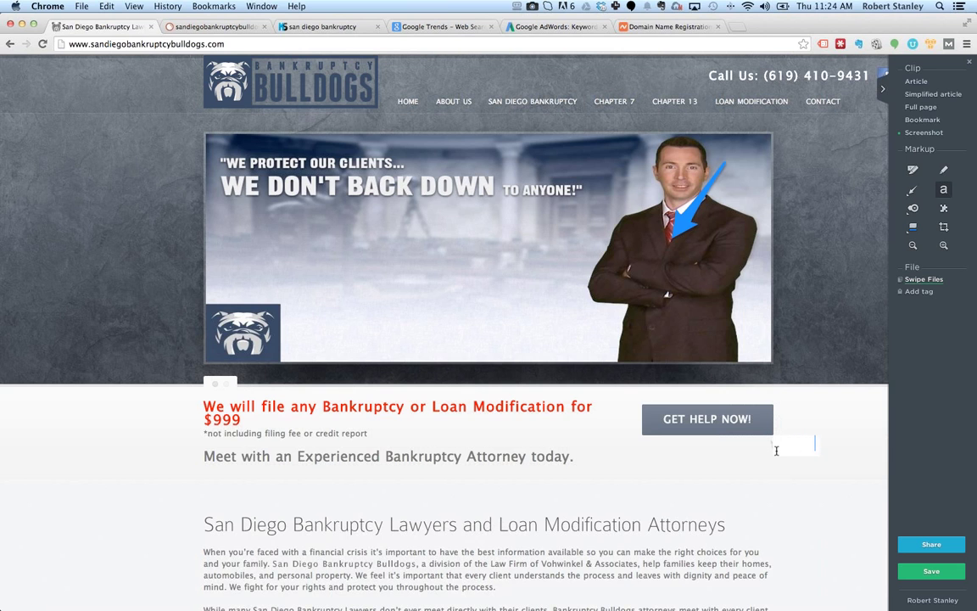
type("this text")
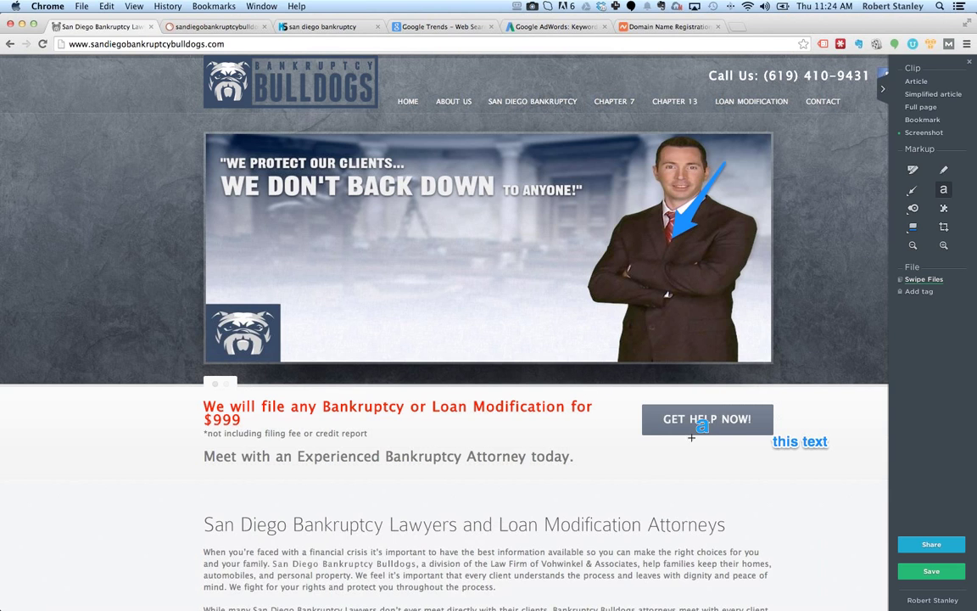
mouse_move(704, 100)
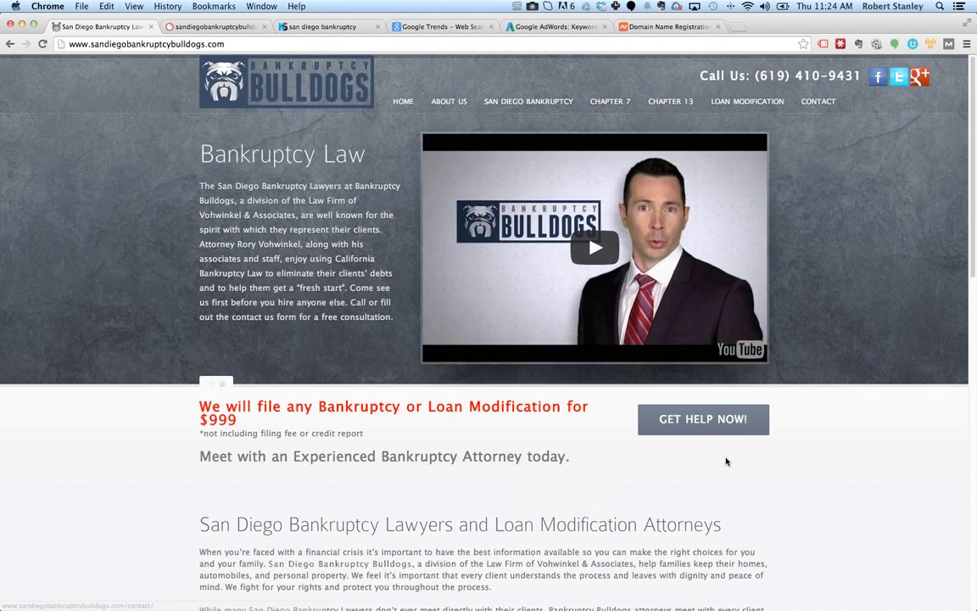
Step: Review the Bankruptcy Bulldogs Contact page reached from the GET HELP NOW offer
left_click(817, 102)
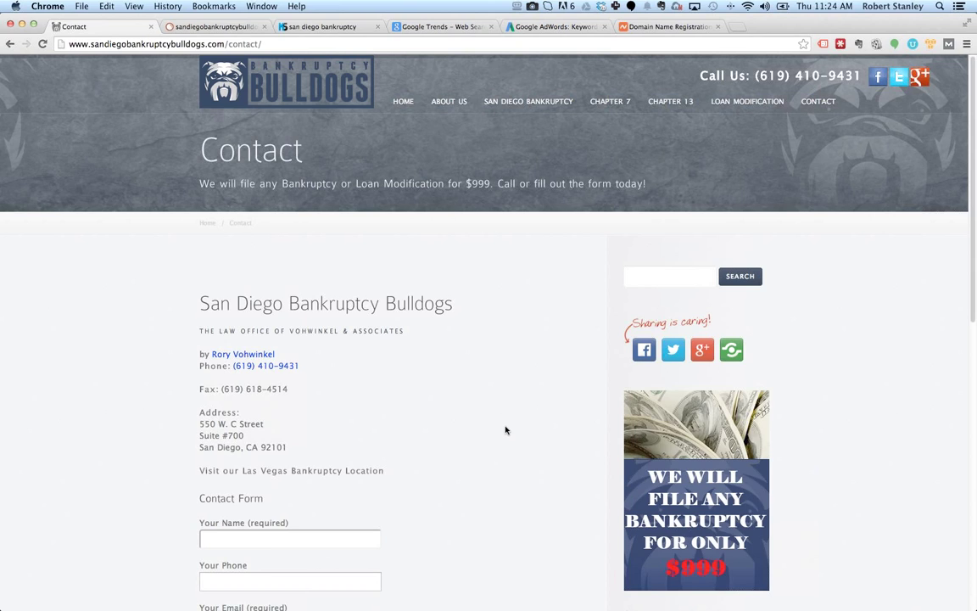
scroll("down", 3)
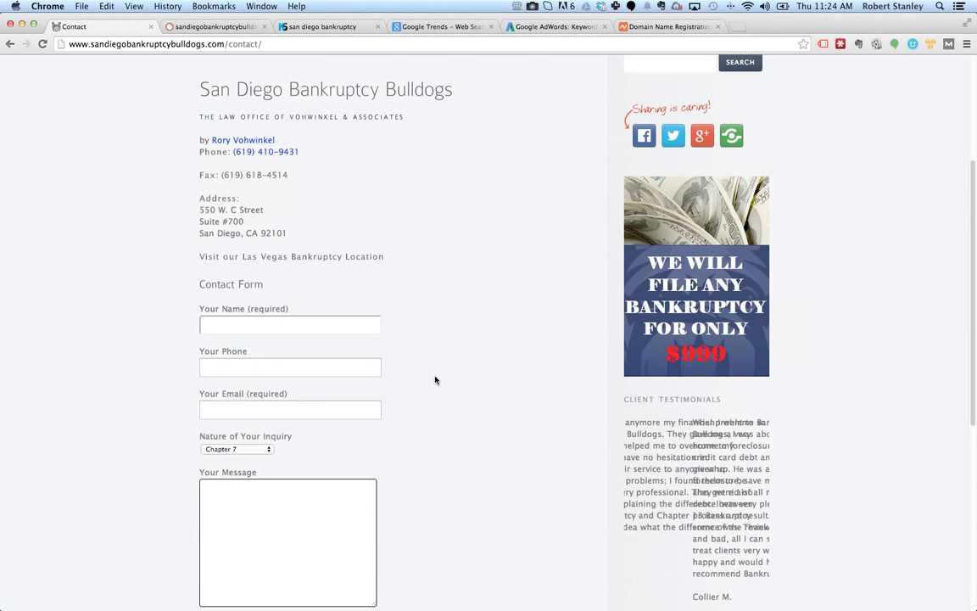
scroll("up", 3)
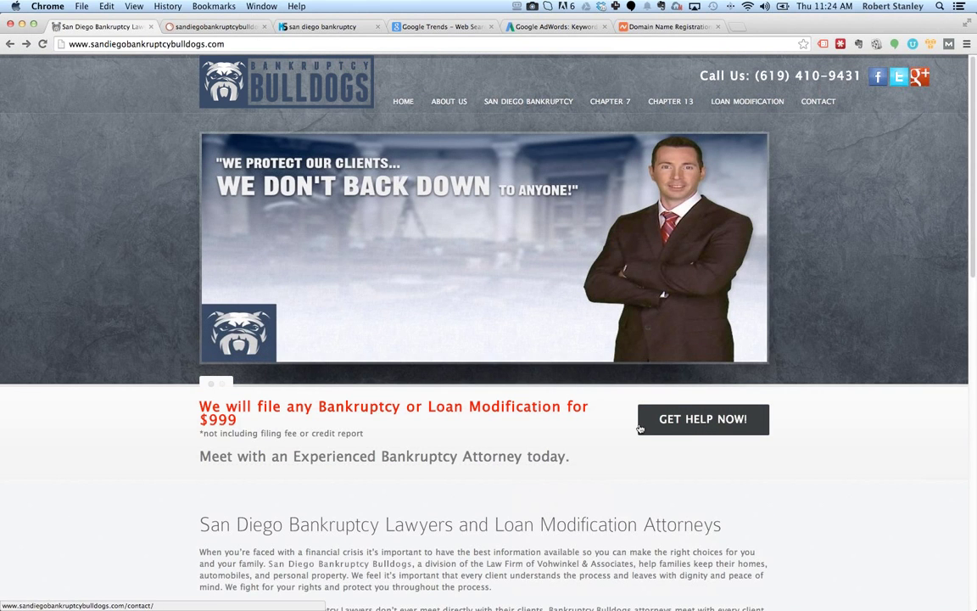
mouse_move(685, 428)
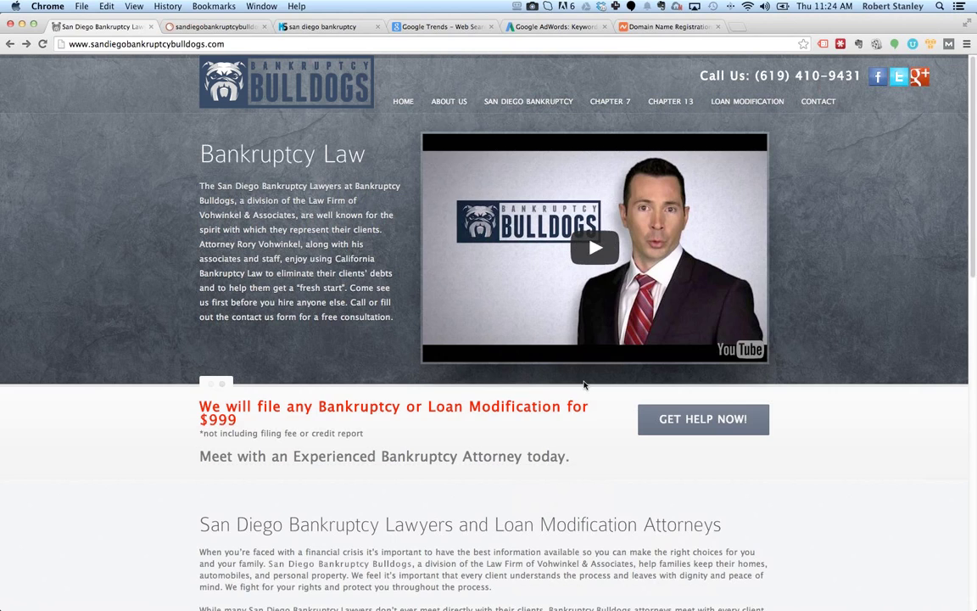
mouse_move(570, 446)
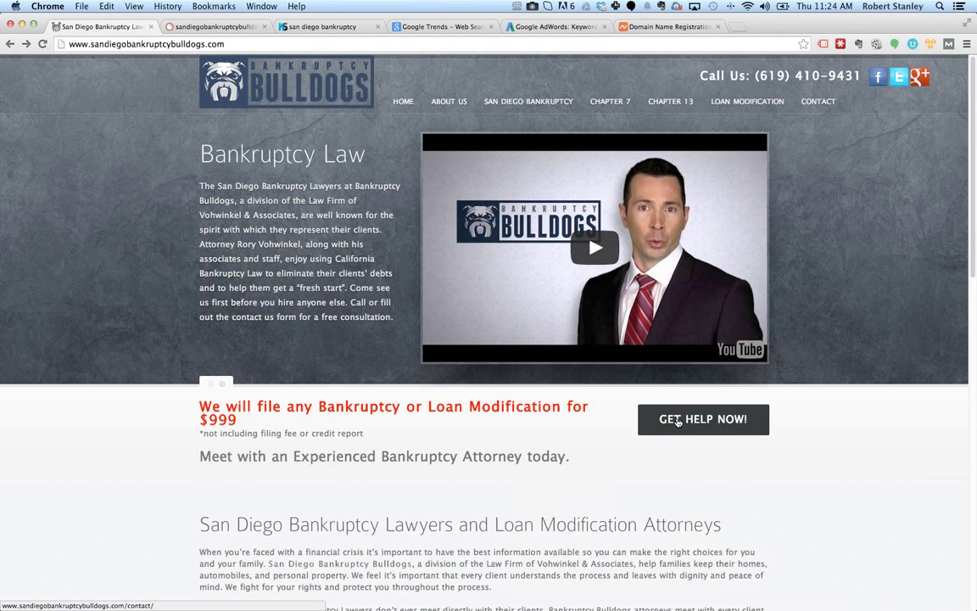
mouse_move(614, 431)
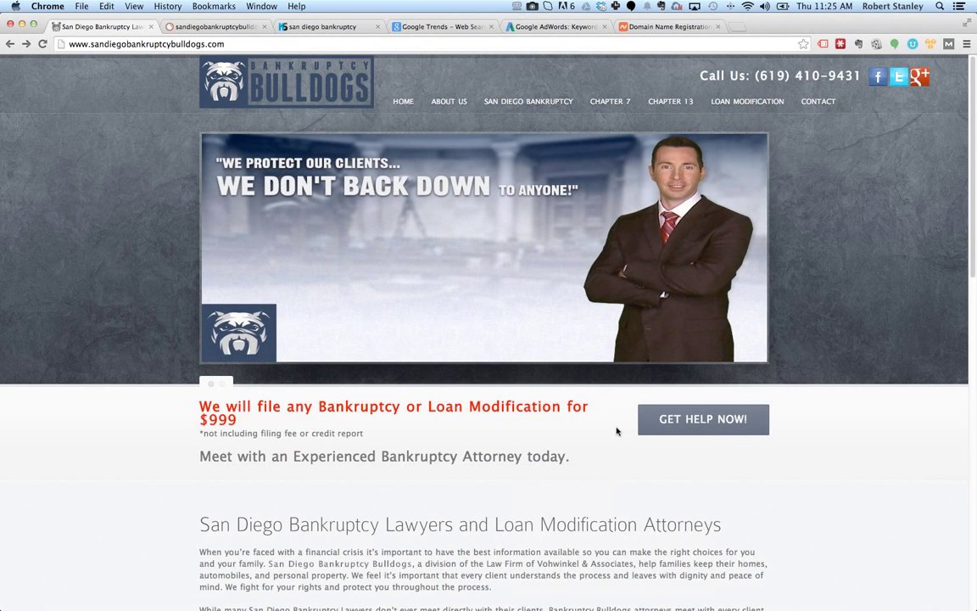
mouse_move(614, 435)
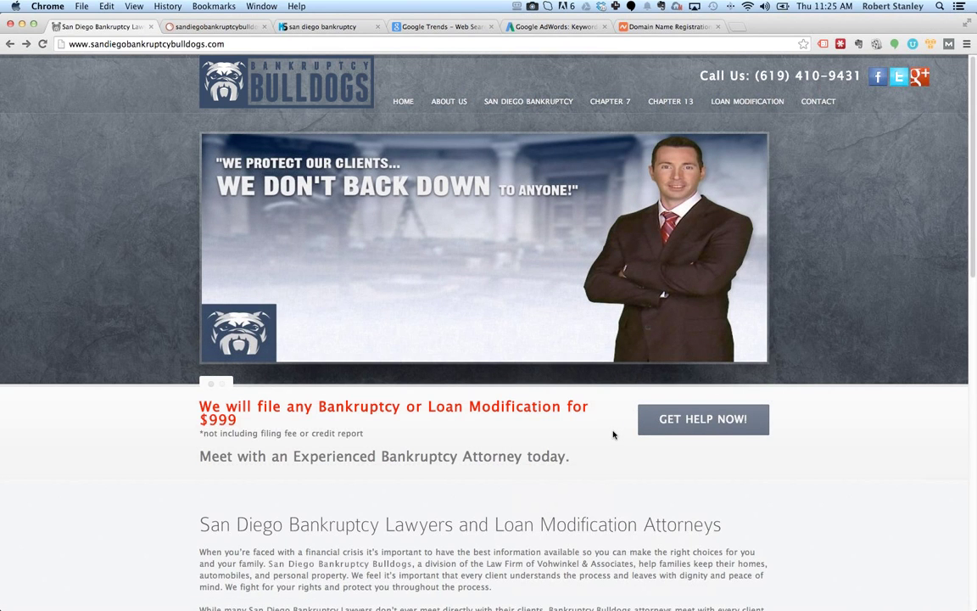
mouse_move(784, 375)
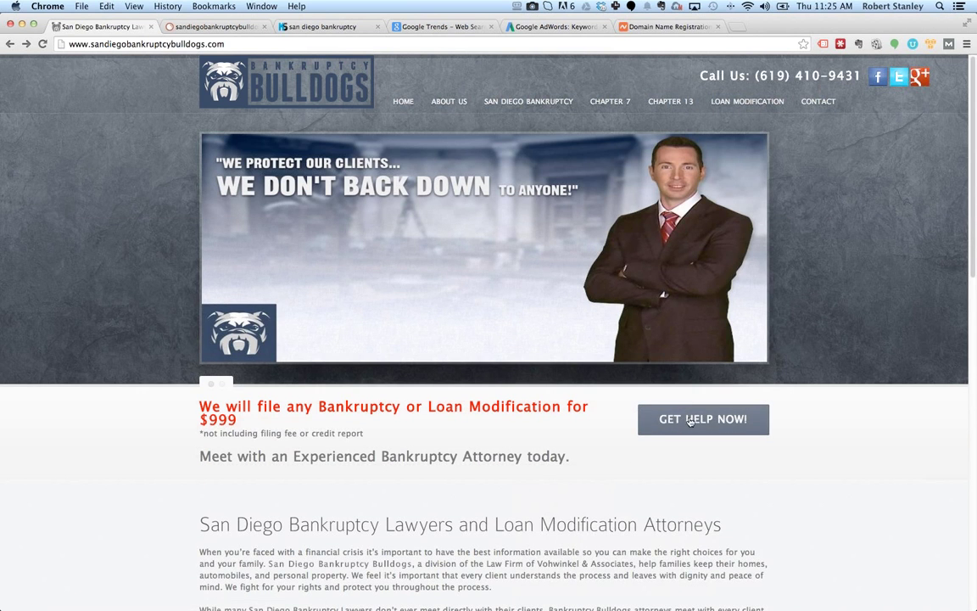
mouse_move(753, 455)
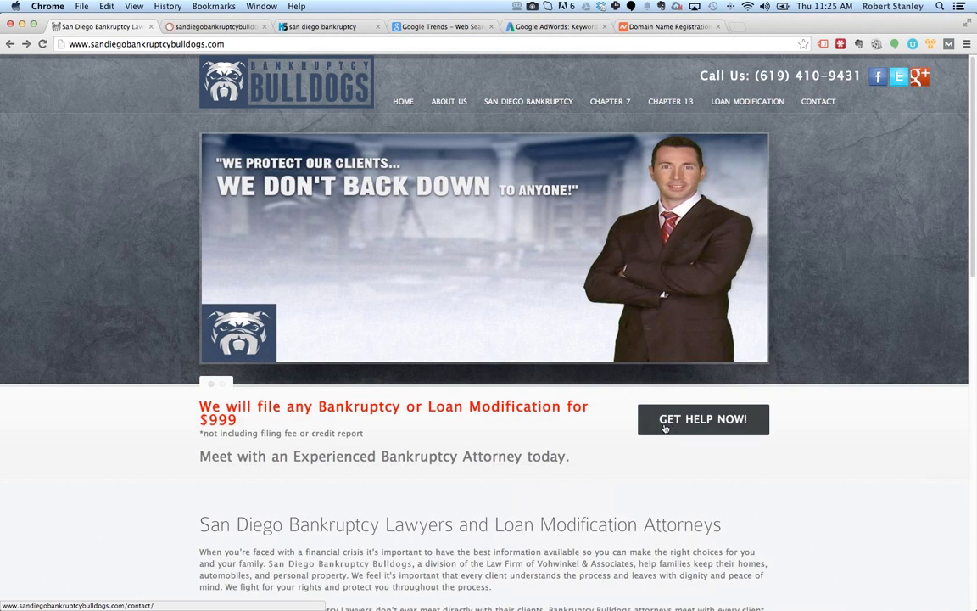
mouse_move(452, 421)
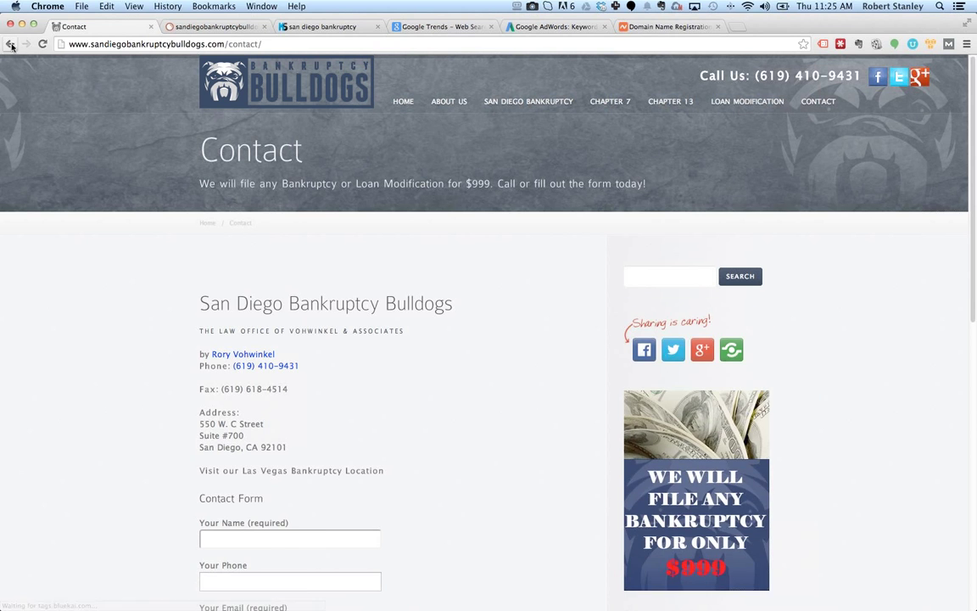
Step: Return to the homepage, reopen the Contact page and scroll to the address block and inquiry form
left_click(10, 47)
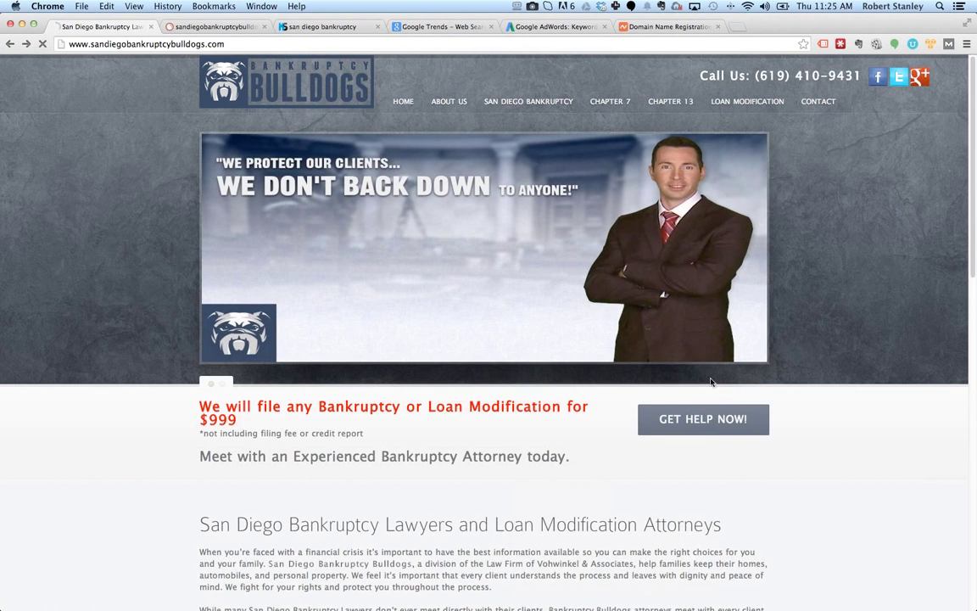
left_click(817, 102)
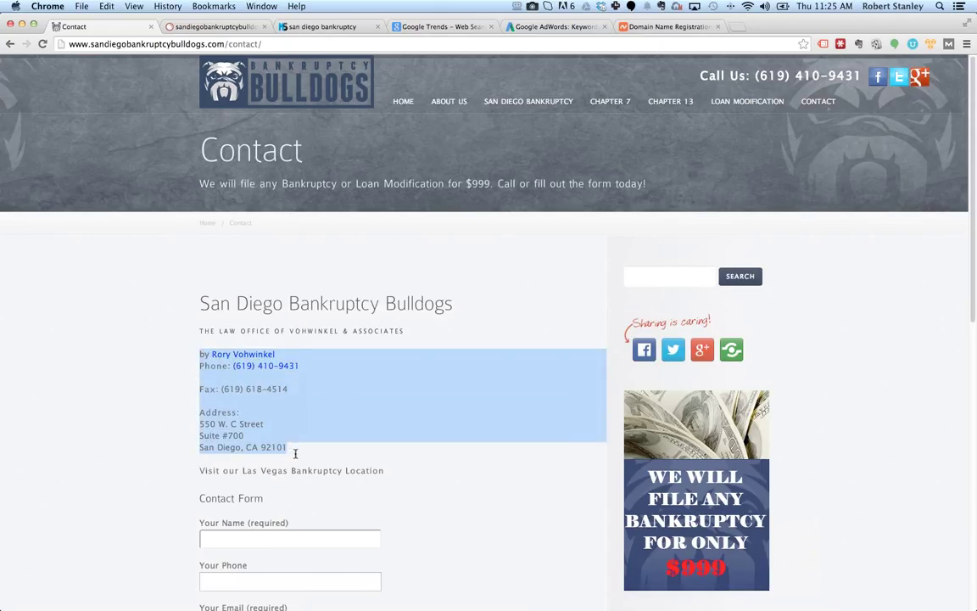
scroll("down", 3)
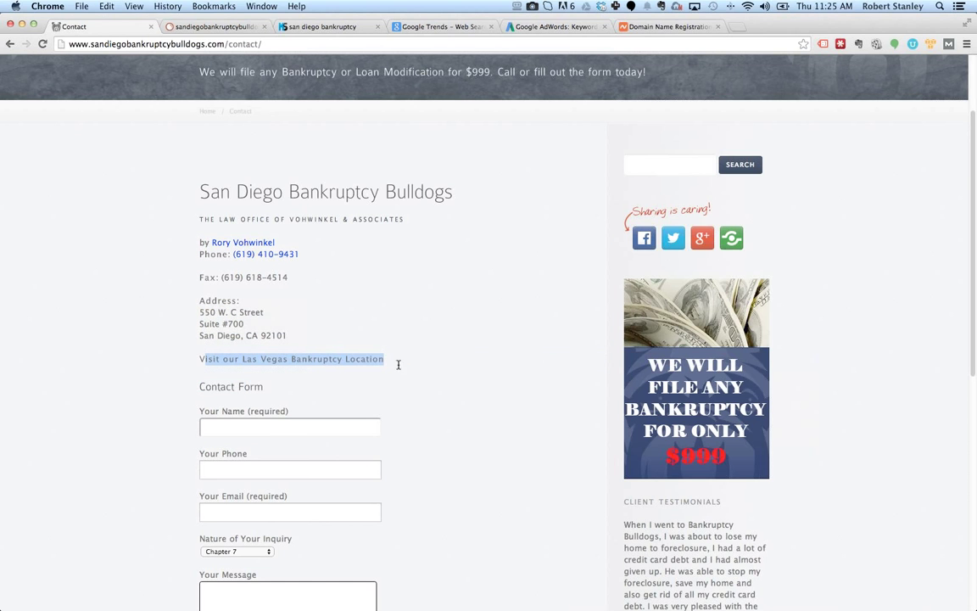
scroll("down", 3)
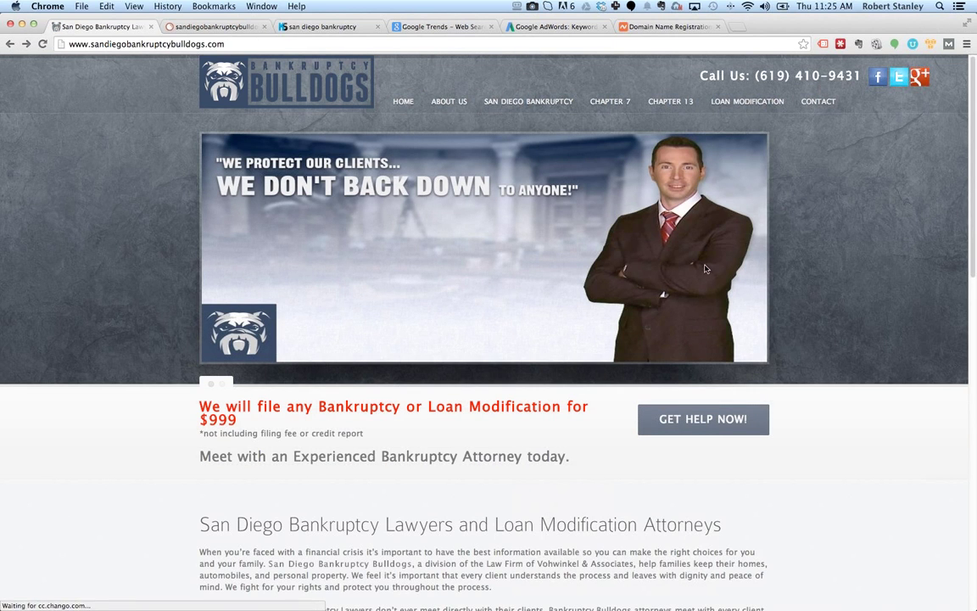
mouse_move(653, 260)
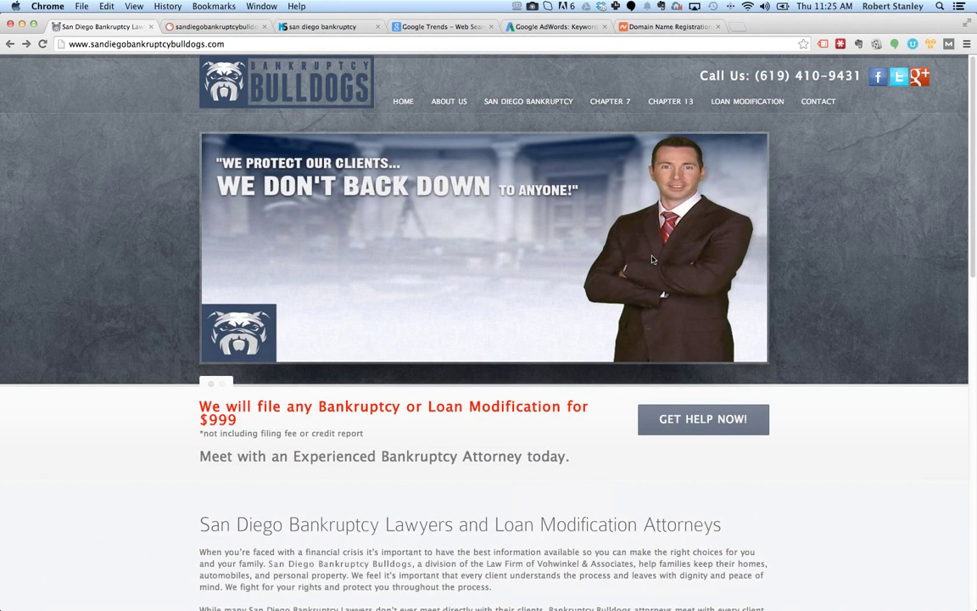
mouse_move(594, 212)
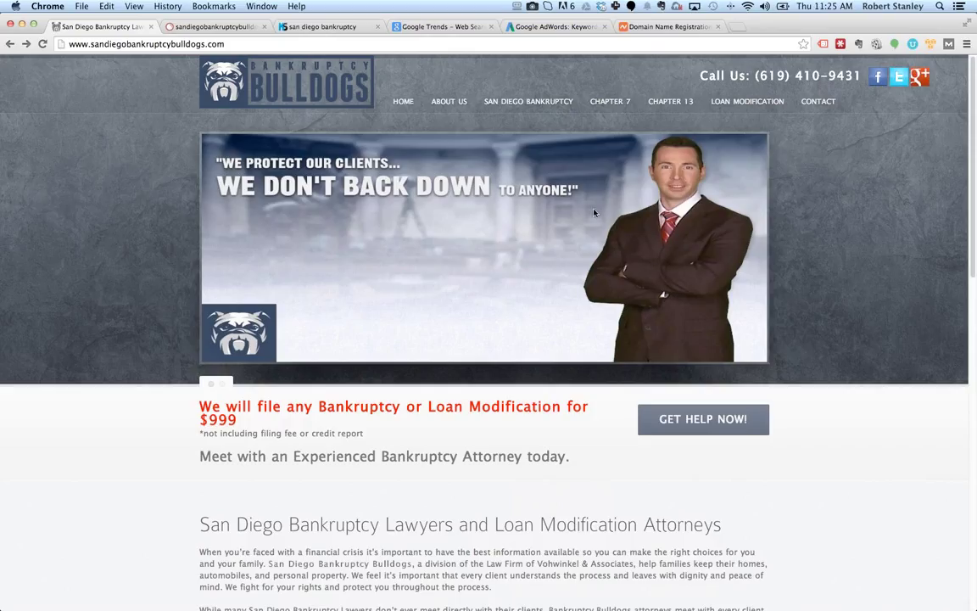
mouse_move(571, 200)
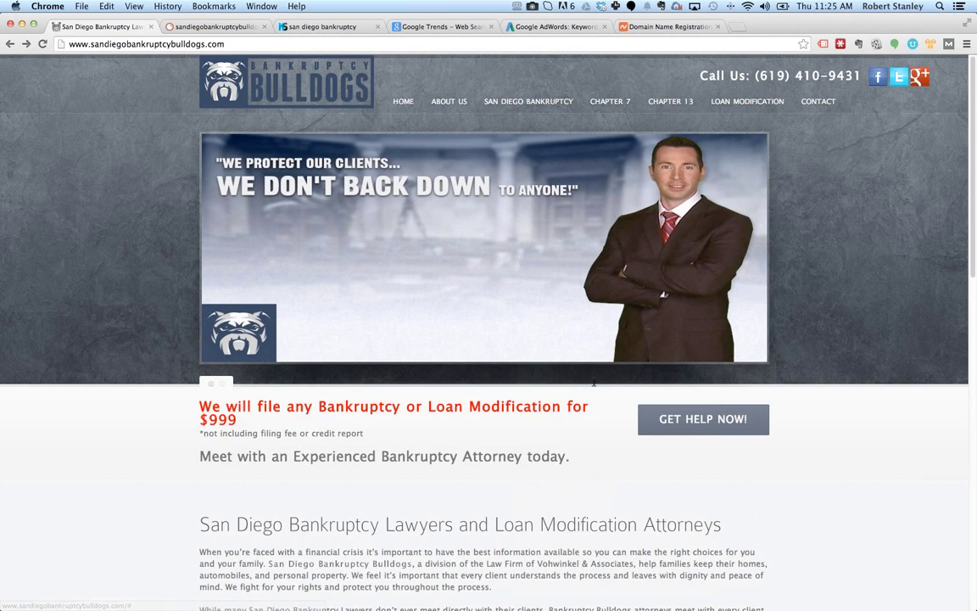
mouse_move(943, 261)
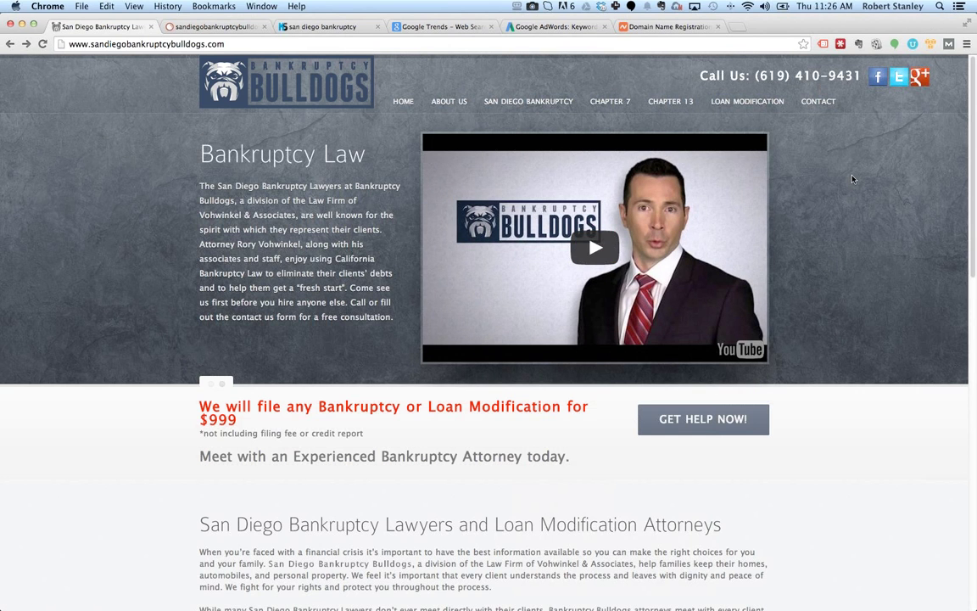
mouse_move(845, 185)
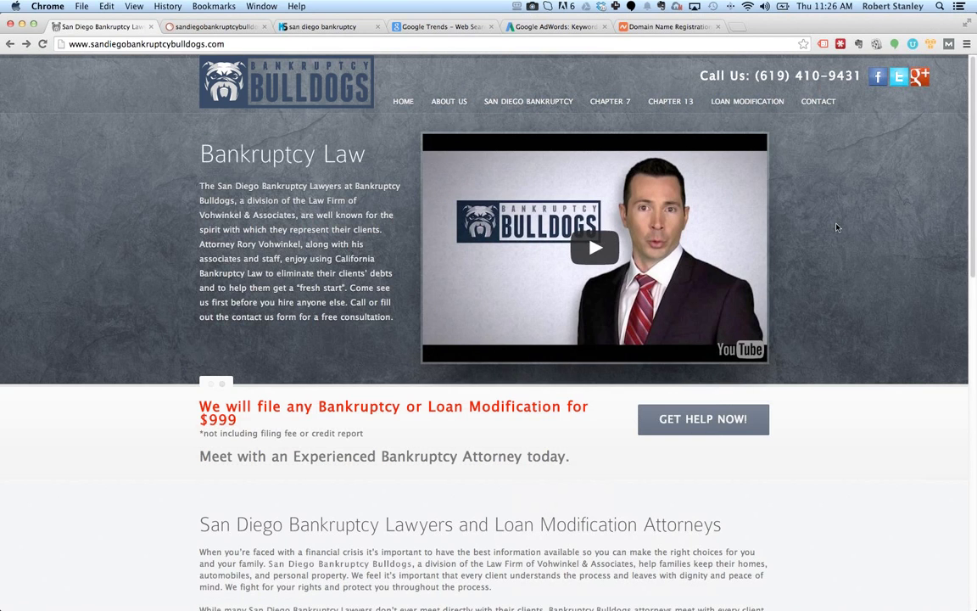
mouse_move(817, 263)
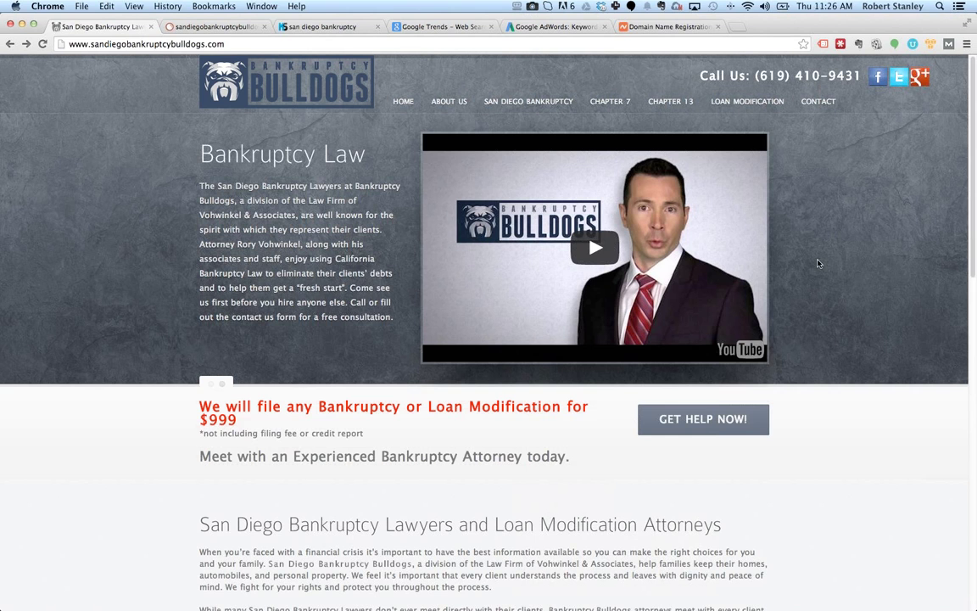
mouse_move(360, 241)
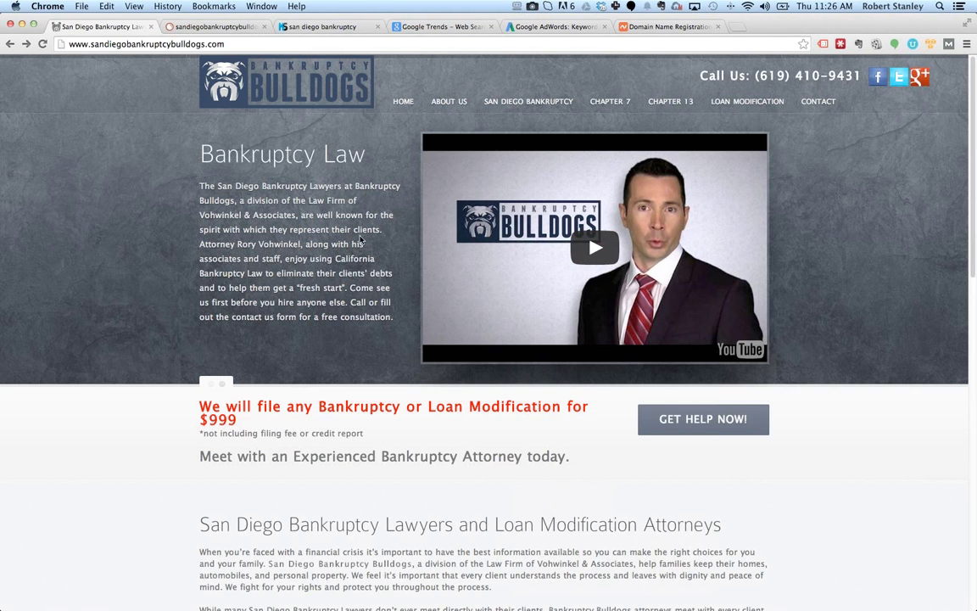
left_click(217, 27)
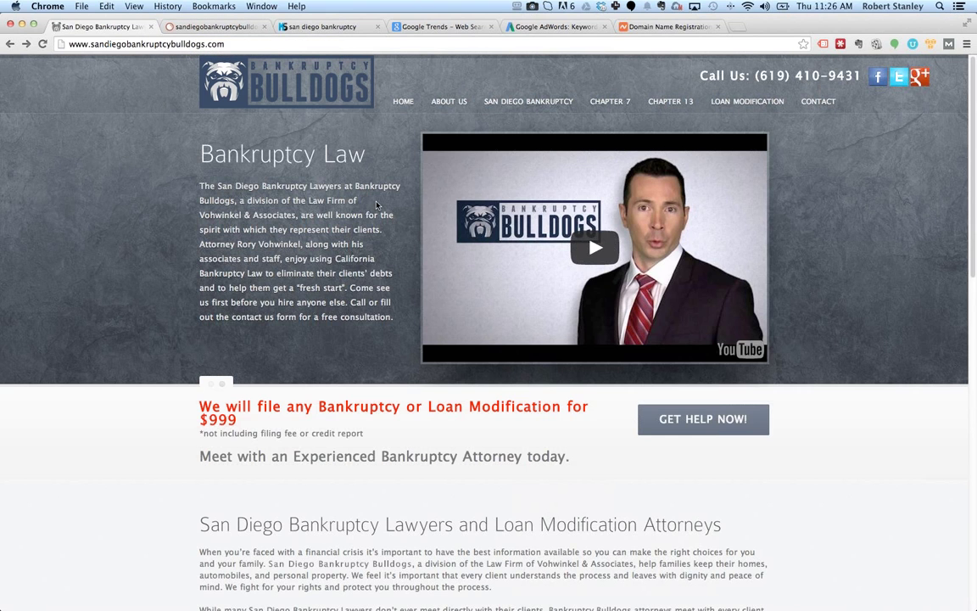
mouse_move(428, 228)
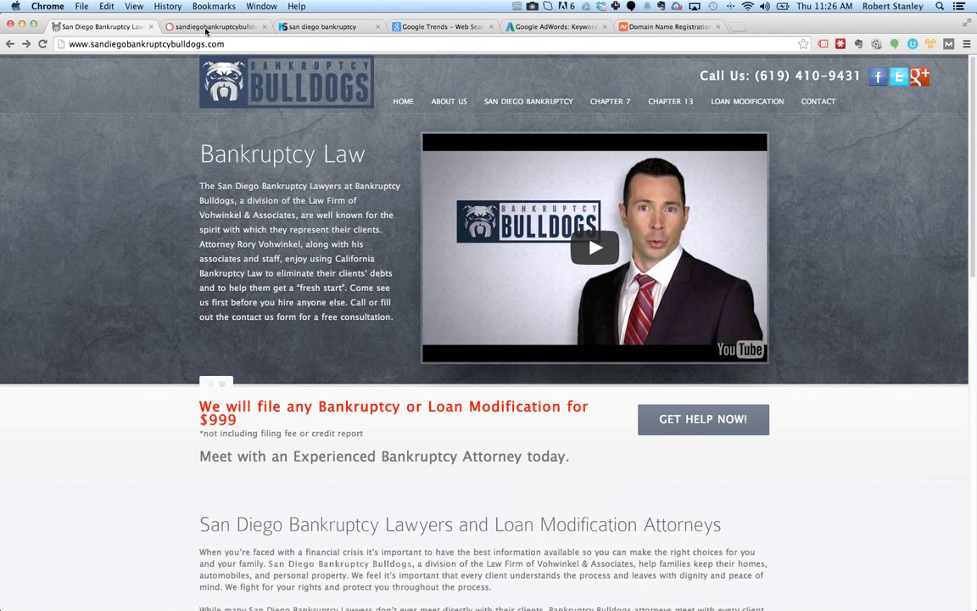
left_click(325, 27)
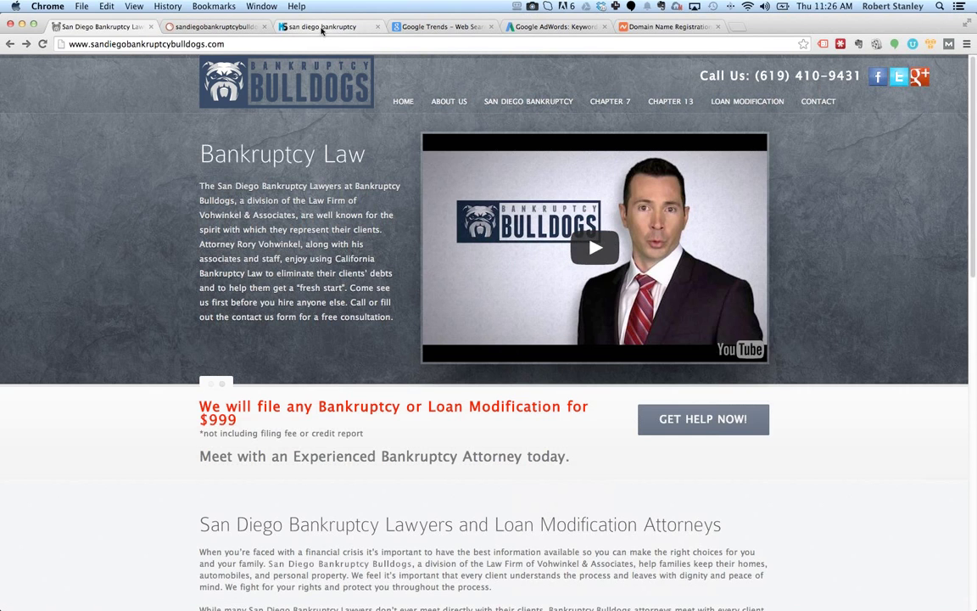
mouse_move(331, 27)
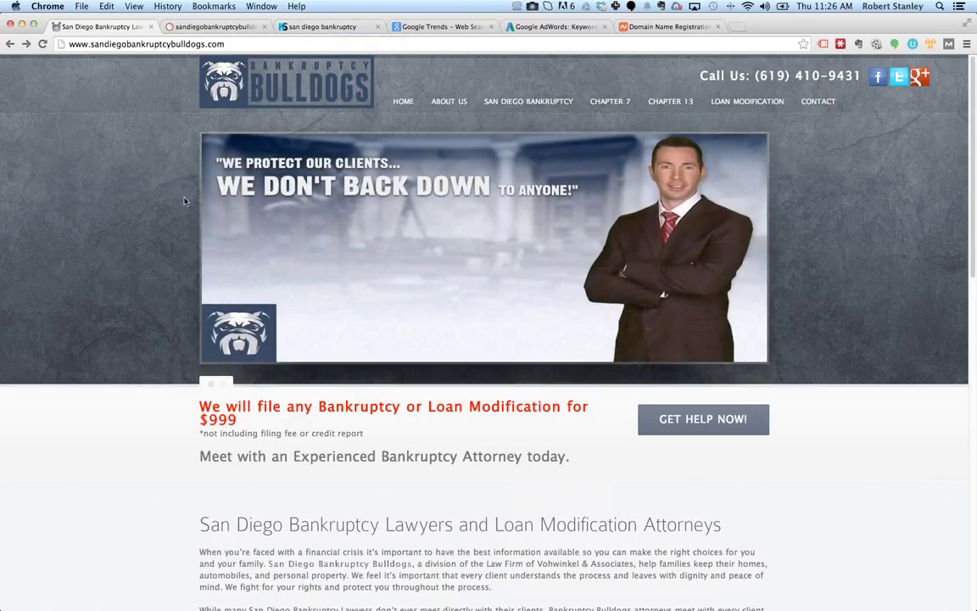
mouse_move(131, 141)
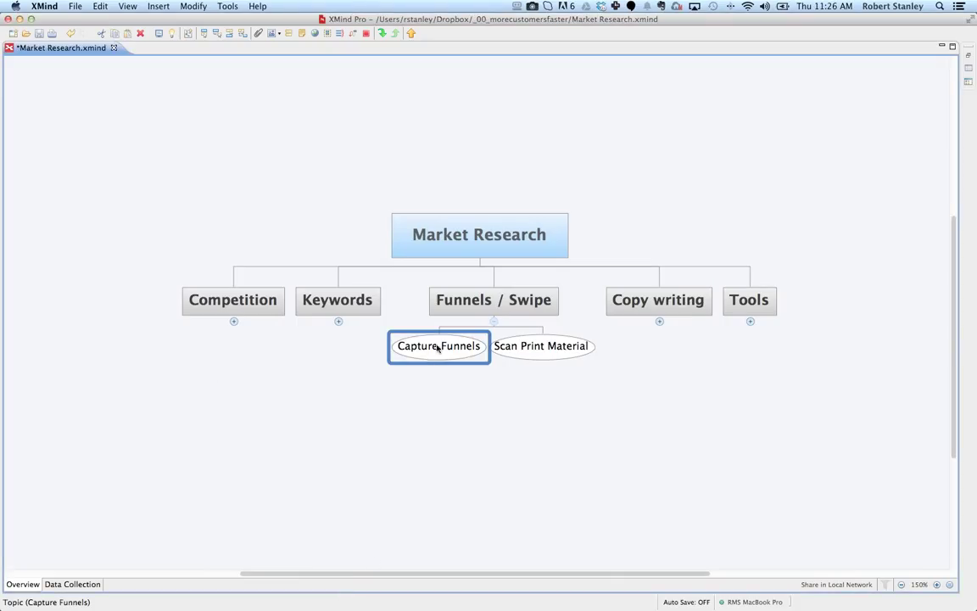
mouse_move(401, 355)
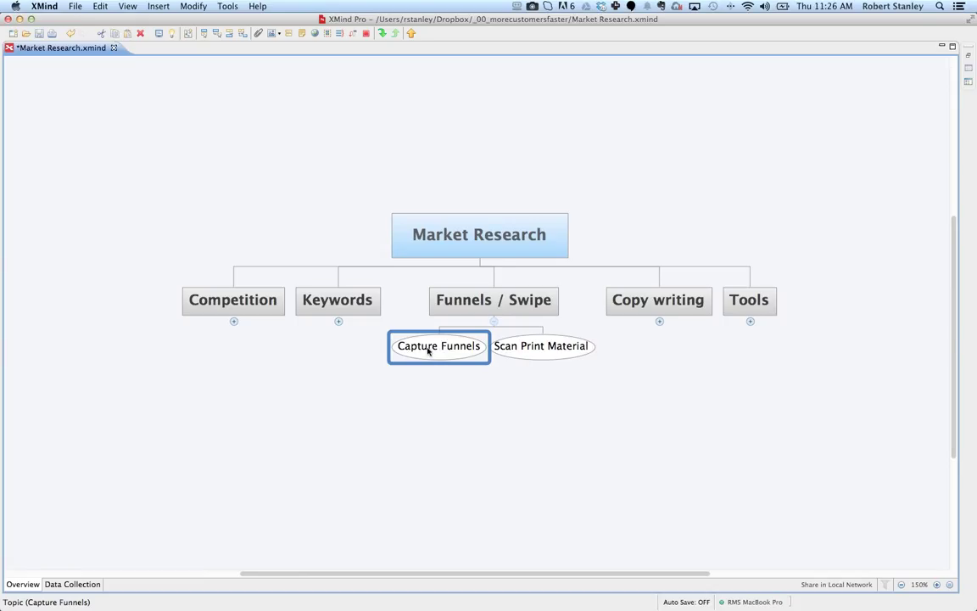
Step: Select the Capture Funnels topic, then the Scan Print Material topic under Funnels / Swipe
left_click(541, 346)
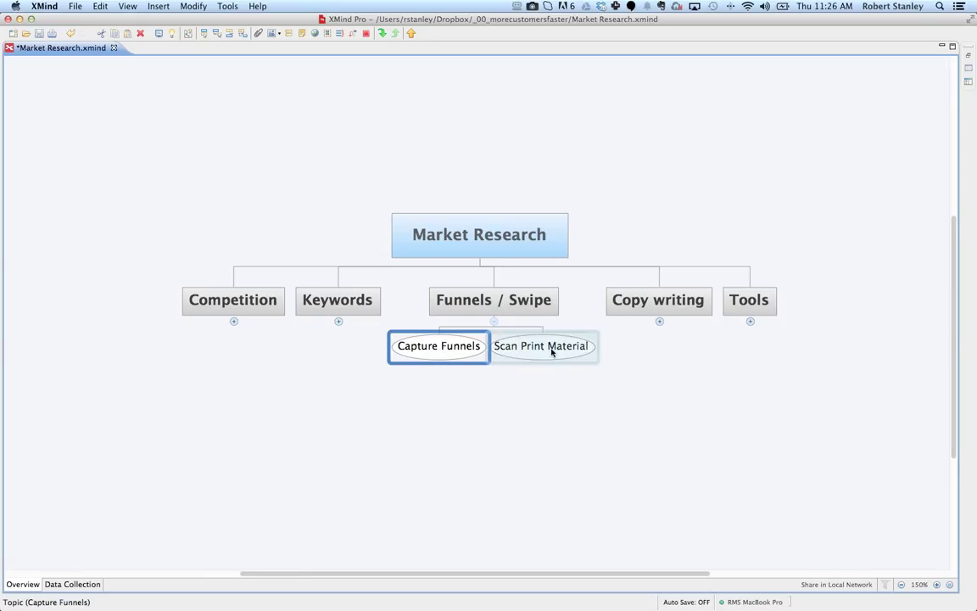
left_click(541, 346)
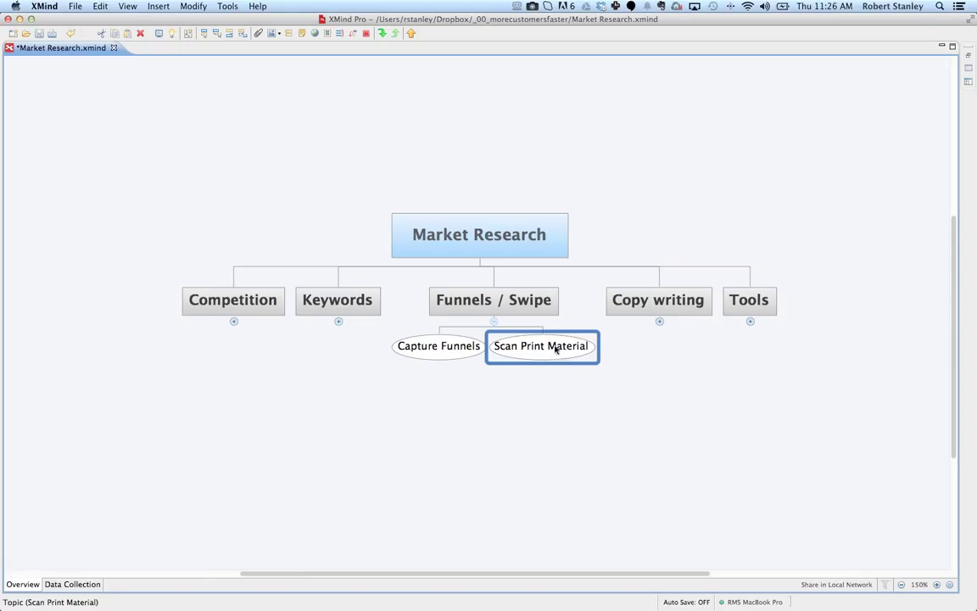
mouse_move(557, 428)
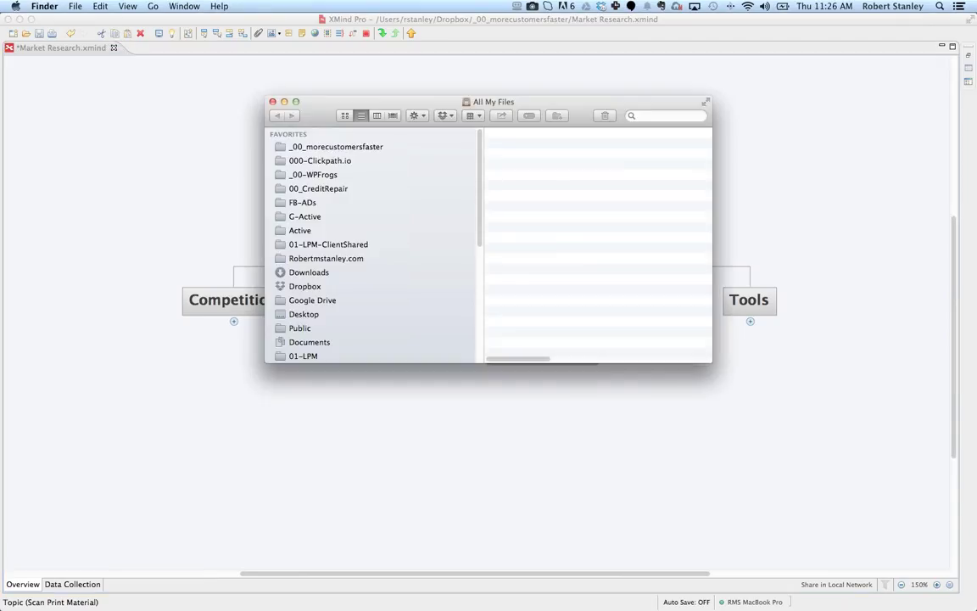
left_click(272, 102)
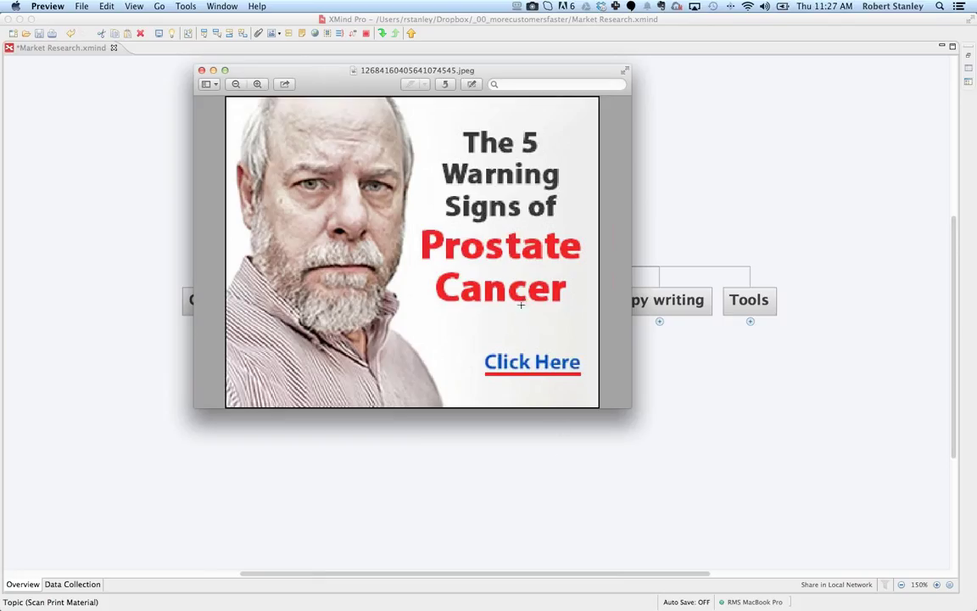
mouse_move(492, 344)
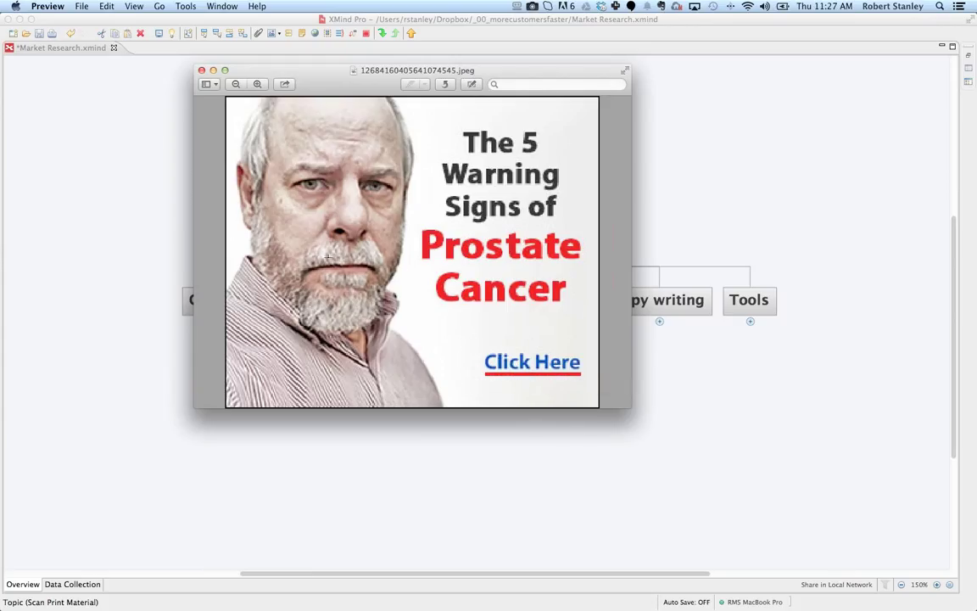
mouse_move(372, 231)
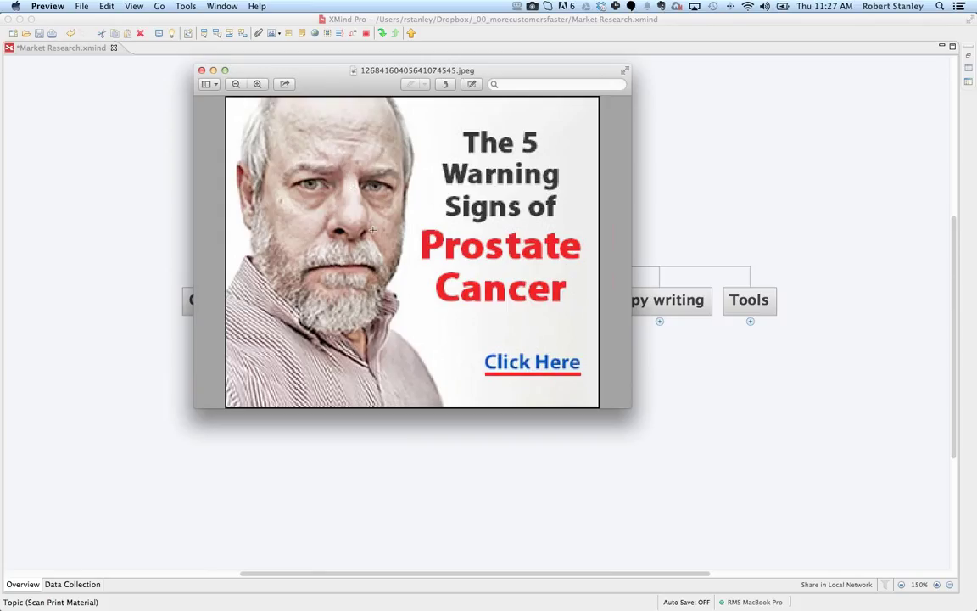
Step: Look over the prostate cancer 5-warning-signs banner ad in Preview as a swipe example
left_click_drag(417, 222, 592, 325)
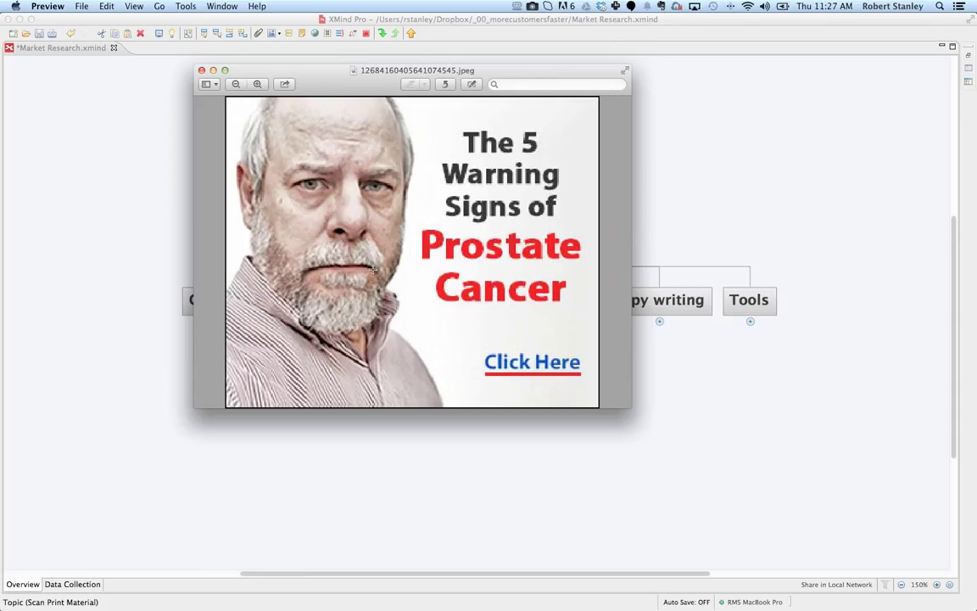
mouse_move(333, 256)
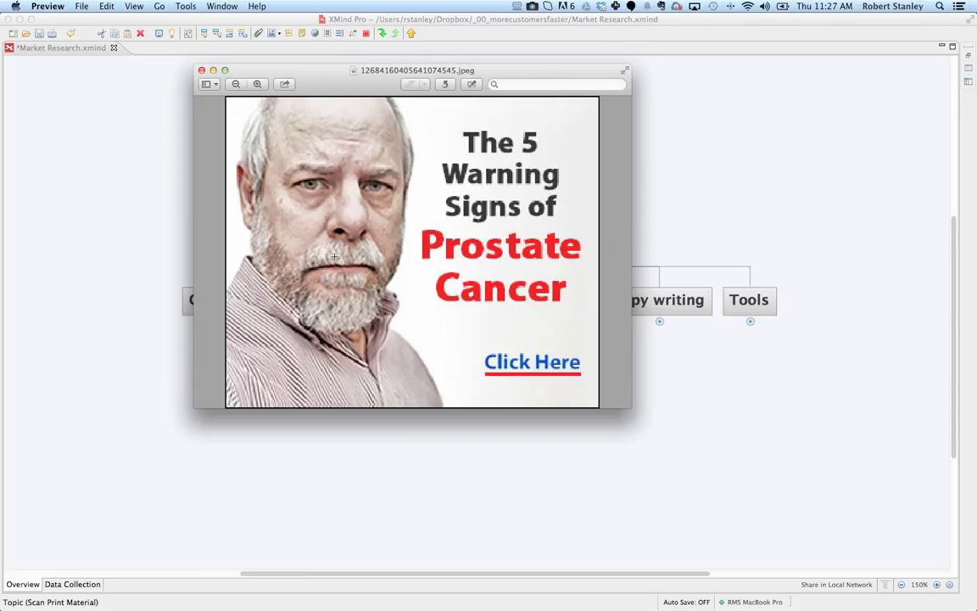
mouse_move(322, 217)
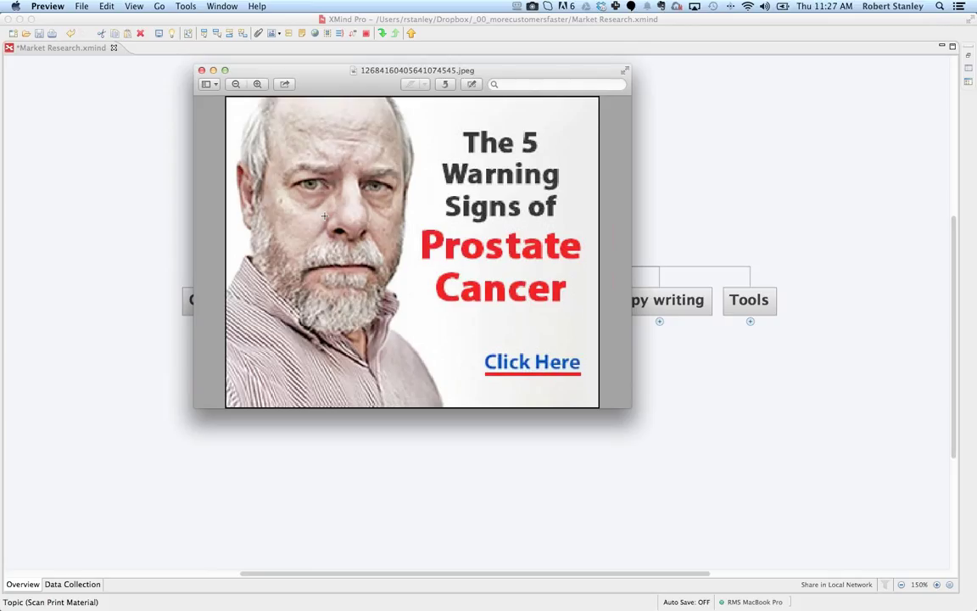
mouse_move(264, 147)
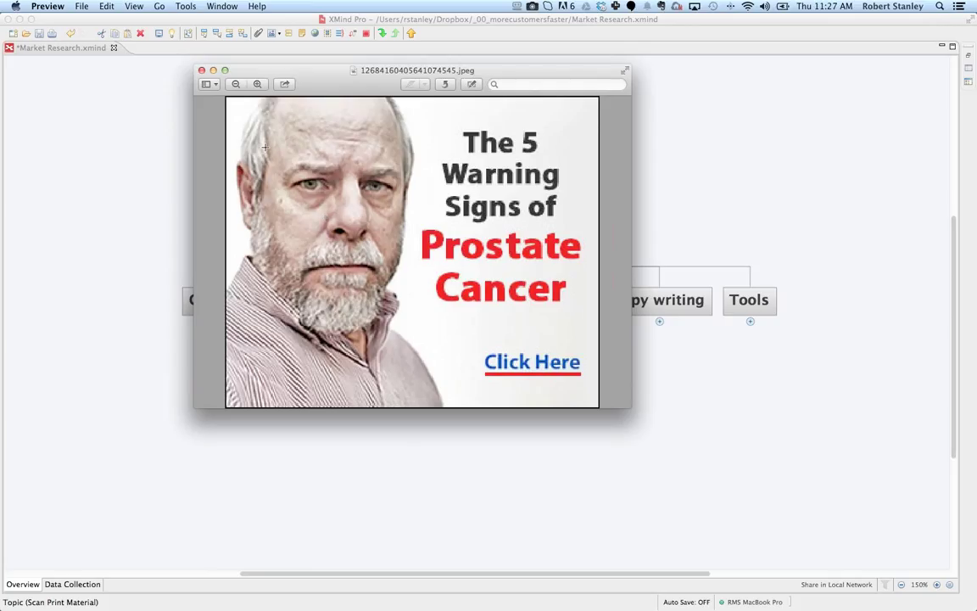
mouse_move(249, 122)
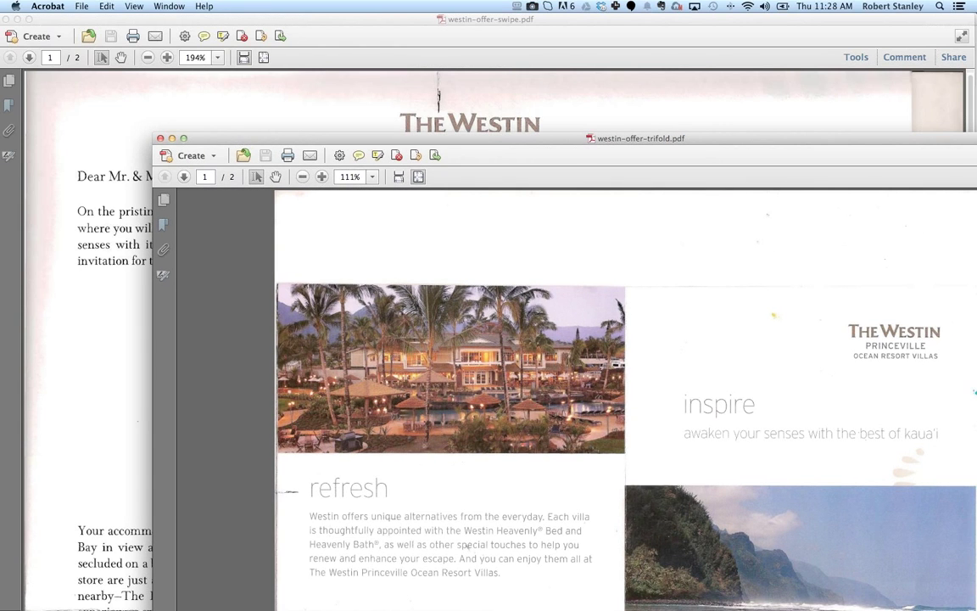
mouse_move(319, 148)
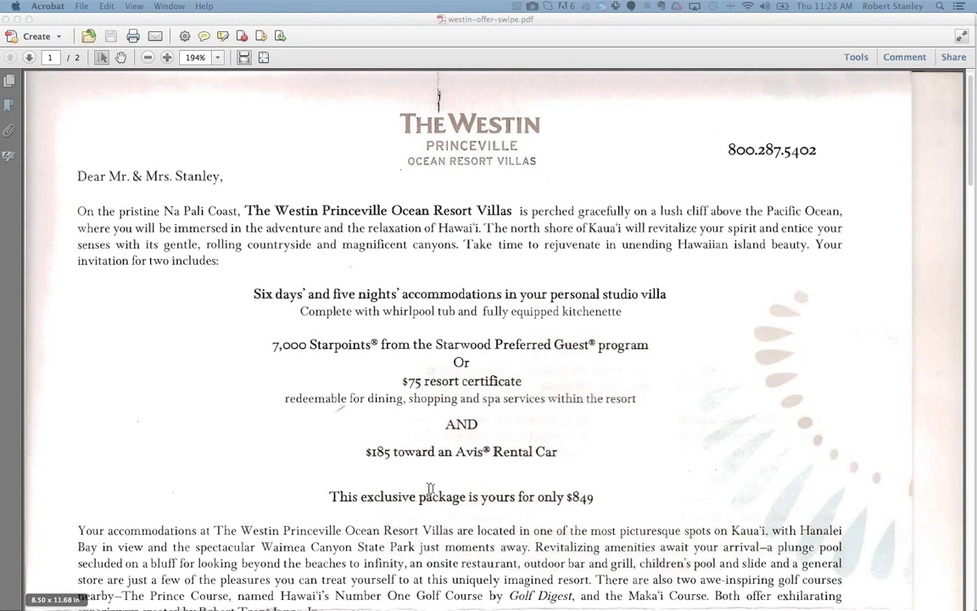
Step: Scroll through the Westin Princeville offer letter in westin-offer-swipe.pdf and return to its start
scroll("down", 3)
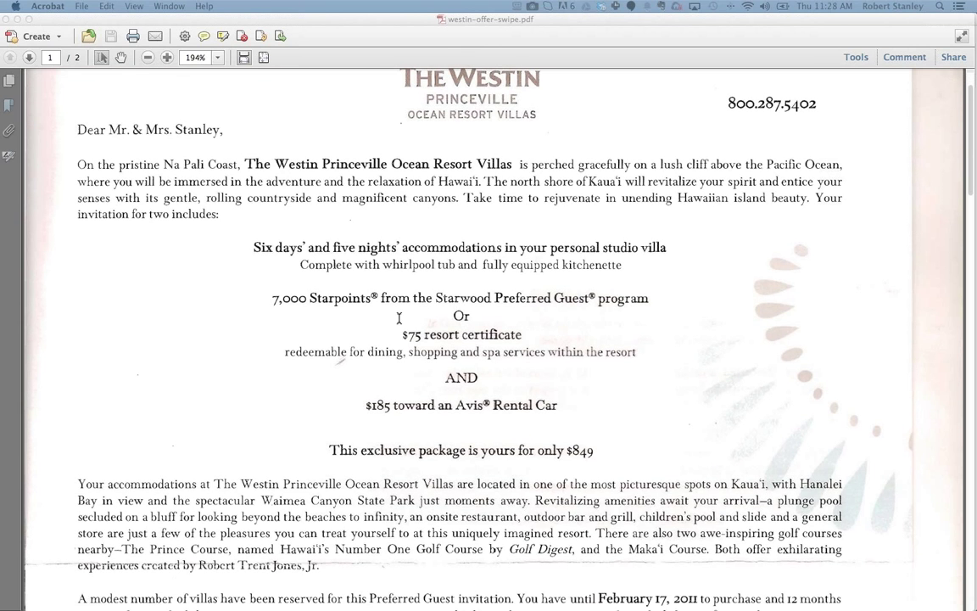
mouse_move(314, 284)
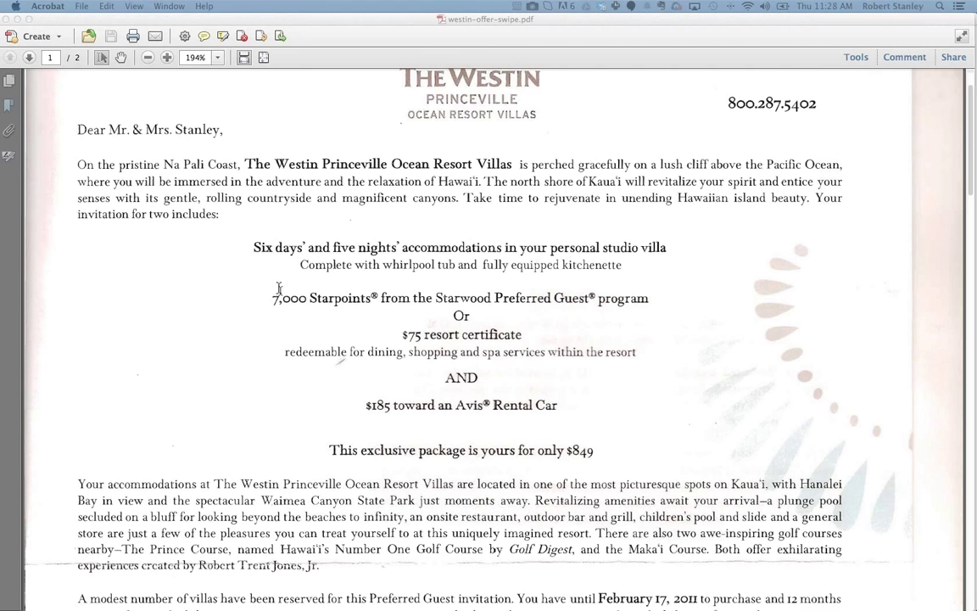
scroll("down", 3)
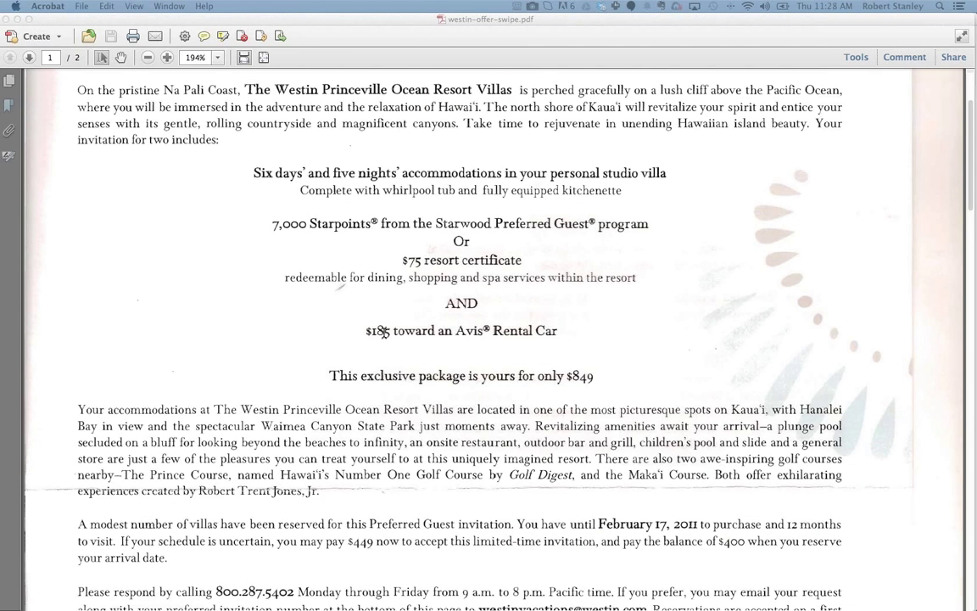
scroll("down", 3)
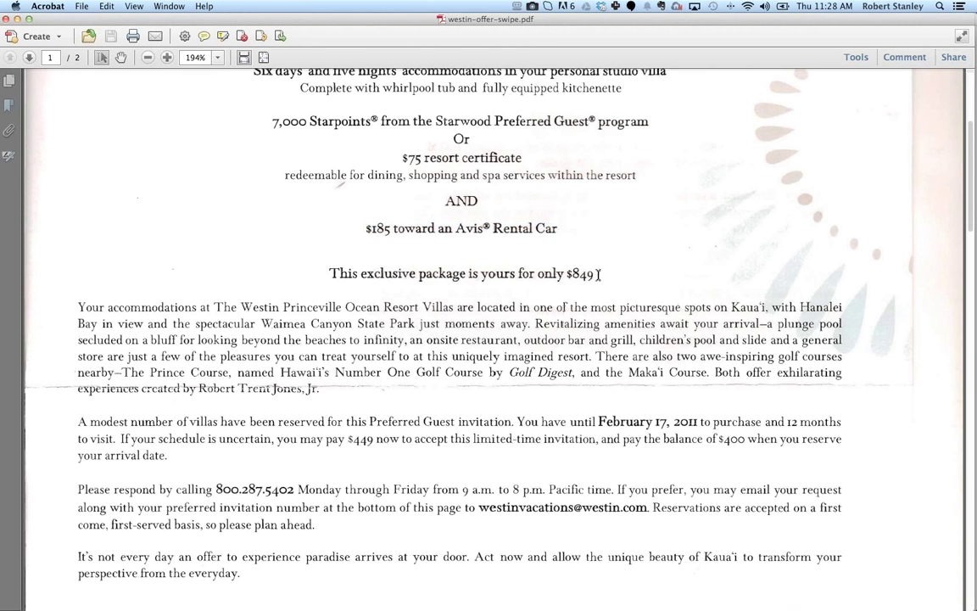
left_click_drag(538, 273, 594, 273)
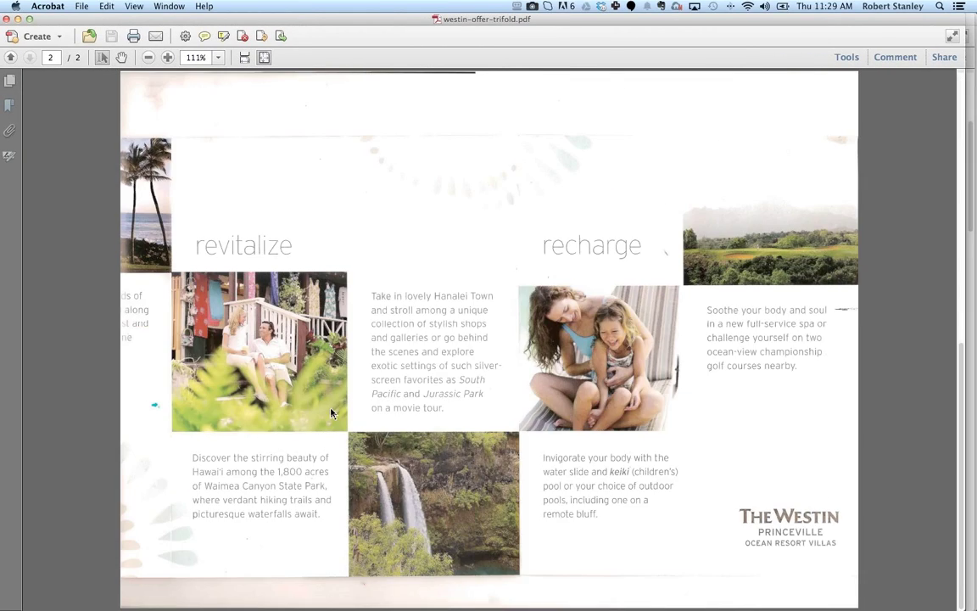
left_click(28, 58)
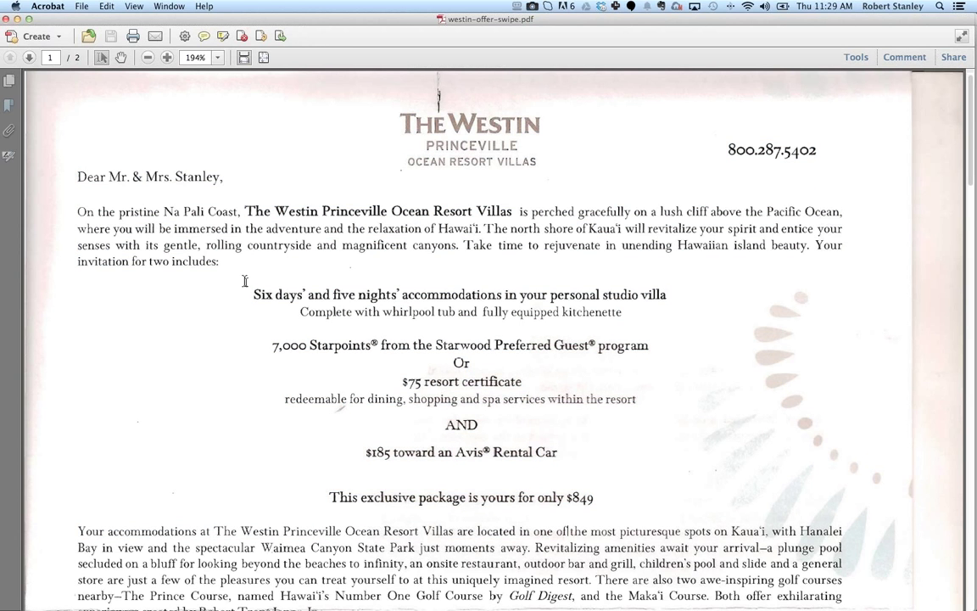
scroll("down", 3)
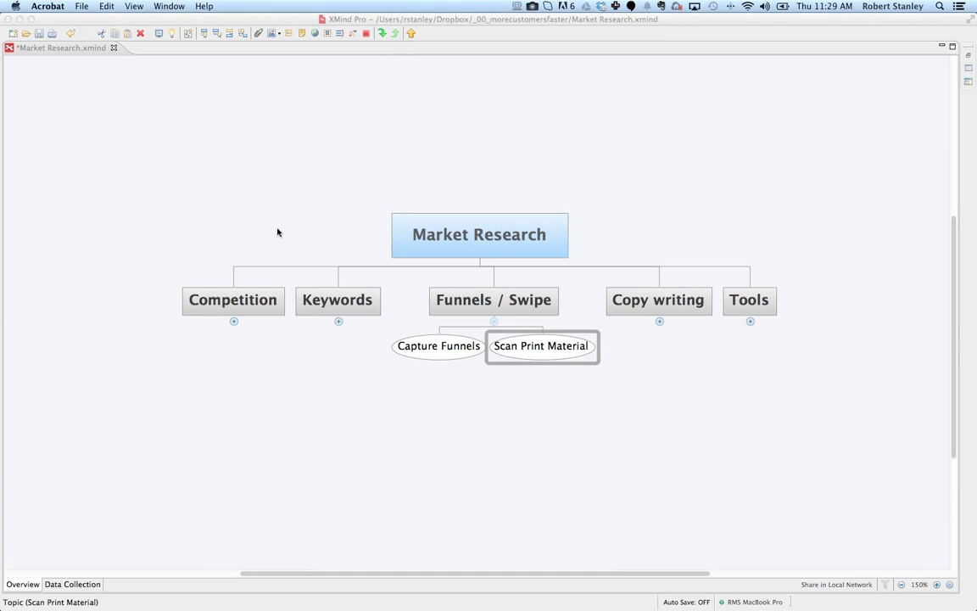
mouse_move(282, 244)
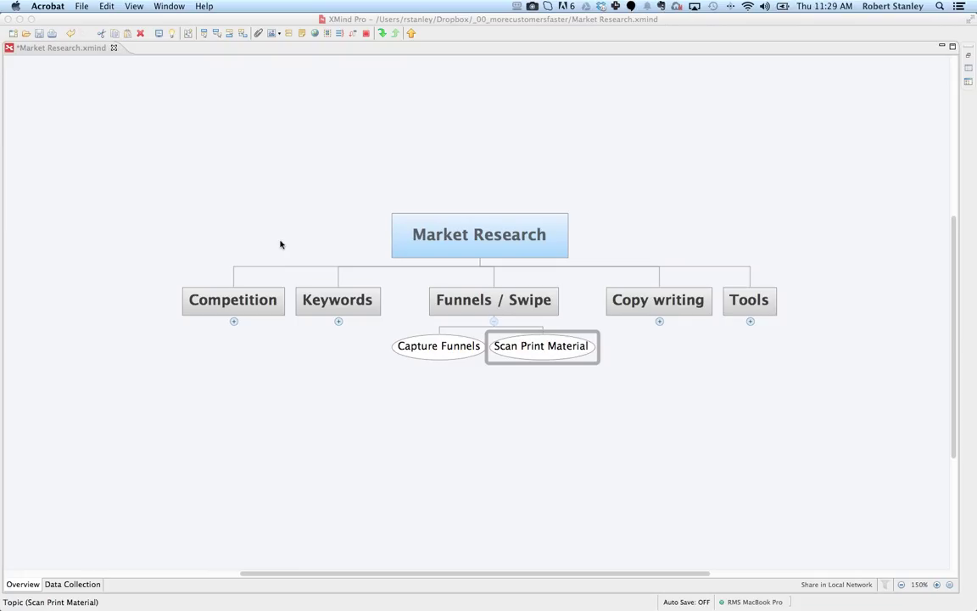
mouse_move(431, 470)
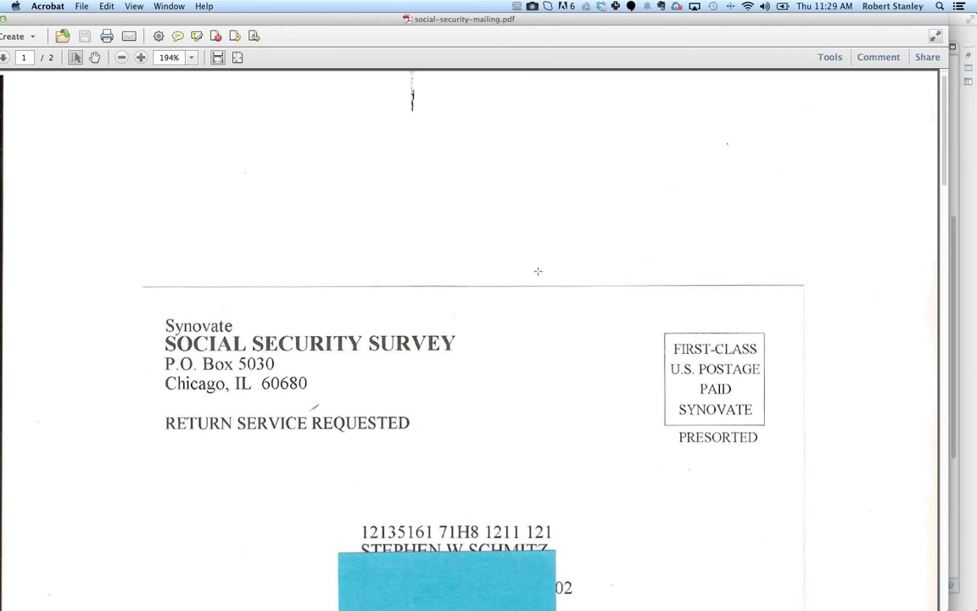
Step: Scroll through the Social Security mailer's envelope and letter pages, then return to page 1
scroll("down", 3)
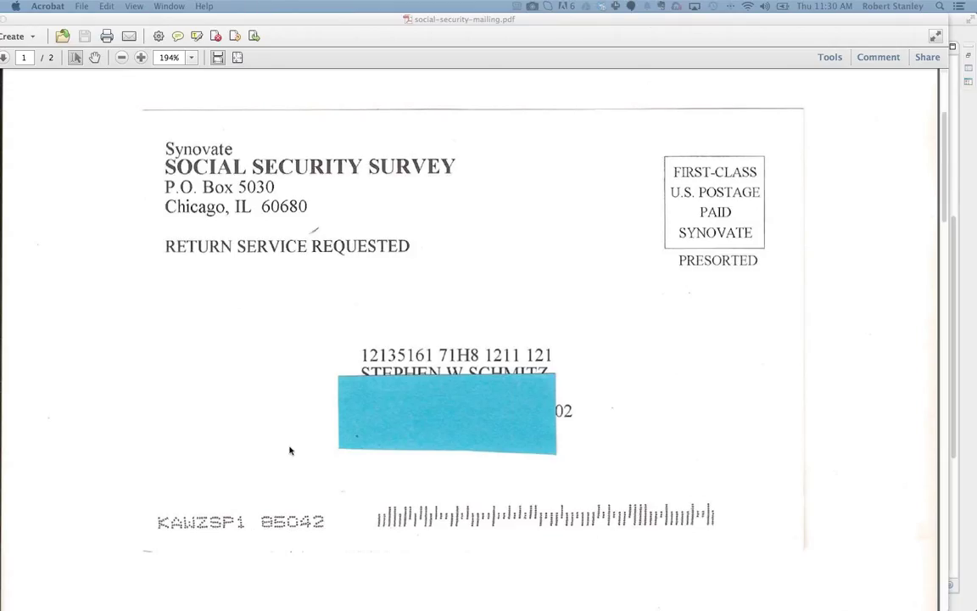
scroll("down", 3)
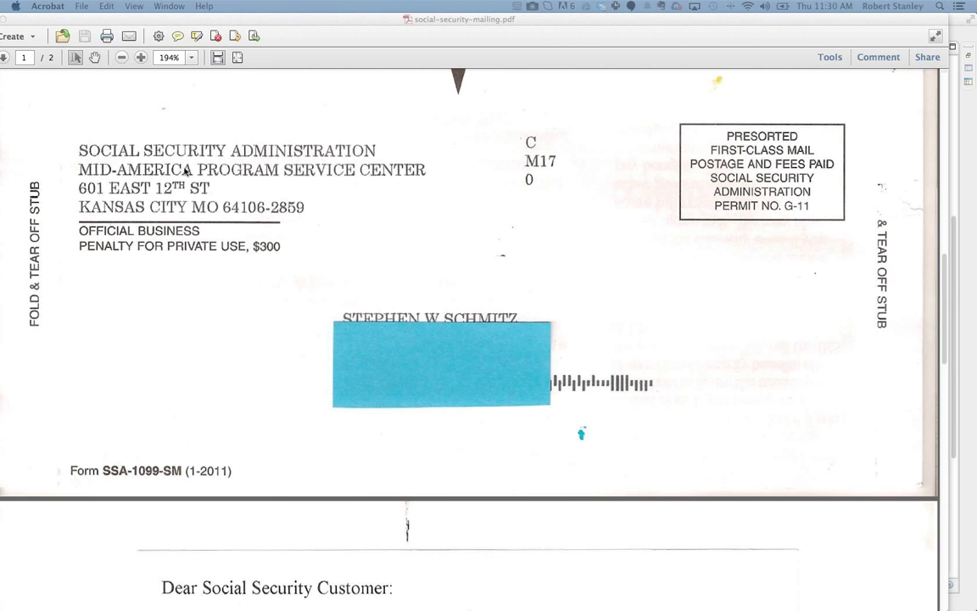
scroll("down", 3)
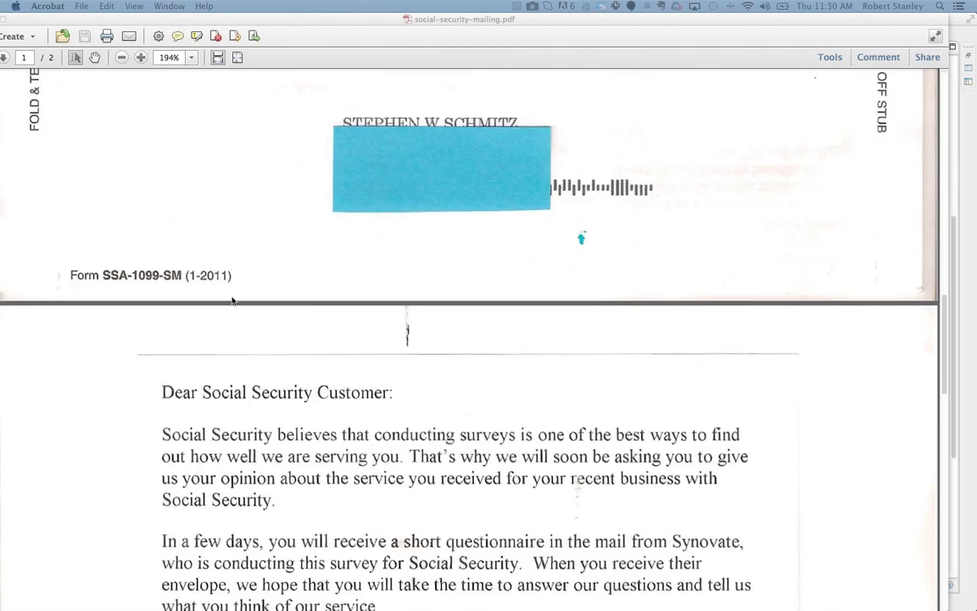
scroll("down", 3)
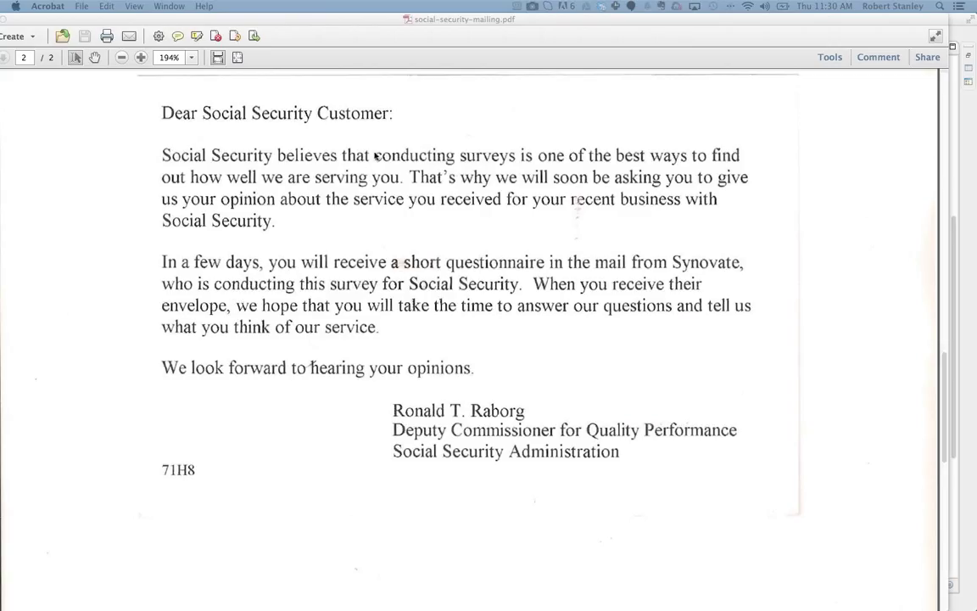
mouse_move(487, 435)
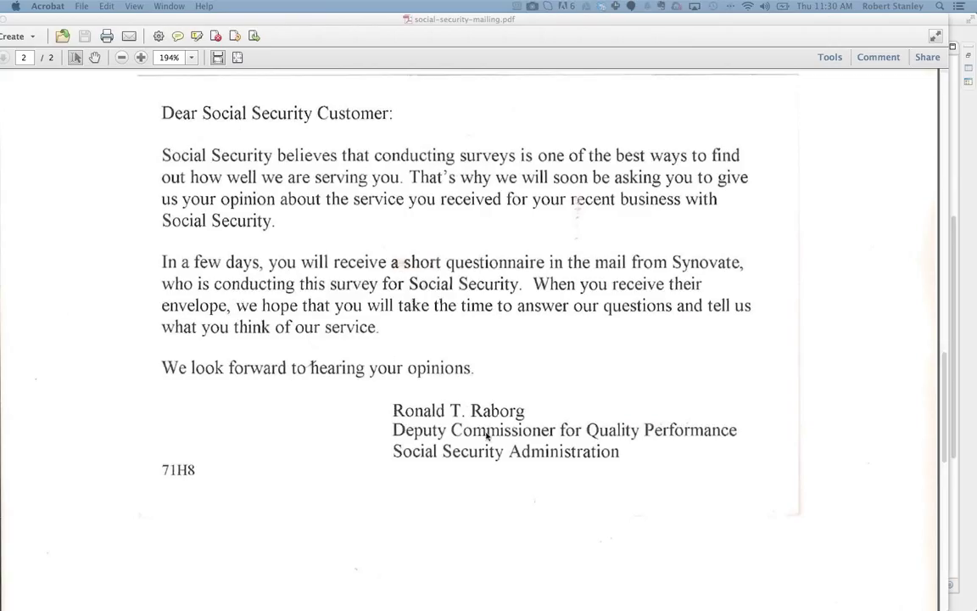
mouse_move(594, 451)
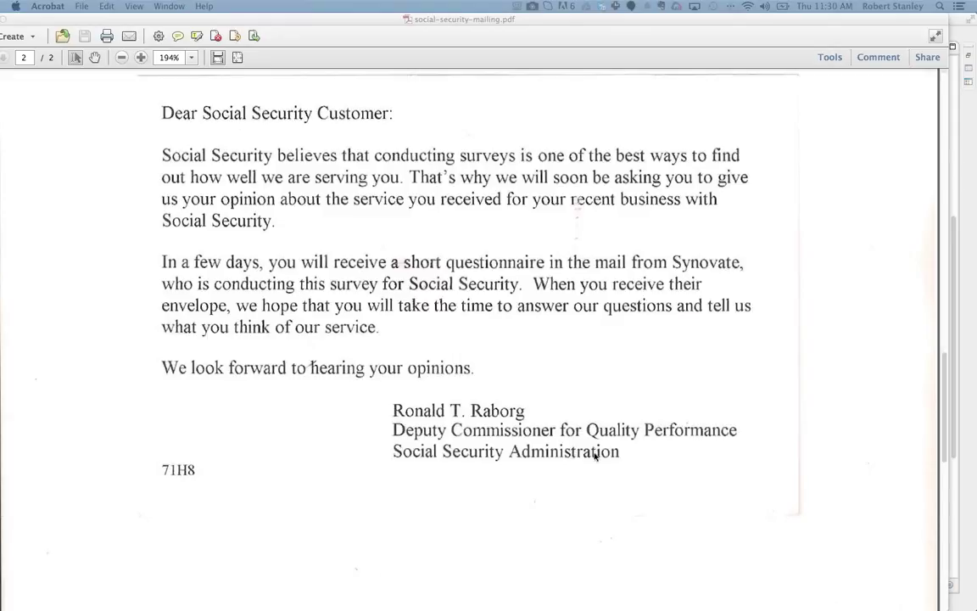
scroll("down", 3)
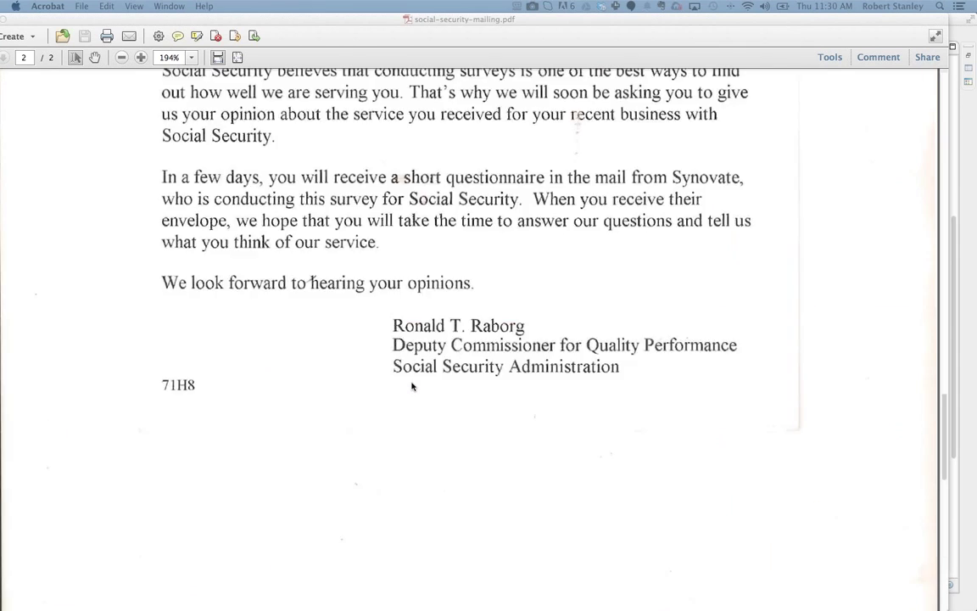
left_click(5, 57)
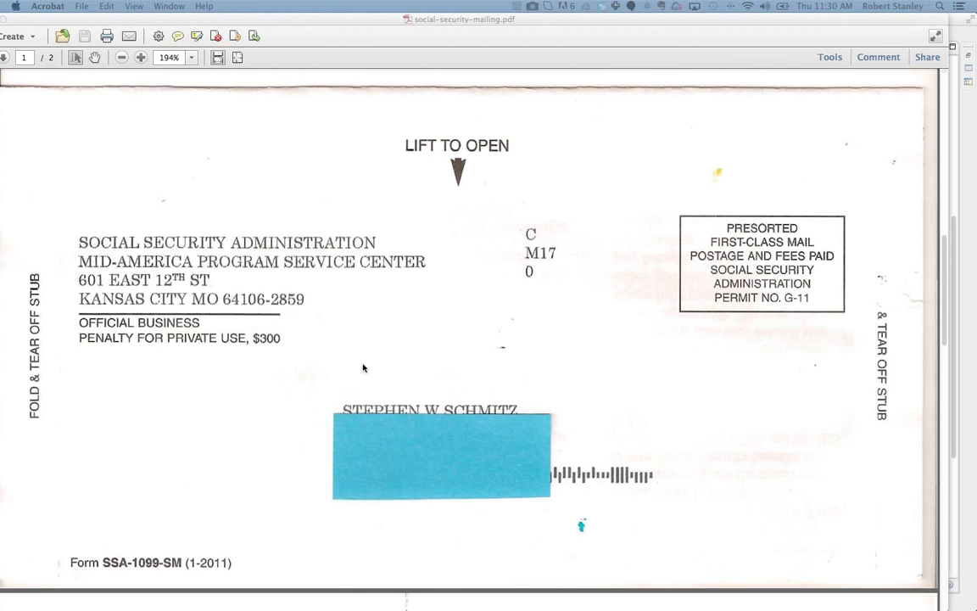
scroll("down", 3)
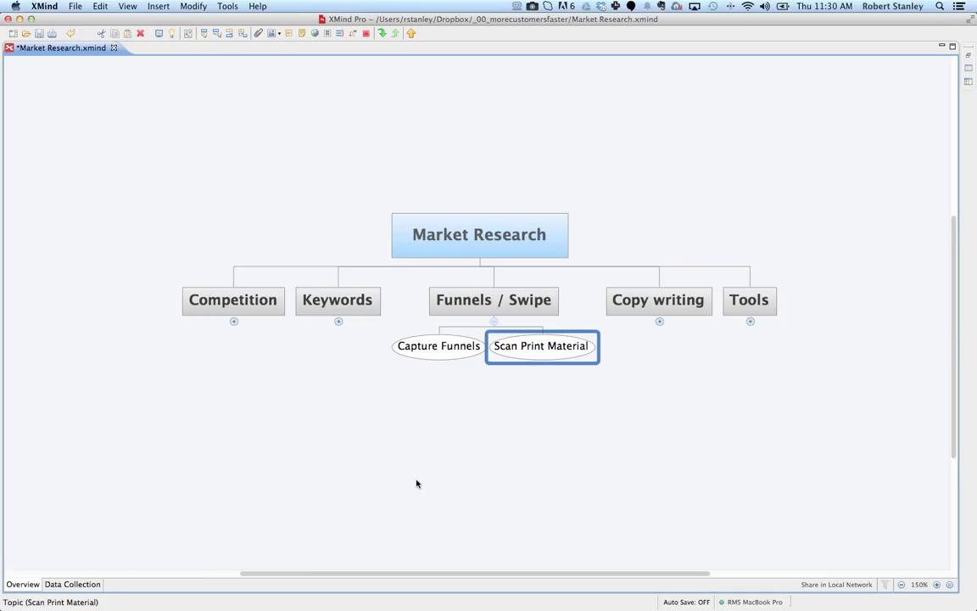
Step: Collapse Funnels / Swipe, select Screen Record under Copy writing, and expand Keywords' subtopics
left_click(492, 298)
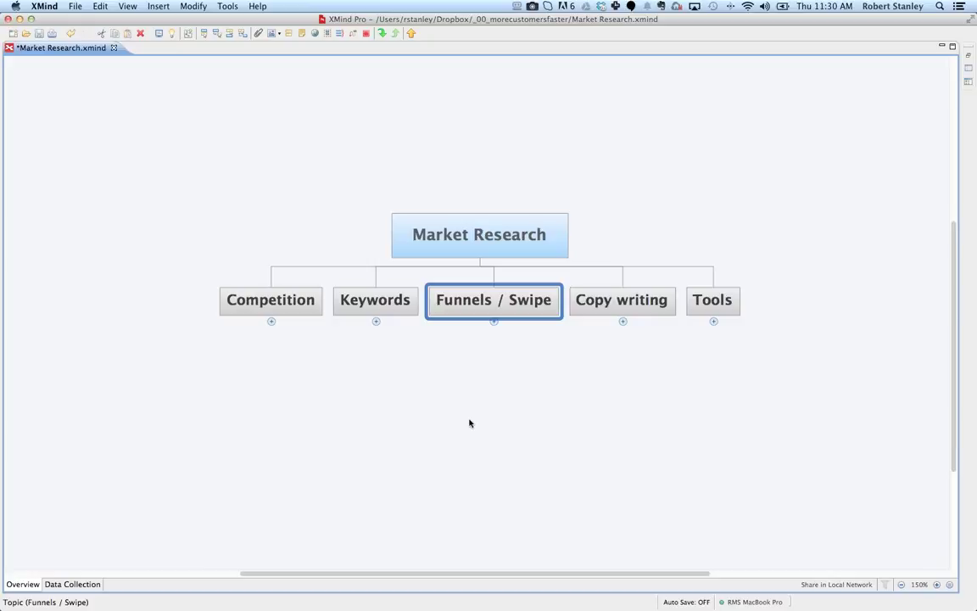
mouse_move(624, 320)
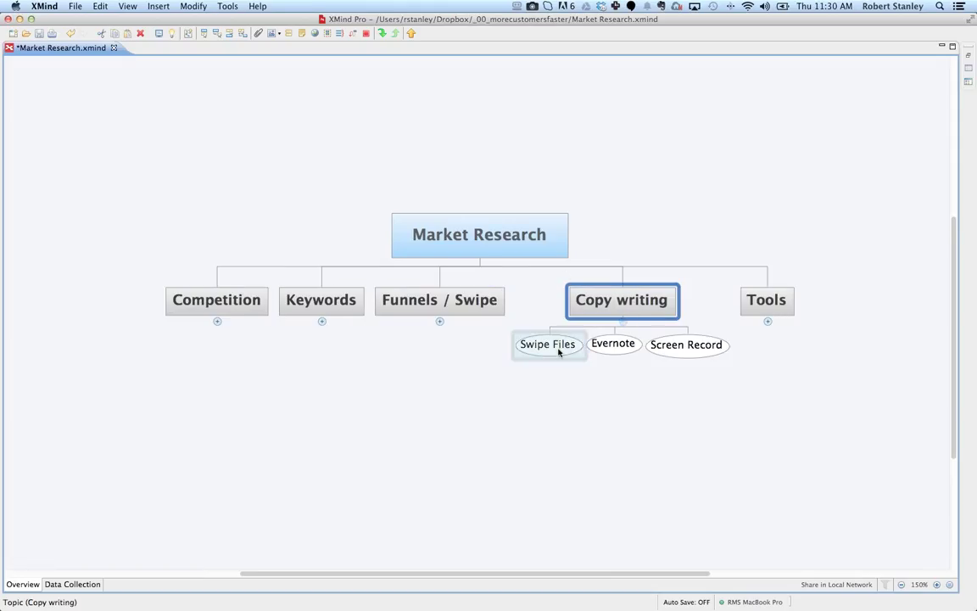
left_click(685, 345)
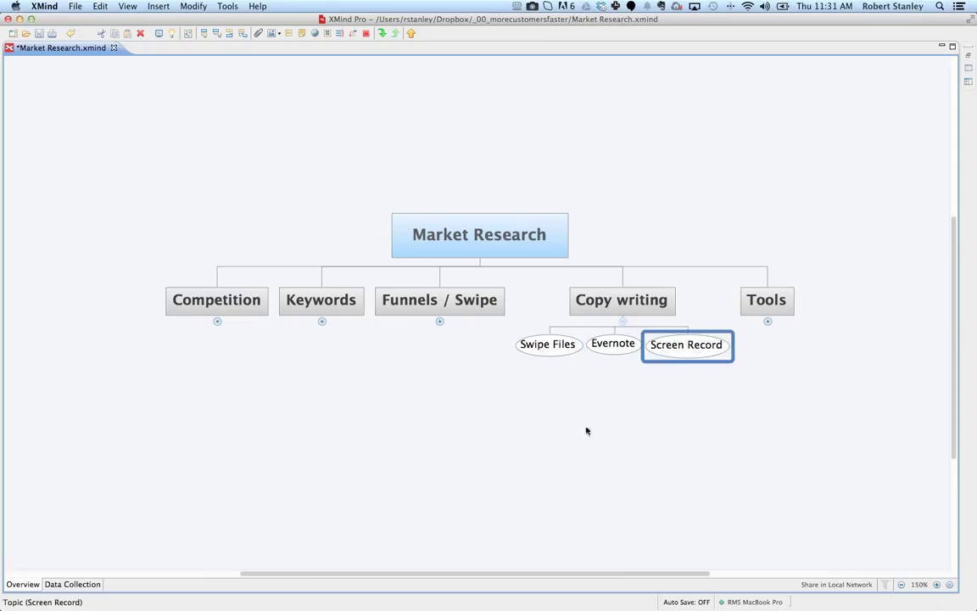
mouse_move(531, 438)
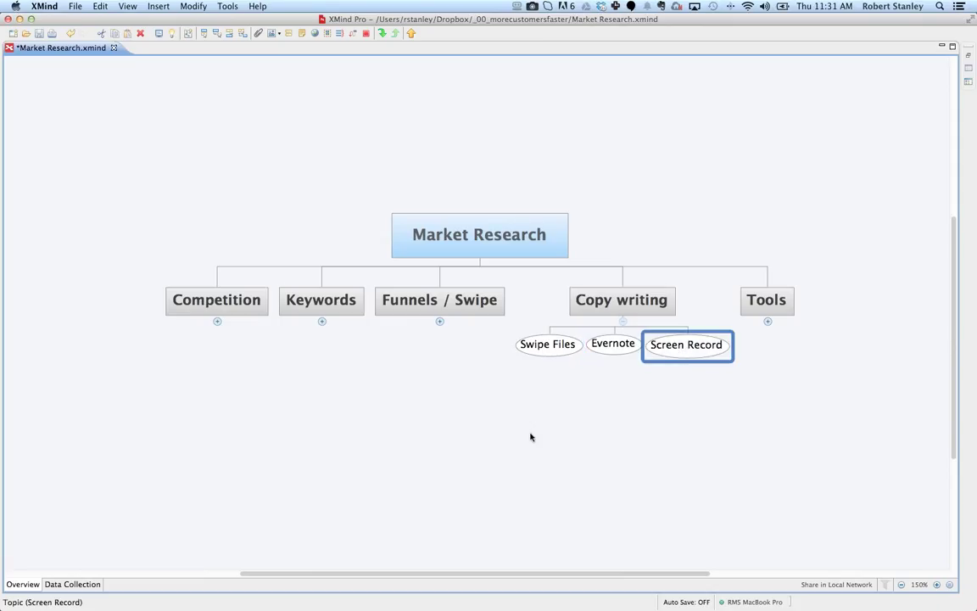
mouse_move(570, 375)
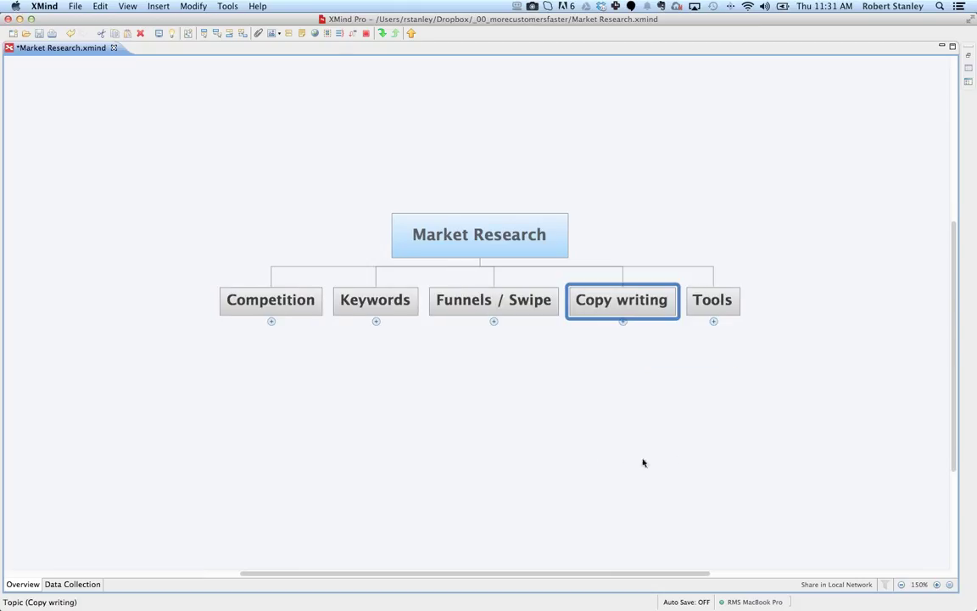
mouse_move(719, 402)
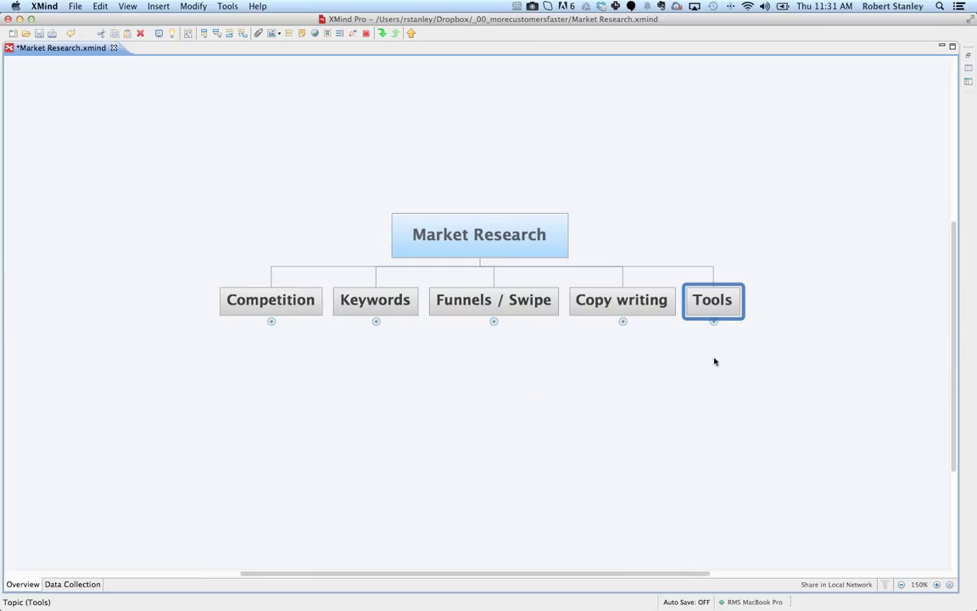
mouse_move(773, 368)
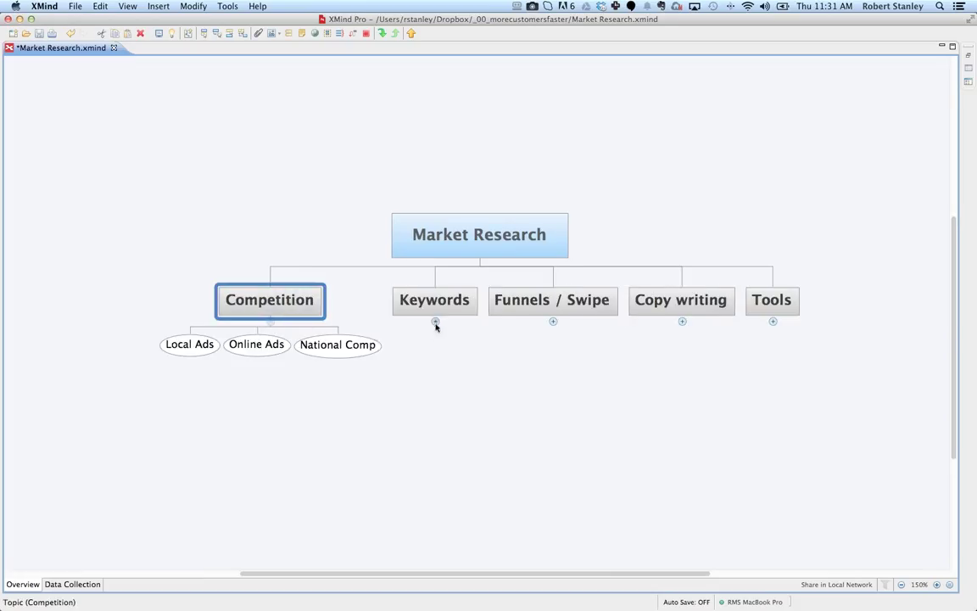
left_click(435, 299)
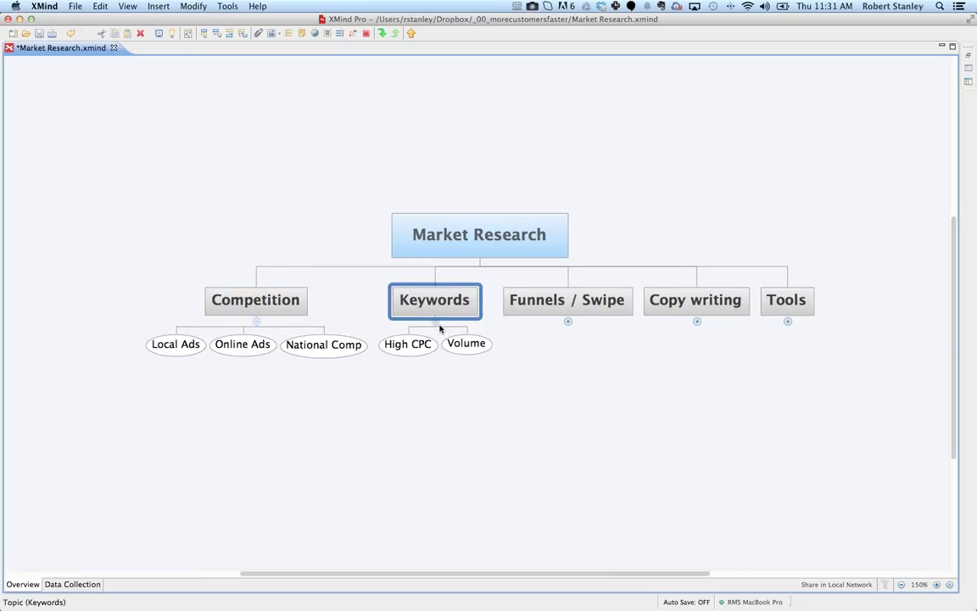